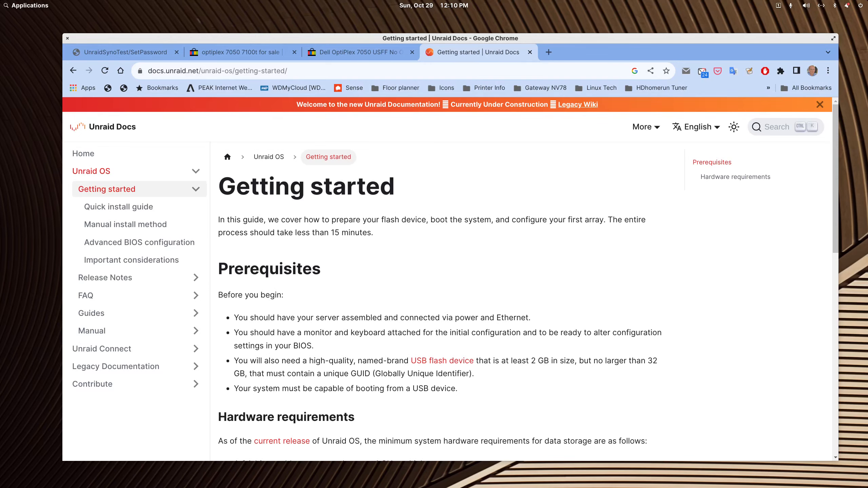
# Bring up the eBay search results for Optiplex 7050 7100t listings.
pyautogui.click(239, 52)
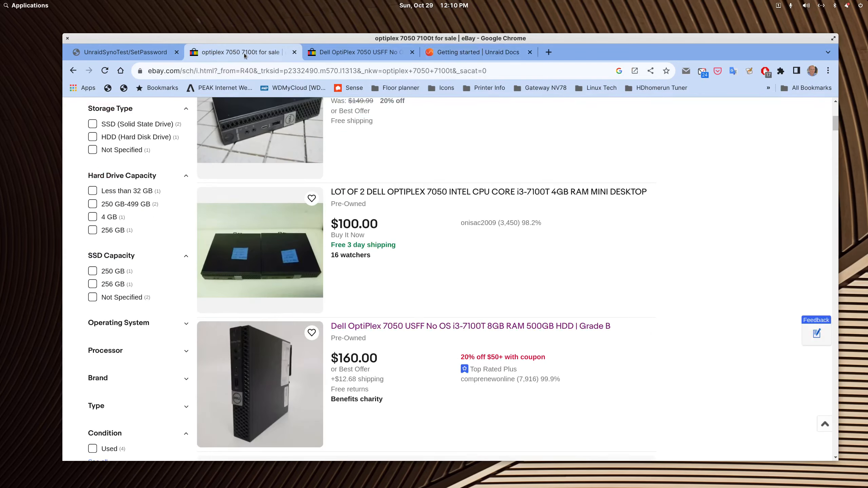
pyautogui.moveTo(490, 202)
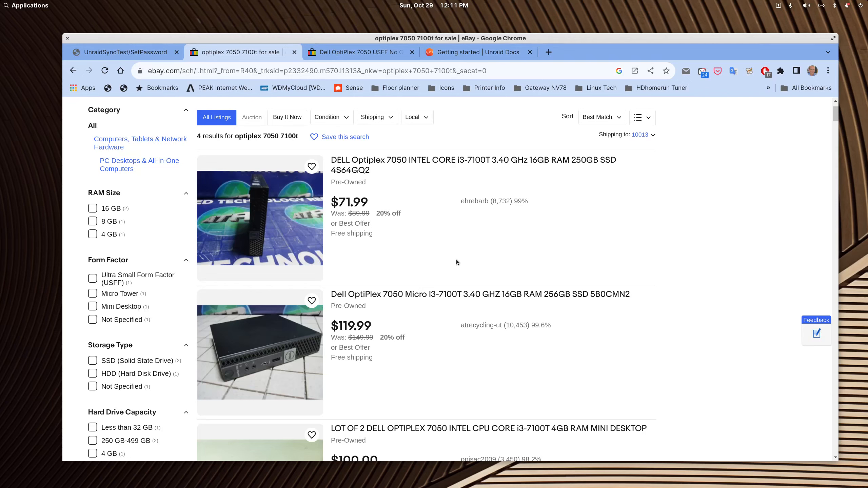
pyautogui.moveTo(419, 222)
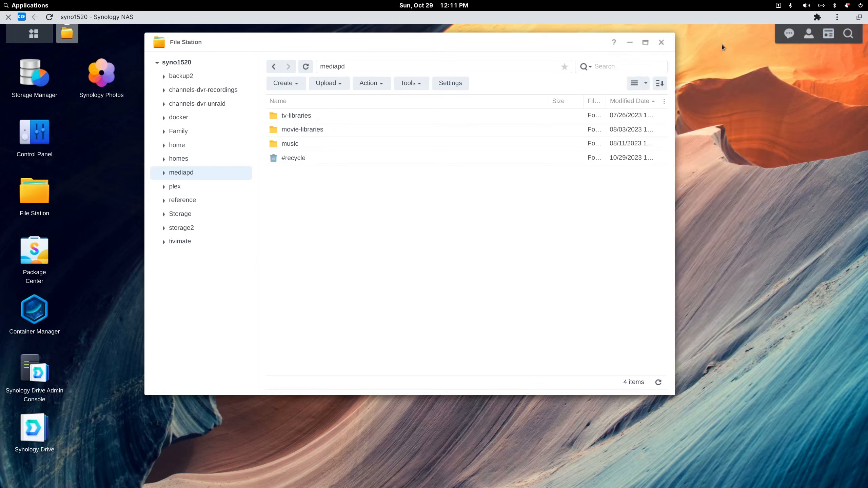
pyautogui.moveTo(715, 134)
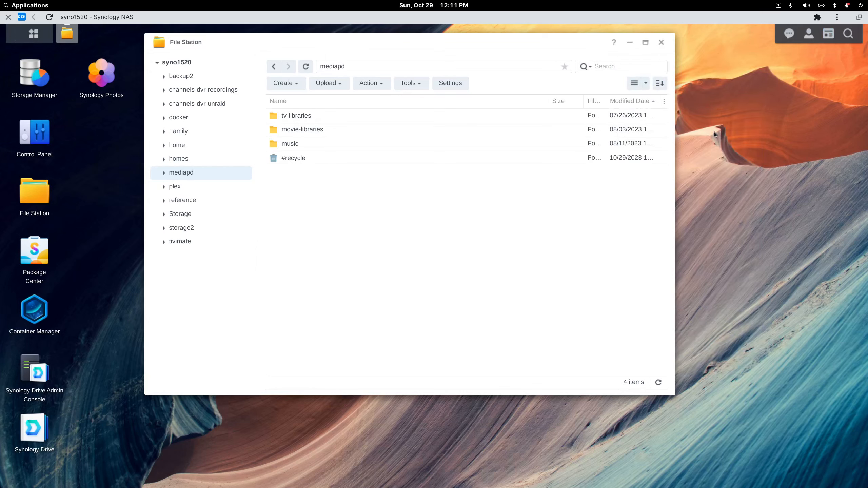
pyautogui.moveTo(342, 203)
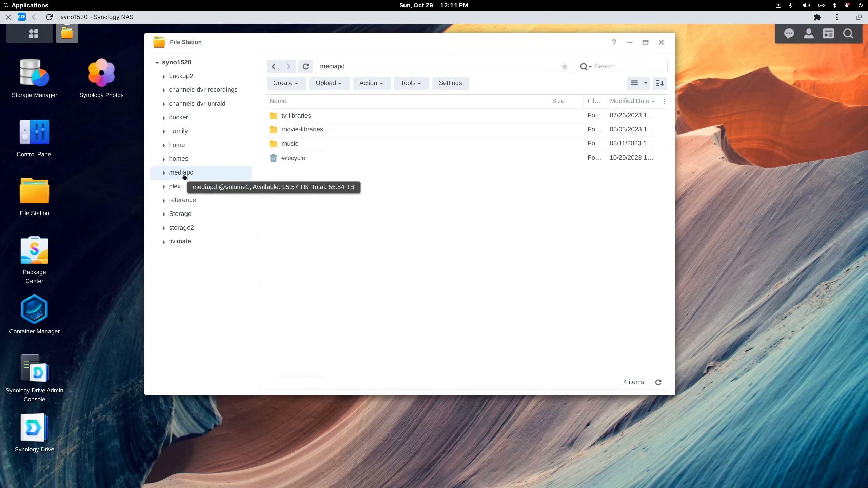
pyautogui.moveTo(194, 177)
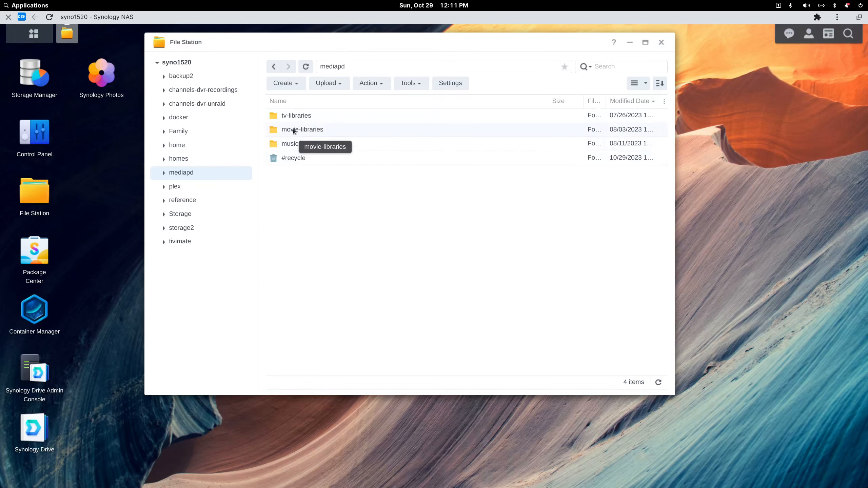
# Browse mediapd's movie-libraries, movie-main and tv-libraries folders.
pyautogui.click(301, 129)
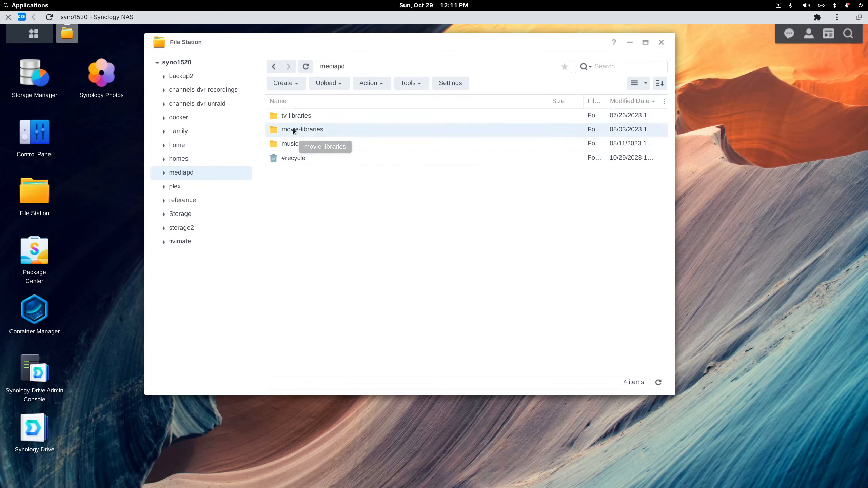
pyautogui.doubleClick(302, 129)
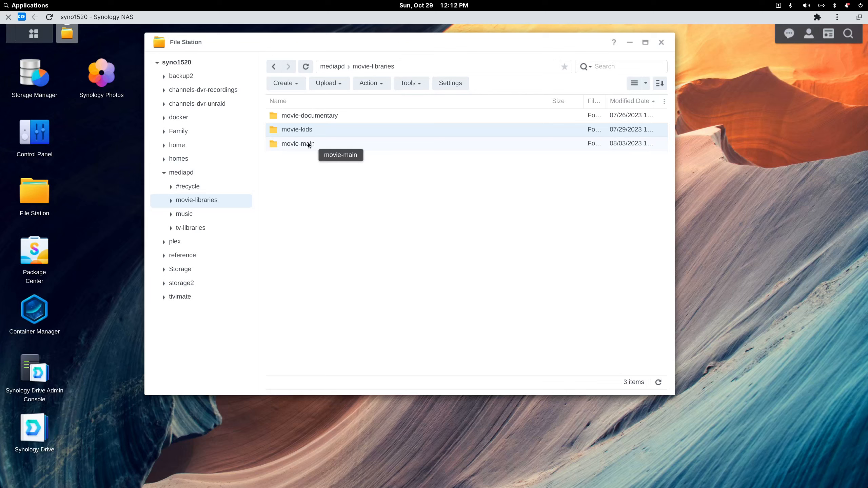
pyautogui.doubleClick(297, 143)
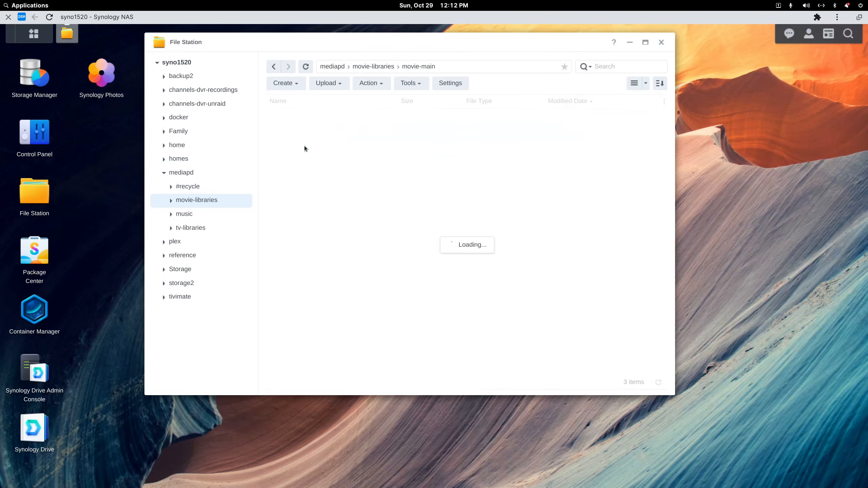
pyautogui.click(273, 67)
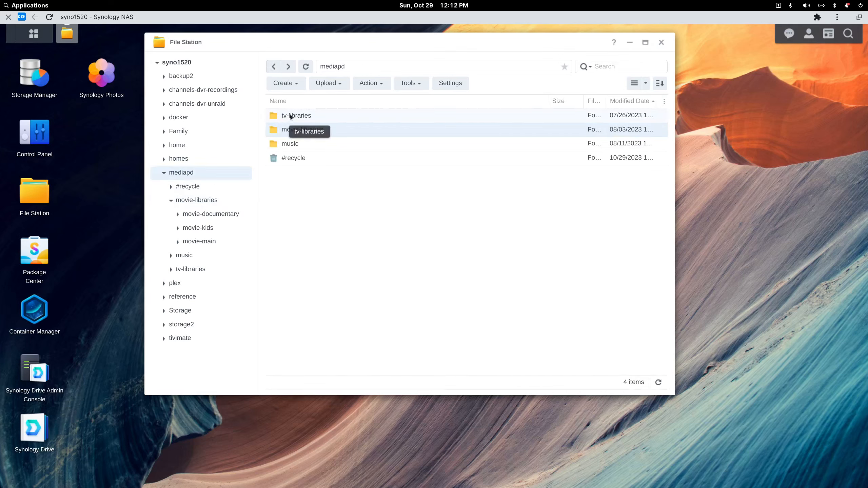
pyautogui.doubleClick(295, 116)
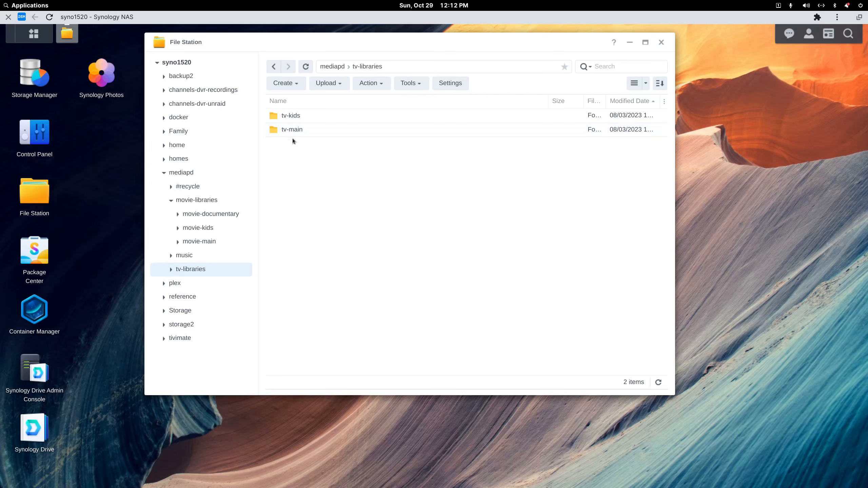
pyautogui.moveTo(292, 129)
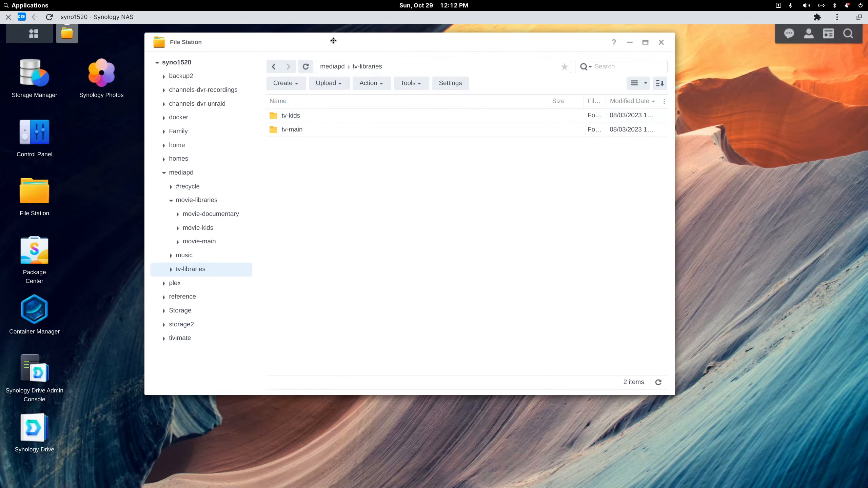
# View the plex share's contents, then close File Station.
pyautogui.moveTo(333, 41); pyautogui.dragTo(372, 86)
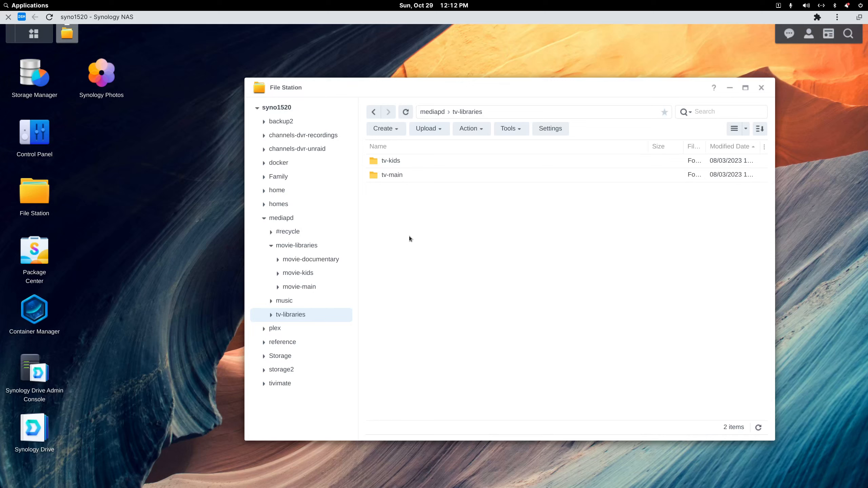
pyautogui.moveTo(281, 330)
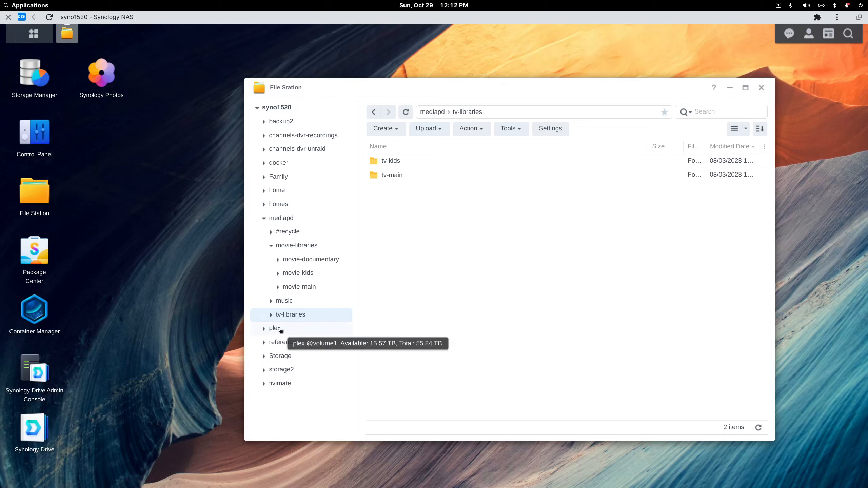
pyautogui.click(276, 328)
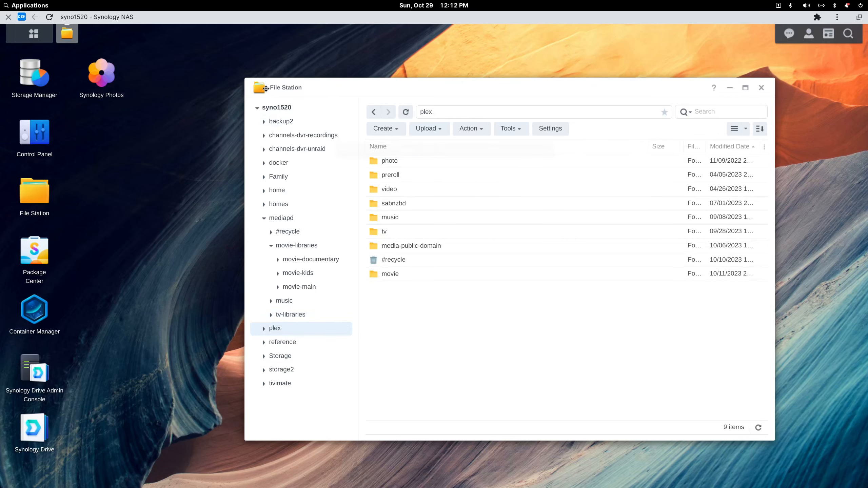
pyautogui.click(760, 88)
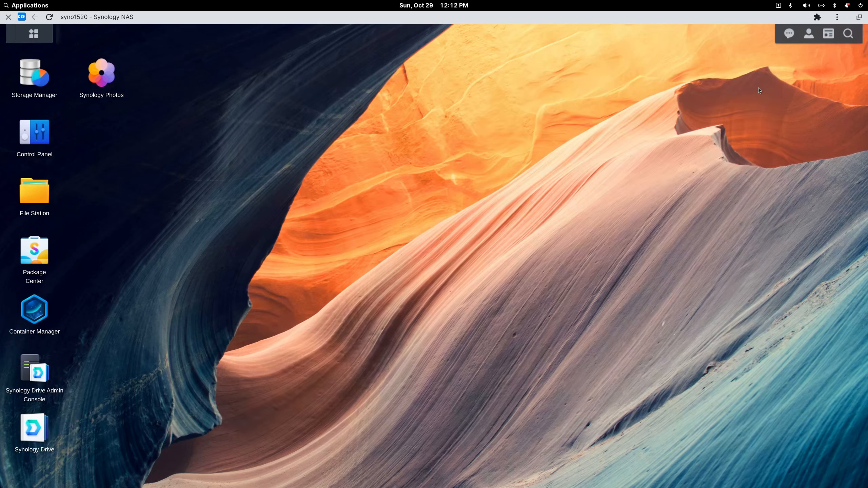
pyautogui.moveTo(35, 136)
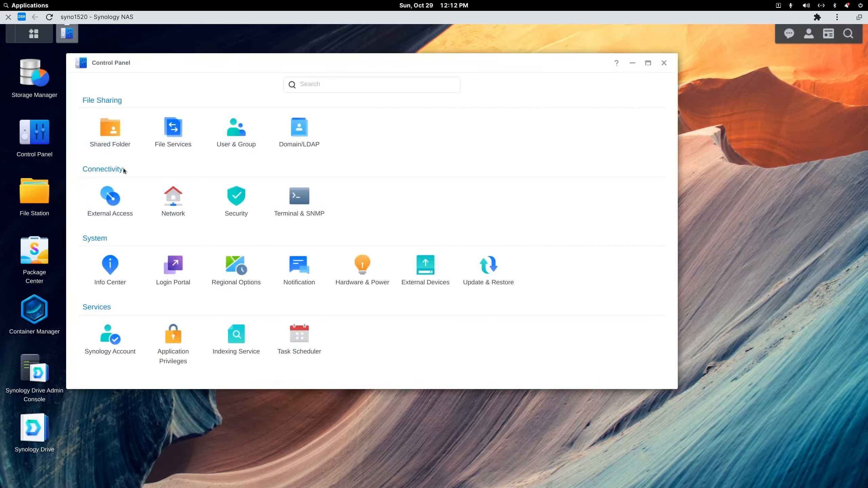
# Show the unraidtest user's shared-folder permissions in Control Panel > User & Group.
pyautogui.click(235, 128)
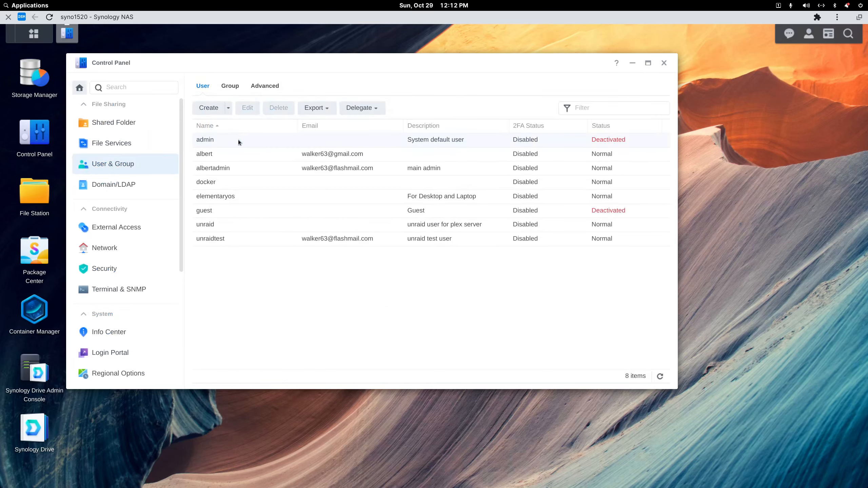
pyautogui.click(210, 239)
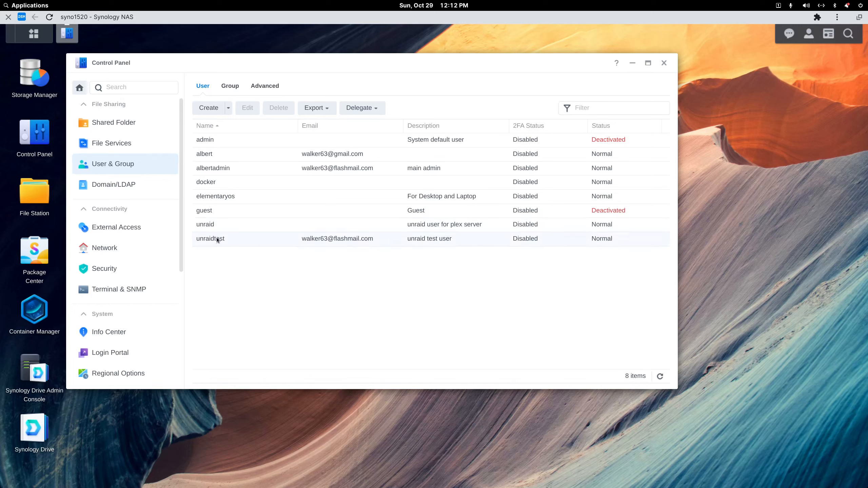
pyautogui.click(210, 239)
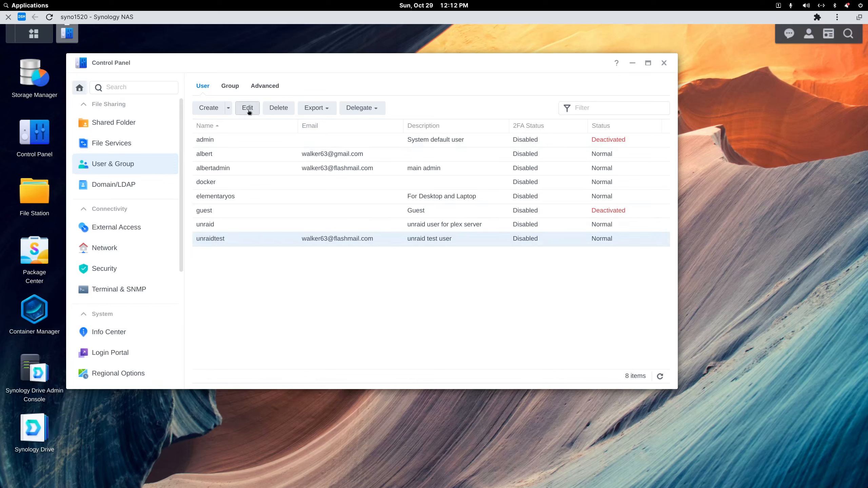
pyautogui.click(247, 107)
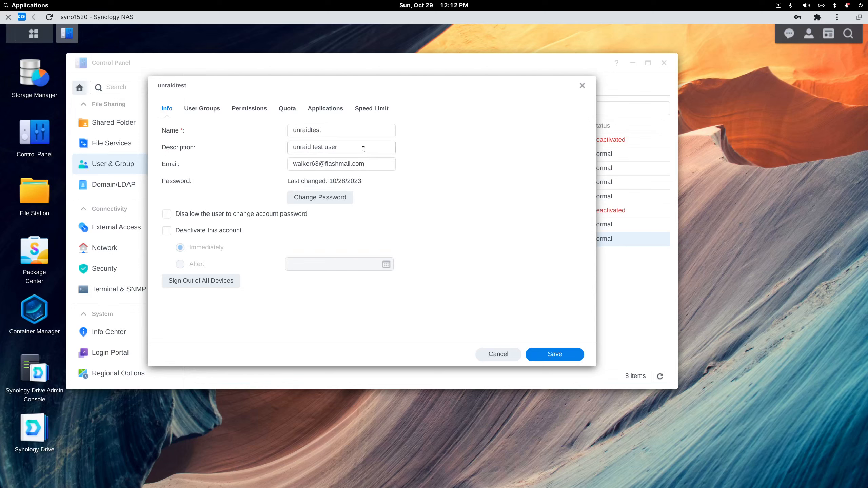
pyautogui.click(249, 109)
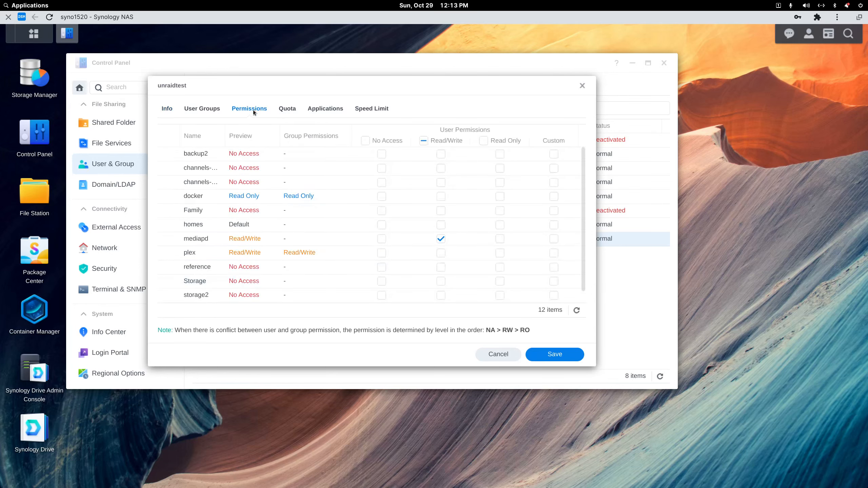
pyautogui.moveTo(196, 239)
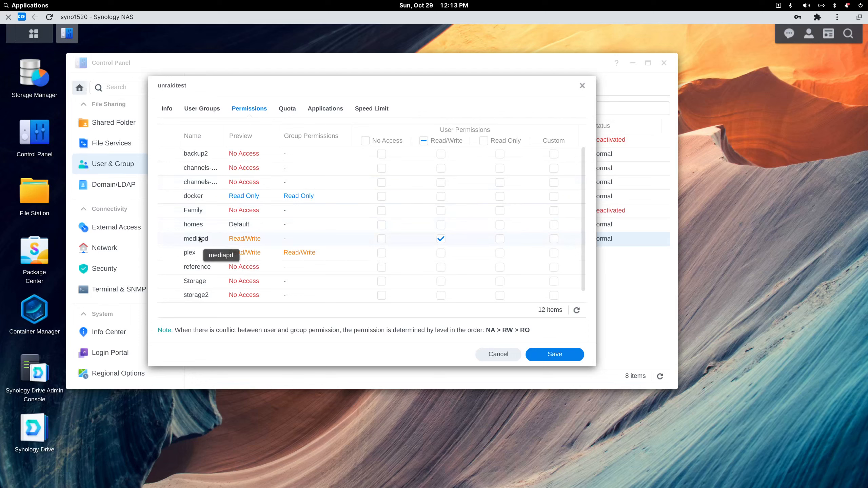
pyautogui.moveTo(208, 243)
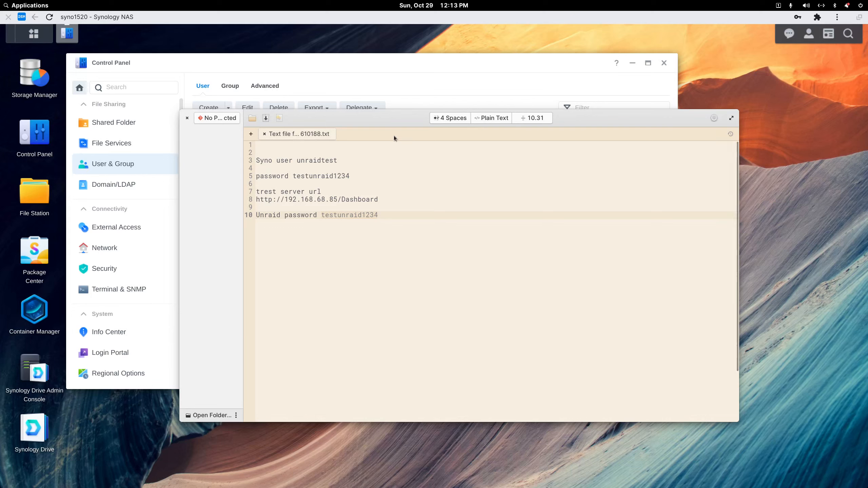
pyautogui.moveTo(400, 116)
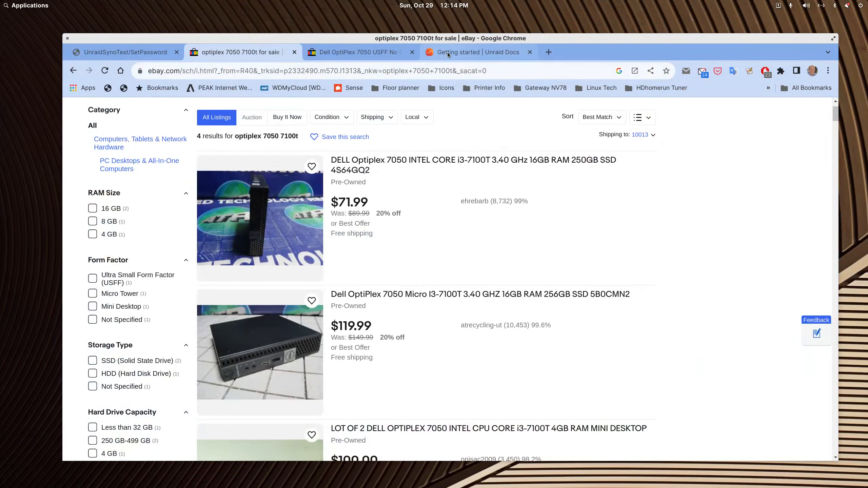
# Read through the Unraid Getting started guide's prerequisites and hardware requirements.
pyautogui.click(479, 51)
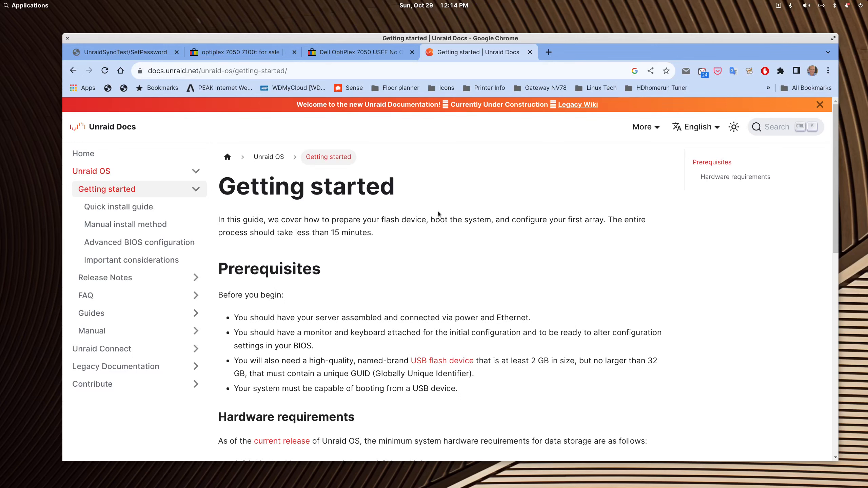
pyautogui.moveTo(502, 222)
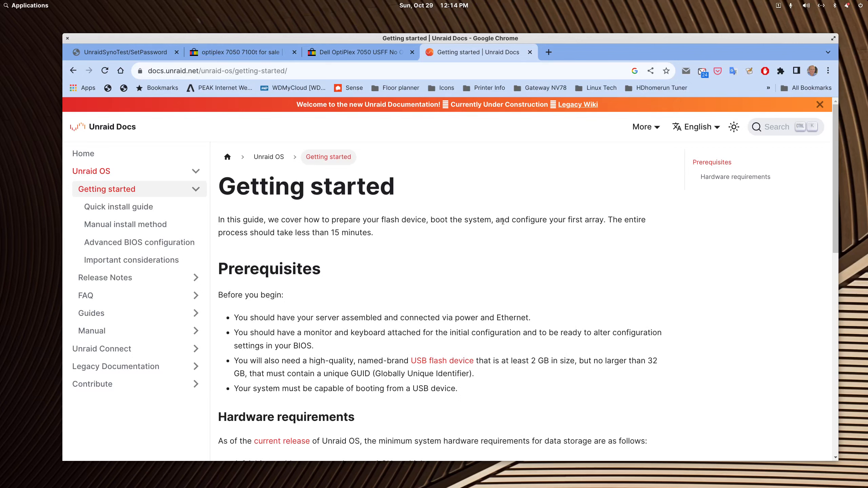
pyautogui.moveTo(435, 218)
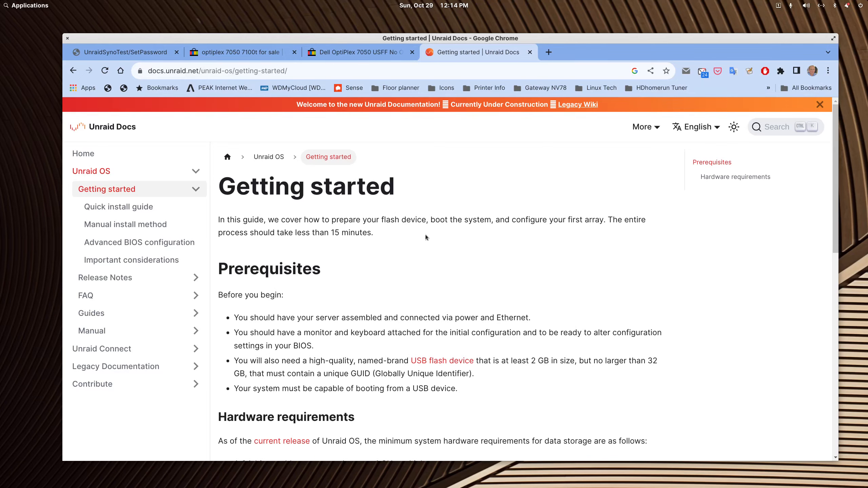
pyautogui.scroll(-3)
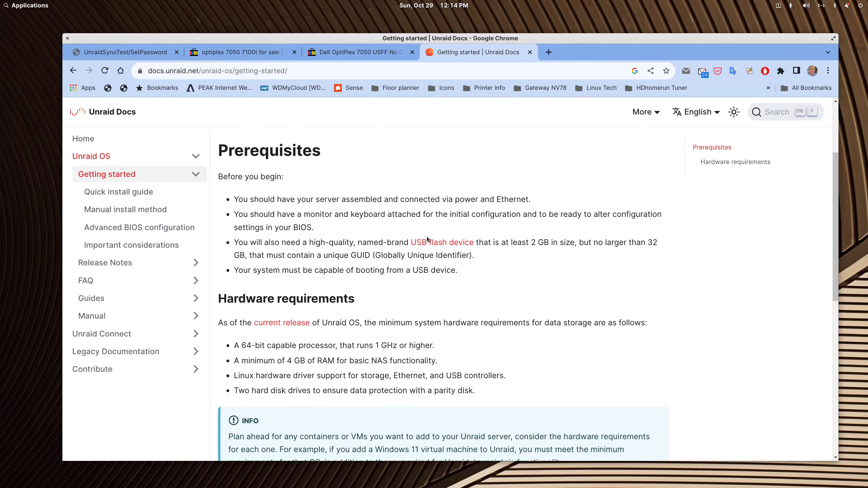
pyautogui.scroll(-3)
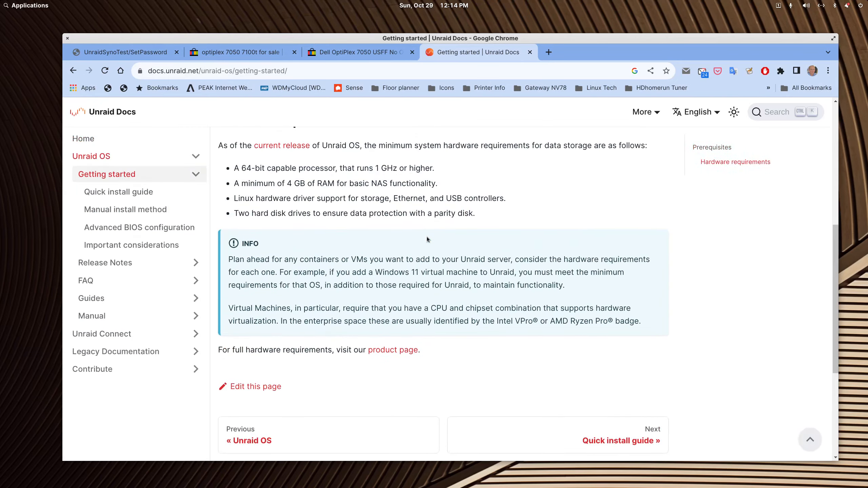
pyautogui.scroll(3)
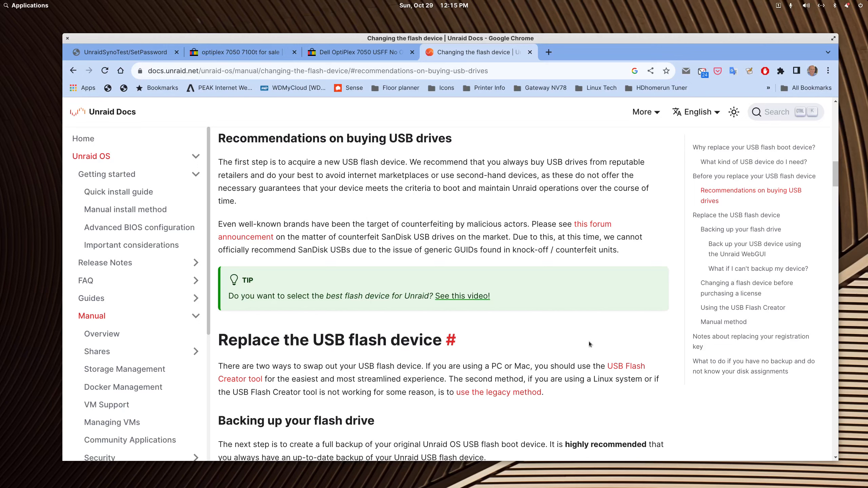
pyautogui.moveTo(641, 358)
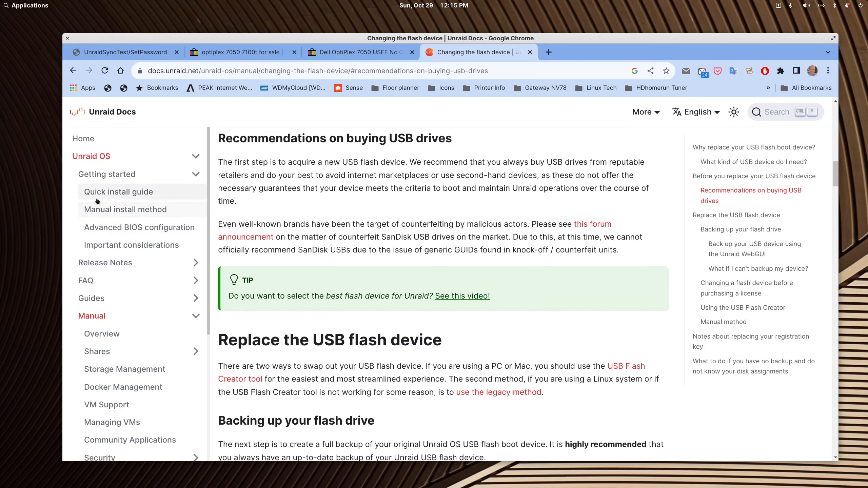
# View the manual install method steps and open the Unraid OS downloads page in a new tab.
pyautogui.click(125, 209)
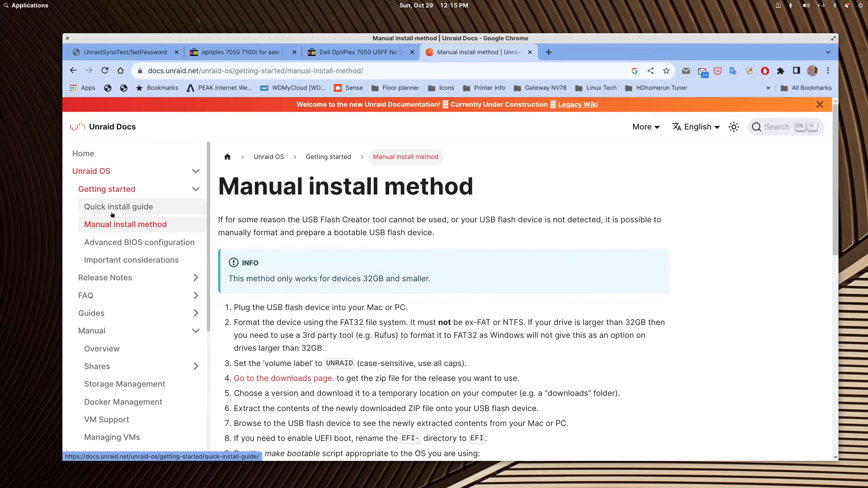
pyautogui.scroll(-3)
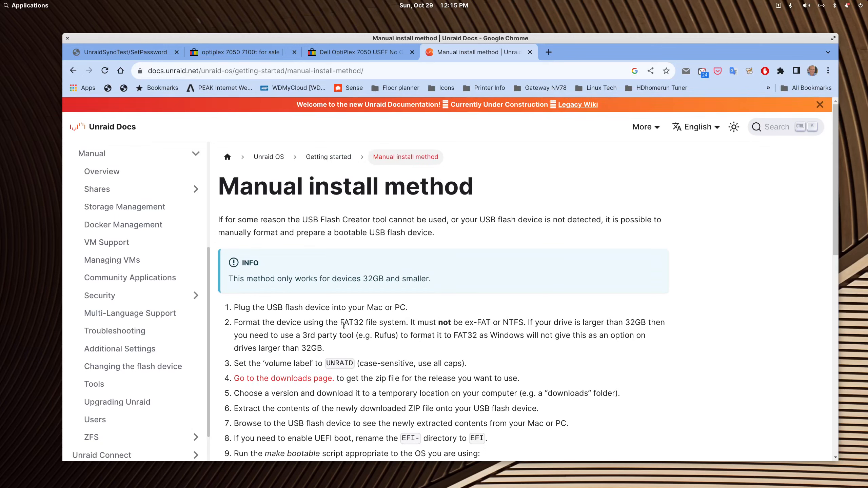
pyautogui.moveTo(365, 331)
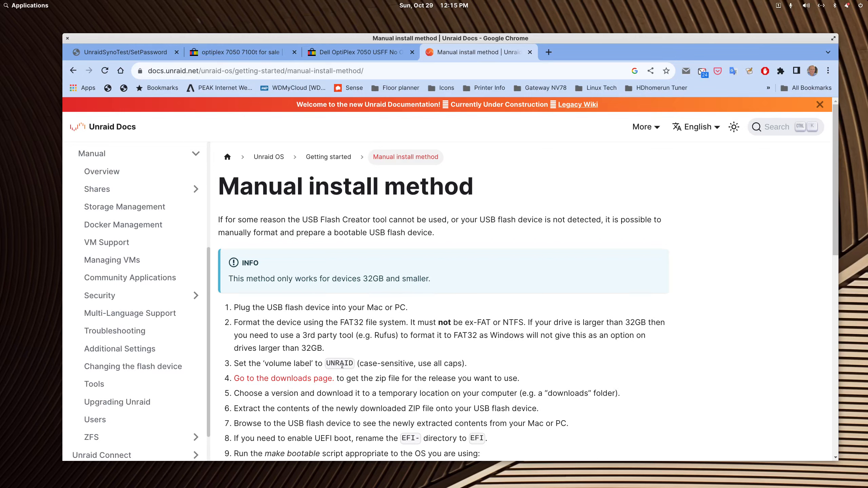
pyautogui.moveTo(283, 378)
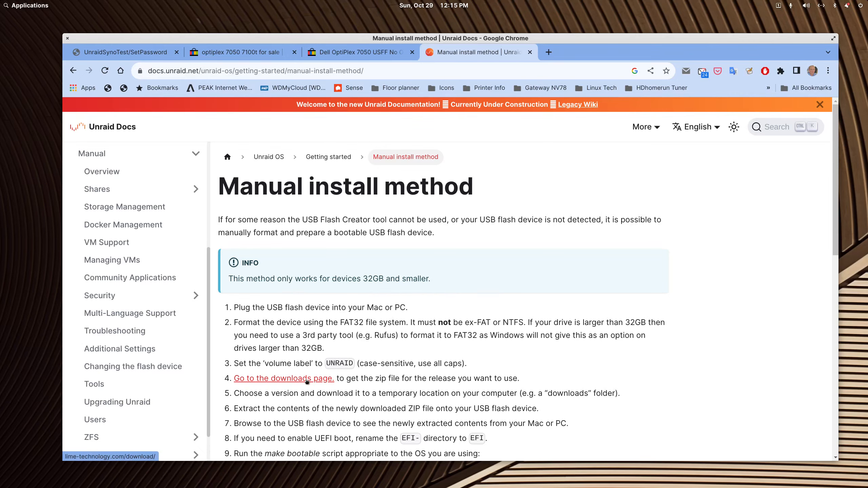
pyautogui.click(283, 378)
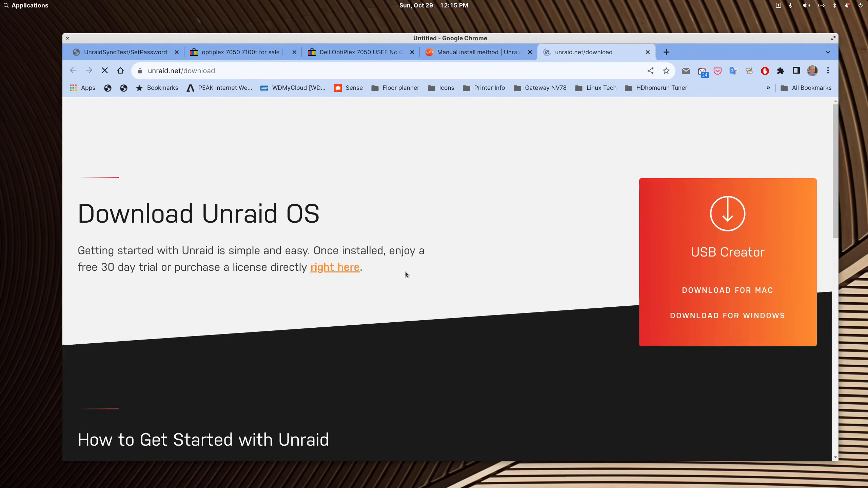
pyautogui.moveTo(335, 267)
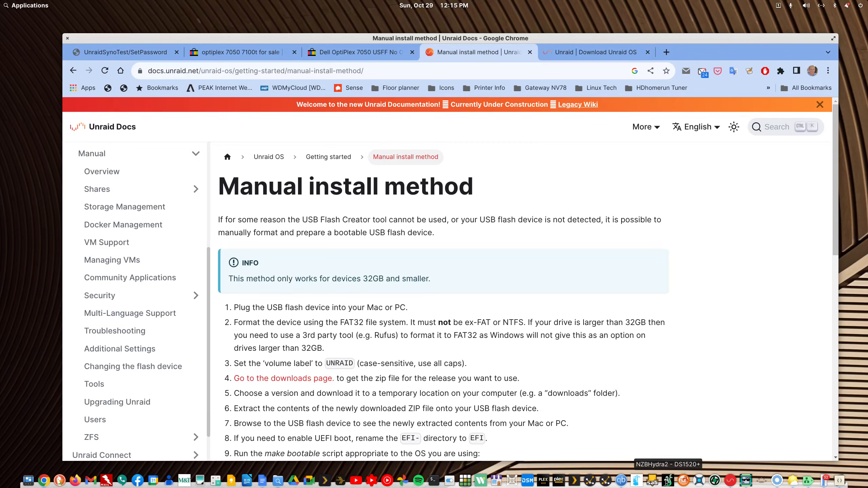
pyautogui.moveTo(356, 481)
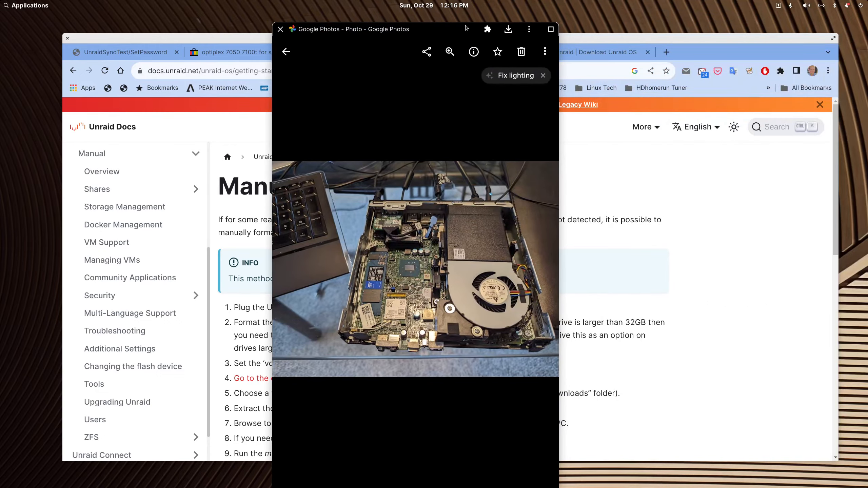
# Return to the Google Photos library and browse today's server build pictures.
pyautogui.click(286, 52)
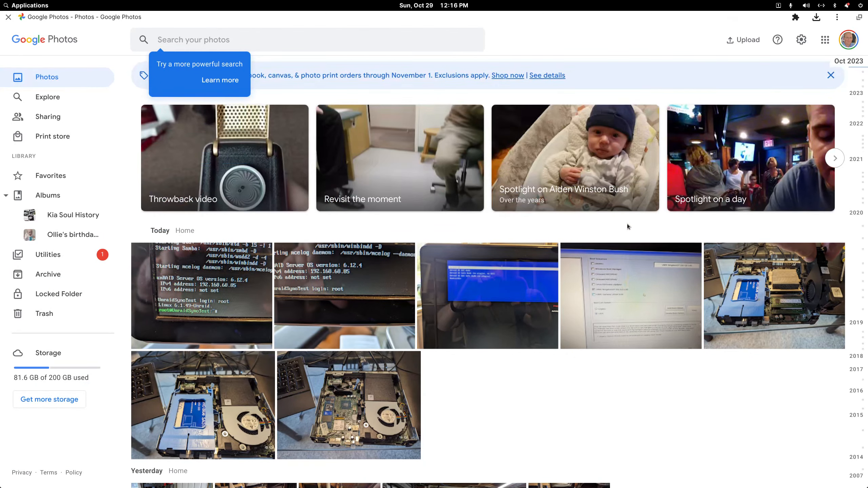
pyautogui.scroll(-3)
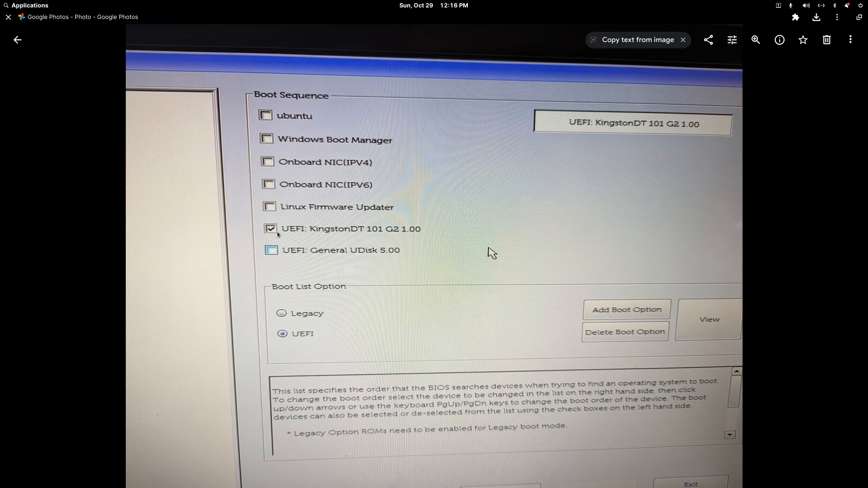
pyautogui.moveTo(331, 310)
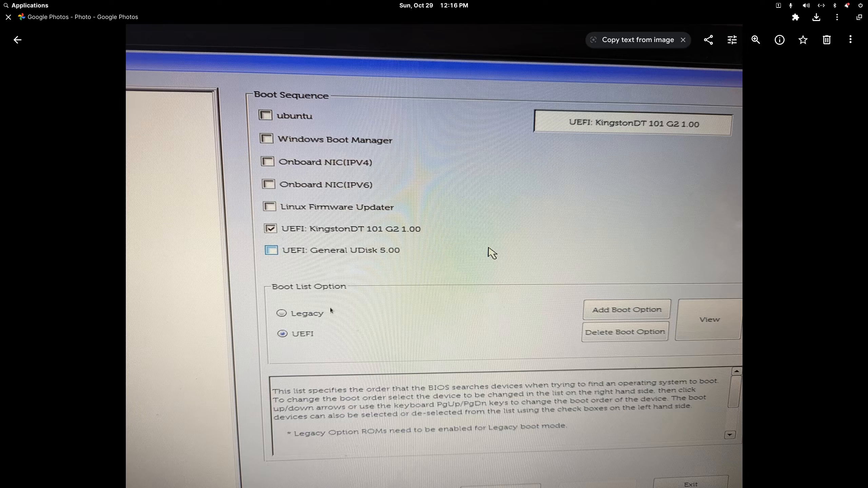
pyautogui.moveTo(305, 341)
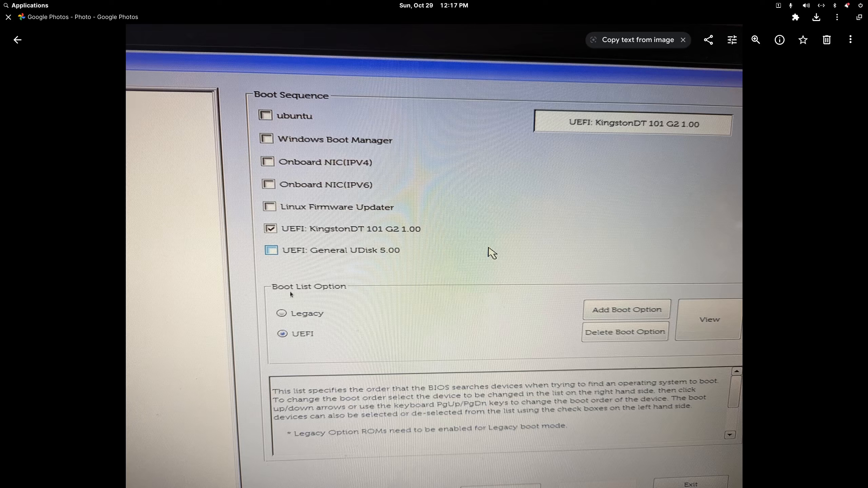
# Open the photo of the Unraid console showing version 6.12.4 and its IPv4 address.
pyautogui.click(17, 39)
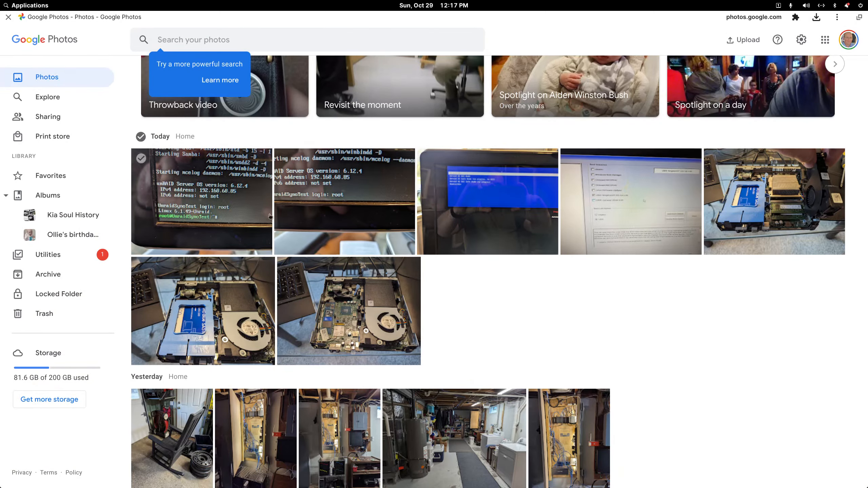
pyautogui.moveTo(366, 210)
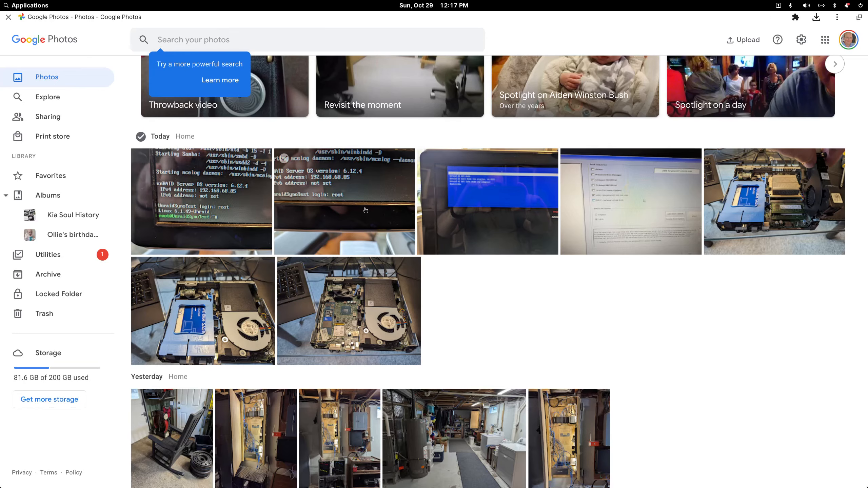
pyautogui.doubleClick(344, 201)
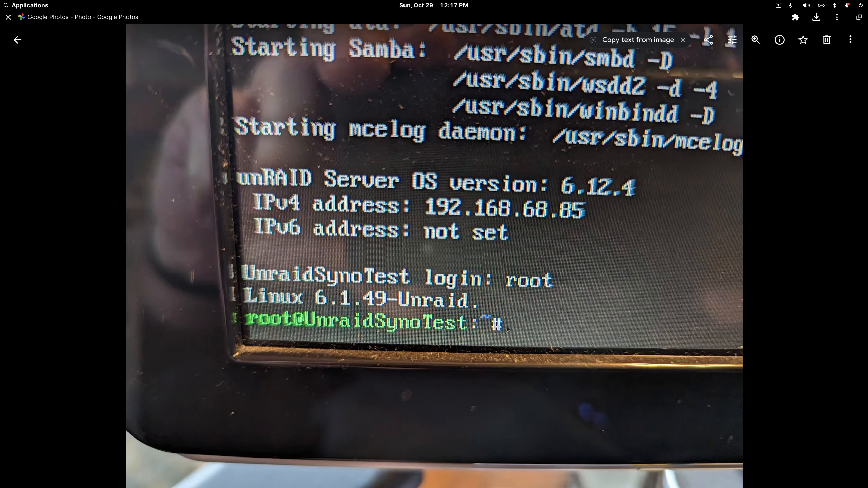
pyautogui.moveTo(508, 330)
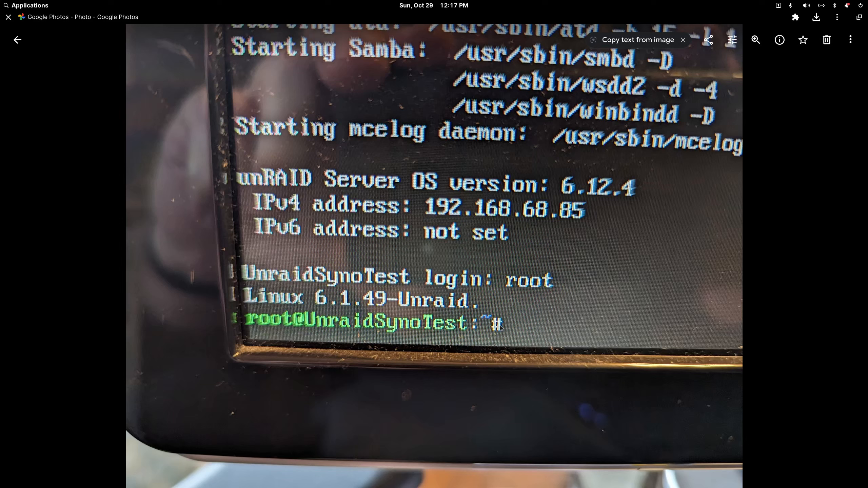
pyautogui.moveTo(504, 311)
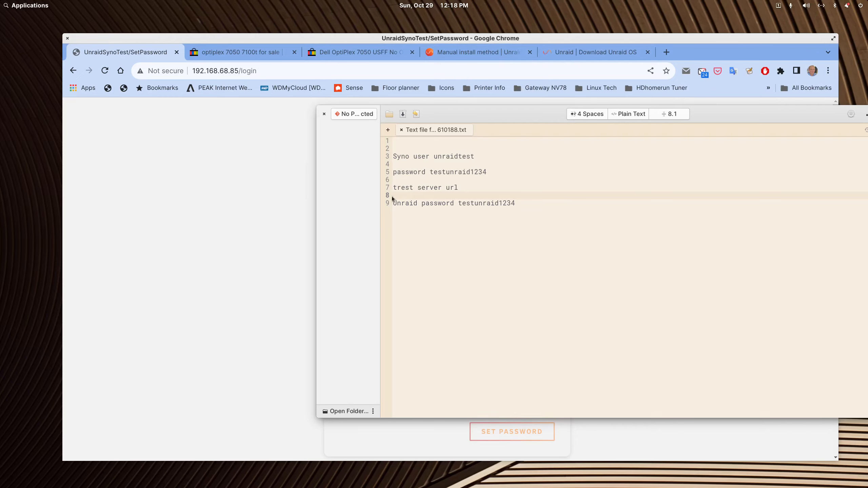
pyautogui.press('enter')
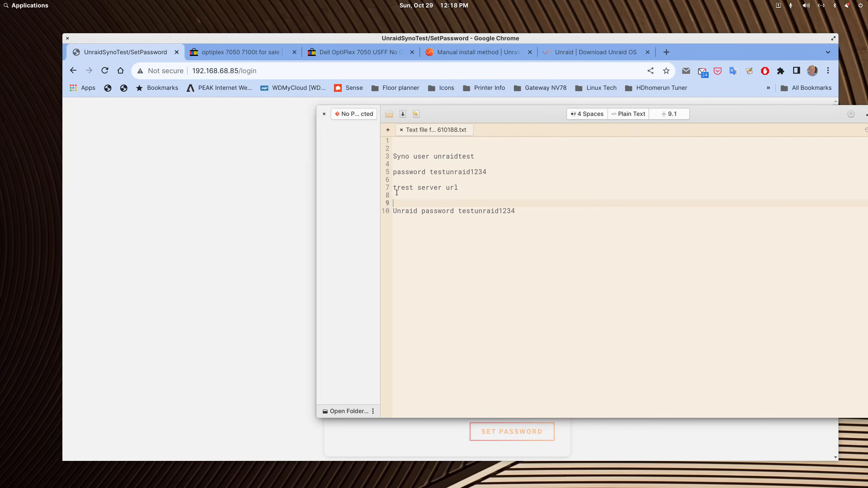
pyautogui.write('http://192.168.68.85/Dashboard')
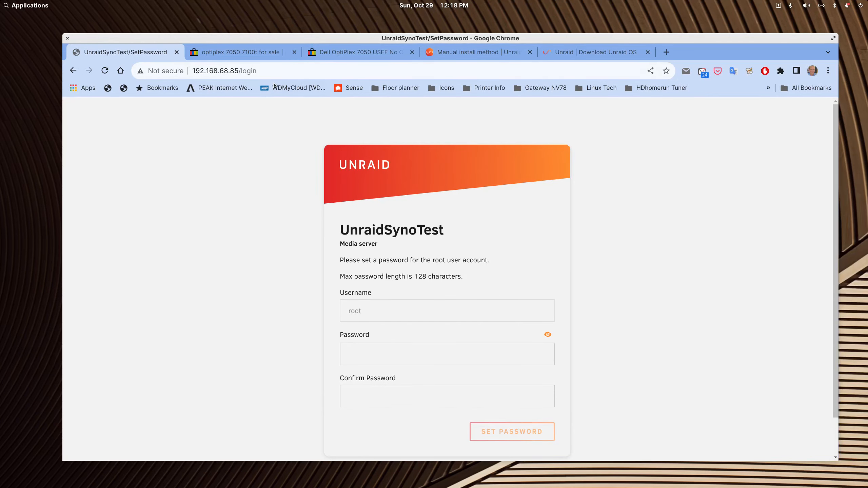
pyautogui.click(224, 70)
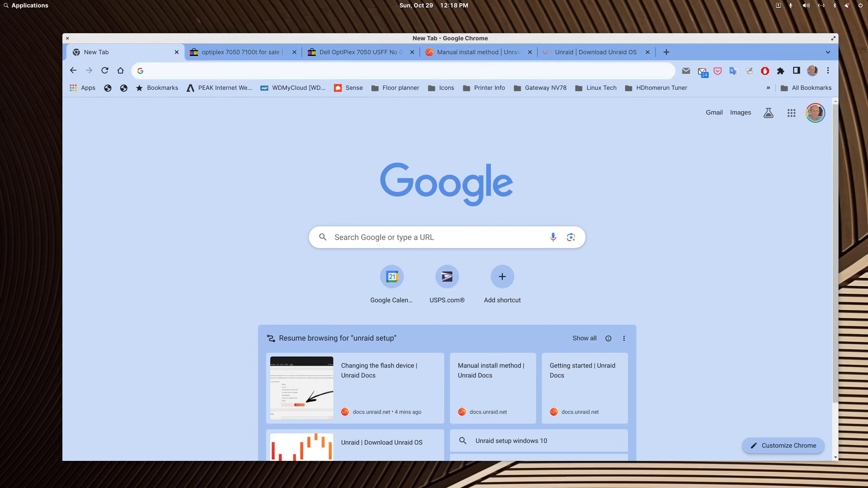
pyautogui.moveTo(406, 194)
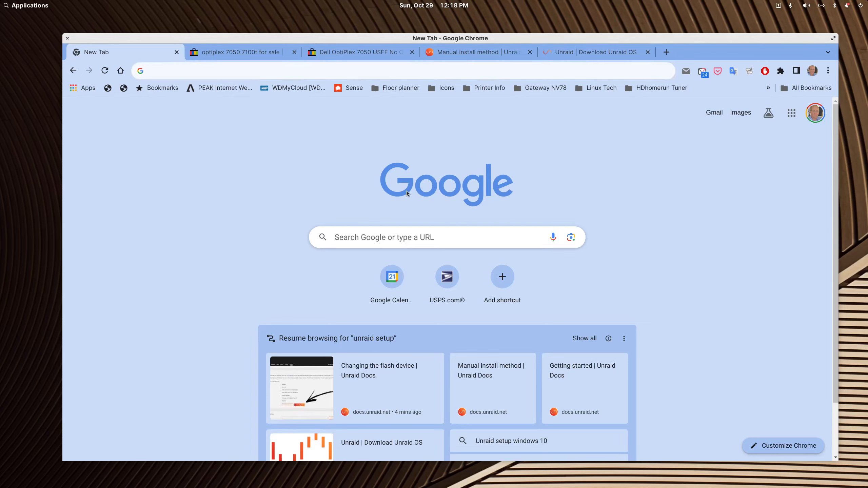
pyautogui.write('http://192.168.68.85/Dashboard')
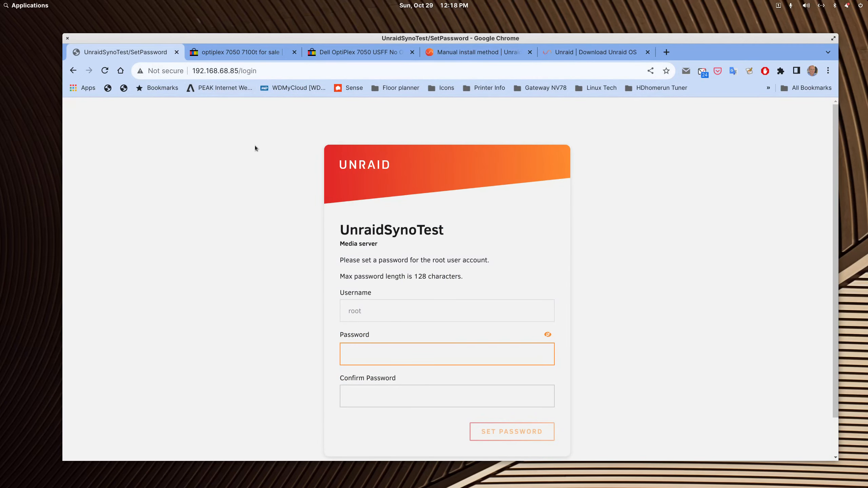
pyautogui.click(446, 354)
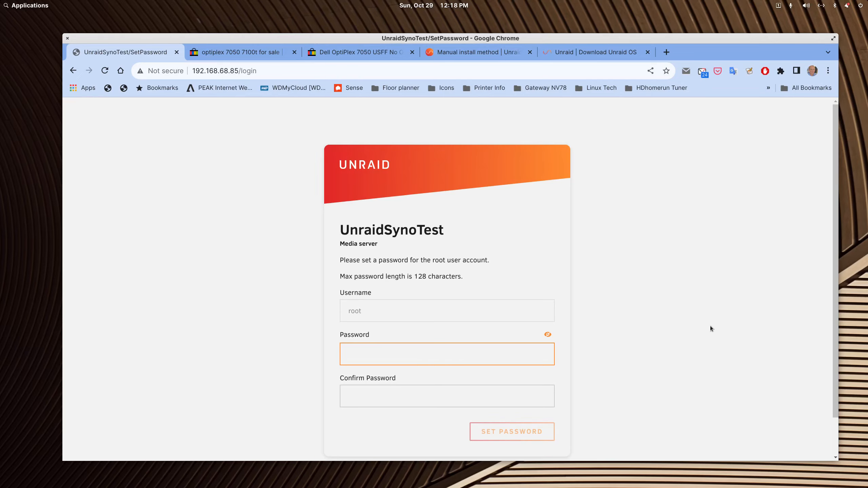
pyautogui.moveTo(710, 325)
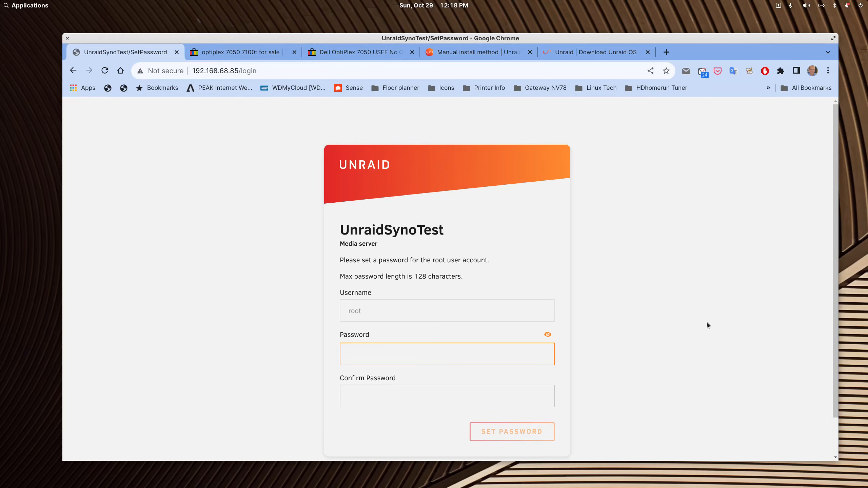
pyautogui.click(446, 354)
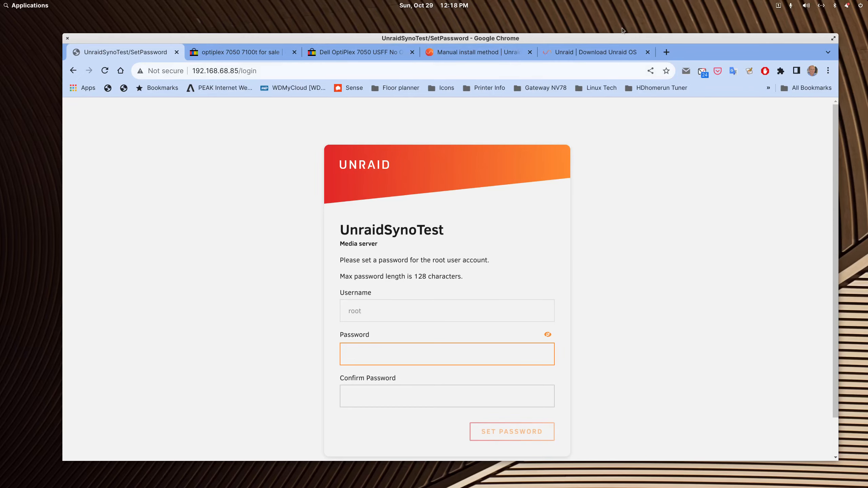
# Enter and submit the root password for UnraidSynoTest with SET PASSWORD.
pyautogui.click(832, 38)
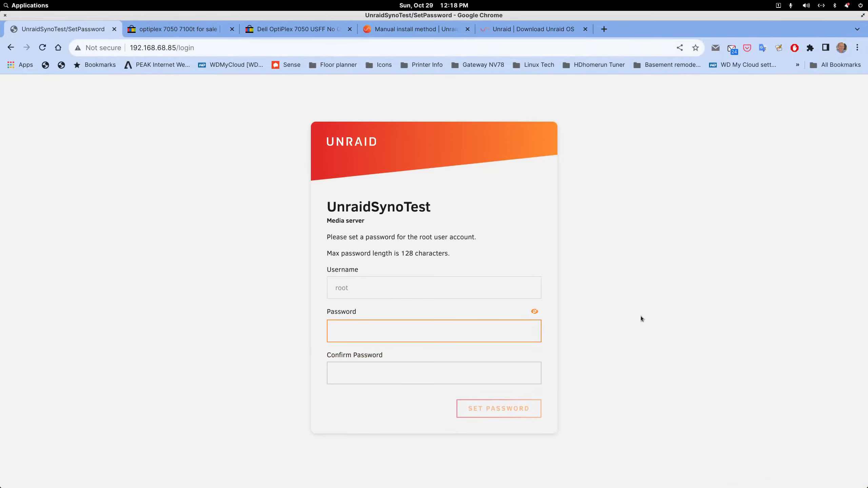
pyautogui.click(433, 331)
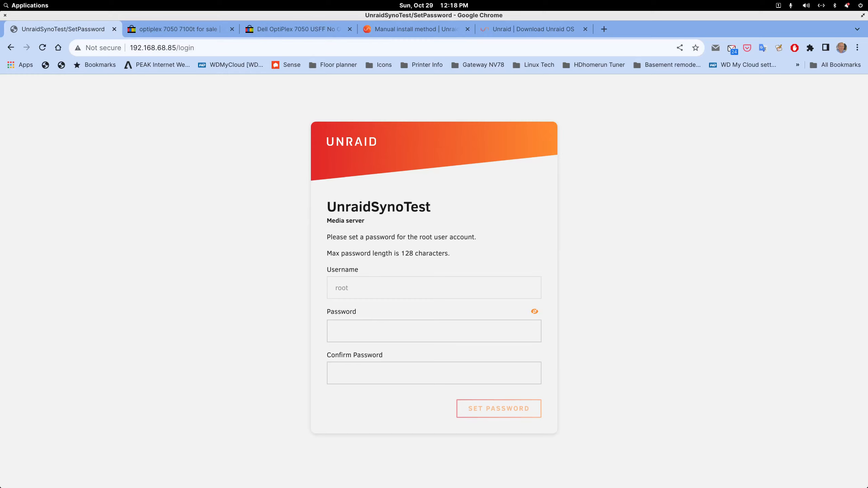
pyautogui.click(434, 330)
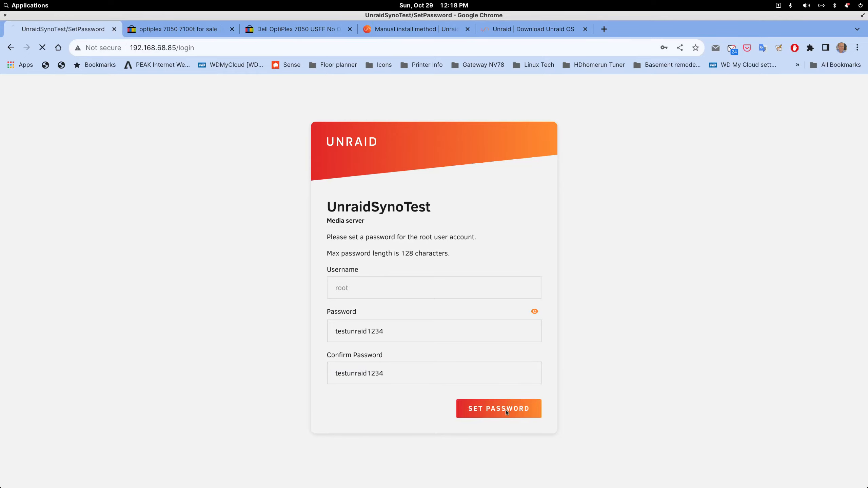
pyautogui.click(498, 408)
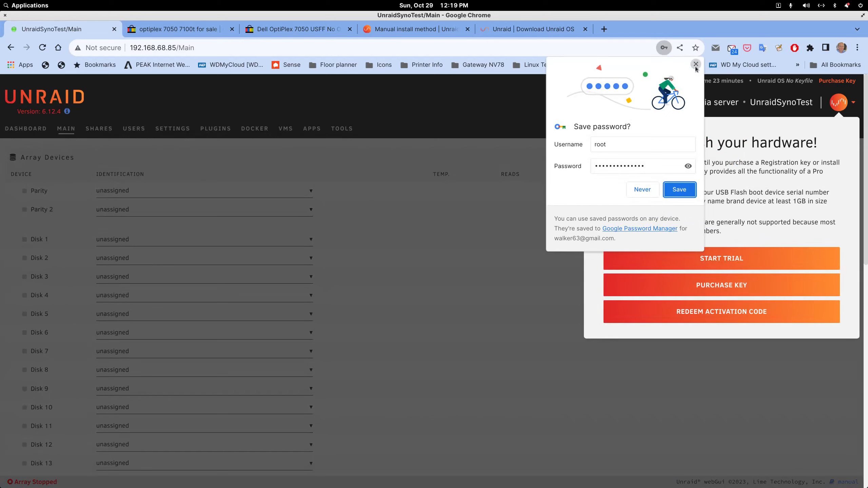
# Dismiss Chrome's save-password popup and start the free 30-day Unraid trial.
pyautogui.click(695, 64)
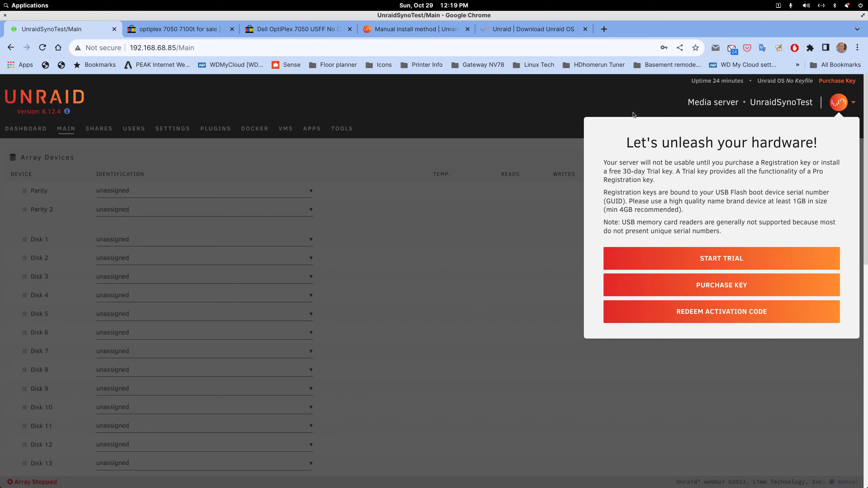
pyautogui.moveTo(735, 221)
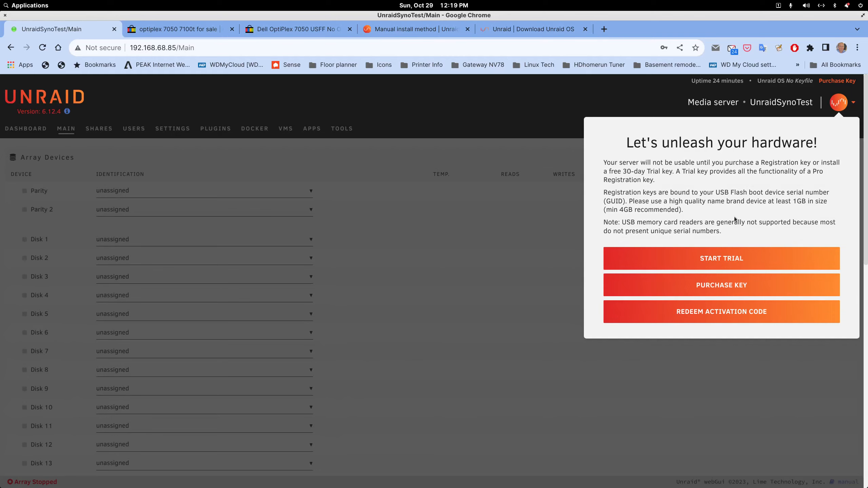
pyautogui.moveTo(735, 219)
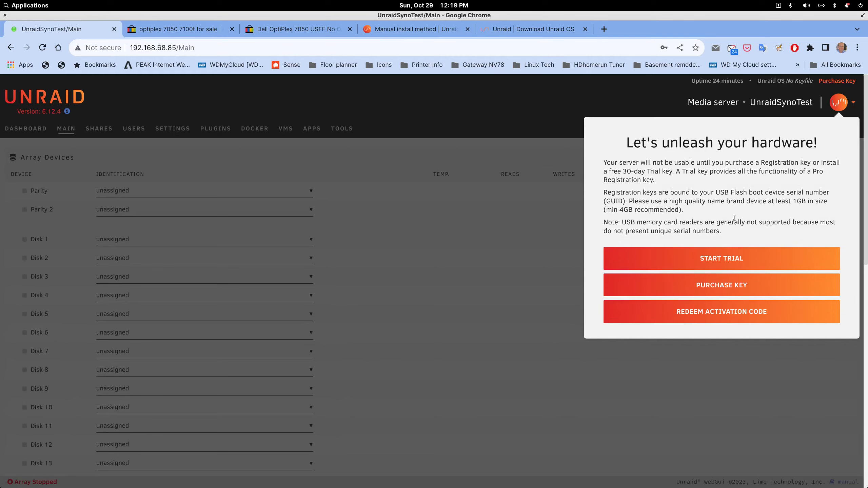
pyautogui.moveTo(720, 258)
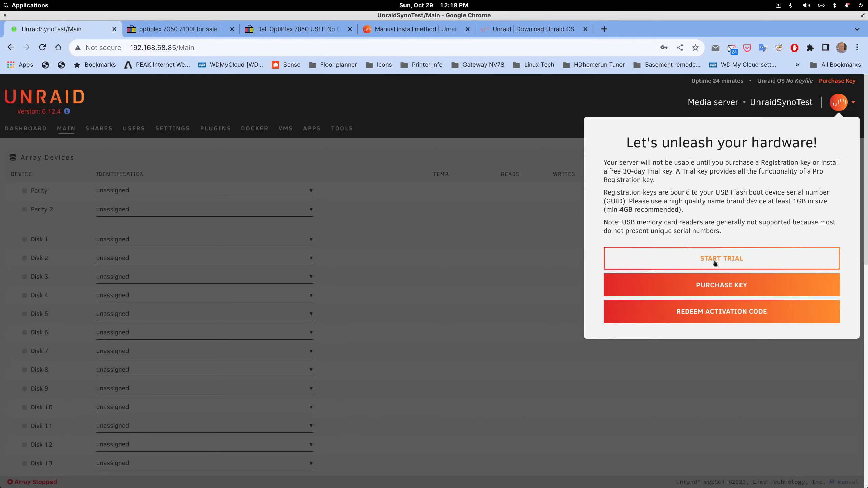
pyautogui.click(721, 258)
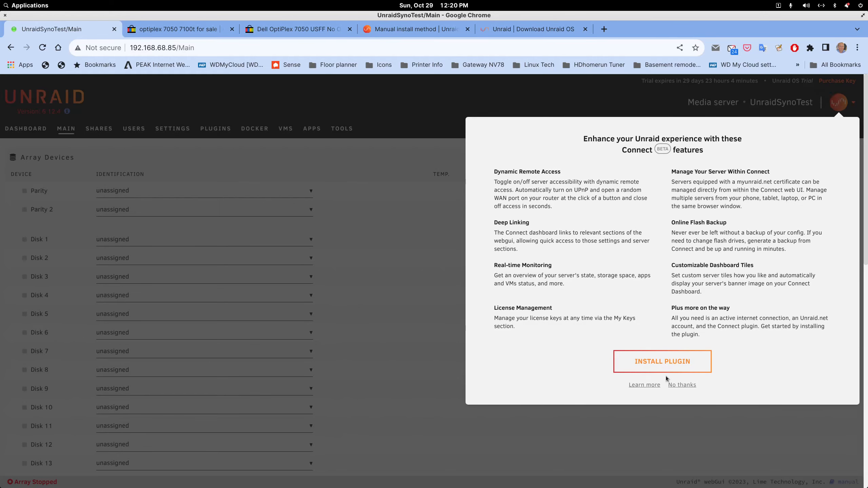
# Install the Connect plugin and dismiss the finished installation log.
pyautogui.click(662, 361)
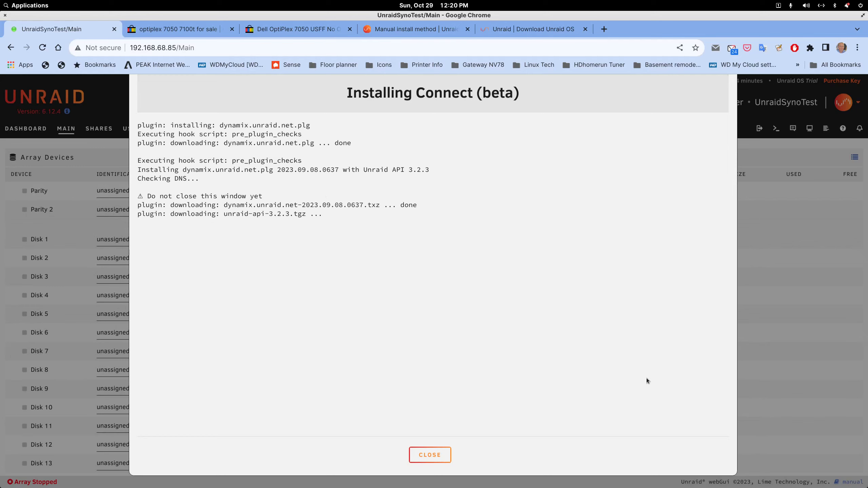
pyautogui.moveTo(629, 373)
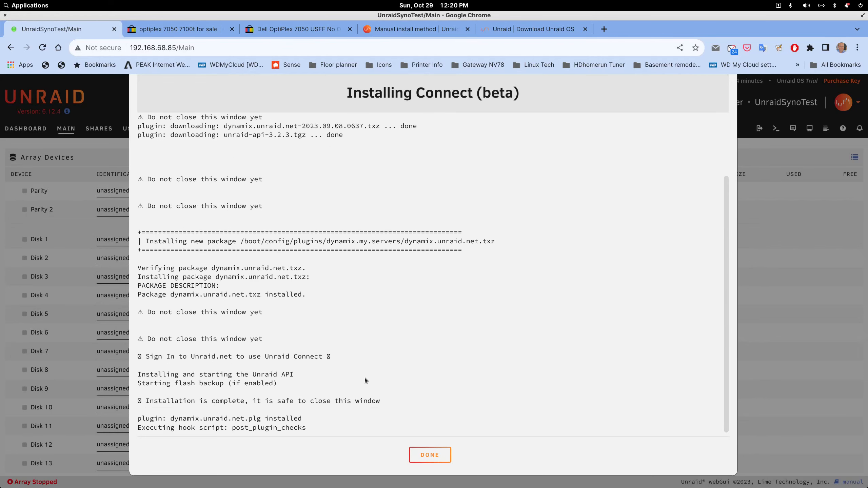
pyautogui.moveTo(562, 381)
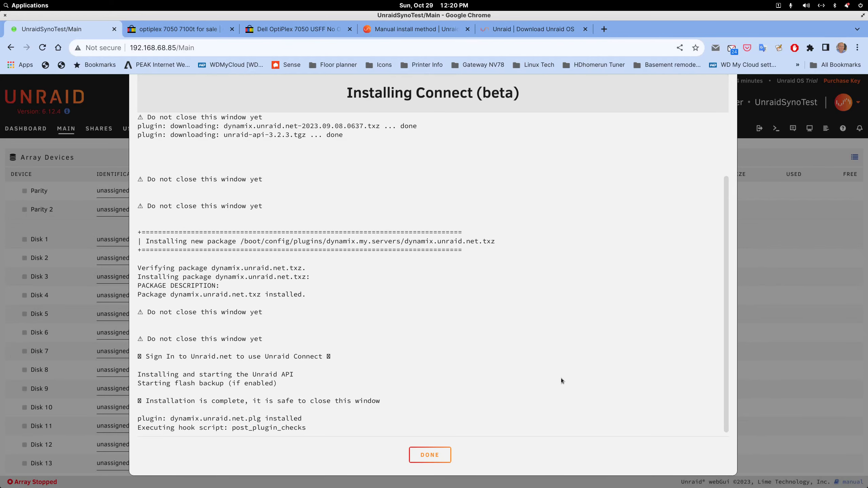
pyautogui.moveTo(421, 375)
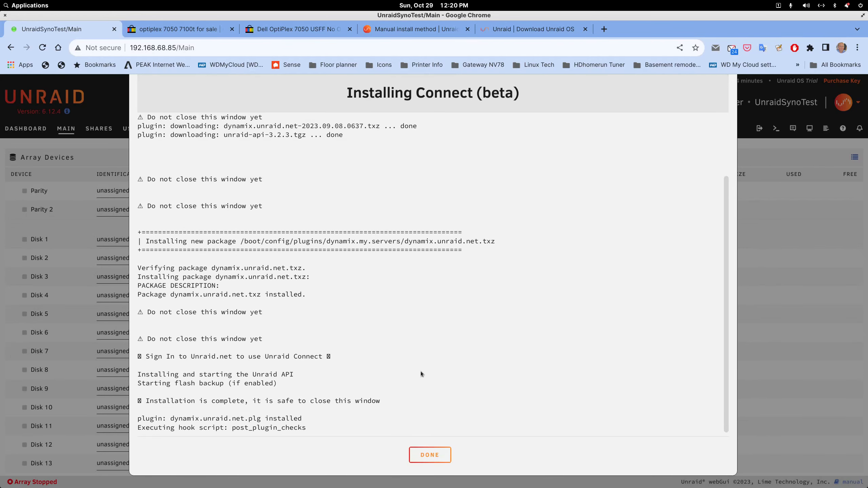
pyautogui.moveTo(305, 428)
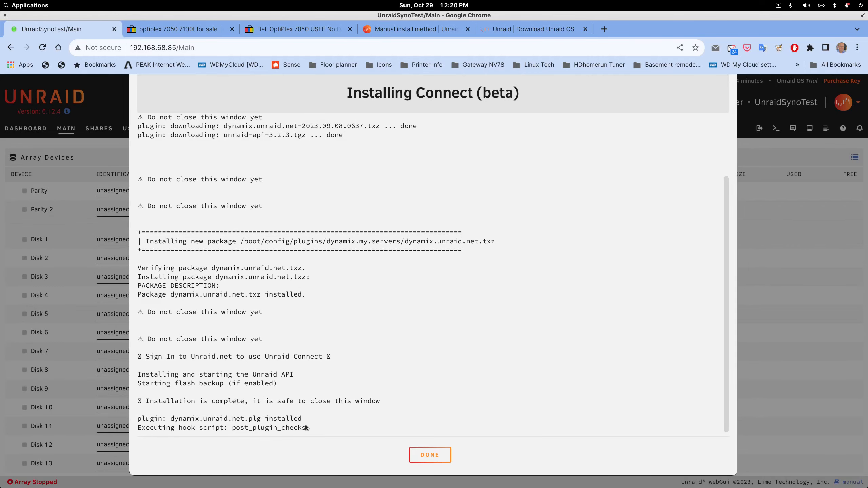
pyautogui.click(429, 454)
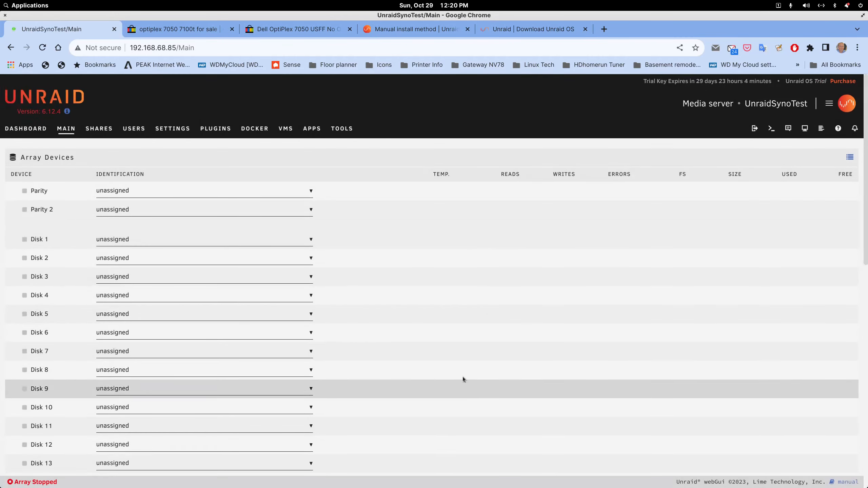
pyautogui.moveTo(500, 329)
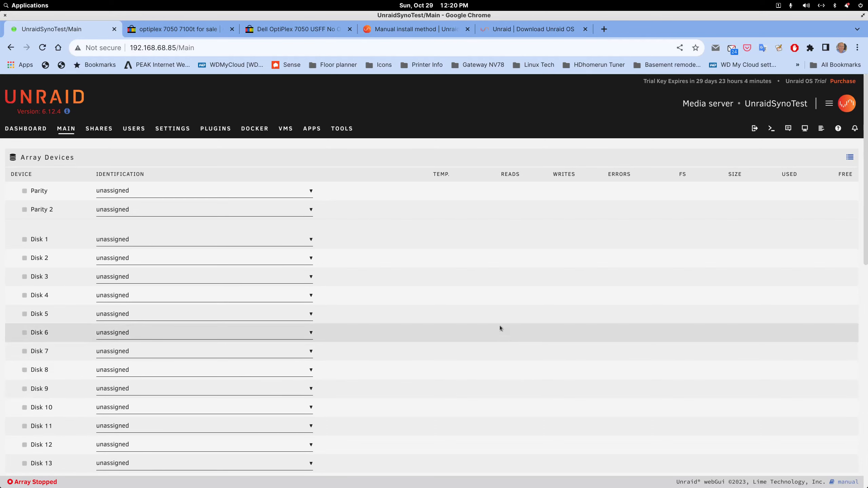
# Review the Dashboard tiles: Dell motherboard, i5-7500 processor and 16 GiB memory.
pyautogui.click(25, 128)
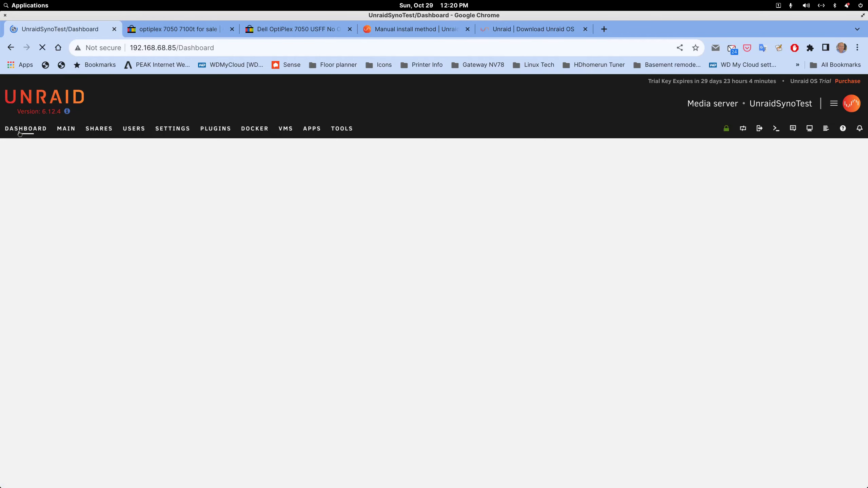
pyautogui.click(26, 128)
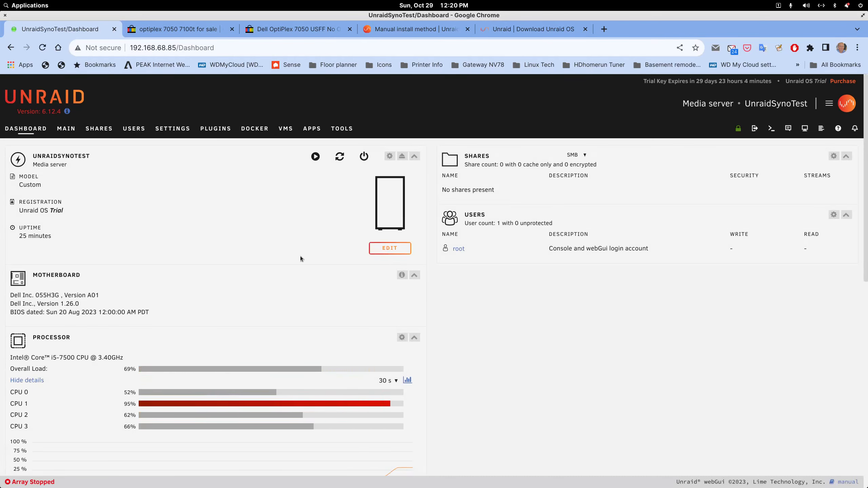
pyautogui.scroll(-3)
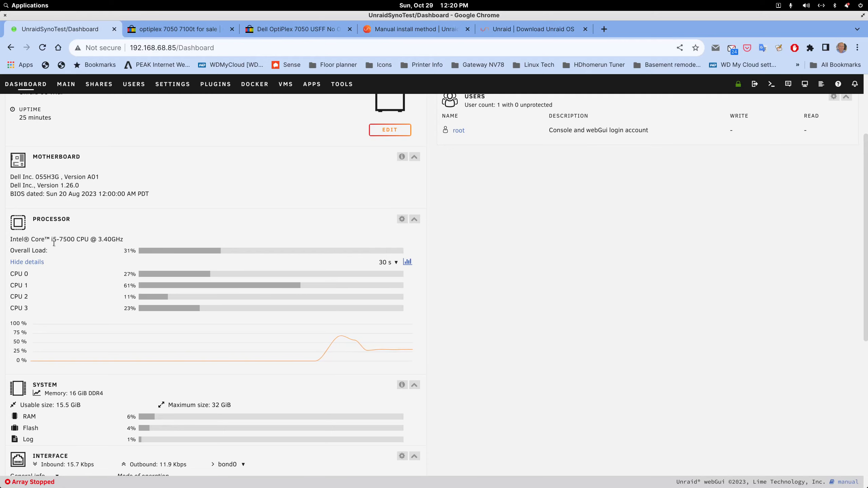
pyautogui.scroll(-3)
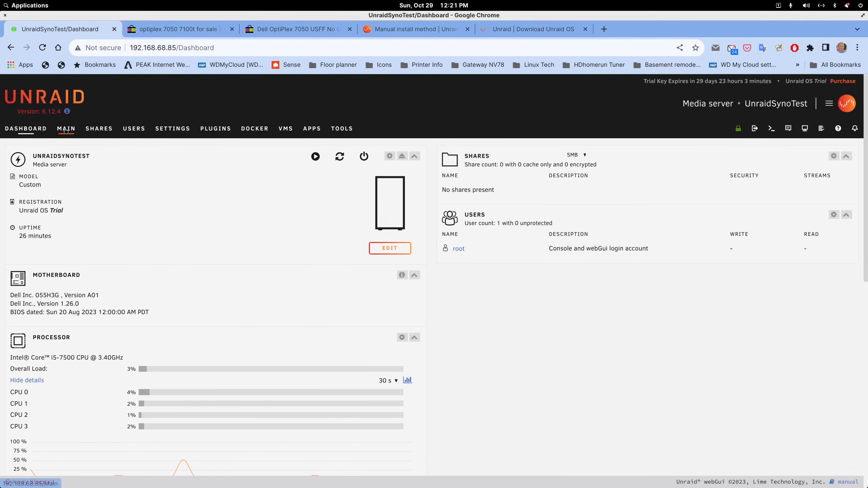
# On Main, add a new pool named cache with 2 slots.
pyautogui.click(65, 129)
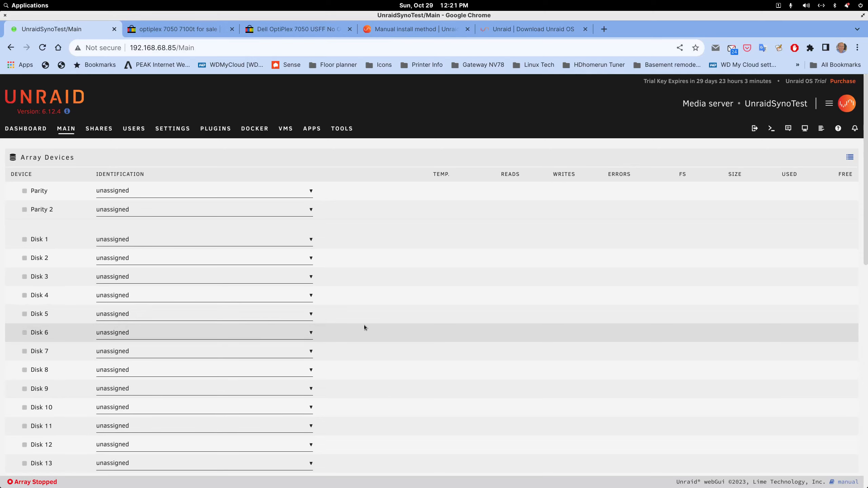
pyautogui.moveTo(356, 327)
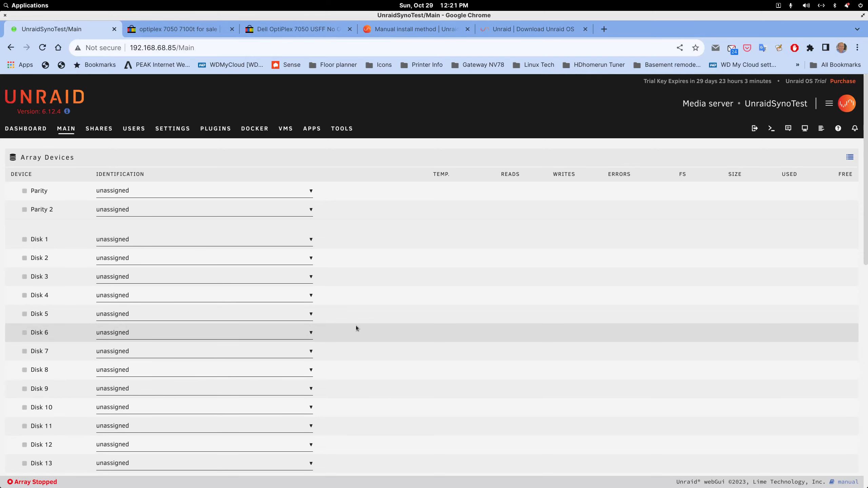
pyautogui.scroll(-3)
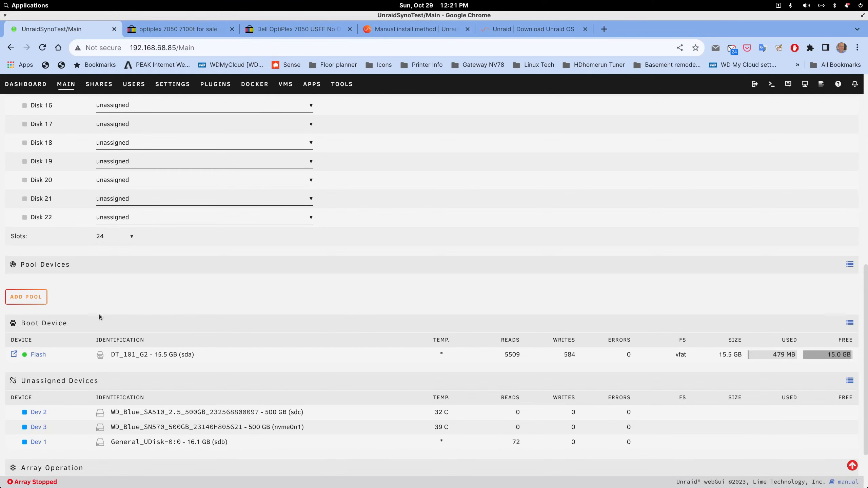
pyautogui.click(25, 297)
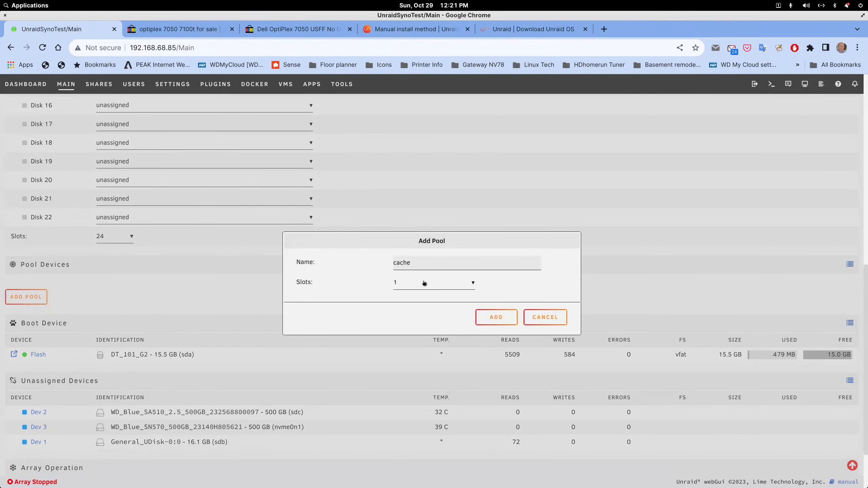
pyautogui.click(435, 283)
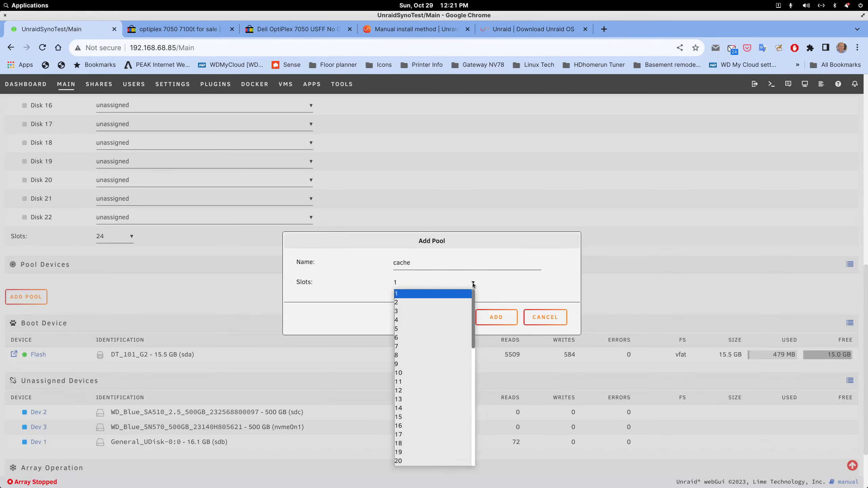
pyautogui.click(396, 302)
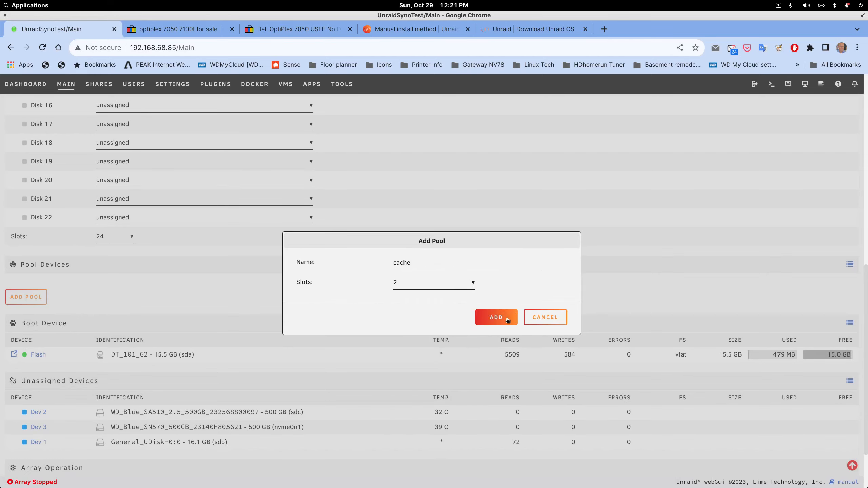
pyautogui.click(544, 317)
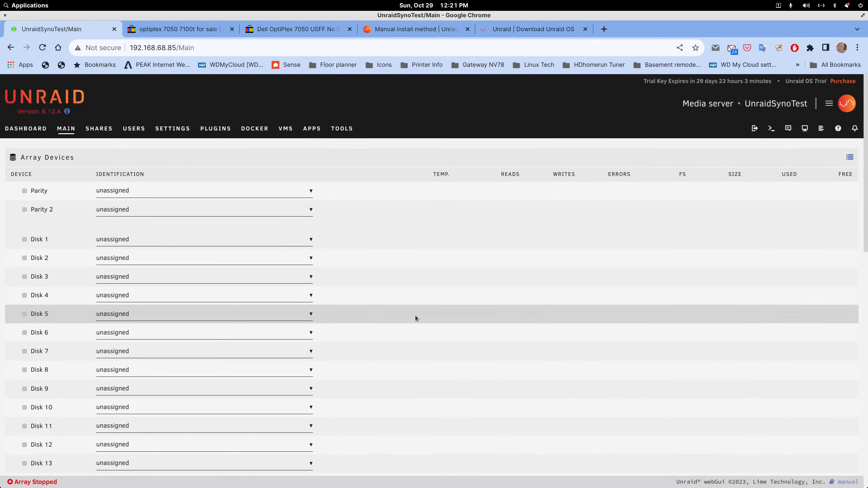
# Assign the WD Blue SA510 to Cache and the WD Blue SN570 NVMe to Cache 2.
pyautogui.scroll(-3)
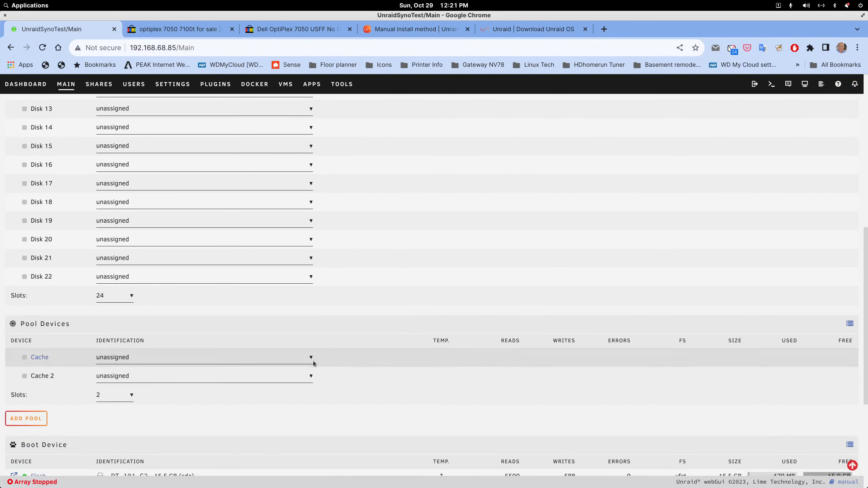
pyautogui.click(204, 358)
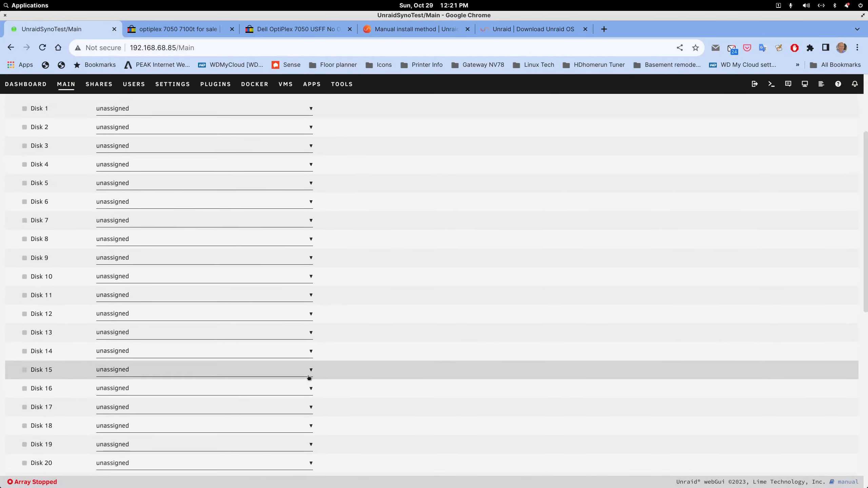
pyautogui.scroll(-3)
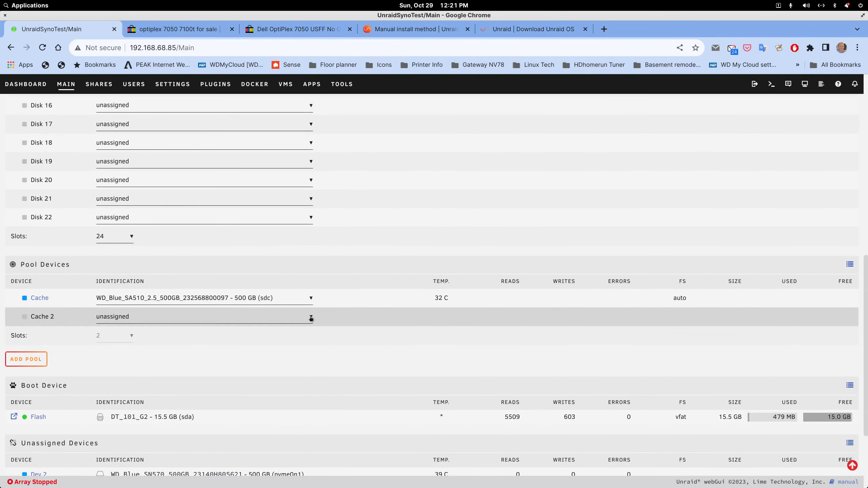
pyautogui.click(203, 316)
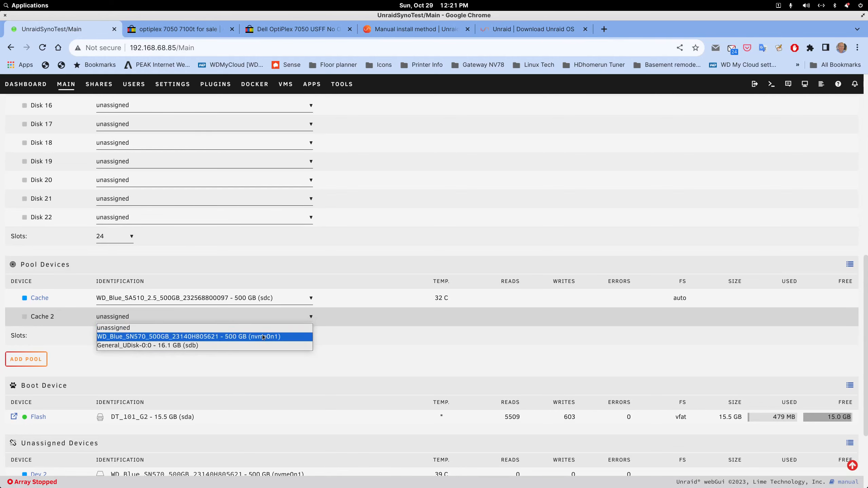
pyautogui.click(188, 336)
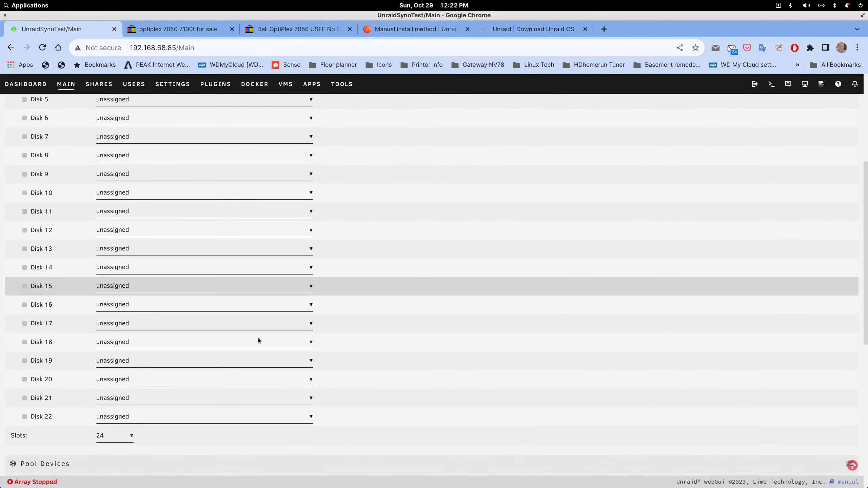
pyautogui.scroll(-3)
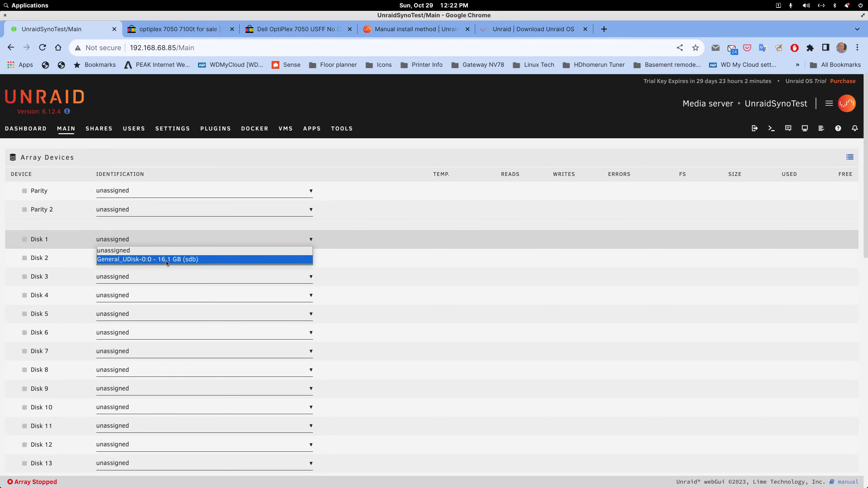
# Assign the General_UDisk to Disk 1 and start the array.
pyautogui.click(148, 259)
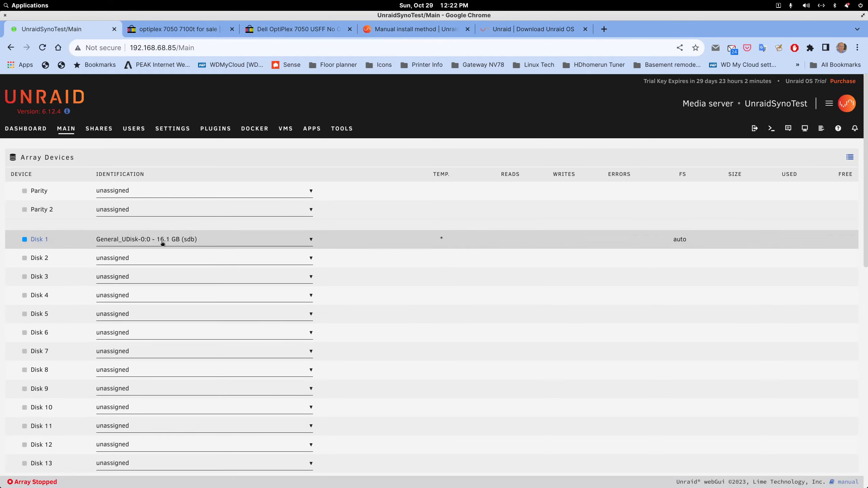
pyautogui.scroll(-3)
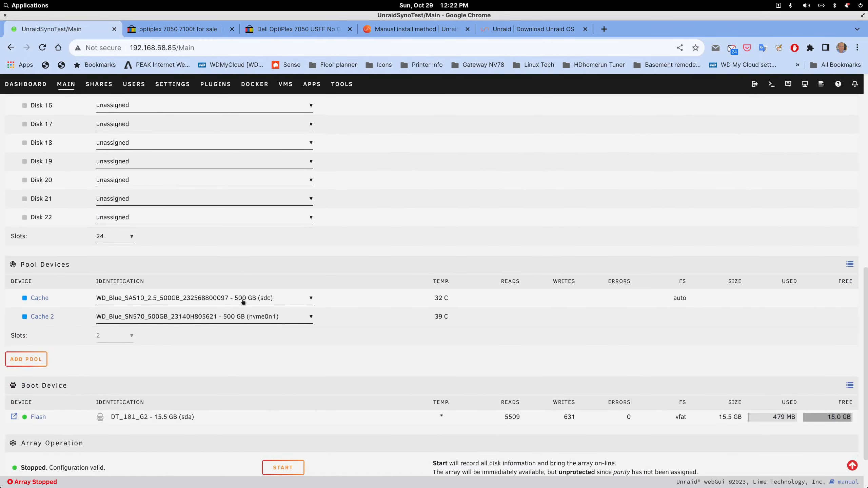
pyautogui.scroll(-3)
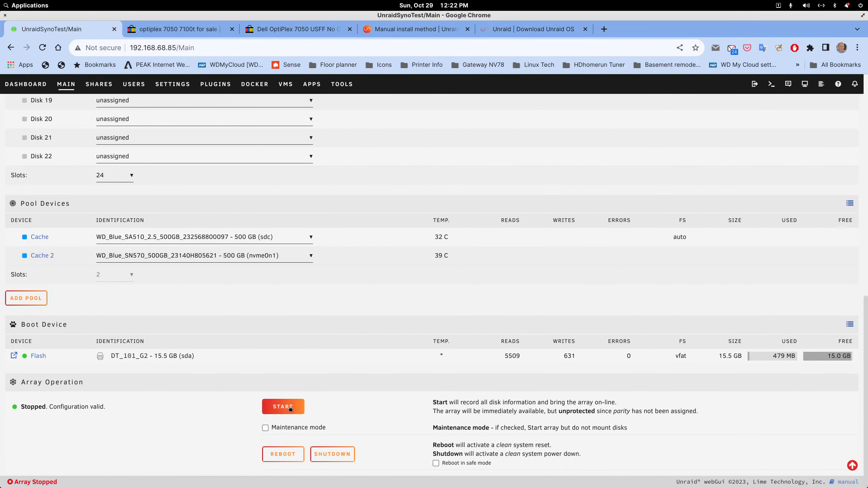
pyautogui.click(282, 406)
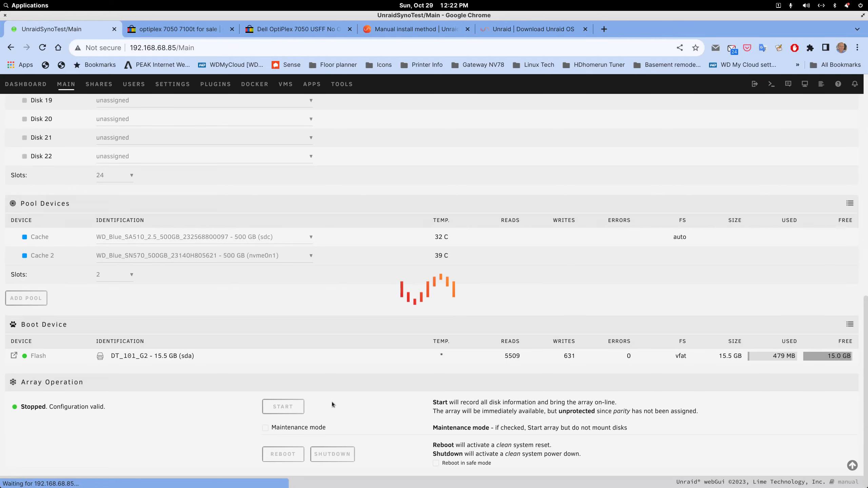
# With the array starting, toggle reads/writes between speeds and counts, then go to Dashboard.
pyautogui.click(283, 406)
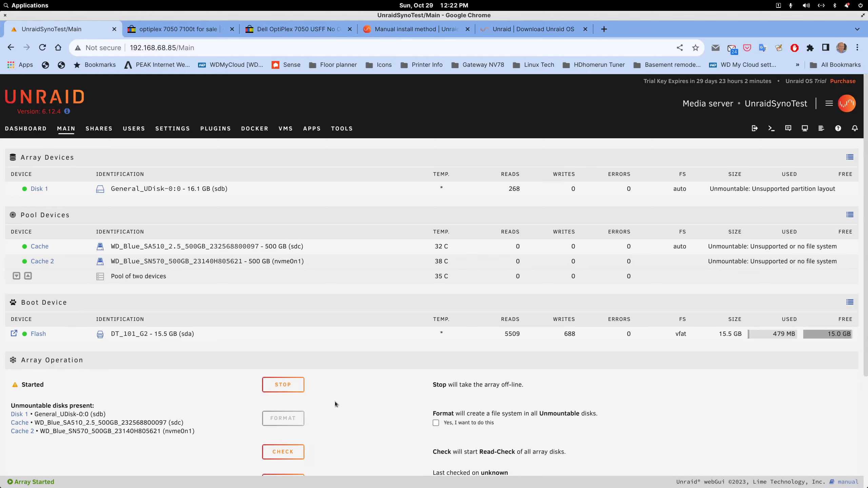
pyautogui.moveTo(287, 406)
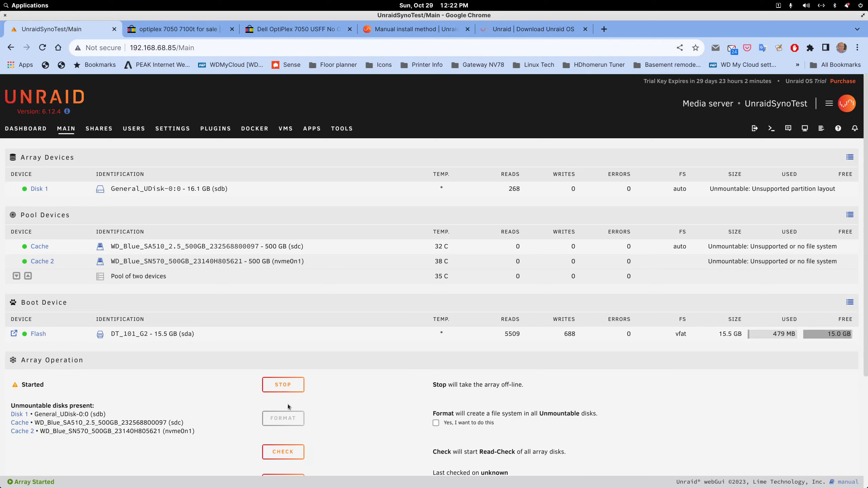
pyautogui.moveTo(260, 343)
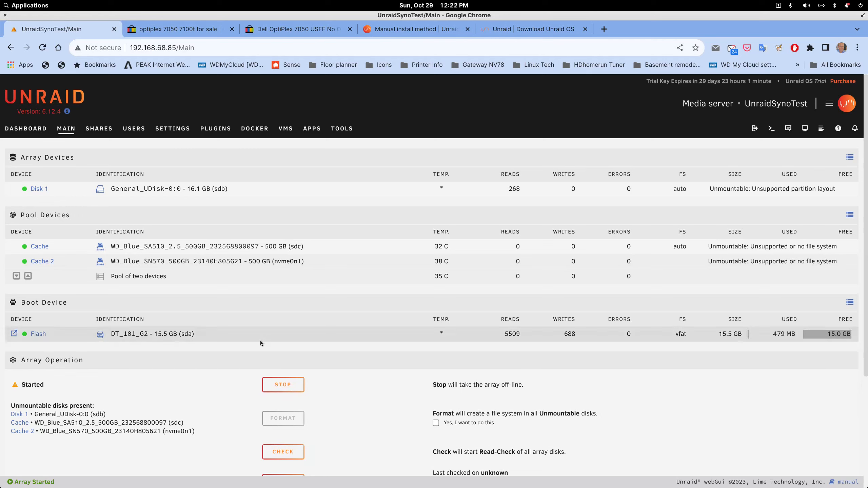
pyautogui.moveTo(776, 261)
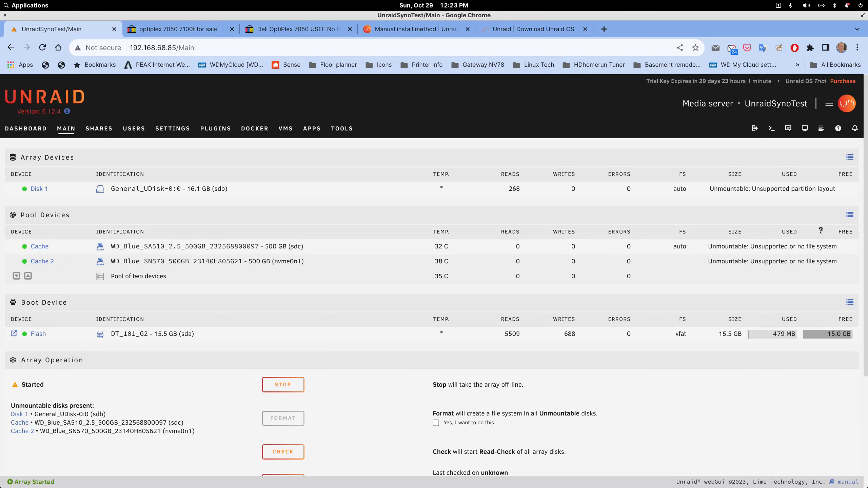
pyautogui.click(849, 157)
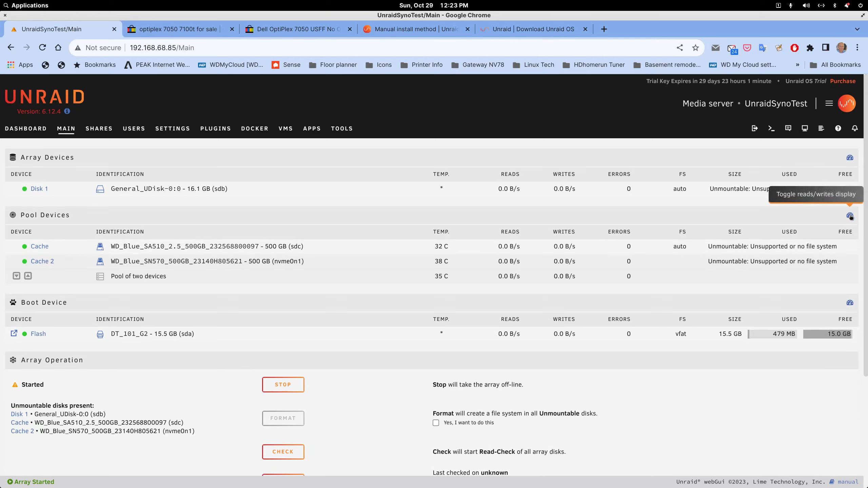
pyautogui.click(850, 158)
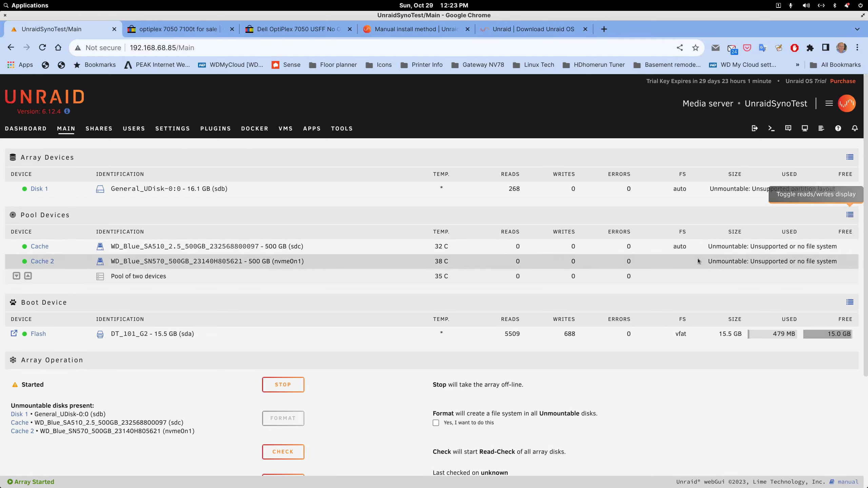
pyautogui.moveTo(92, 284)
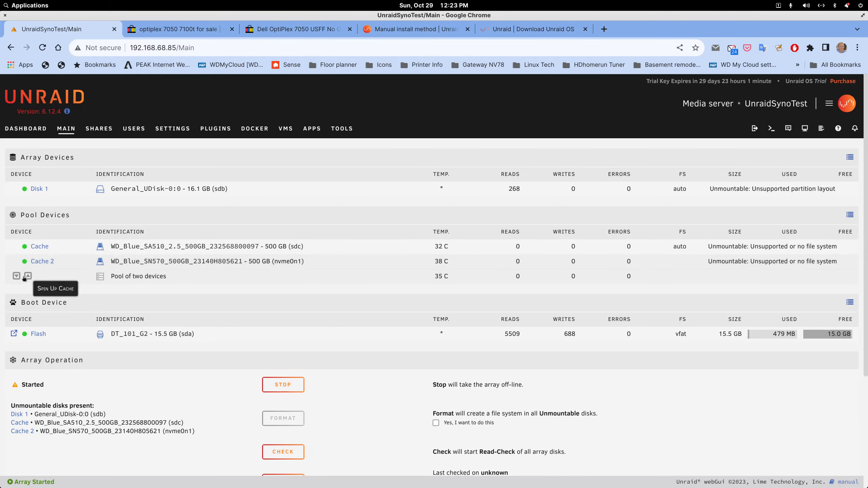
pyautogui.moveTo(54, 278)
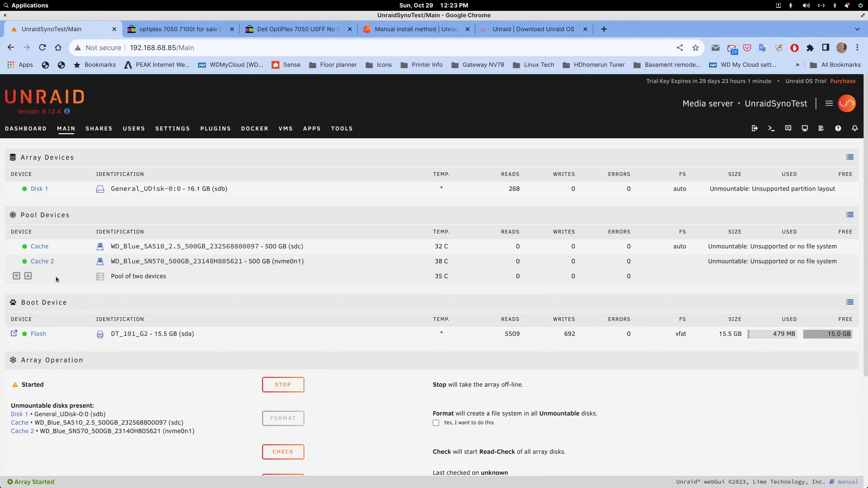
pyautogui.moveTo(348, 273)
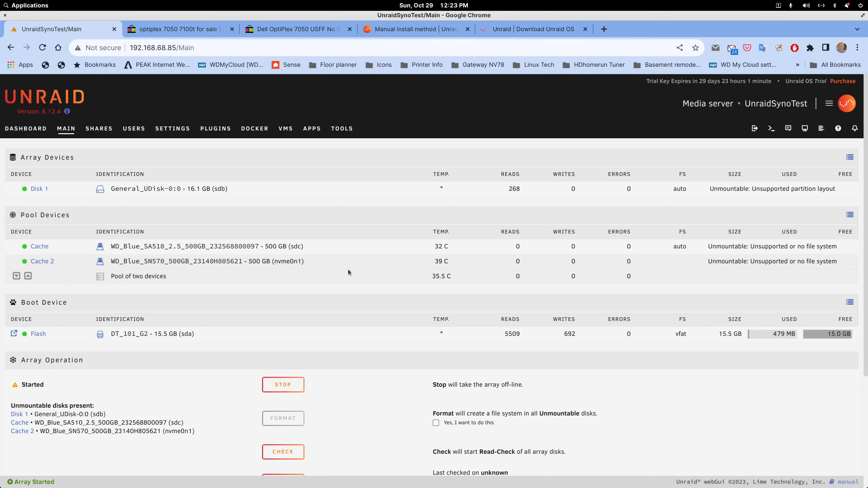
pyautogui.moveTo(369, 285)
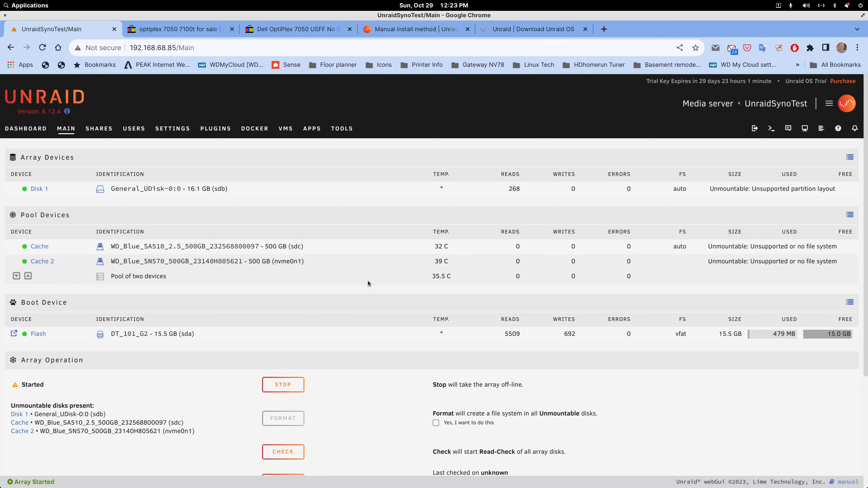
pyautogui.moveTo(407, 294)
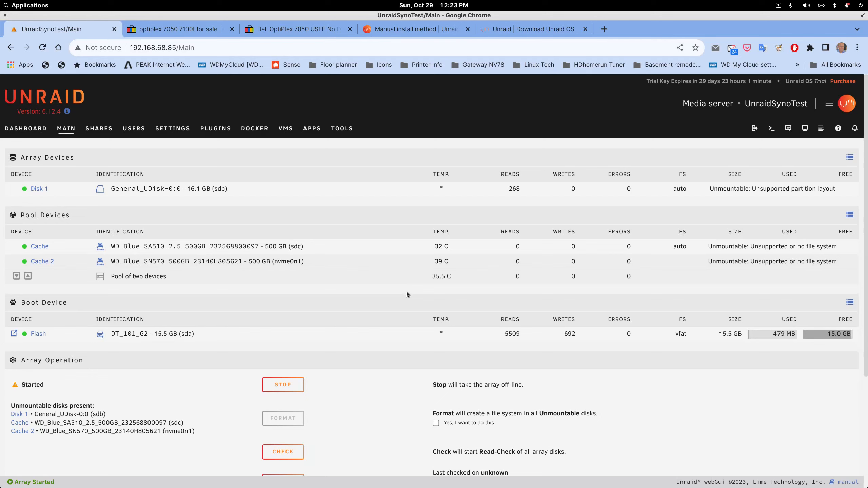
pyautogui.moveTo(410, 294)
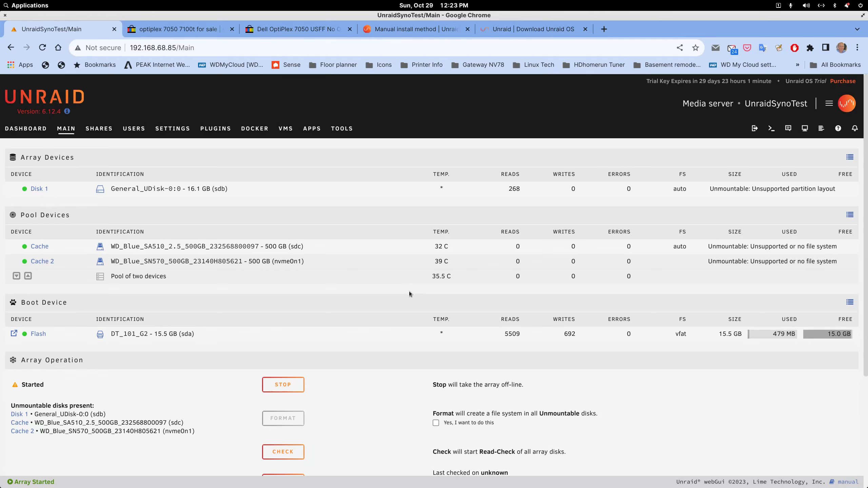
pyautogui.moveTo(284, 282)
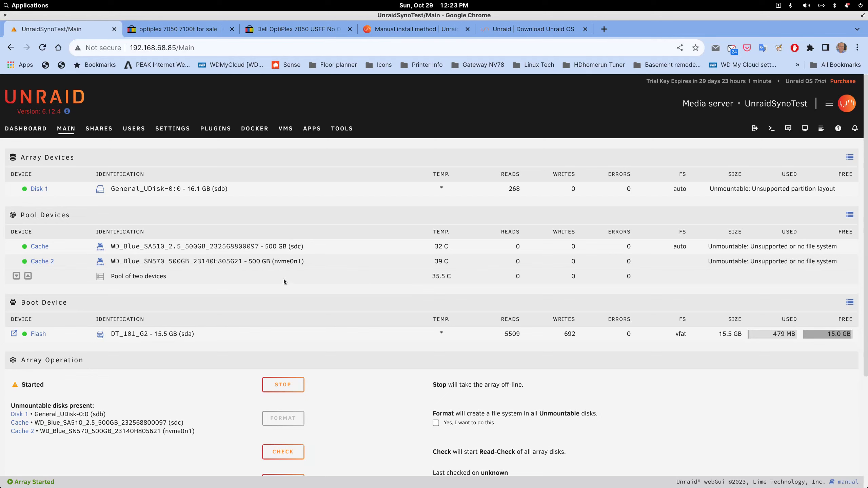
pyautogui.click(26, 128)
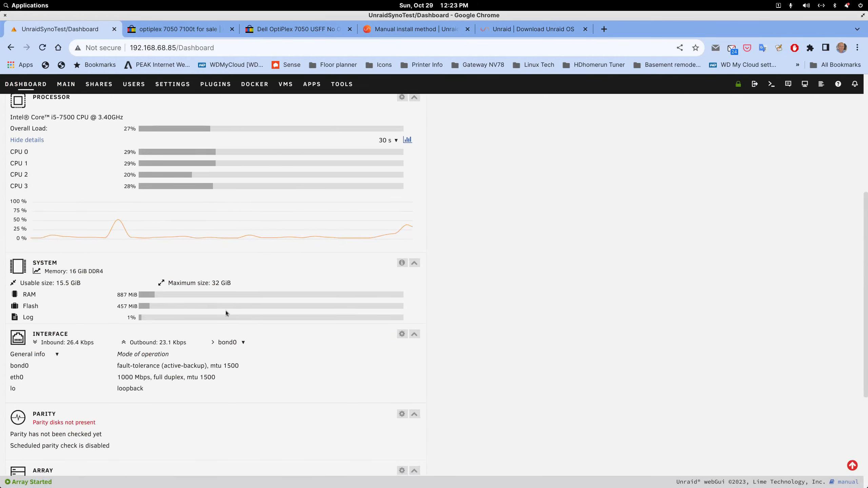
# Review the Cache drive's settings and SMART Self-Test page, then return to Main.
pyautogui.scroll(-3)
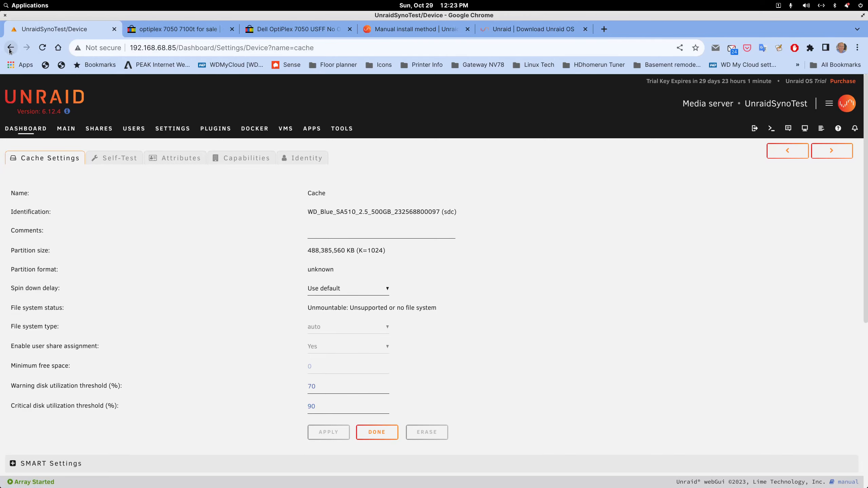
pyautogui.click(377, 433)
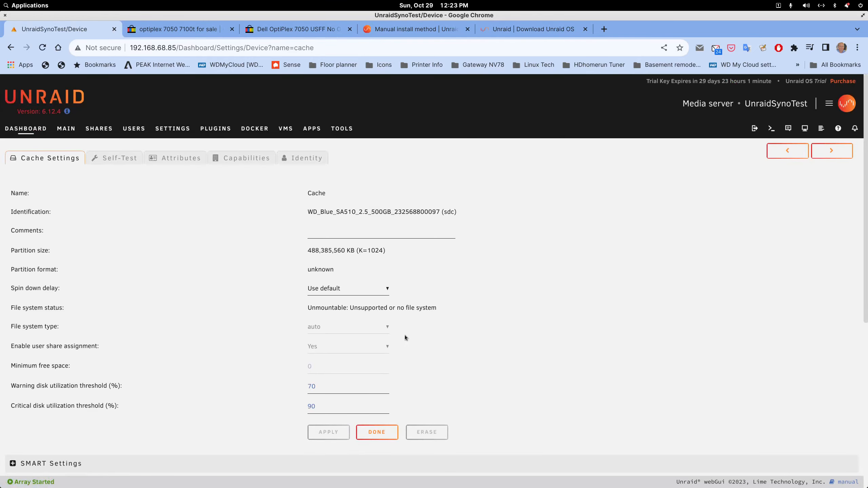
pyautogui.moveTo(396, 302)
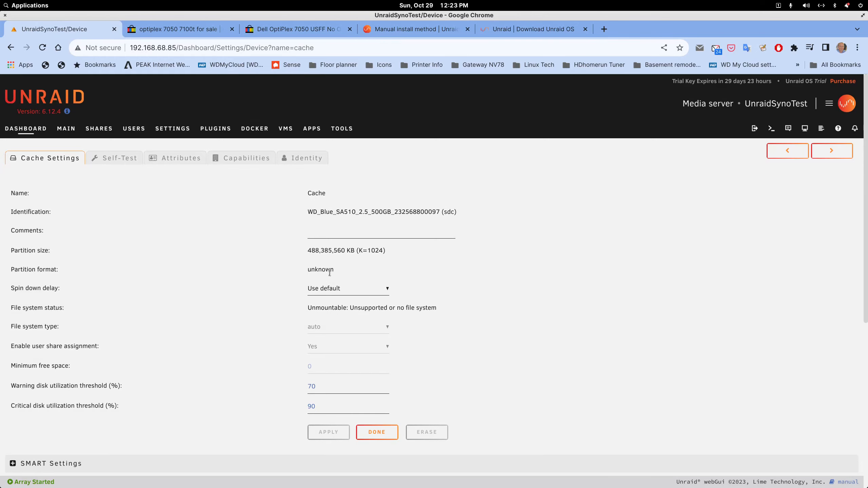
pyautogui.scroll(-3)
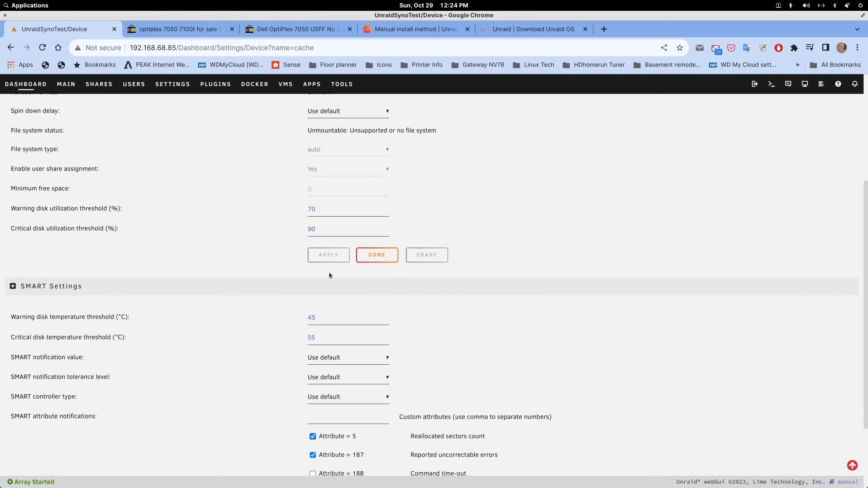
pyautogui.scroll(-3)
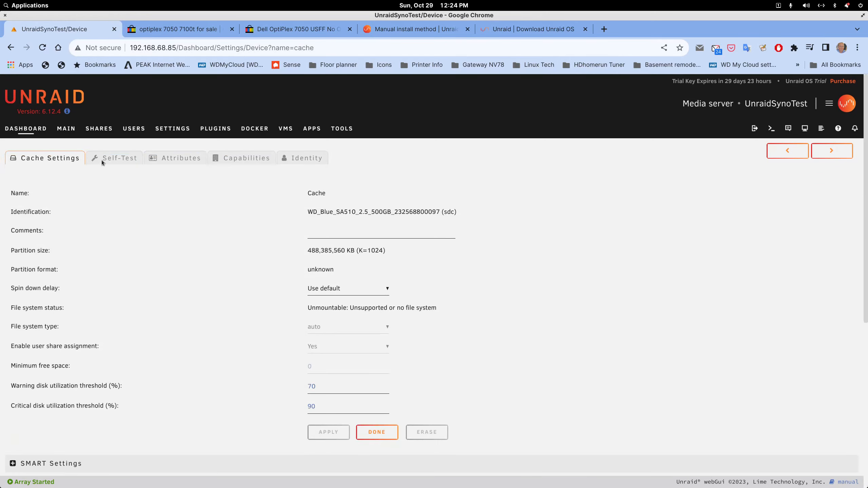
pyautogui.click(120, 158)
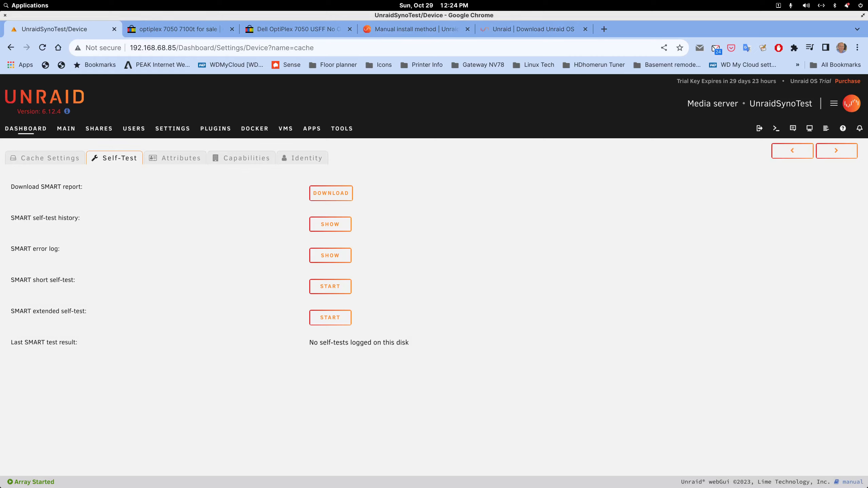
pyautogui.click(66, 128)
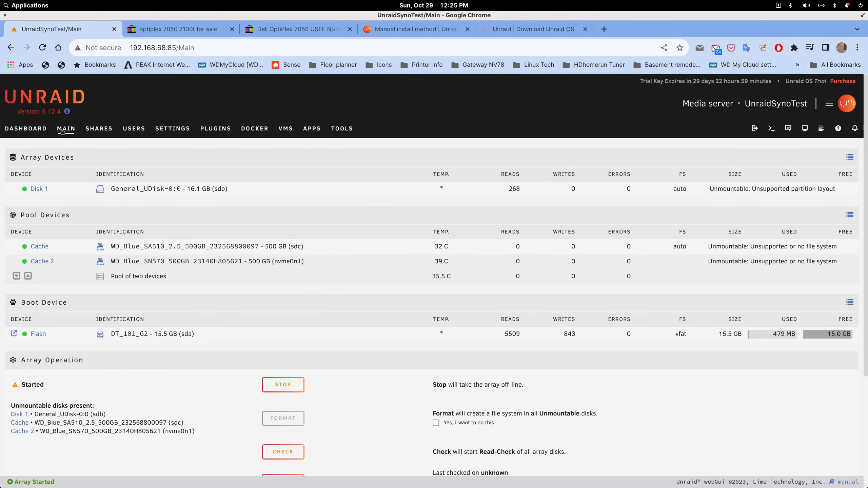
# Acknowledge the data-loss warning and format the unmountable Disk 1 and cache drives.
pyautogui.scroll(-3)
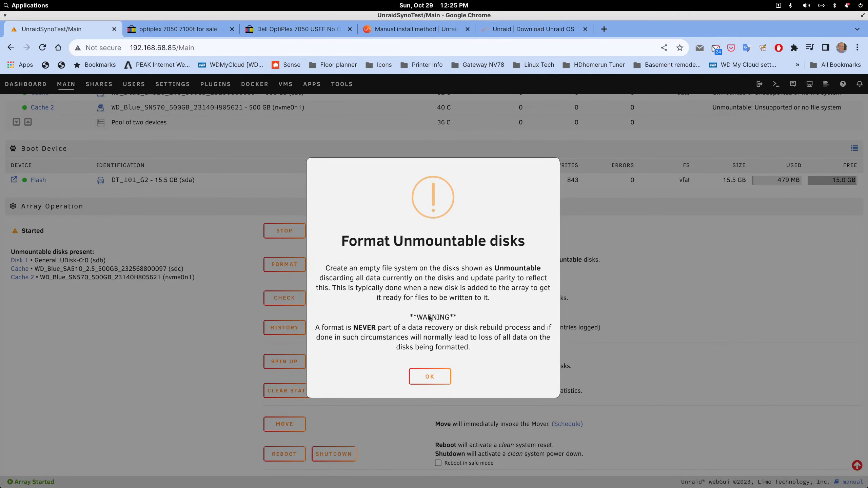
pyautogui.click(429, 376)
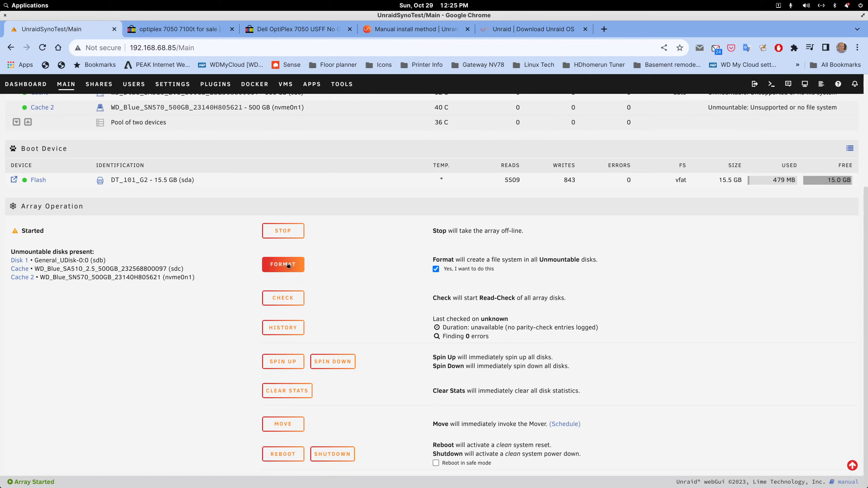
pyautogui.click(283, 264)
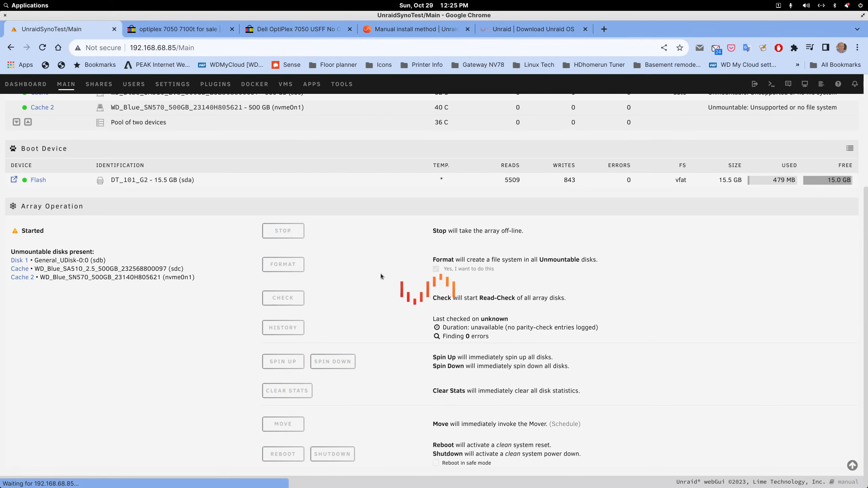
# Confirm formatting so Disk 1 becomes XFS and the cache pool BTRFS.
pyautogui.click(283, 264)
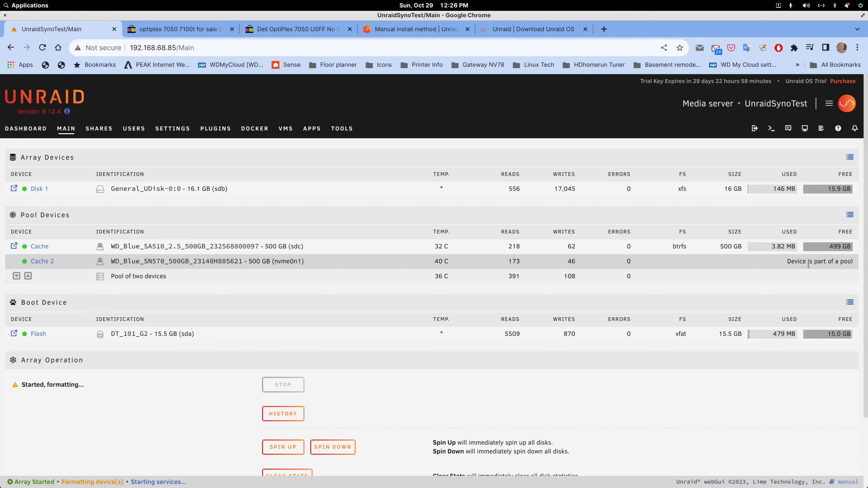
pyautogui.moveTo(687, 264)
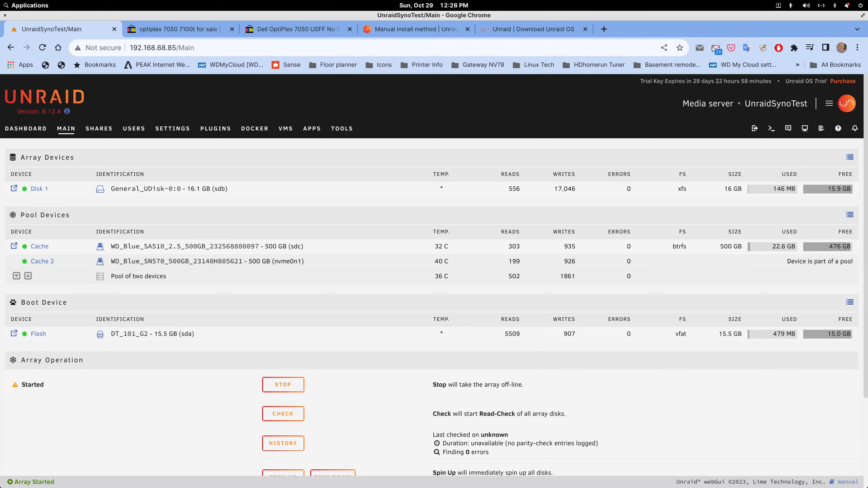
pyautogui.moveTo(744, 143)
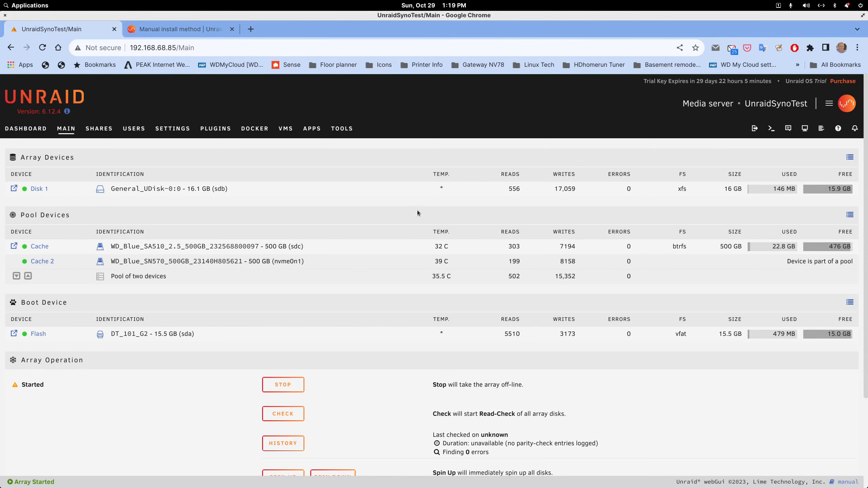
# List the installed apps and begin searching the catalogue for 'cpu'.
pyautogui.click(312, 128)
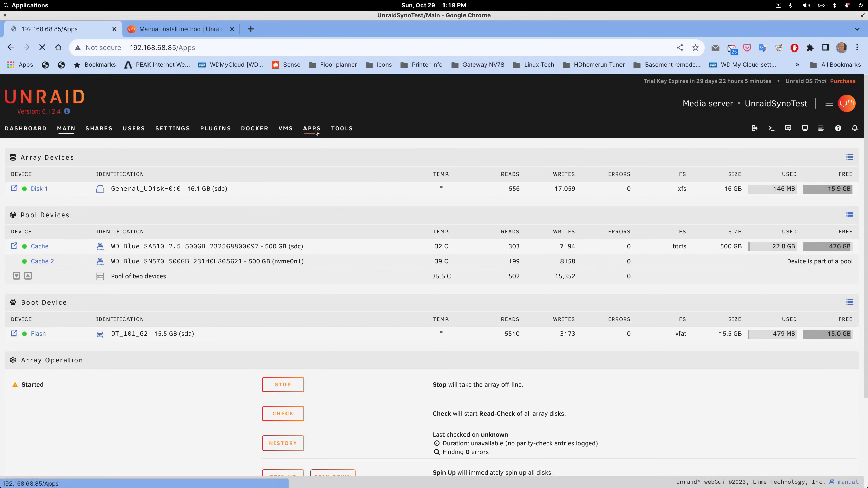
pyautogui.click(312, 128)
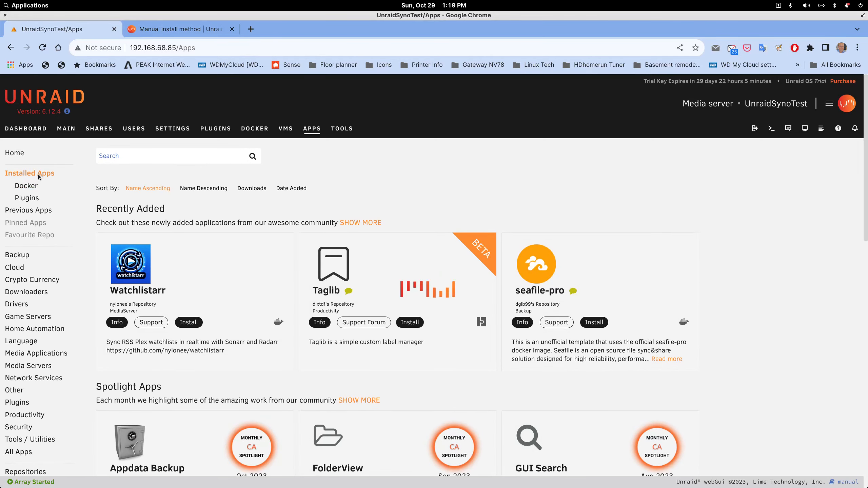
pyautogui.click(29, 173)
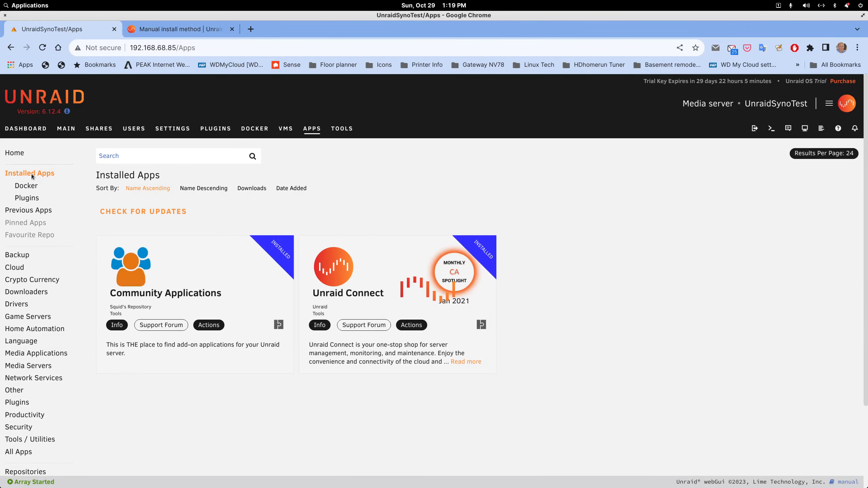
pyautogui.moveTo(214, 281)
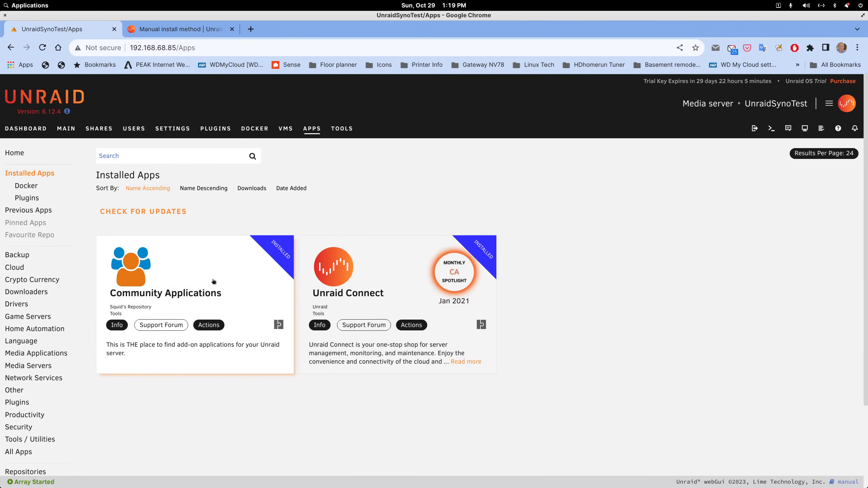
pyautogui.moveTo(182, 269)
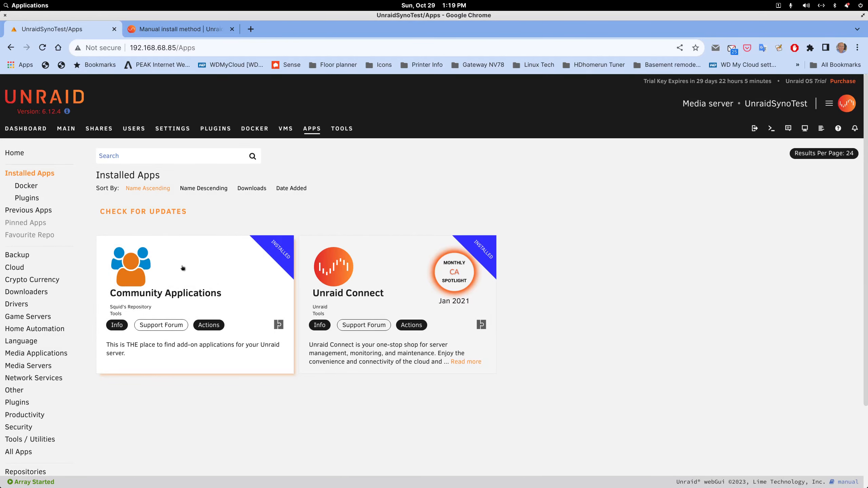
pyautogui.moveTo(231, 300)
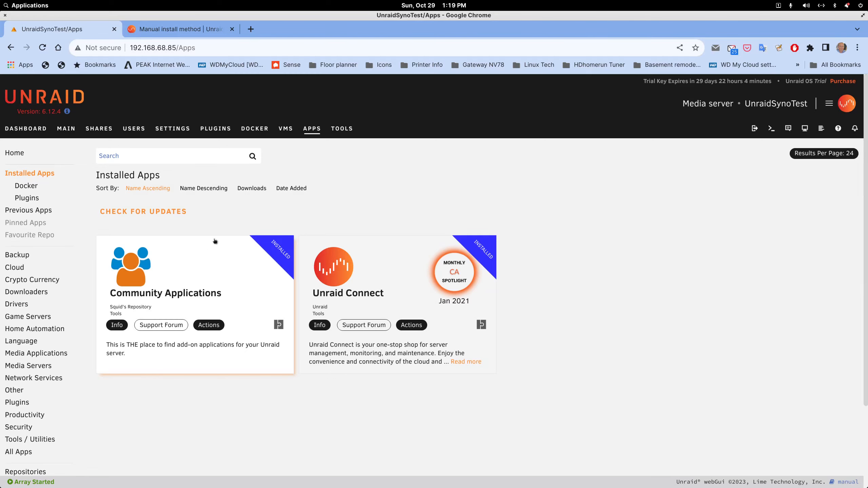
pyautogui.moveTo(228, 170)
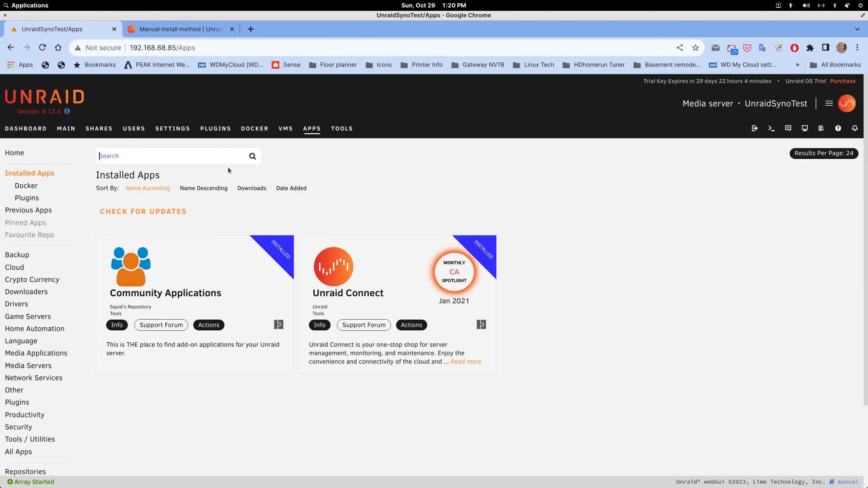
pyautogui.write('c')
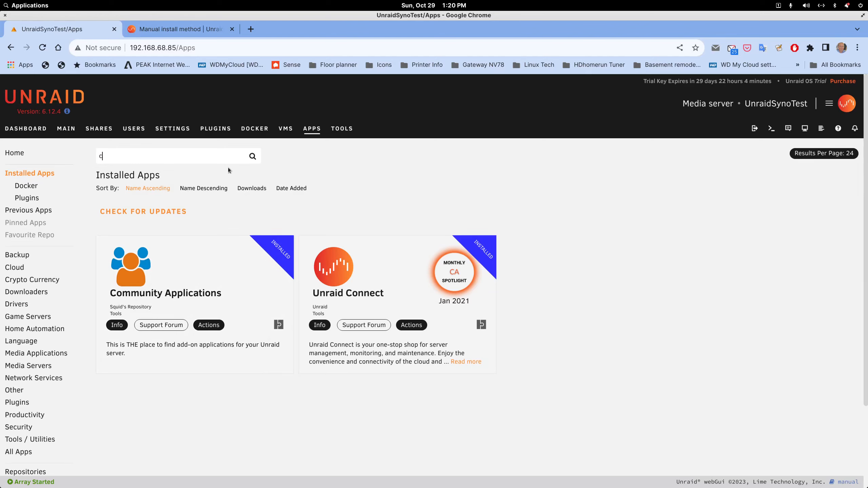
pyautogui.write('pu')
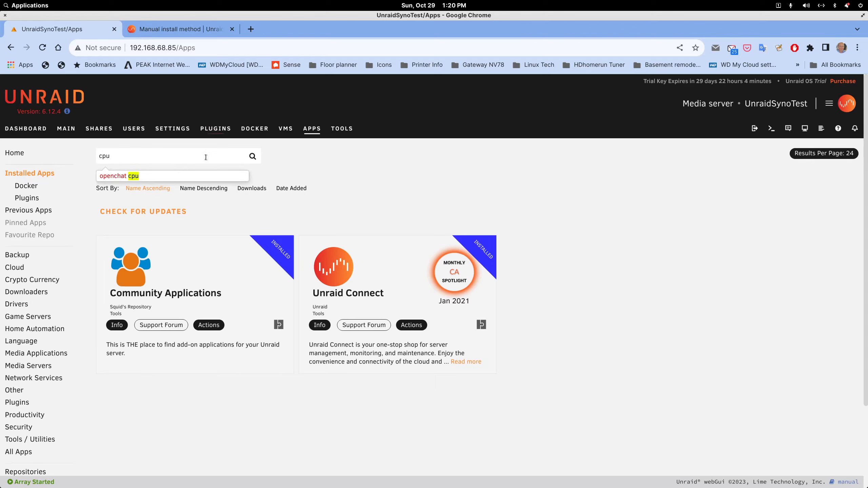
# Search for 'openchat cpu' and view the OpenChat-CPU Docker app's details.
pyautogui.click(117, 175)
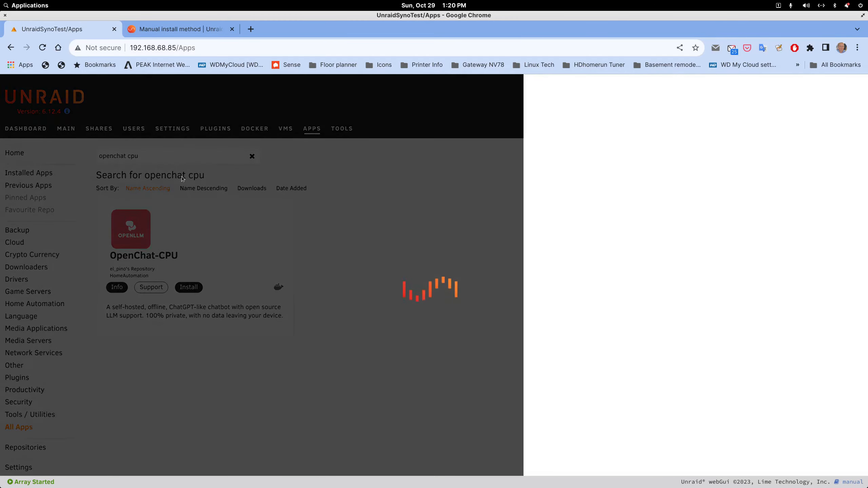
pyautogui.click(116, 287)
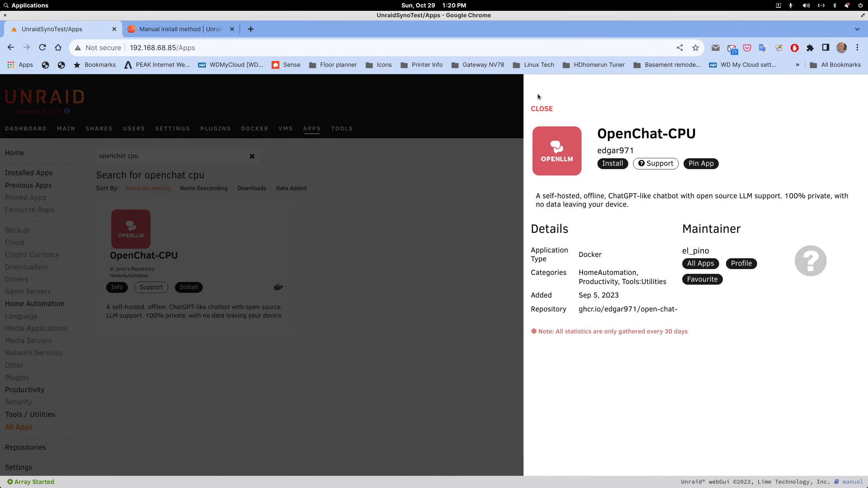
pyautogui.click(541, 109)
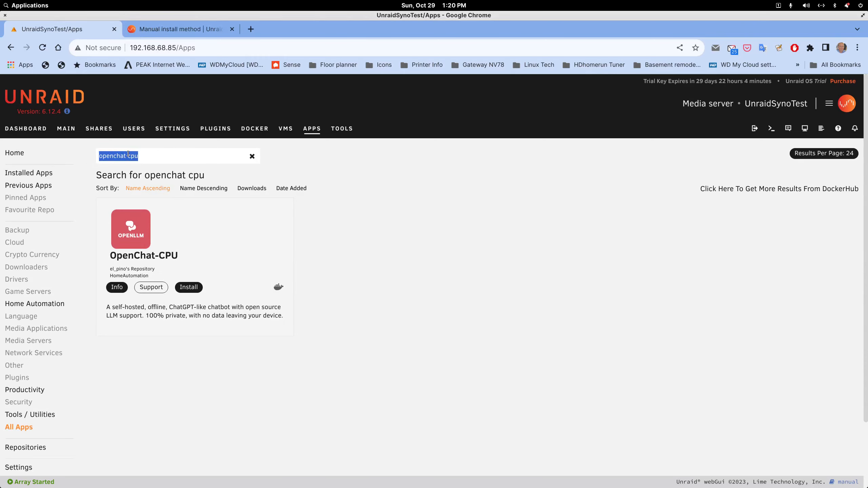
# Search 'gpu statistics' and attempt the GPU Statistics install, which fails for missing vendor utilities.
pyautogui.write('gpu')
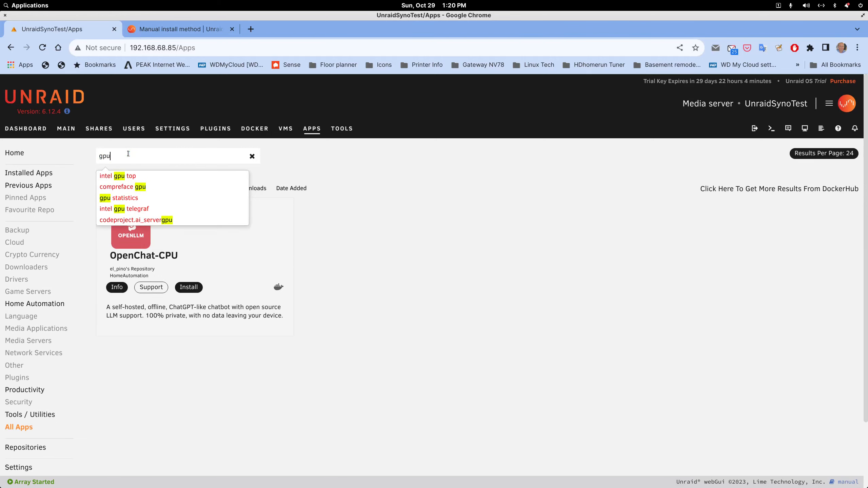
pyautogui.moveTo(152, 176)
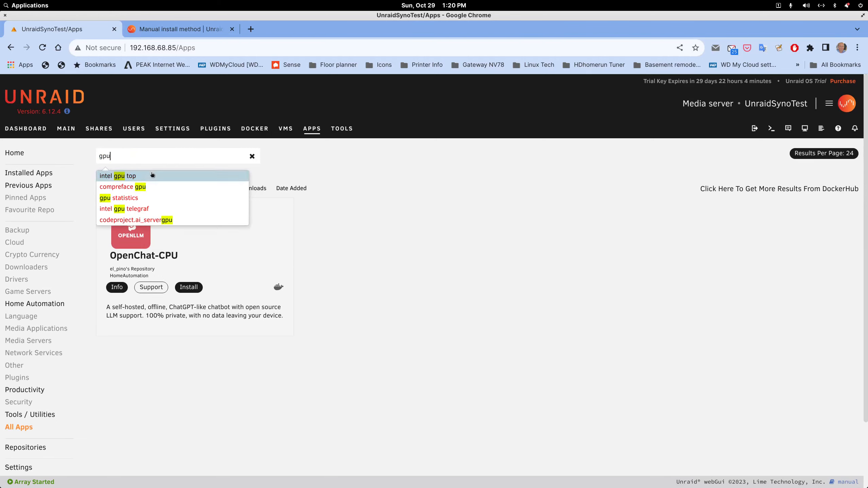
pyautogui.click(119, 198)
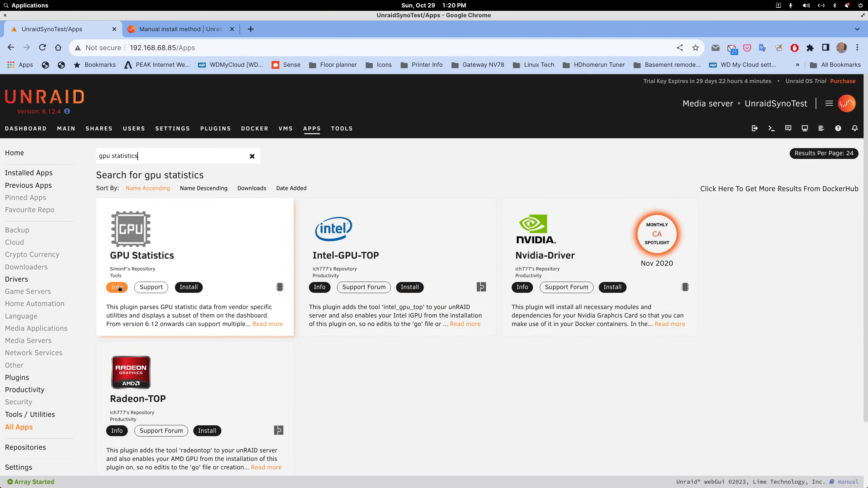
pyautogui.click(188, 287)
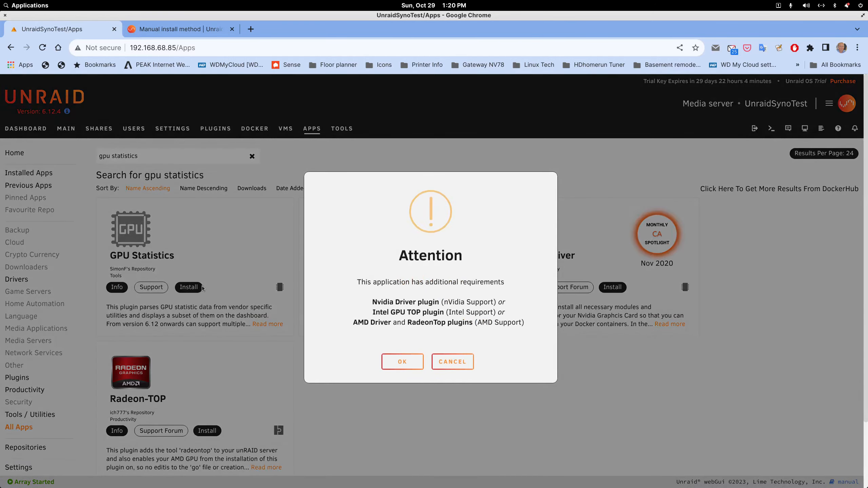
pyautogui.click(402, 361)
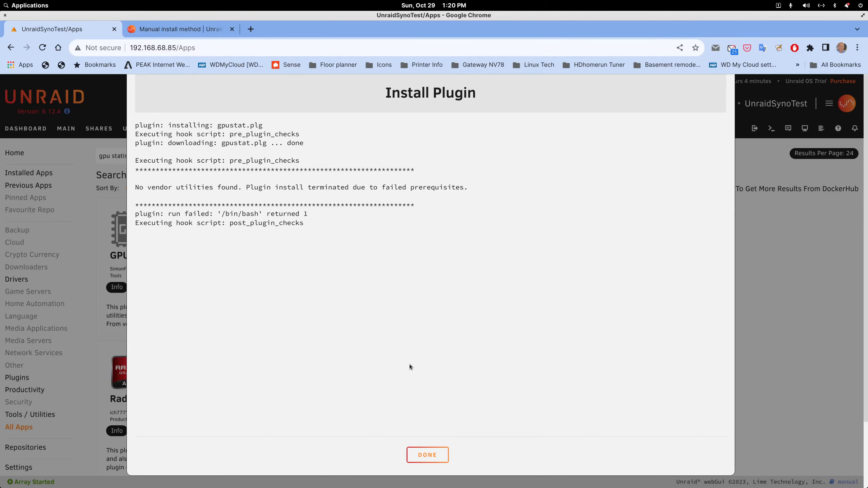
pyautogui.click(427, 454)
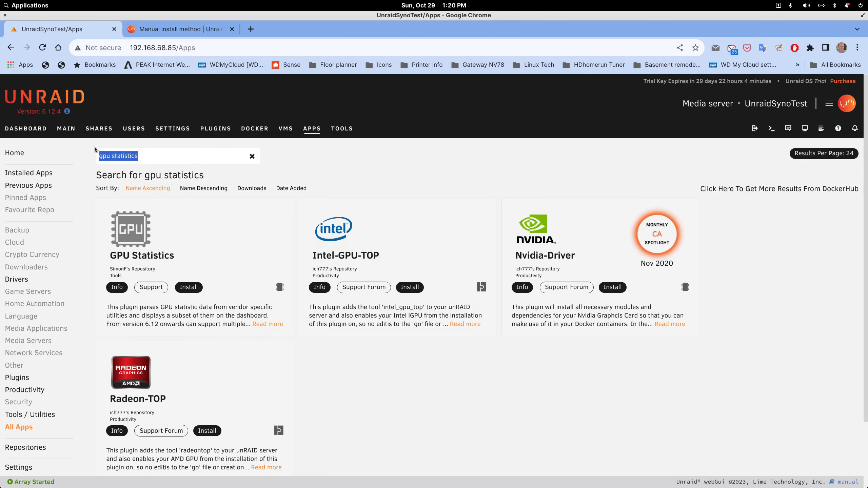
# Search 'intel gpu top', install the Intel-GPU-TOP plugin, then search 'unassigned devices'.
pyautogui.write('intel')
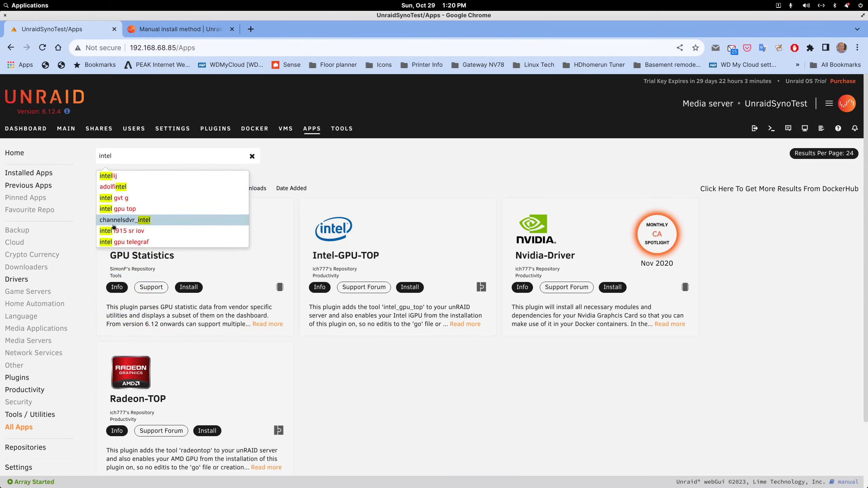
pyautogui.click(124, 209)
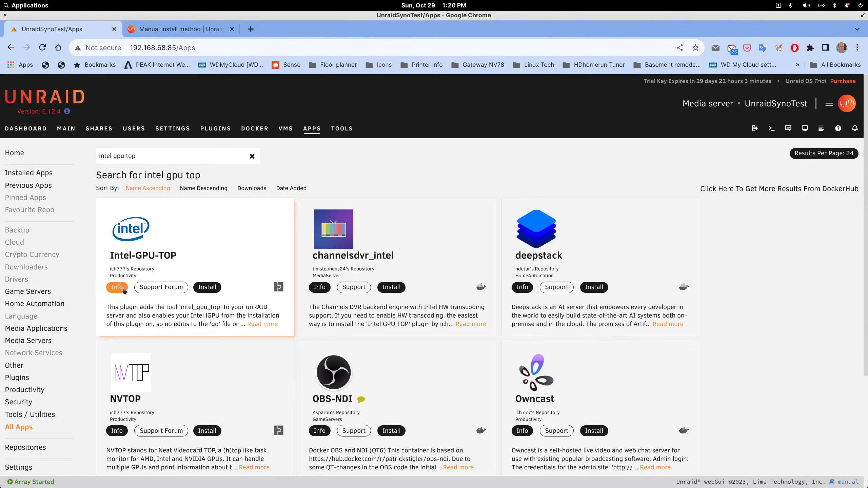
pyautogui.moveTo(206, 288)
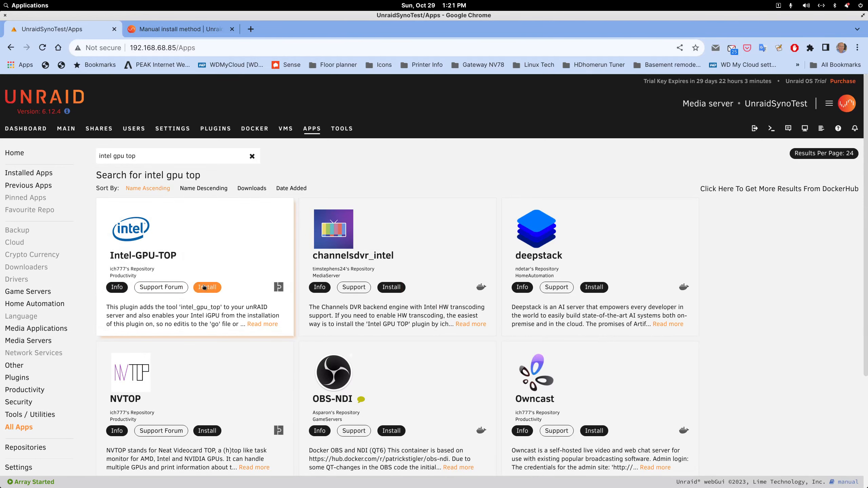
pyautogui.click(206, 287)
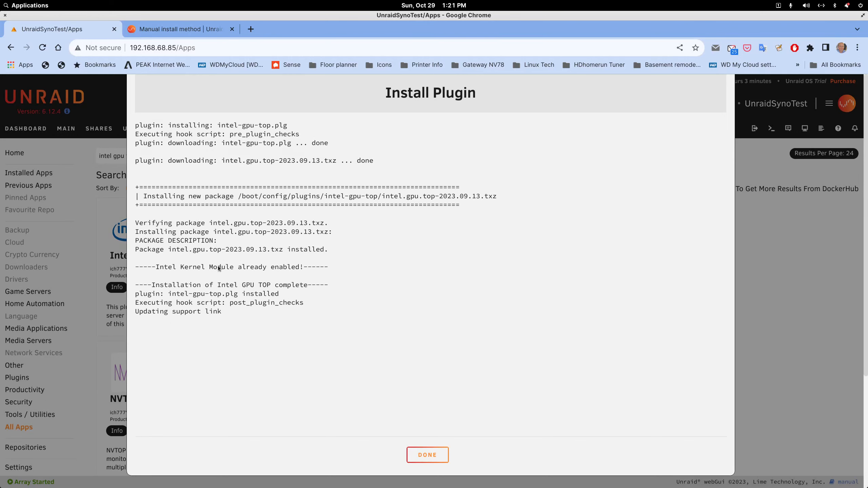
pyautogui.click(427, 455)
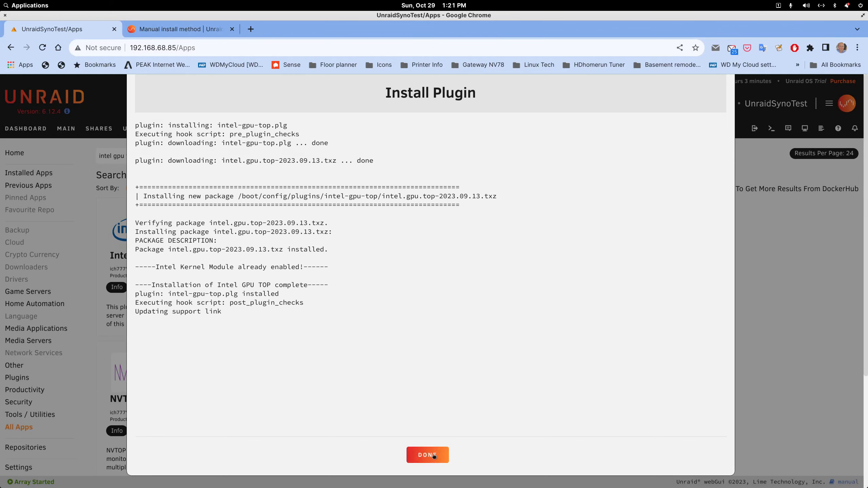
pyautogui.click(427, 454)
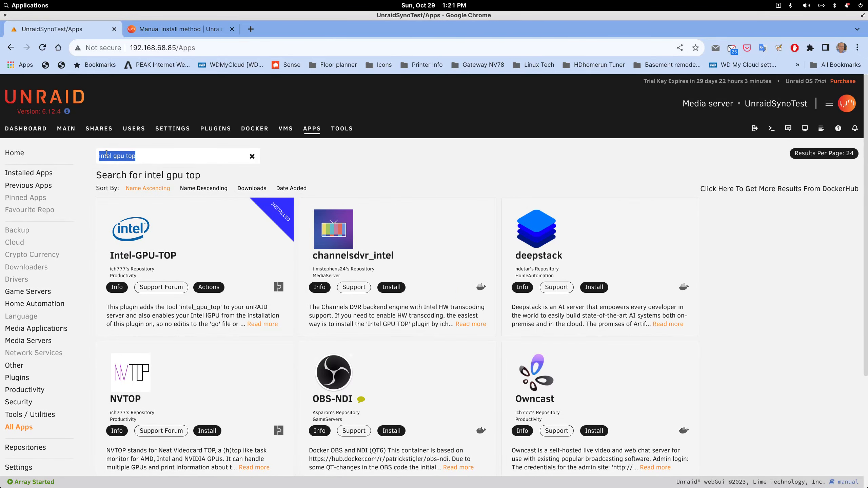
pyautogui.write('unassigned devices')
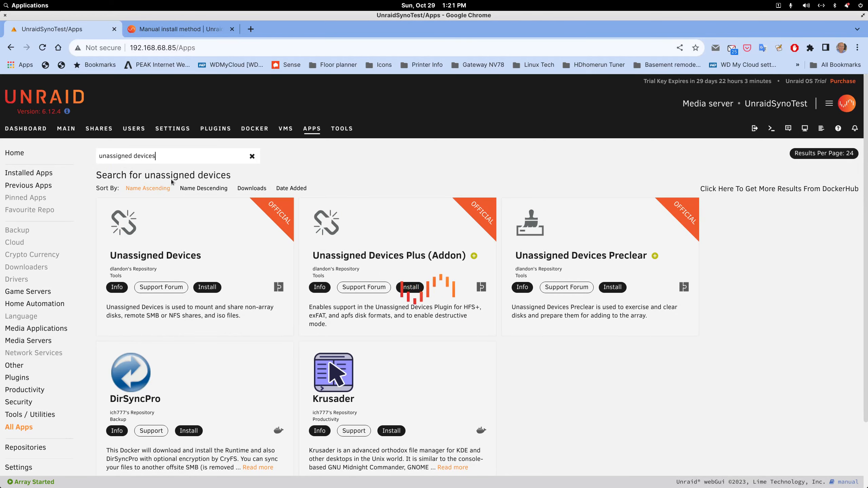
pyautogui.moveTo(164, 252)
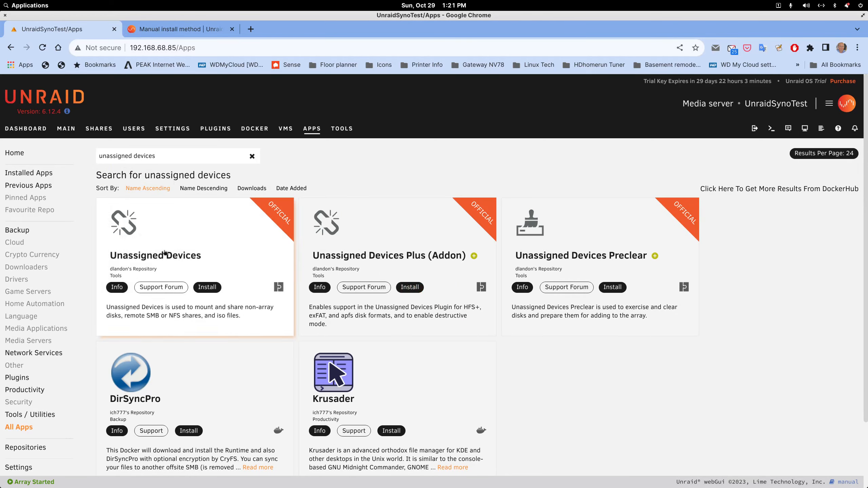
# Install the Unassigned Devices plugin and close the finished install log.
pyautogui.click(206, 287)
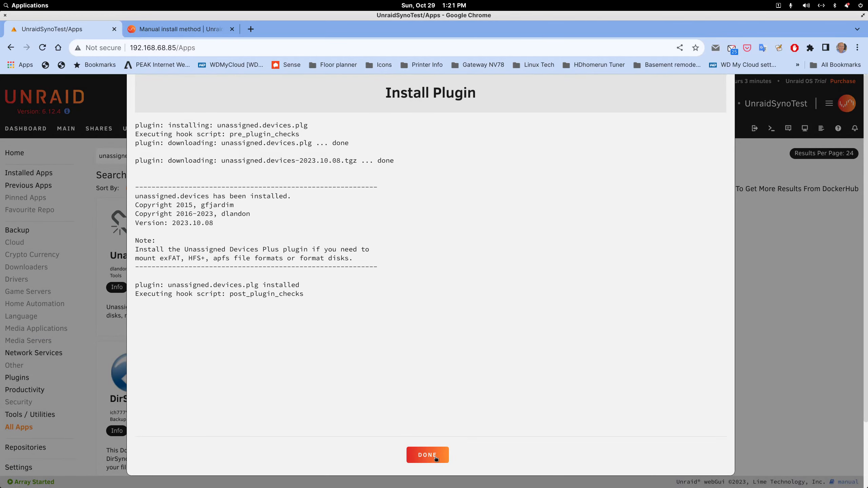
pyautogui.click(427, 454)
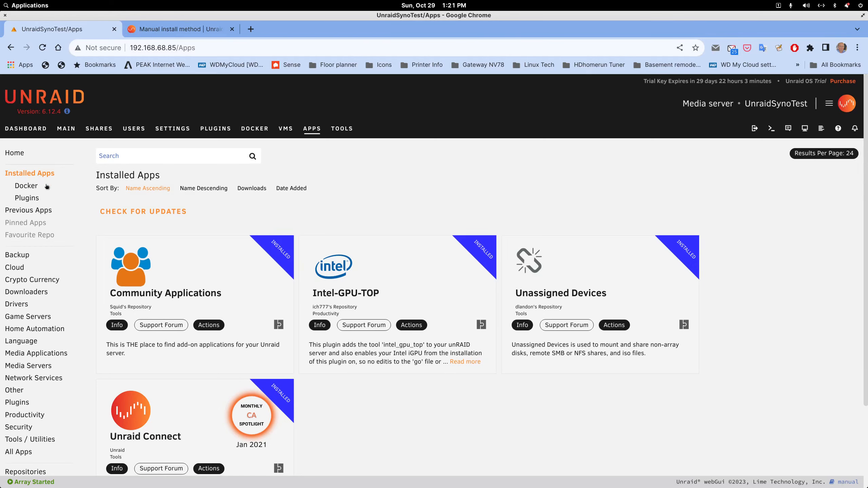
# Search 'gpu statistics' again and install the GPU Statistics plugin successfully.
pyautogui.scroll(-3)
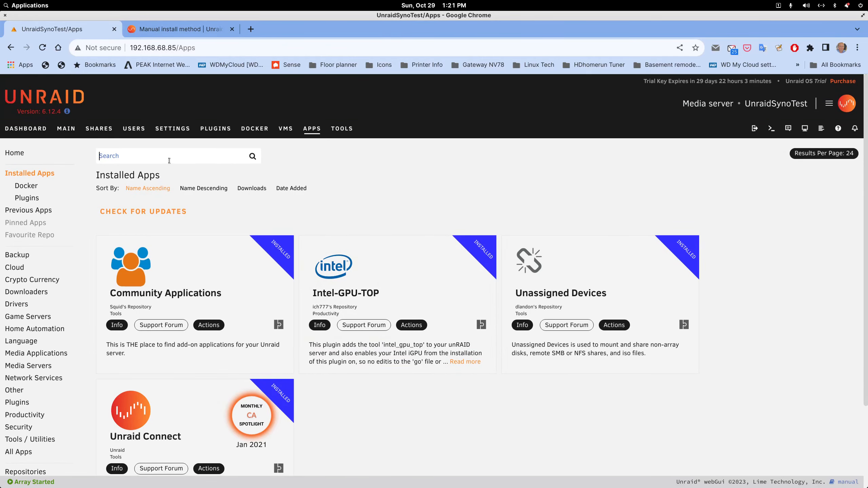
pyautogui.write('gpu')
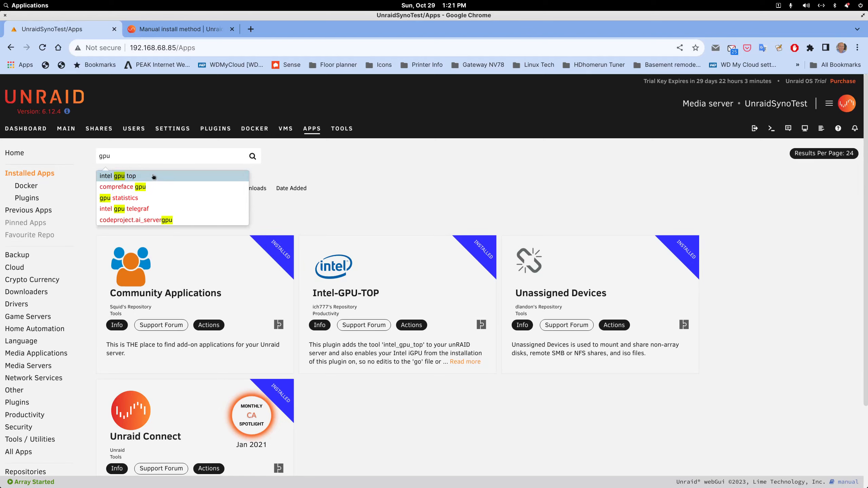
pyautogui.moveTo(147, 160)
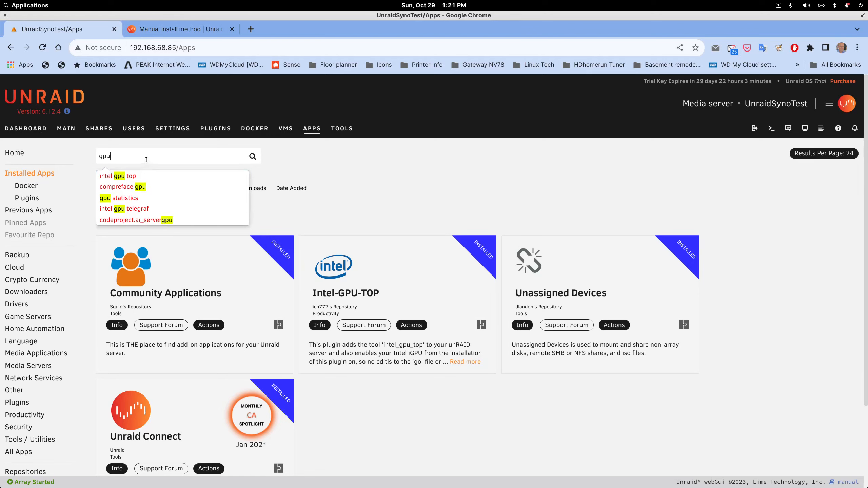
pyautogui.click(119, 197)
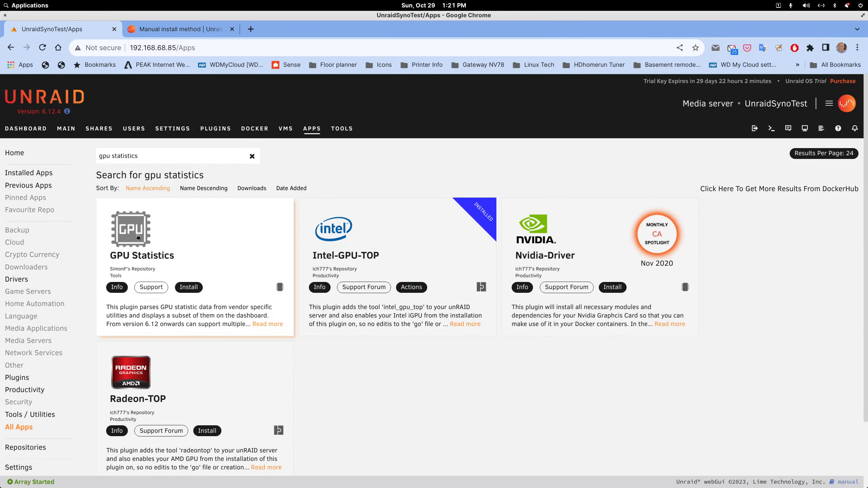
pyautogui.click(188, 287)
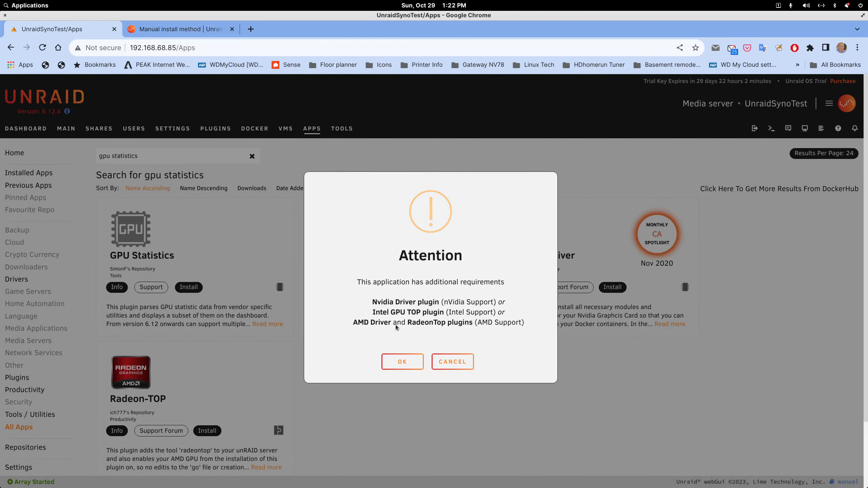
pyautogui.moveTo(373, 316)
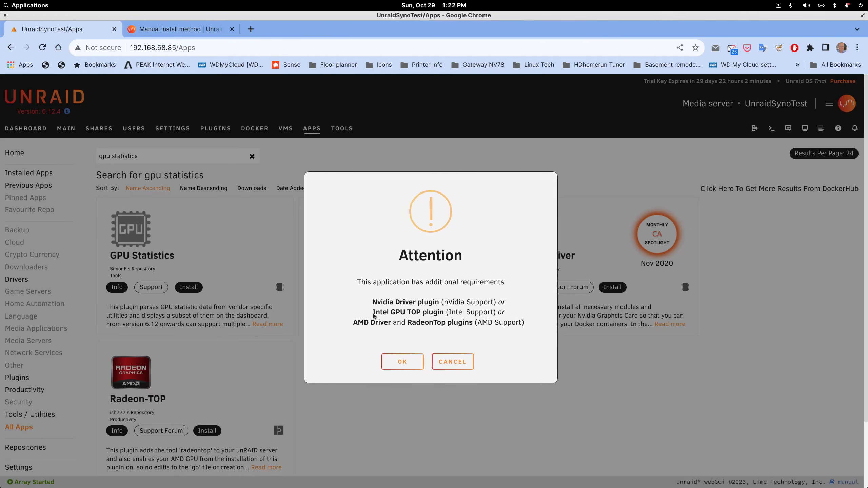
pyautogui.click(402, 361)
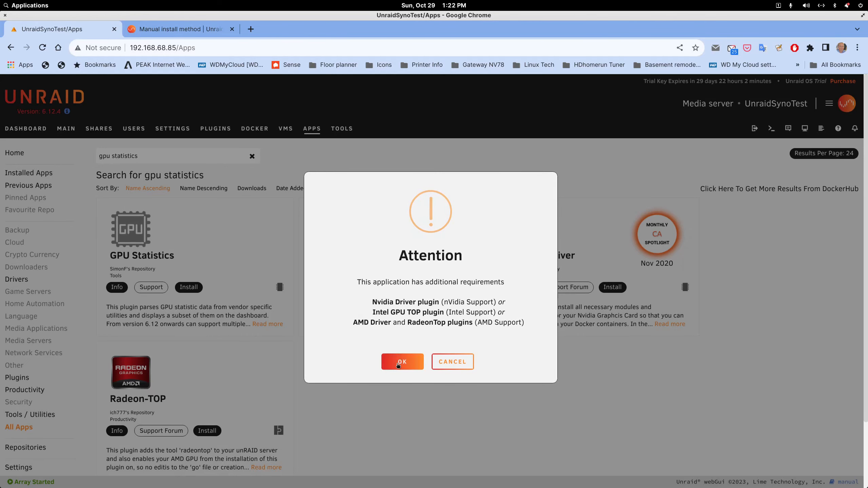
pyautogui.click(402, 362)
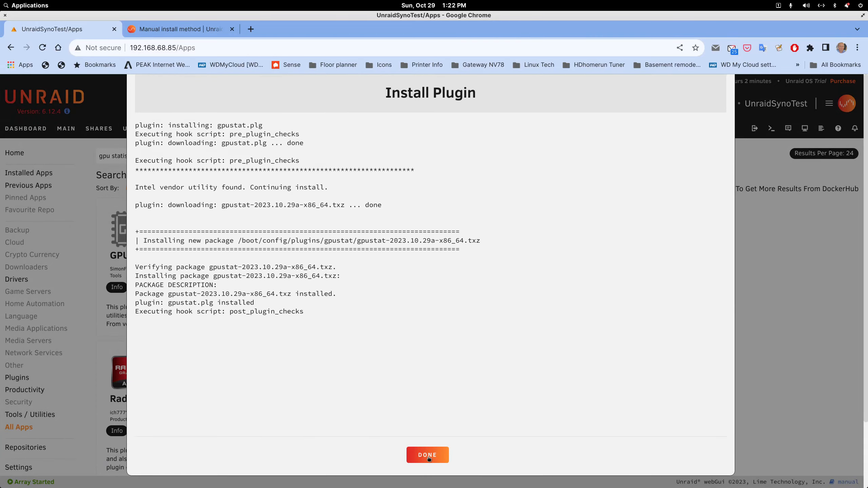
pyautogui.click(427, 455)
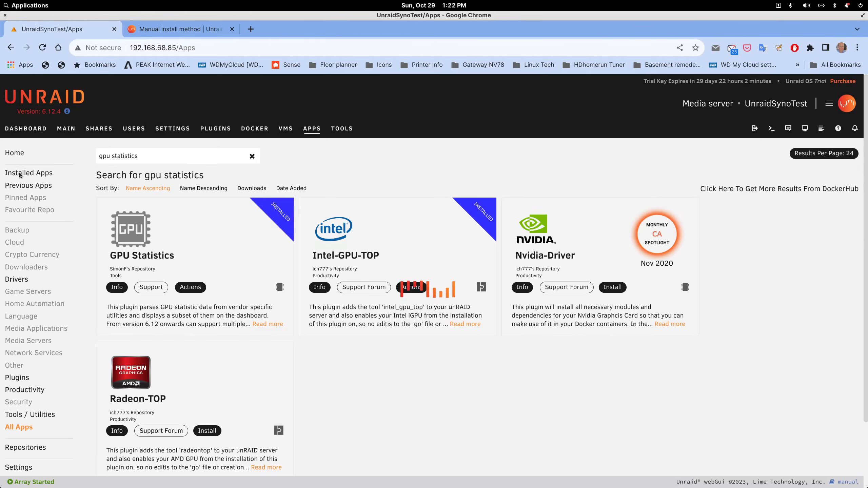
# Show the installed apps list with all five plugins.
pyautogui.click(29, 172)
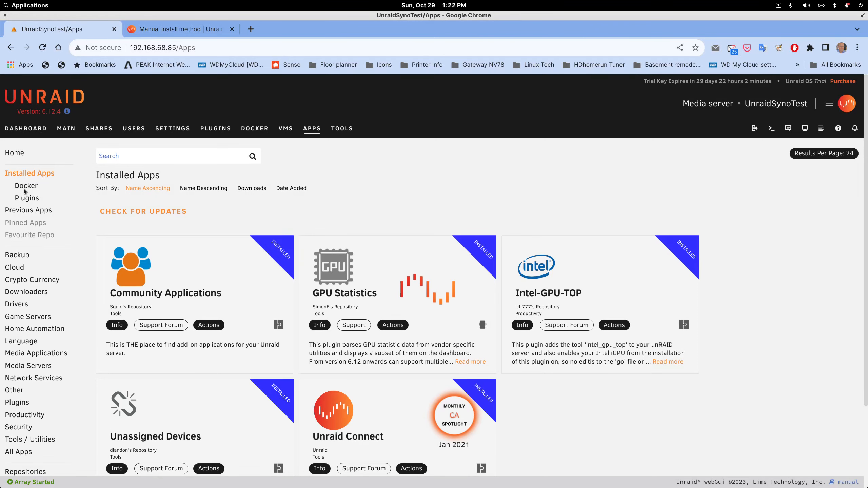
pyautogui.scroll(-3)
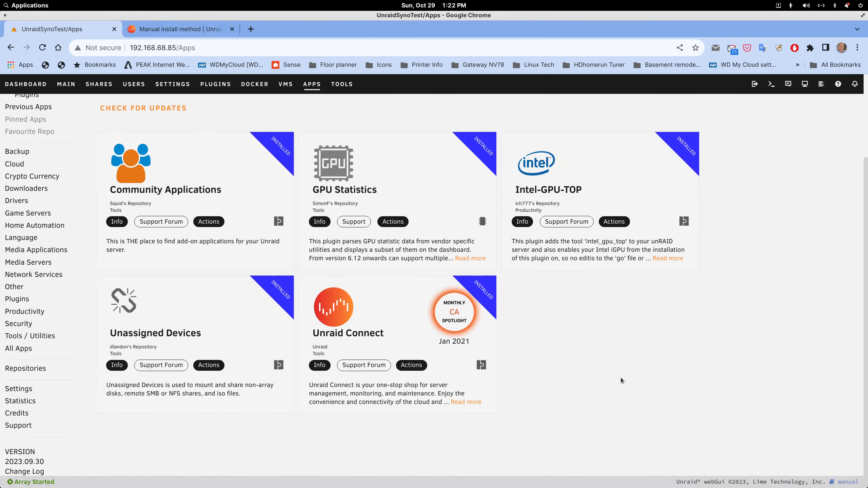
pyautogui.moveTo(557, 270)
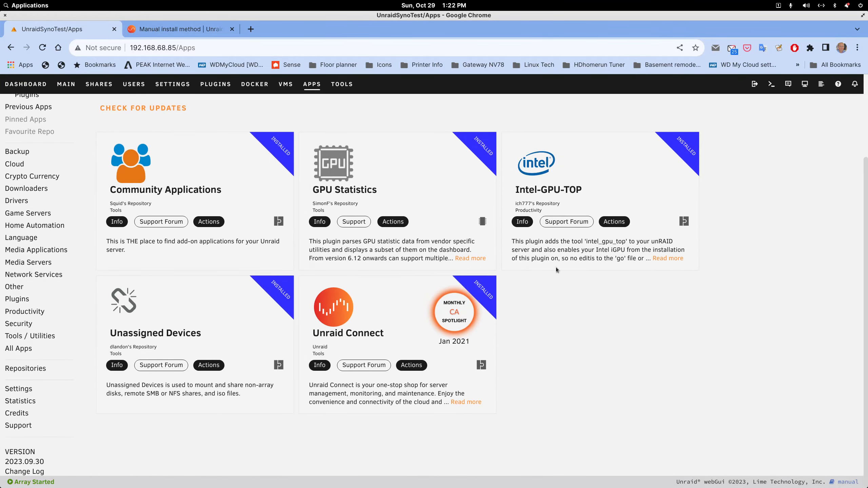
pyautogui.moveTo(556, 365)
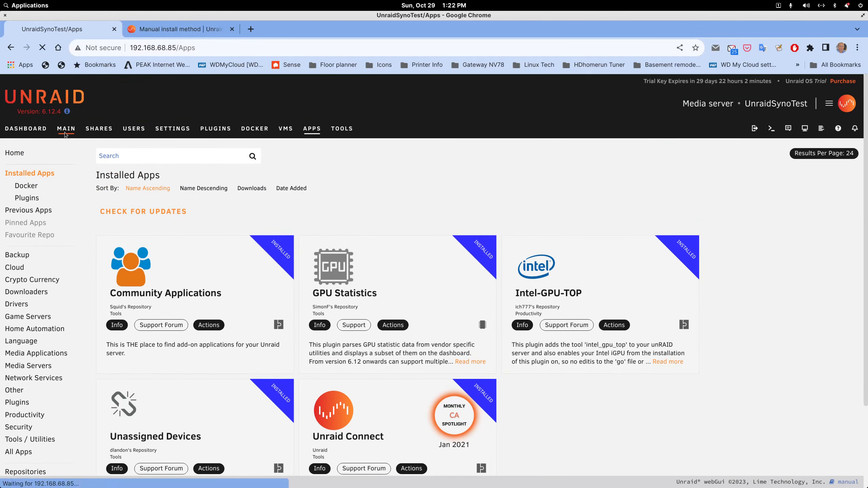
# On Main, switch off Automount for the SYNO1520 SMB share and return to the overview.
pyautogui.click(65, 128)
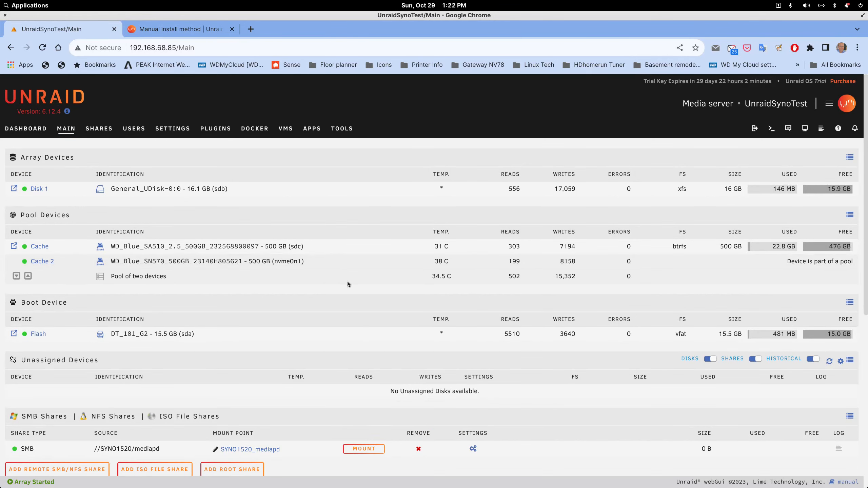
pyautogui.scroll(-3)
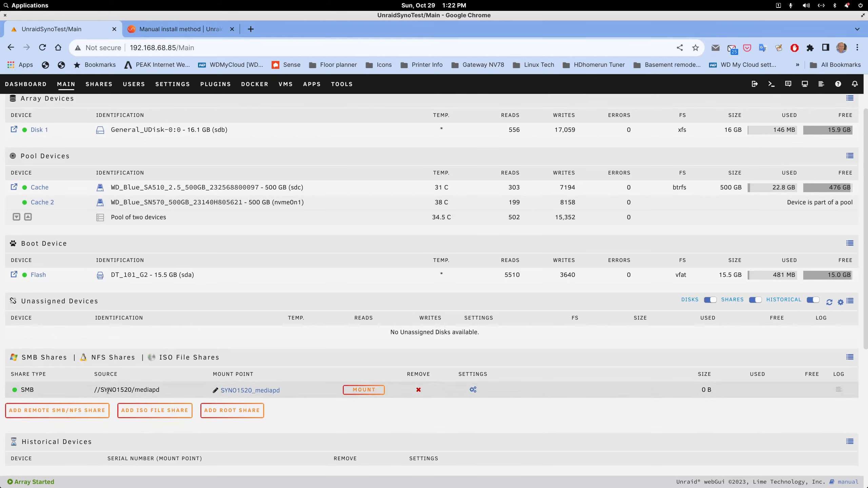
pyautogui.moveTo(472, 390)
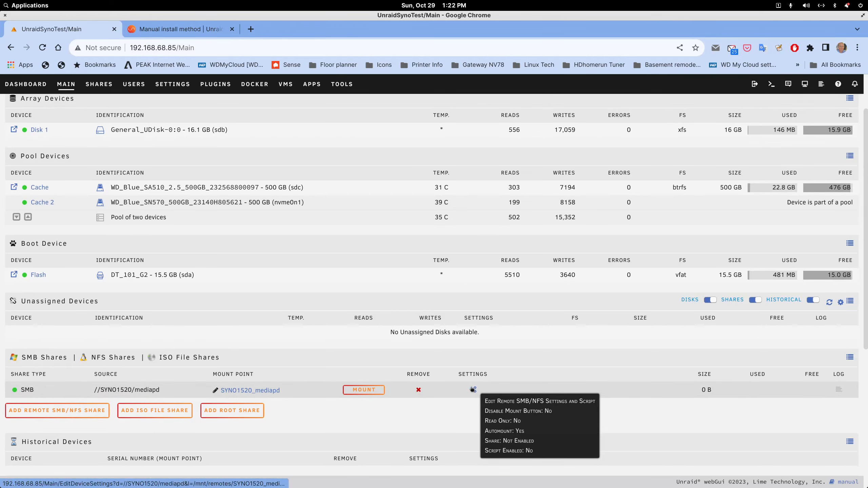
pyautogui.click(472, 390)
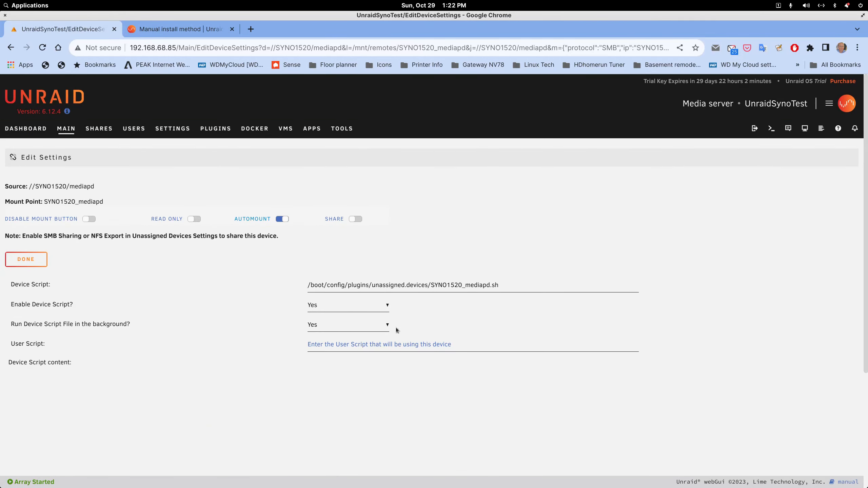
pyautogui.click(282, 218)
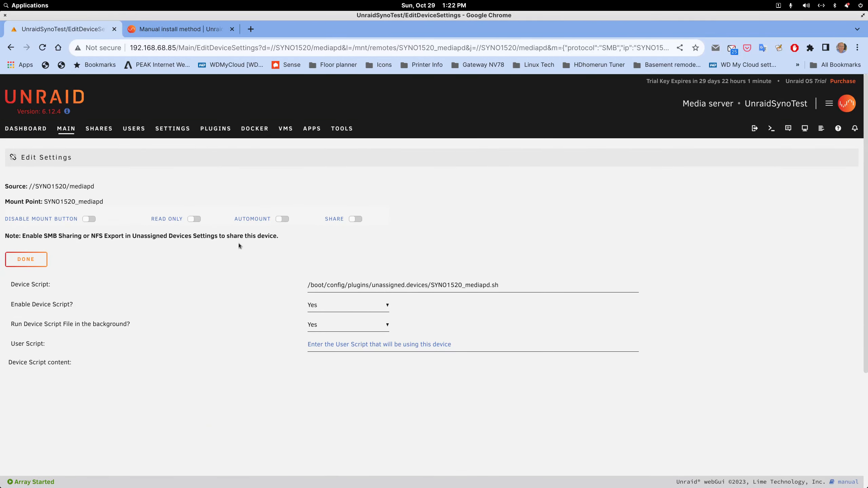
pyautogui.click(26, 259)
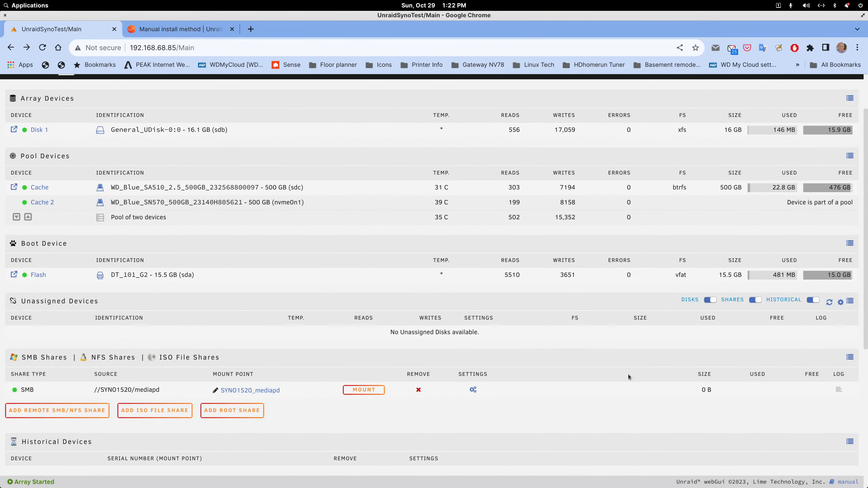
pyautogui.moveTo(418, 391)
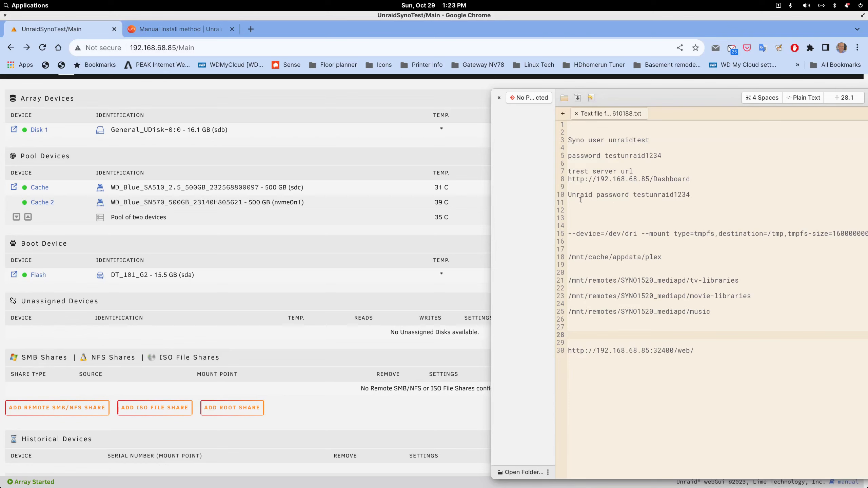
pyautogui.moveTo(634, 195)
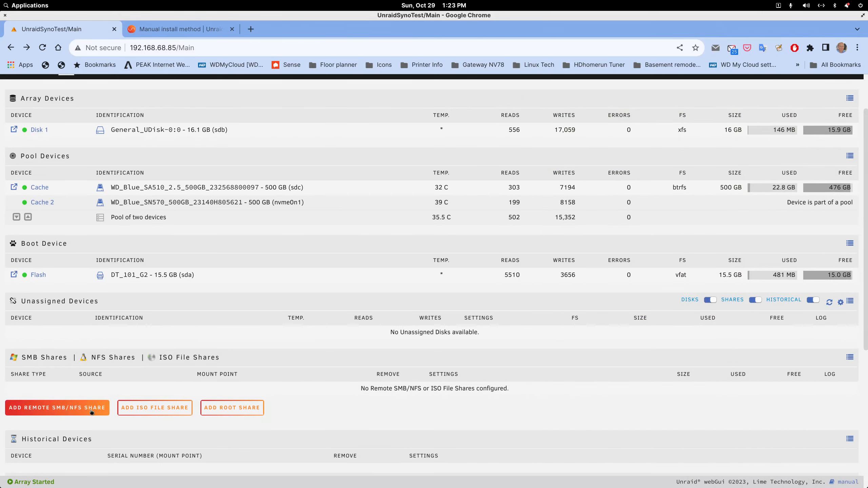
# Start adding a remote share using the SMB protocol with server SYNO1520.
pyautogui.click(57, 407)
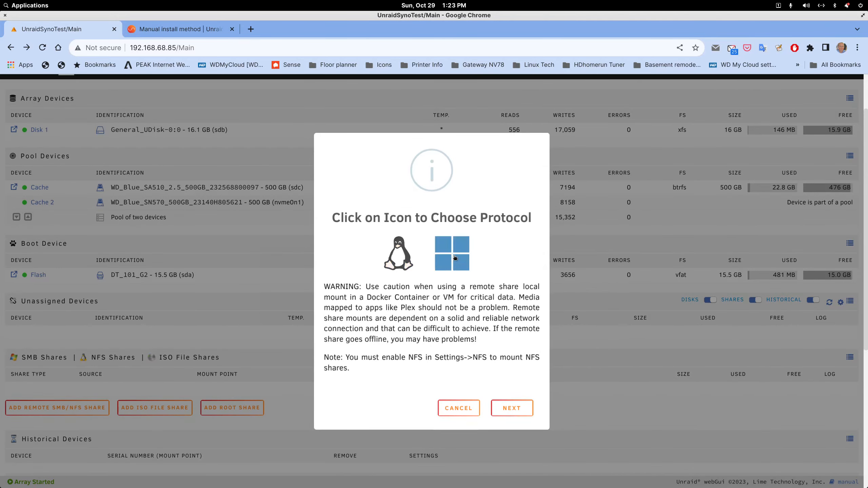
pyautogui.click(452, 253)
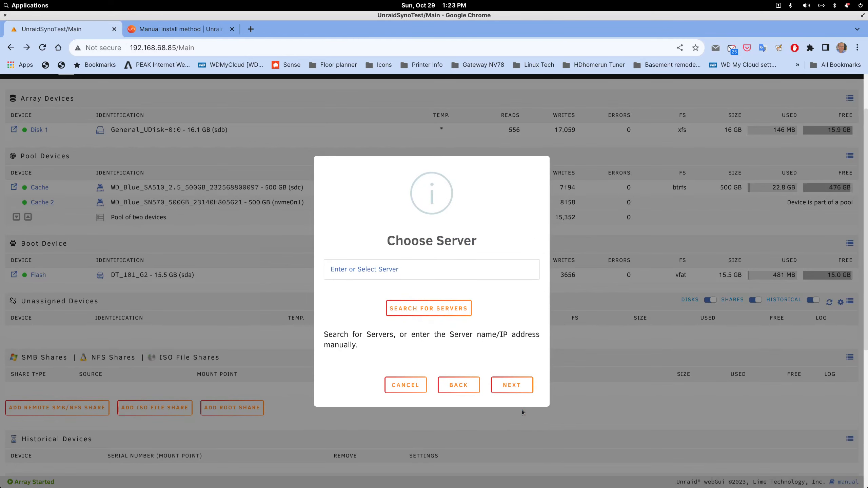
pyautogui.click(428, 309)
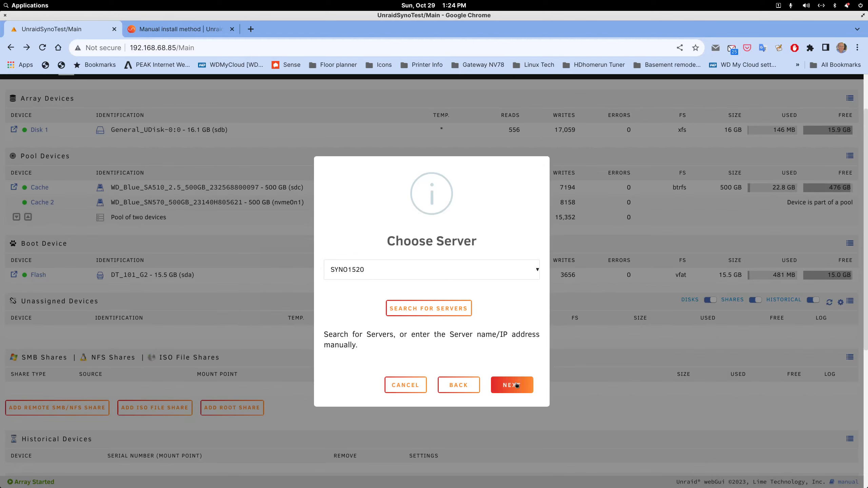
pyautogui.moveTo(524, 389)
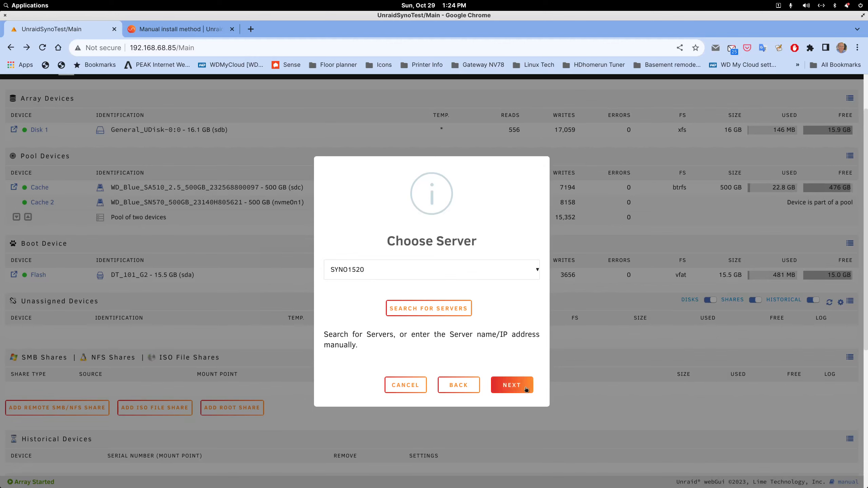
pyautogui.click(511, 385)
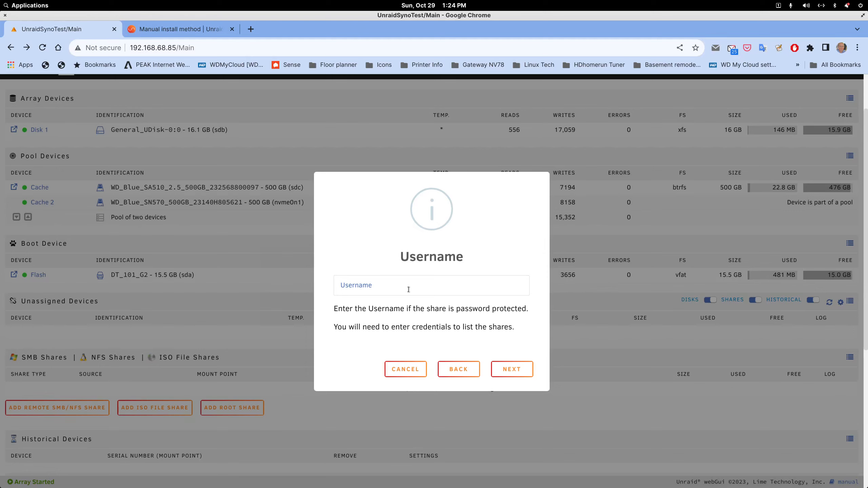
# Enter the share username and password and skip past the Domain step.
pyautogui.write('tes')
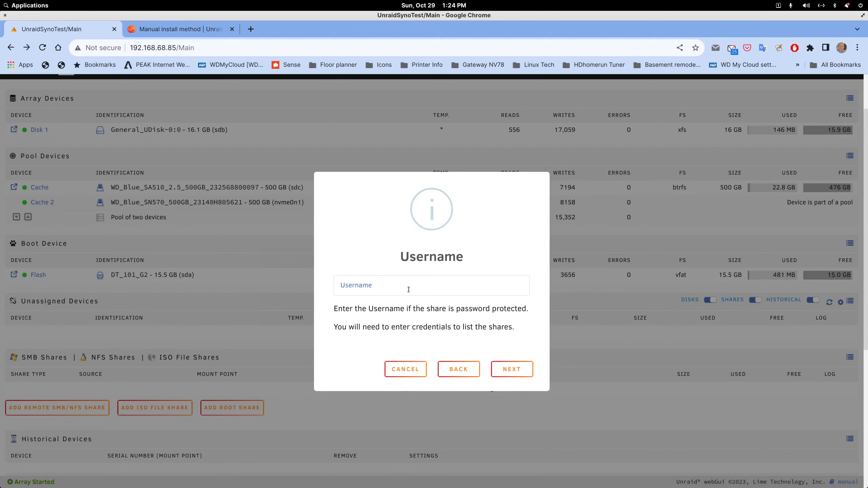
pyautogui.write('unraidt')
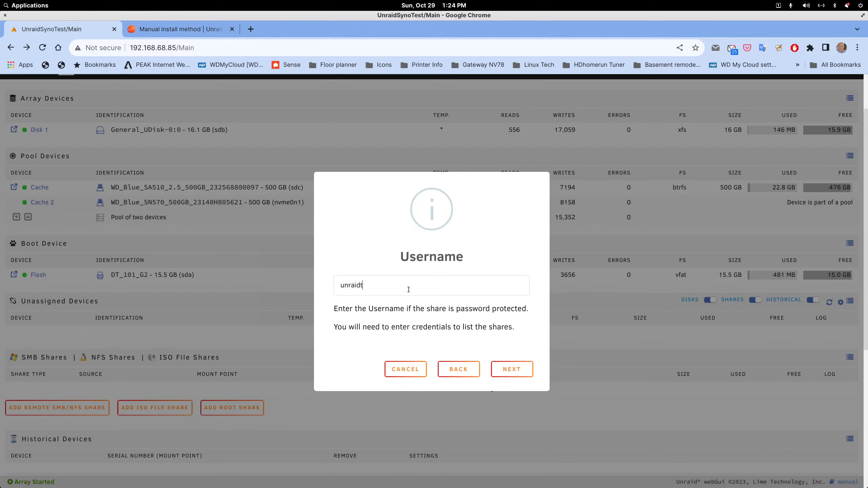
pyautogui.write('est')
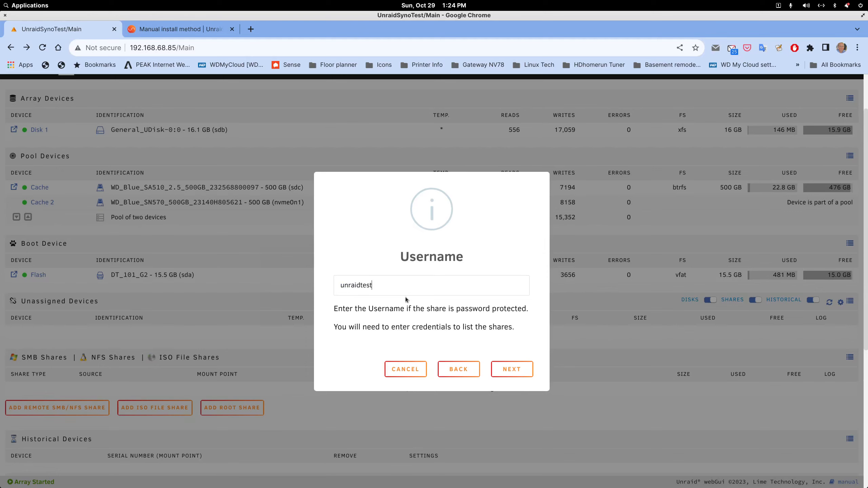
pyautogui.click(510, 369)
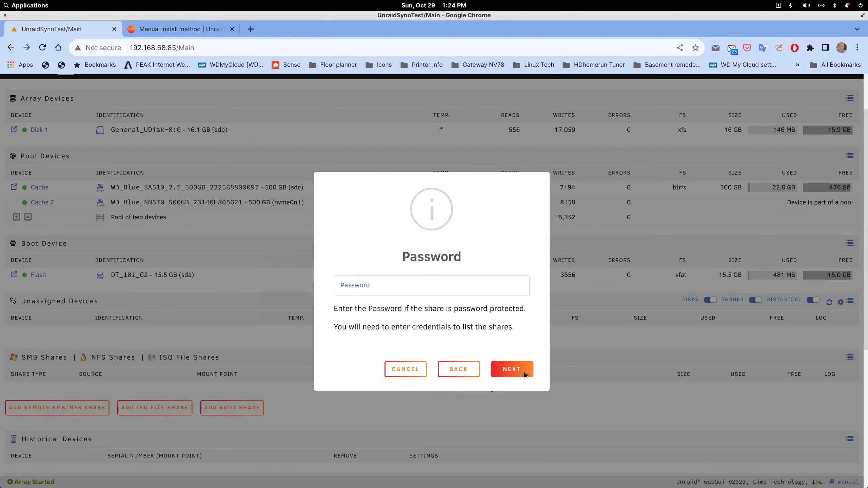
pyautogui.moveTo(396, 288)
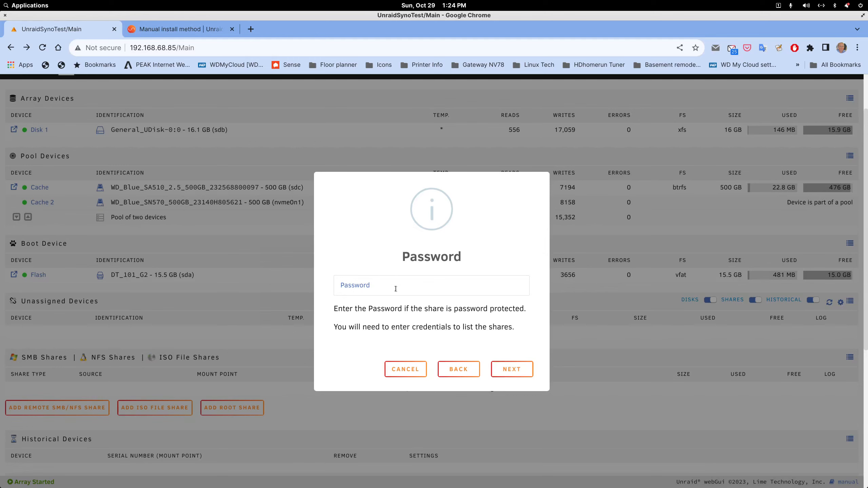
pyautogui.write('password')
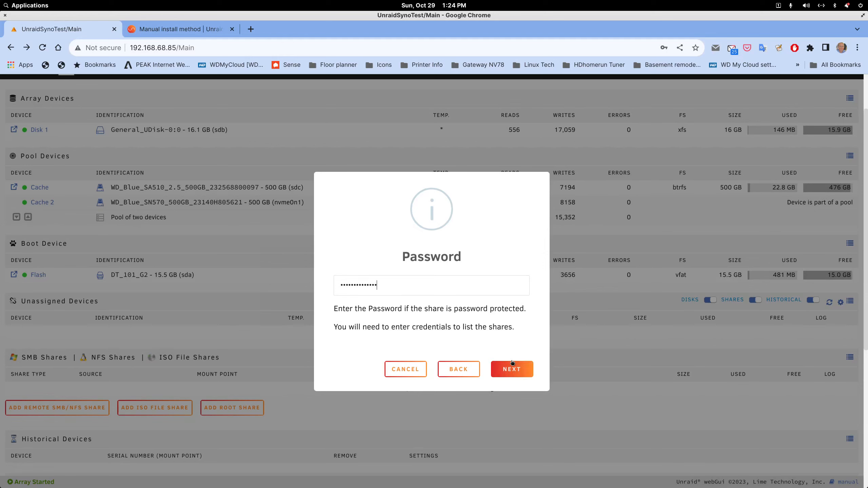
pyautogui.click(511, 368)
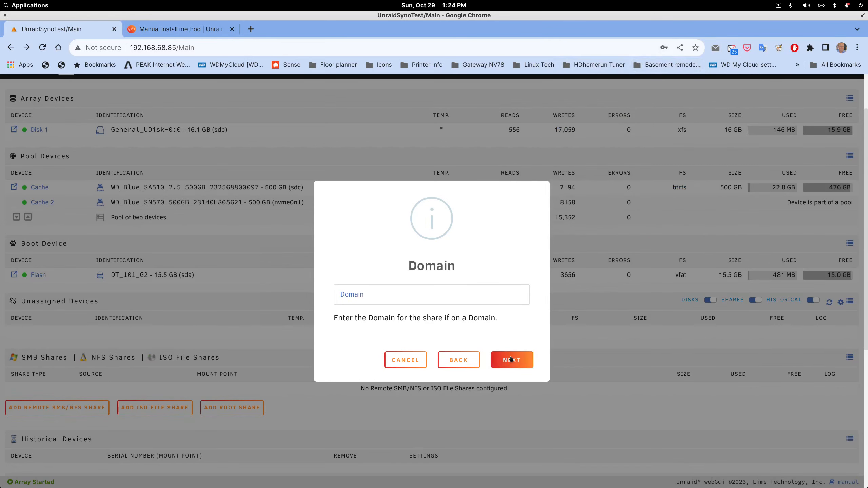
pyautogui.click(511, 360)
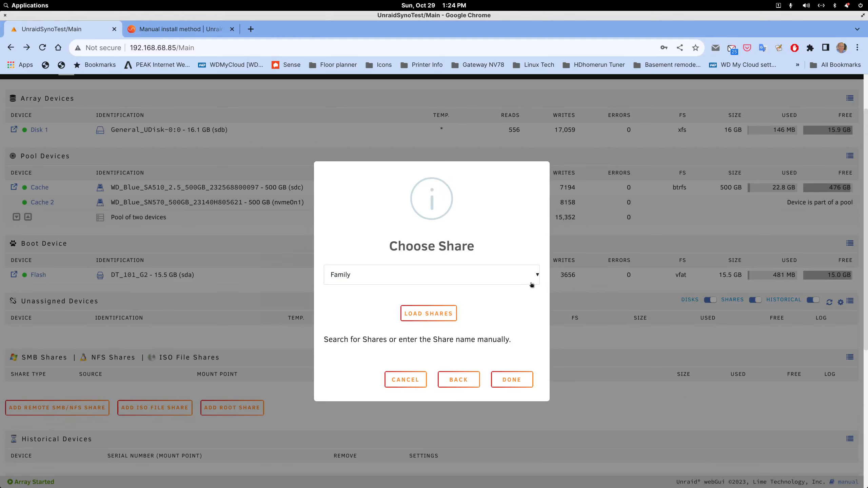
# Choose the 'mediapd' share and finish adding //SYNO1520/mediapd.
pyautogui.click(432, 275)
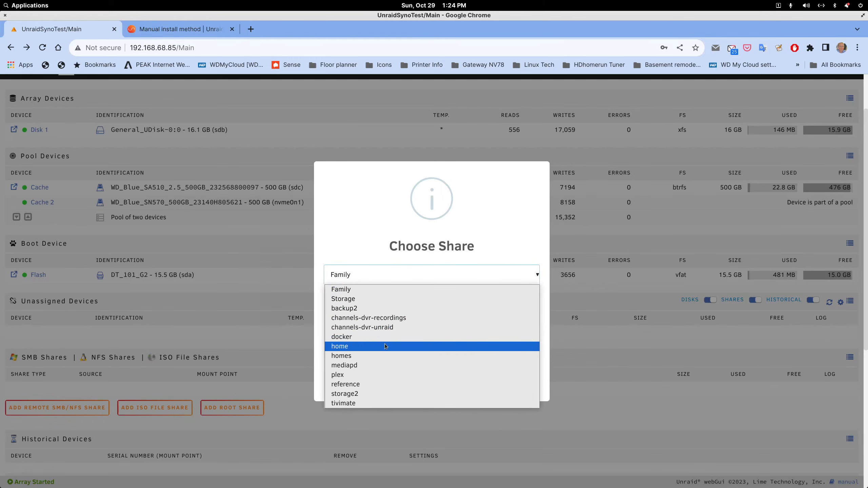
pyautogui.moveTo(344, 365)
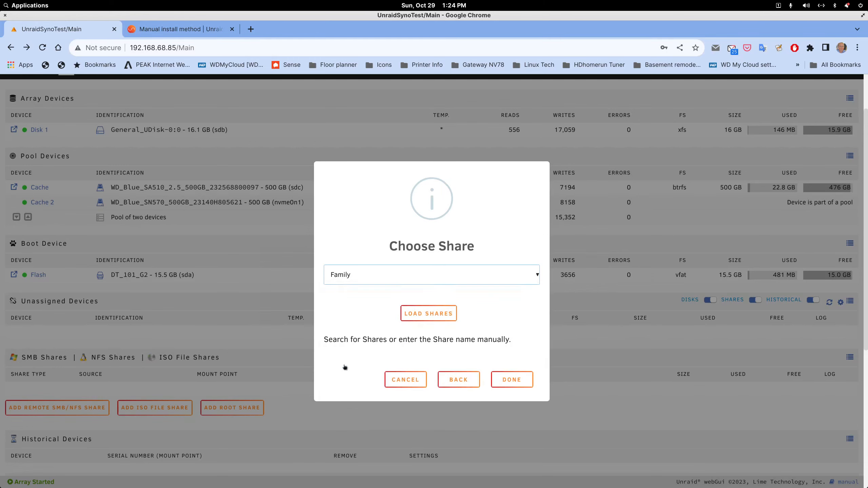
pyautogui.write('mediapd')
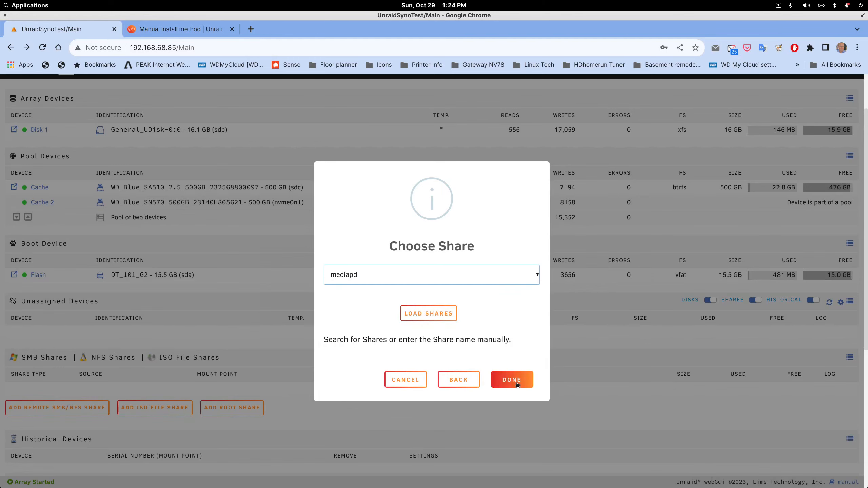
pyautogui.click(511, 379)
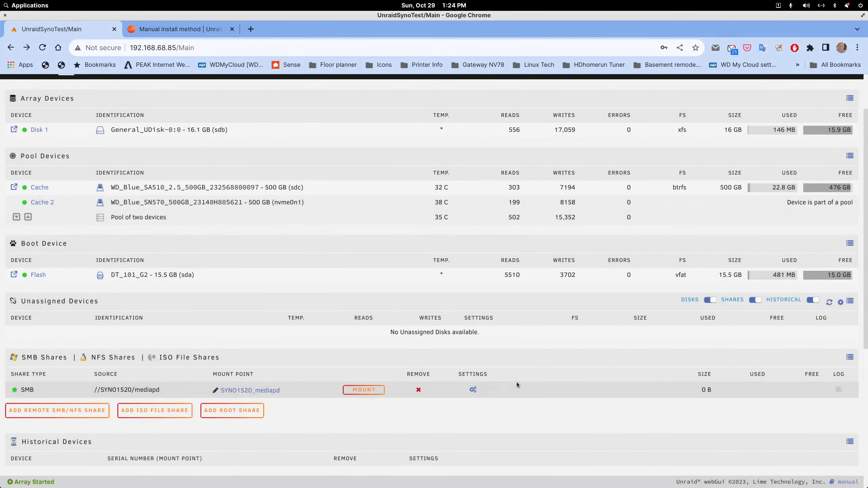
# Mount the SYNO1520_mediapd share, switch its Automount on, and browse its contents.
pyautogui.scroll(-3)
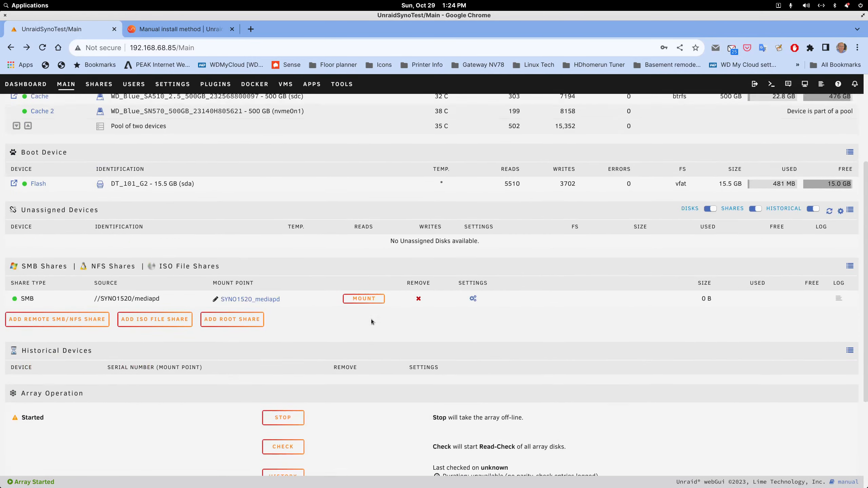
pyautogui.scroll(-3)
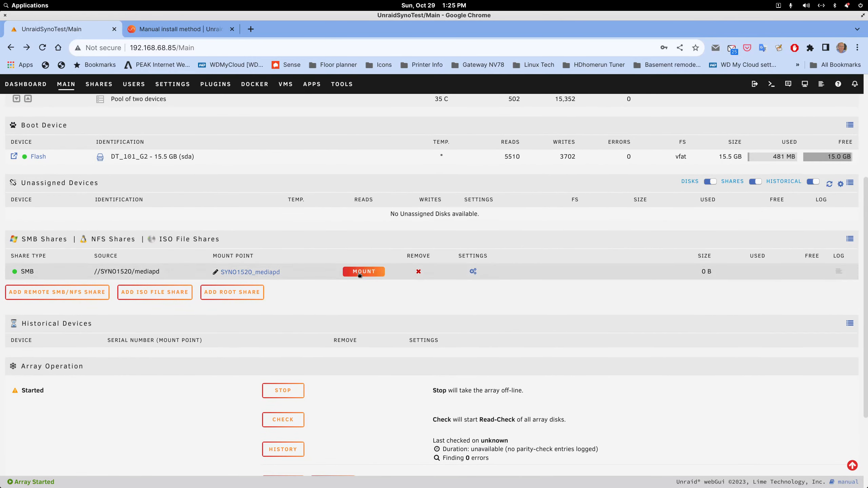
pyautogui.click(363, 271)
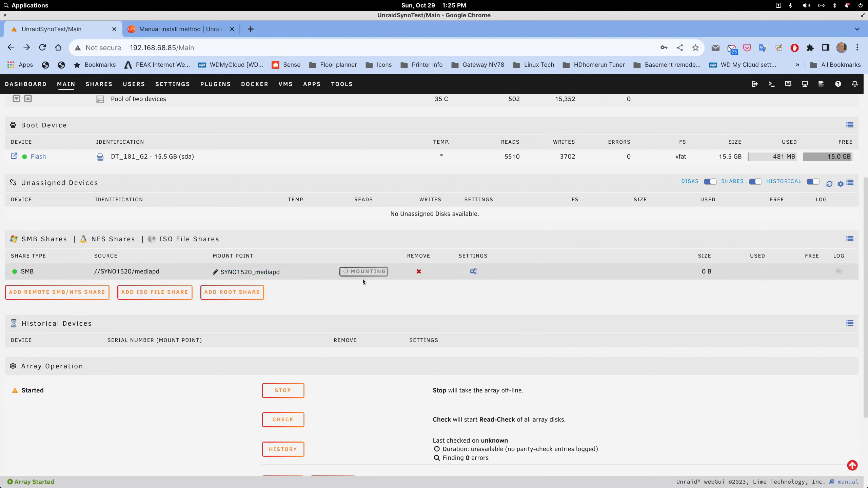
pyautogui.moveTo(363, 290)
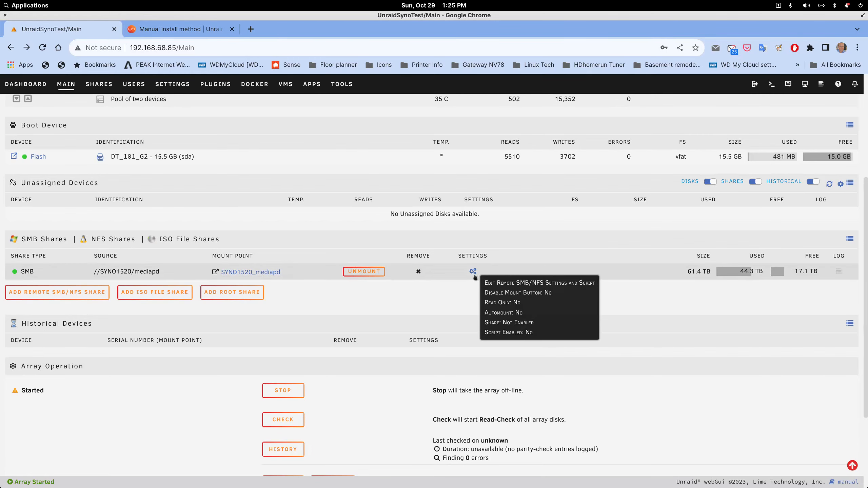
pyautogui.click(472, 271)
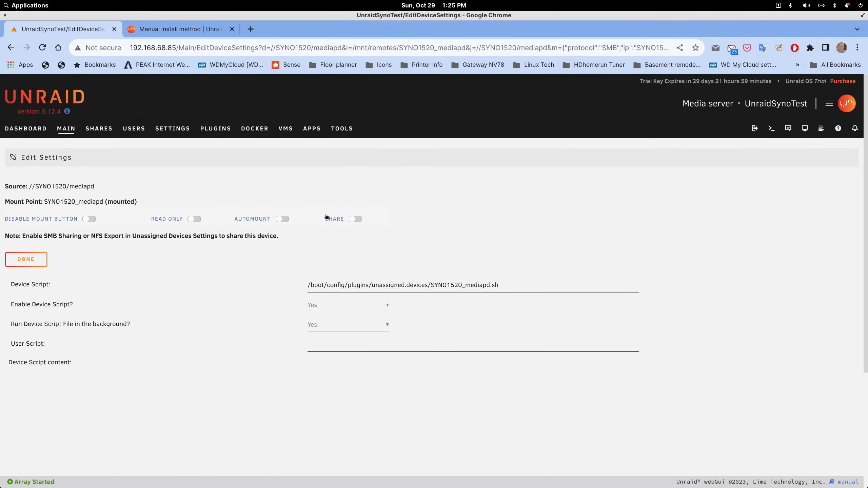
pyautogui.click(282, 218)
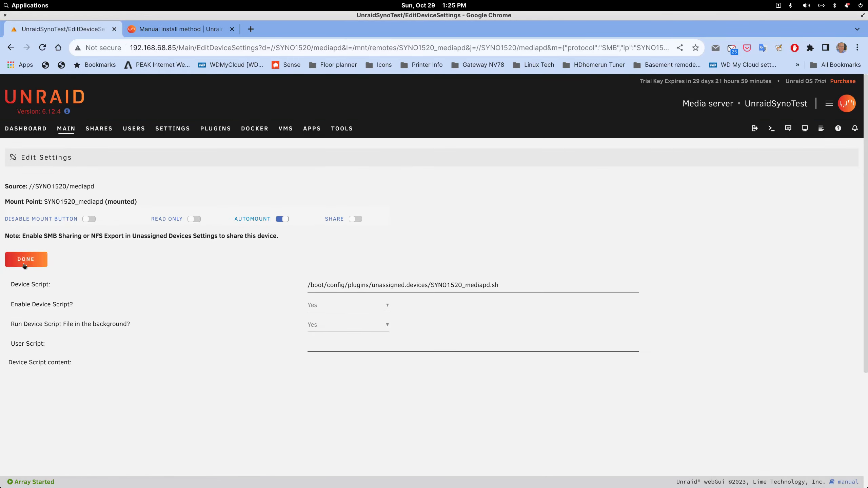
pyautogui.click(25, 259)
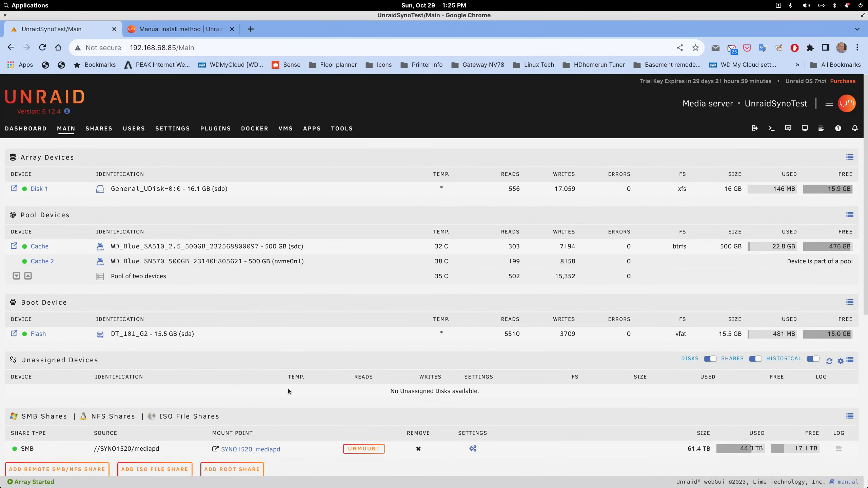
pyautogui.click(250, 449)
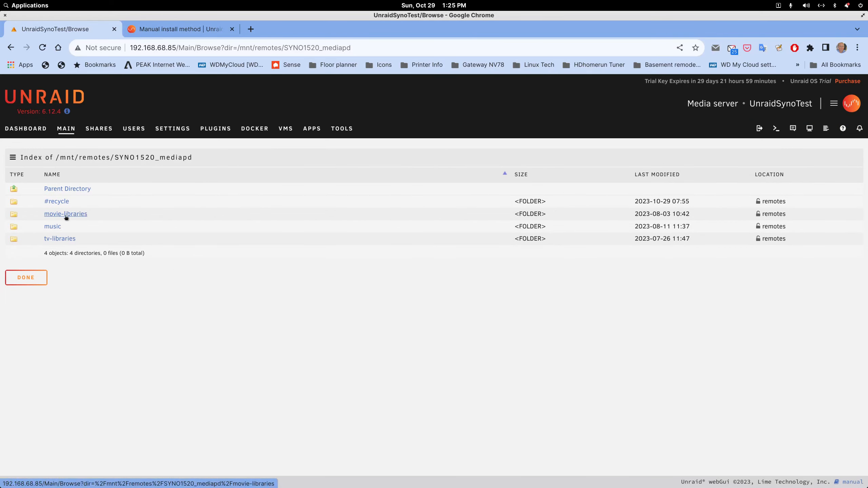
# Browse into movie-libraries then movie-kids, and return to the Main overview.
pyautogui.click(65, 214)
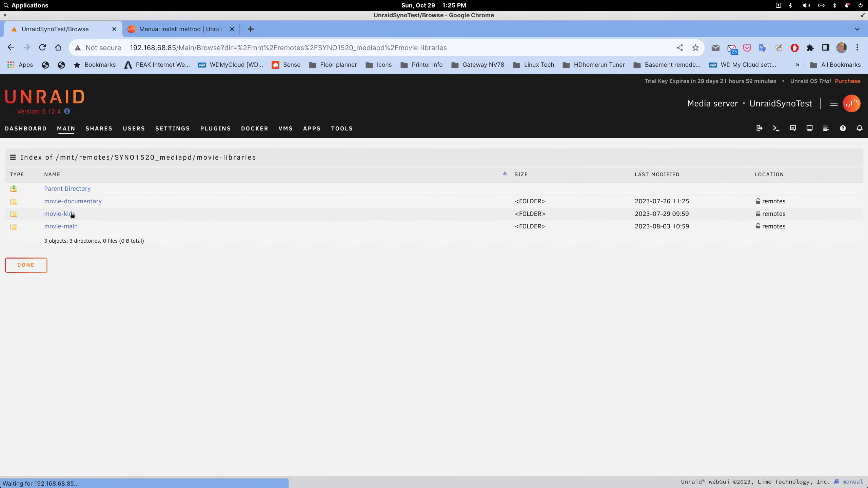
pyautogui.click(58, 214)
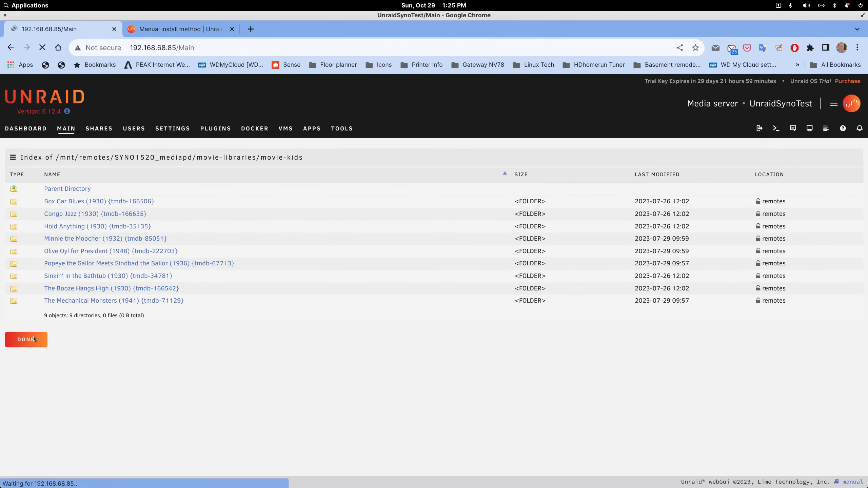
pyautogui.click(26, 339)
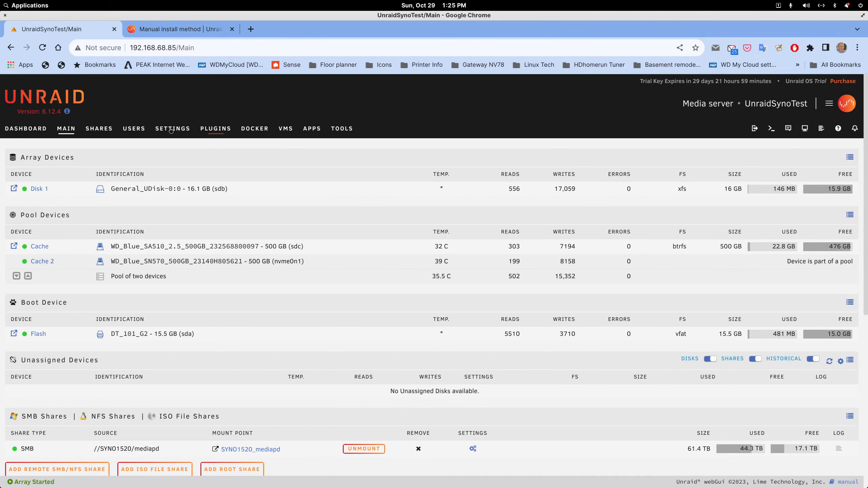
# In Settings > GPU Statistics set Temperature Format to Fahrenheit, then go to the Dashboard.
pyautogui.click(172, 128)
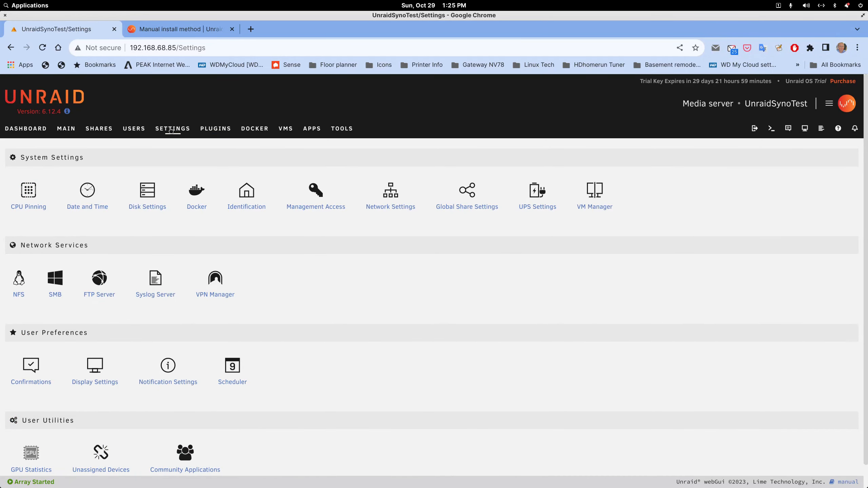
pyautogui.scroll(-3)
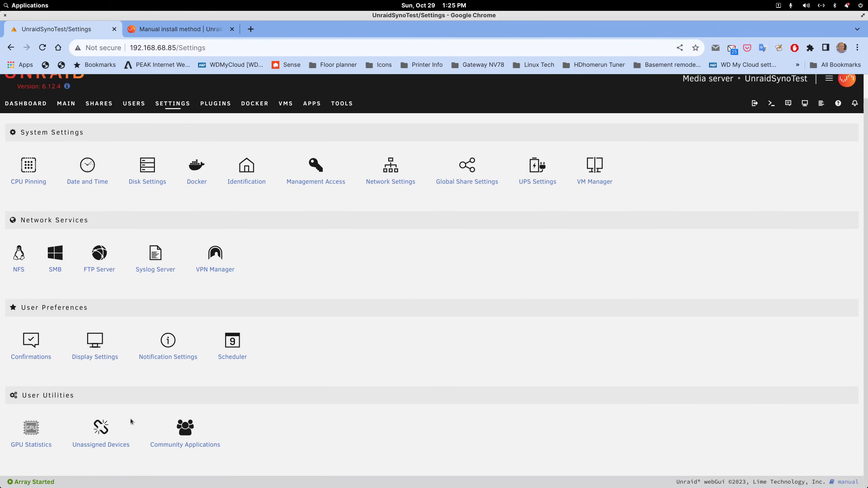
pyautogui.click(31, 445)
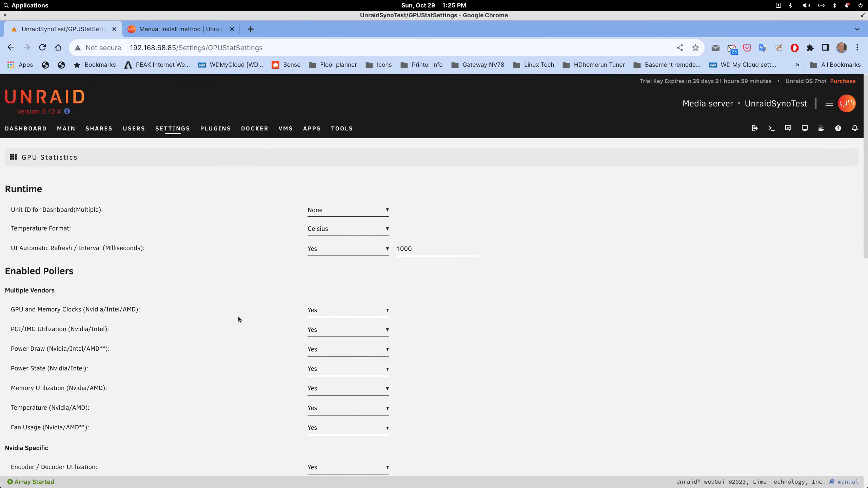
pyautogui.moveTo(368, 224)
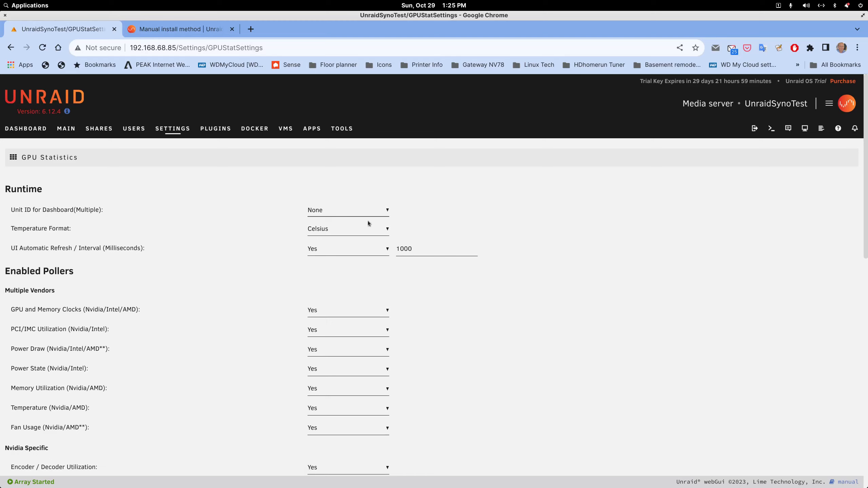
pyautogui.moveTo(360, 236)
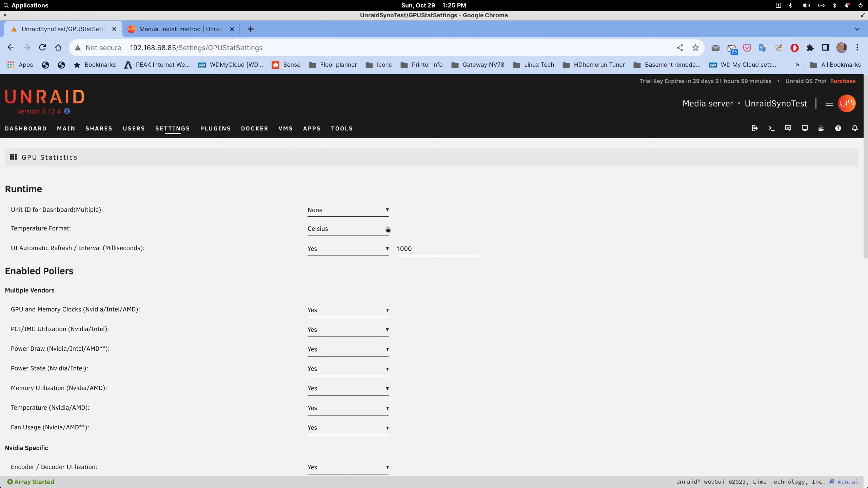
pyautogui.click(348, 229)
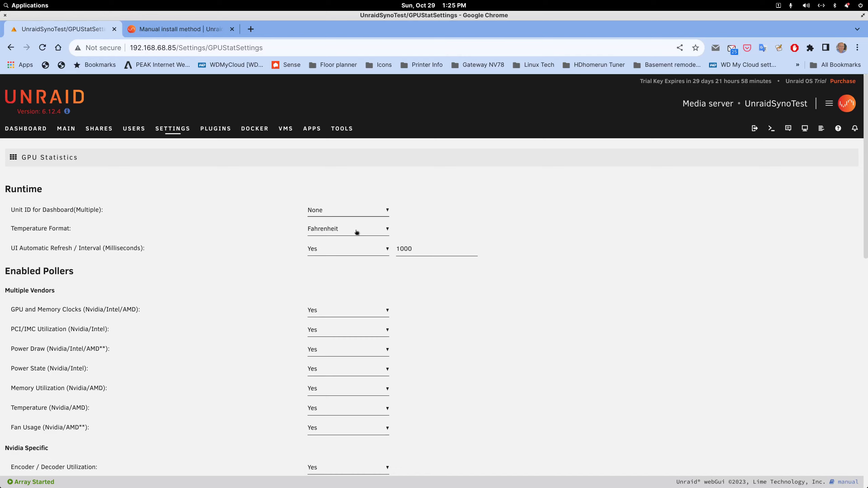
pyautogui.moveTo(279, 217)
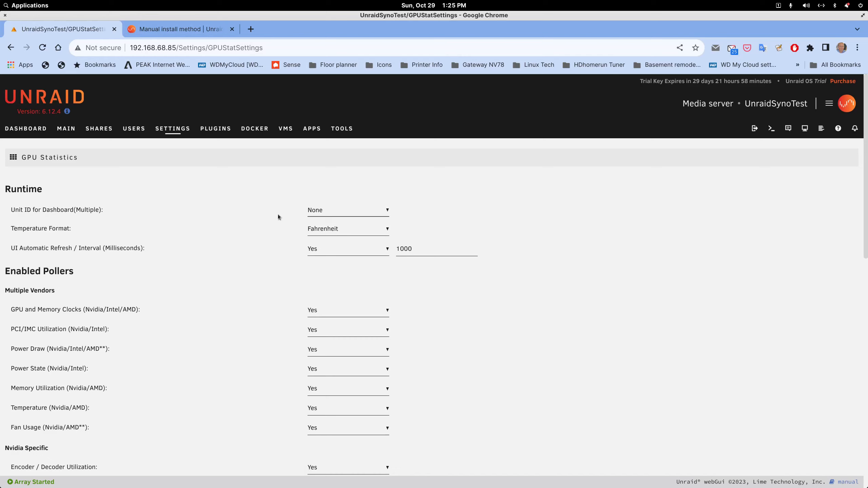
pyautogui.click(26, 128)
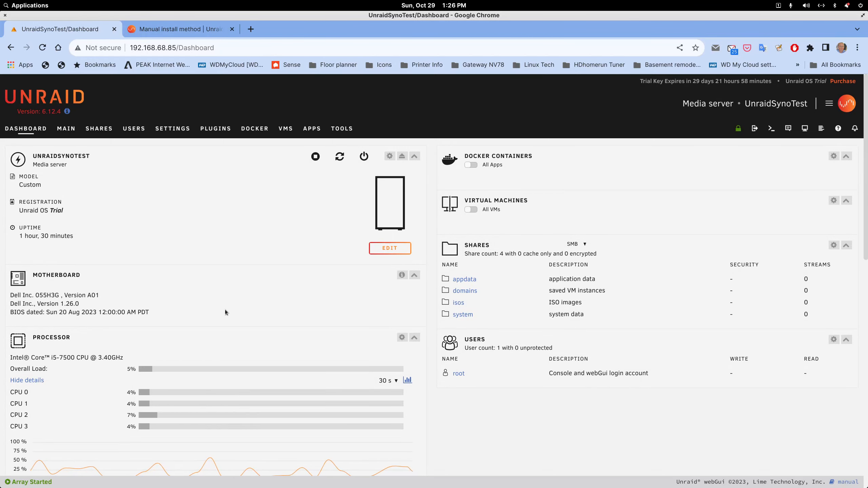
# Scroll down the Main page to the SMB Shares section showing the mounted mediapd share.
pyautogui.scroll(-3)
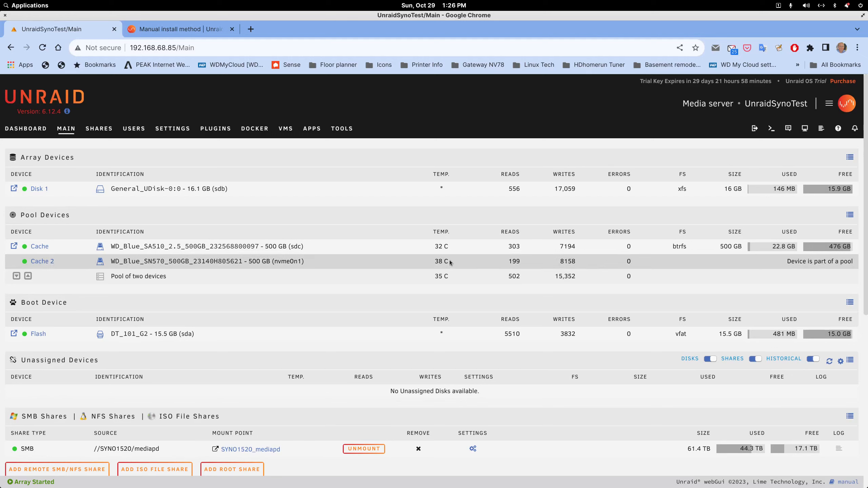
pyautogui.moveTo(450, 264)
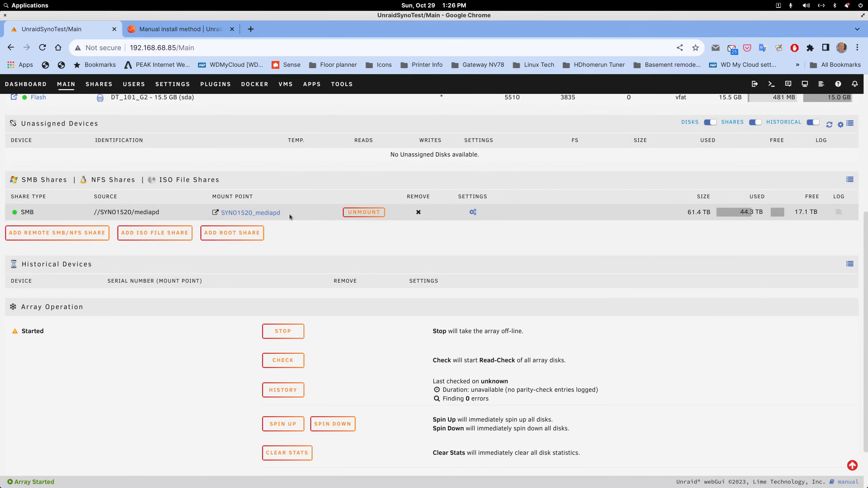
# Note the share path /mnt/remotes/SYNO1520_mediapd from the mounted mediapd share listing.
pyautogui.click(250, 213)
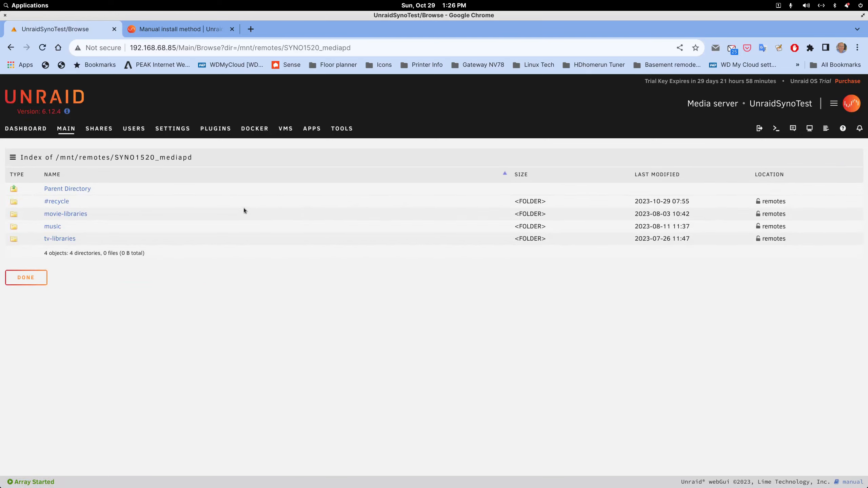
pyautogui.doubleClick(179, 157)
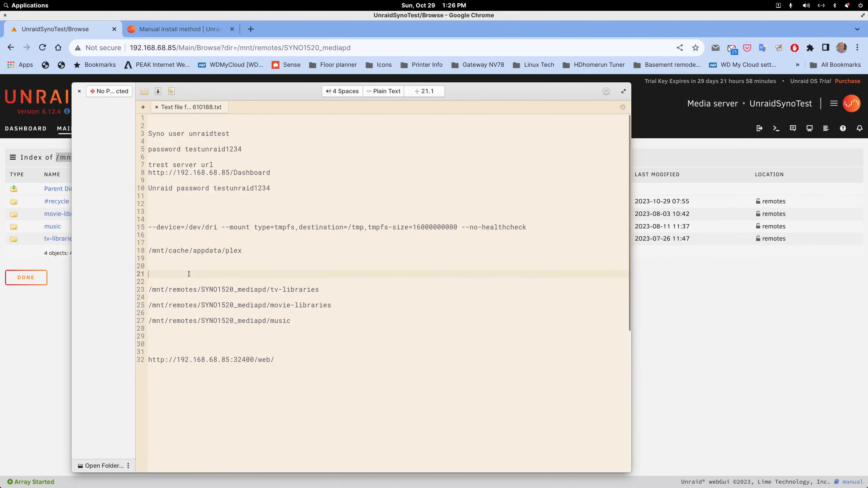
pyautogui.write('/mnt/remotes/SYNO1520_mediapd')
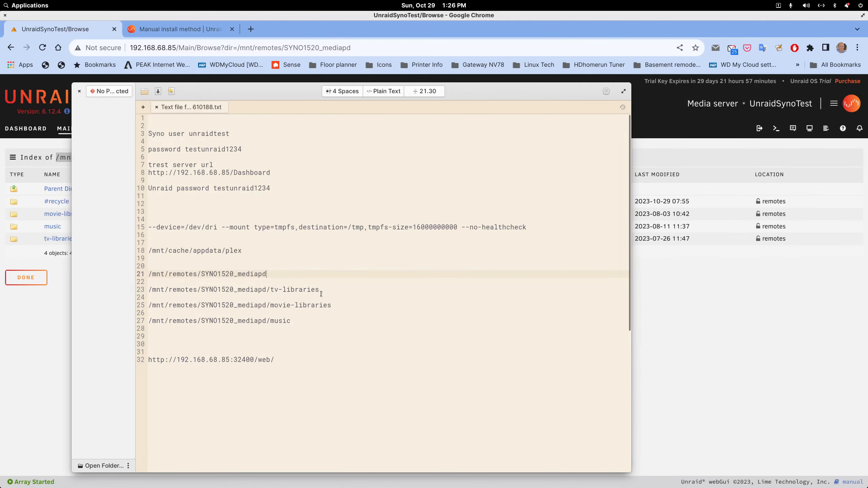
pyautogui.click(79, 91)
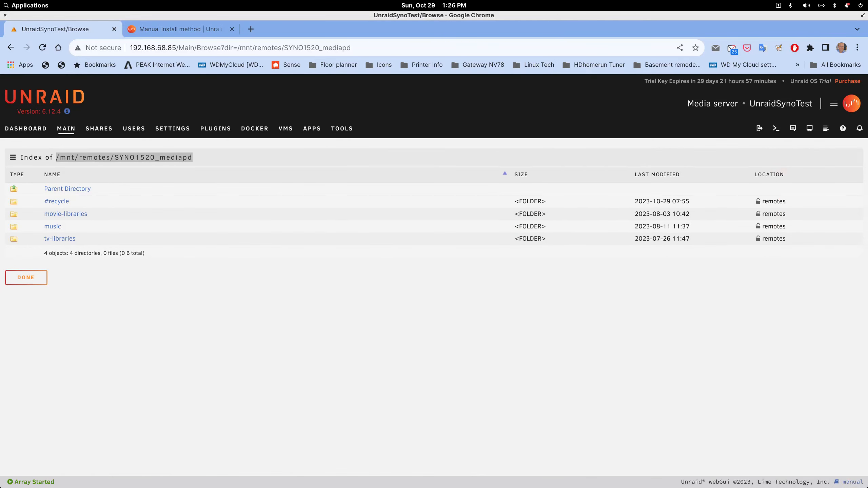
pyautogui.moveTo(63, 224)
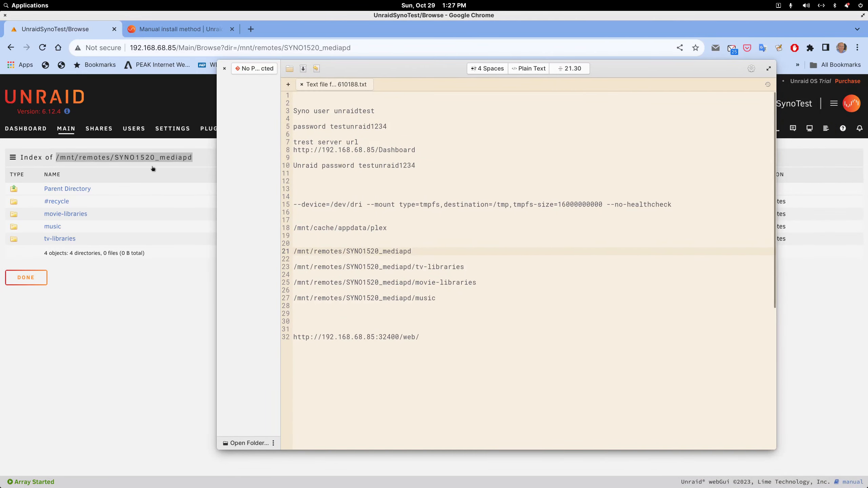
# Add a separate scratch-pad line holding only --device=/dev/dri.
pyautogui.click(411, 252)
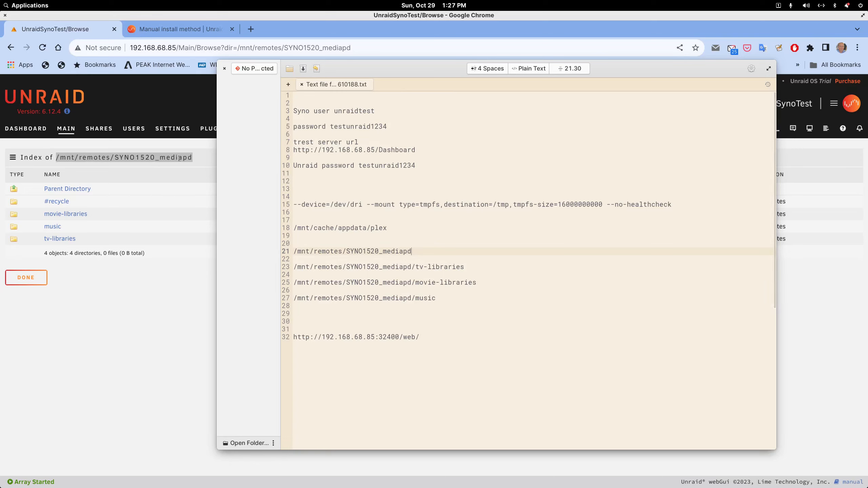
pyautogui.moveTo(412, 273)
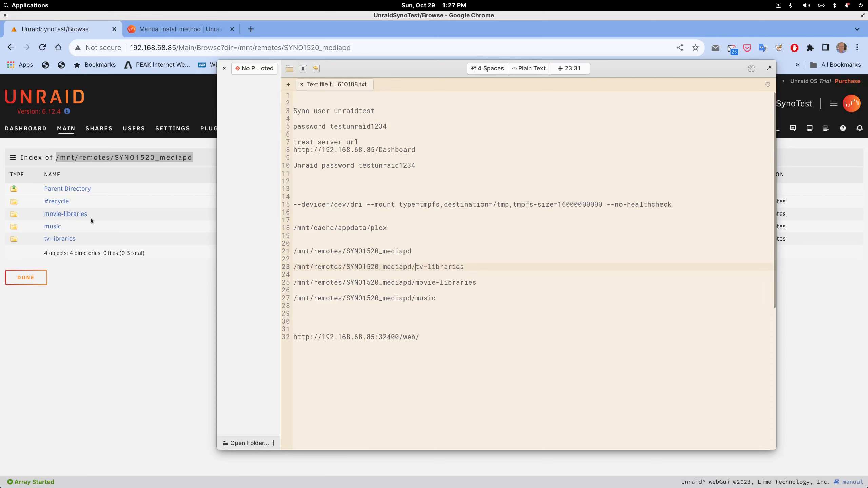
pyautogui.moveTo(82, 241)
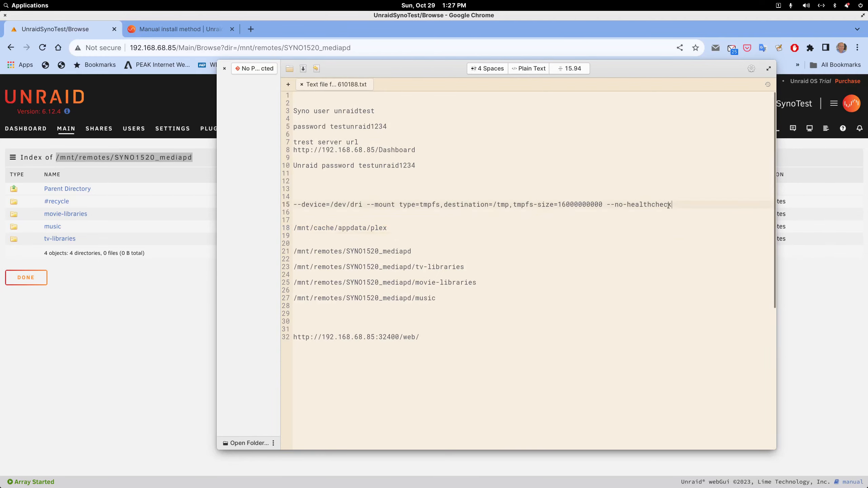
pyautogui.tripleClick(481, 205)
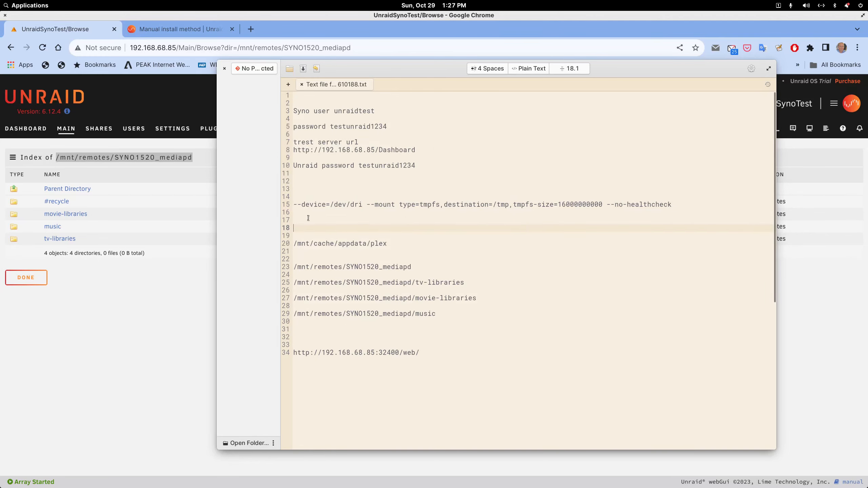
pyautogui.write('--device=/dev/dri')
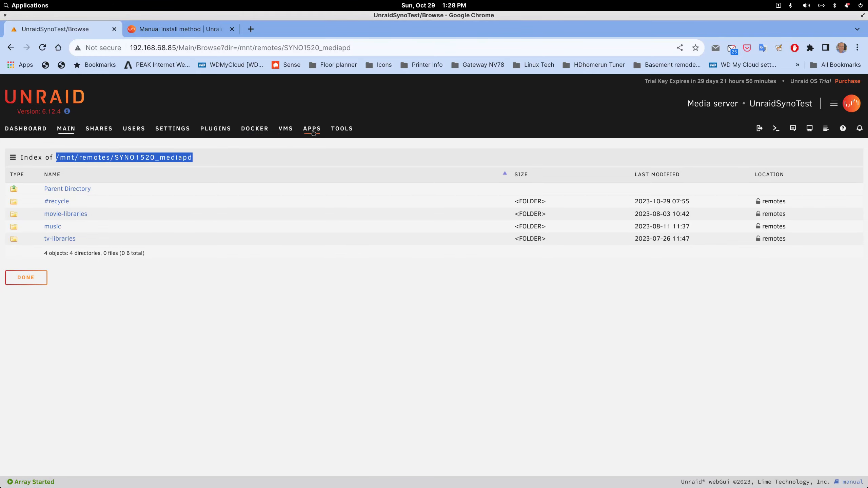
# Install the Dynamix File Manager plugin found by searching the Apps catalogue for 'fil'.
pyautogui.click(312, 128)
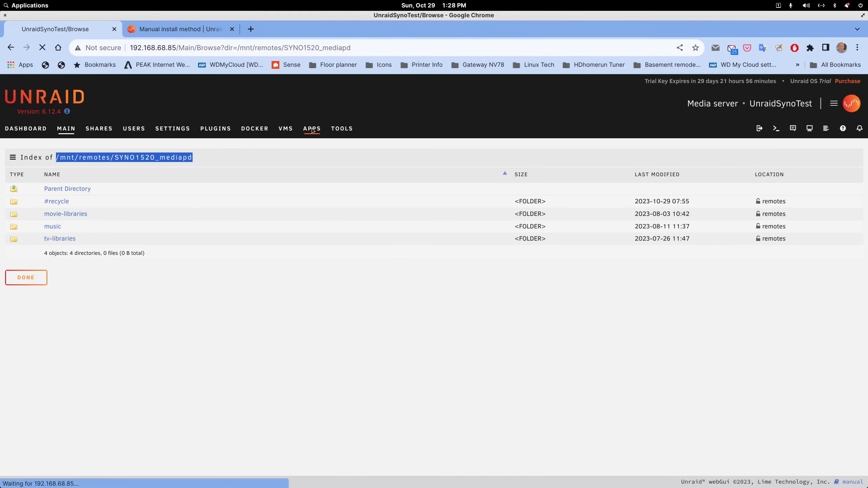
pyautogui.click(312, 128)
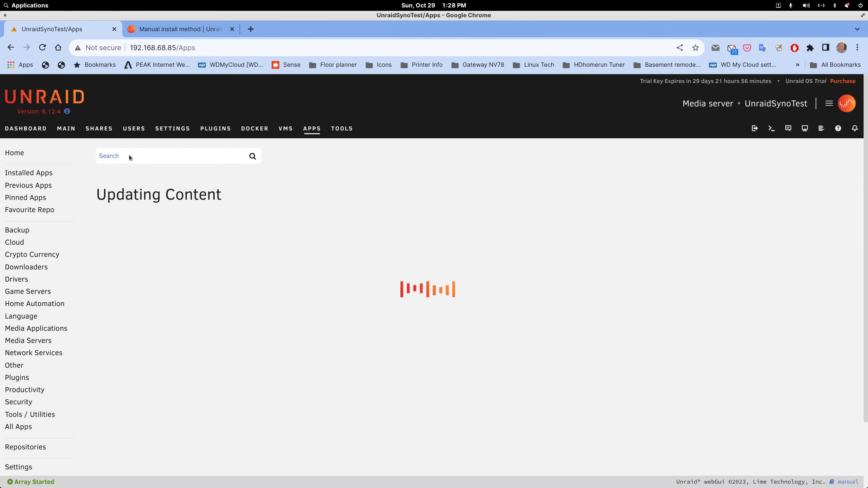
pyautogui.click(29, 173)
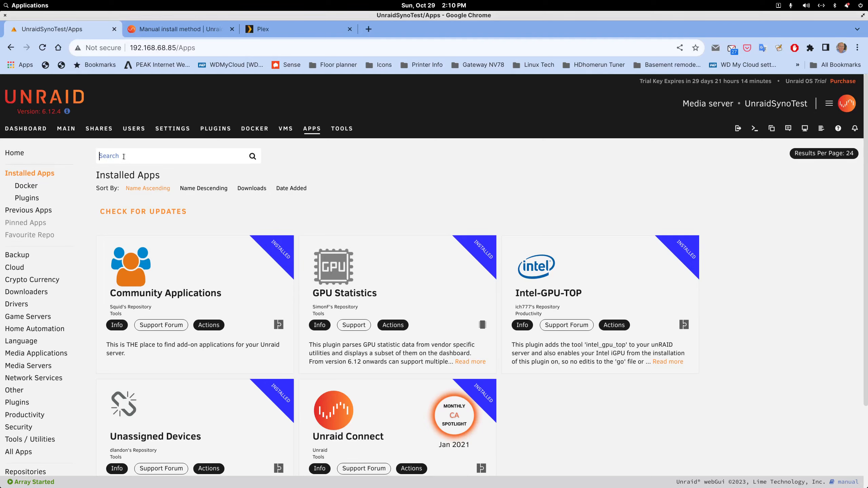
pyautogui.write('file manager')
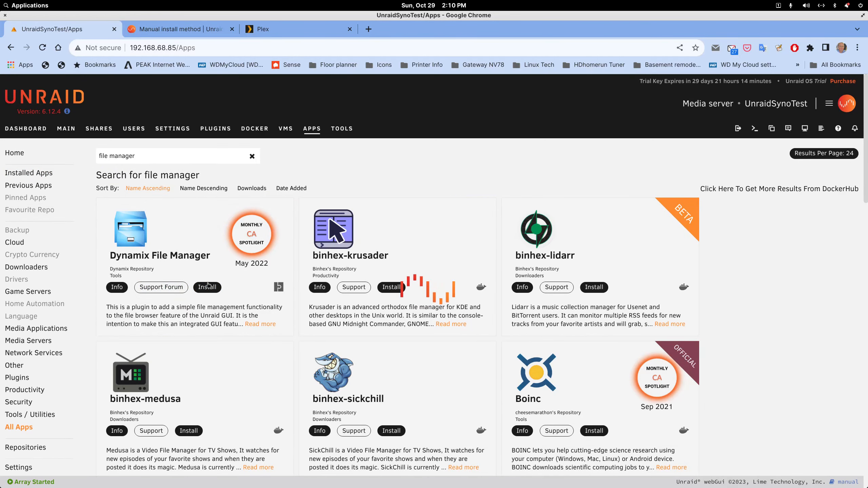
pyautogui.click(206, 287)
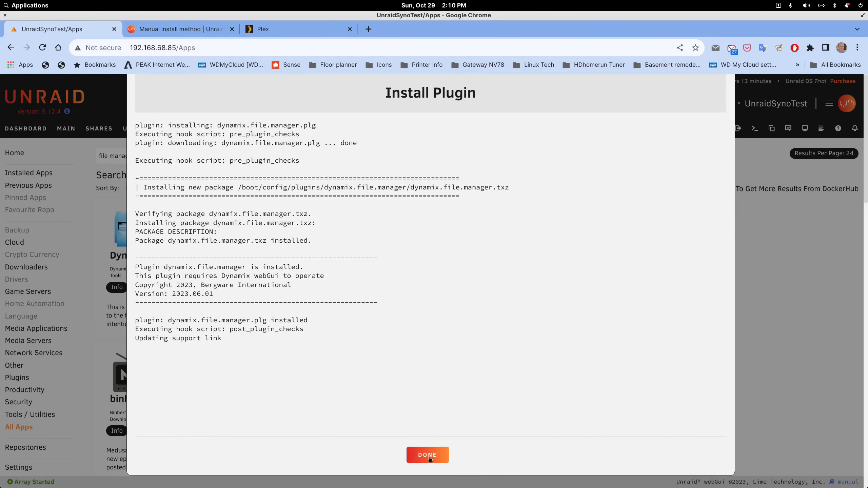
pyautogui.click(427, 454)
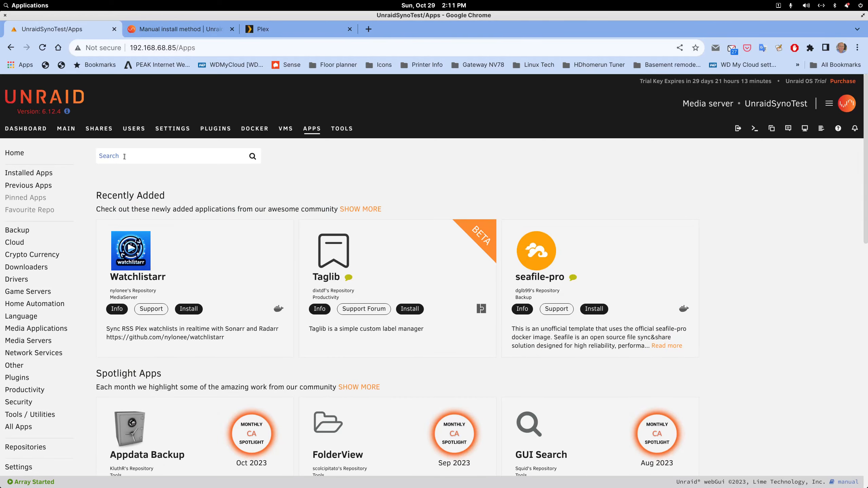
# Search Apps for 'plex' and start installing linuxserver's plex container from its info panel.
pyautogui.write('p')
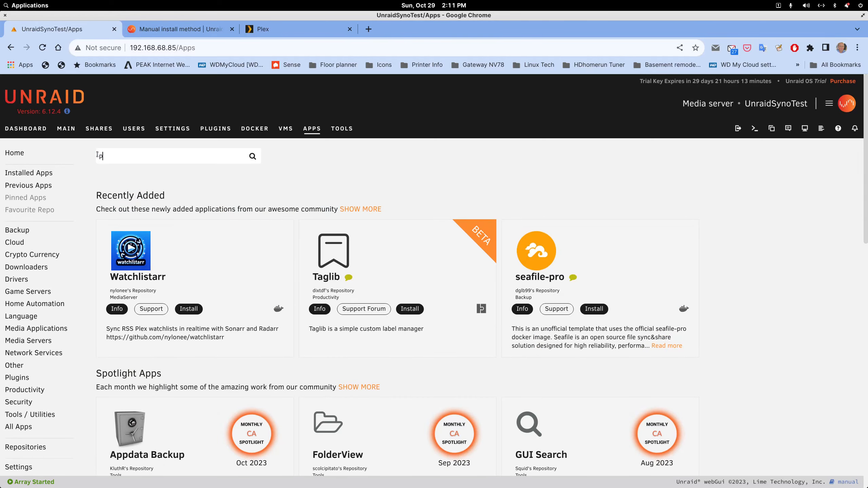
pyautogui.write('plex')
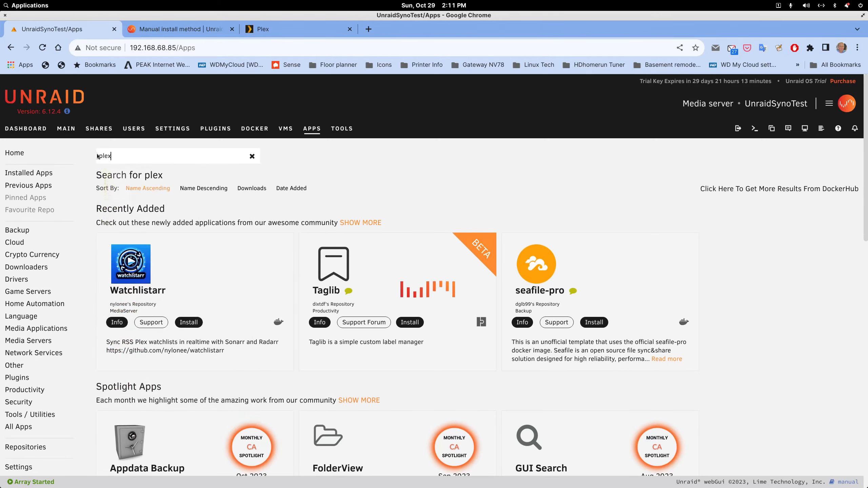
pyautogui.scroll(-3)
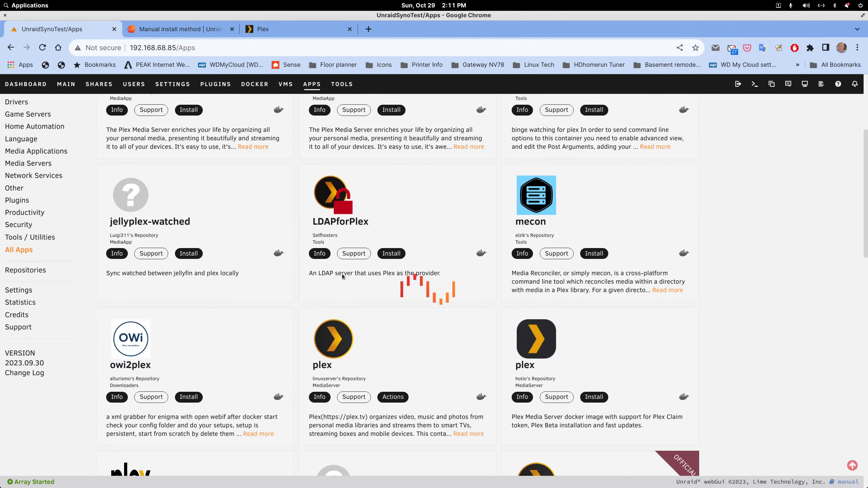
pyautogui.scroll(-3)
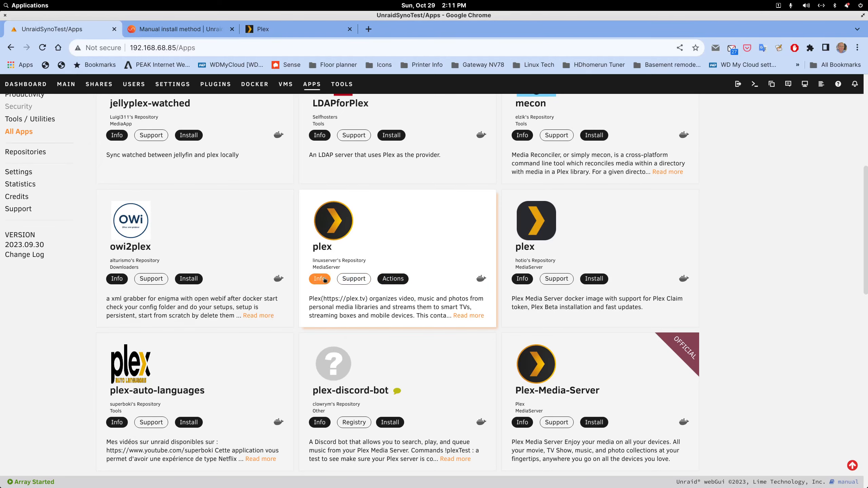
pyautogui.click(319, 279)
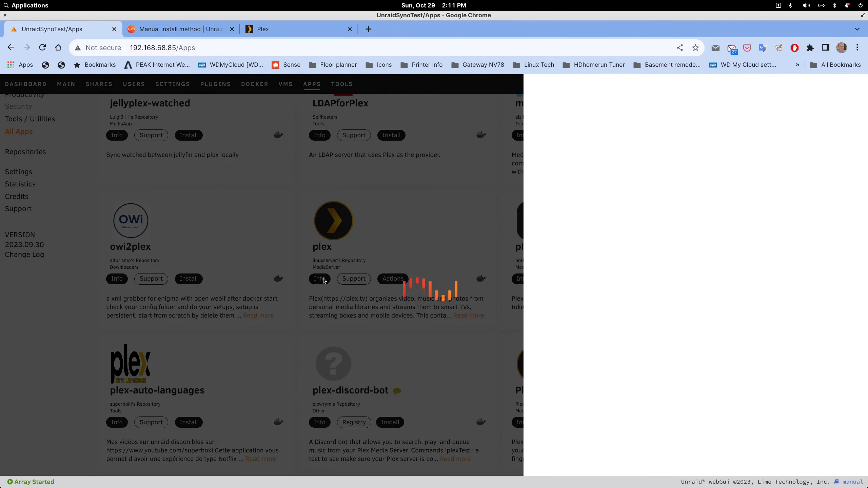
pyautogui.click(319, 279)
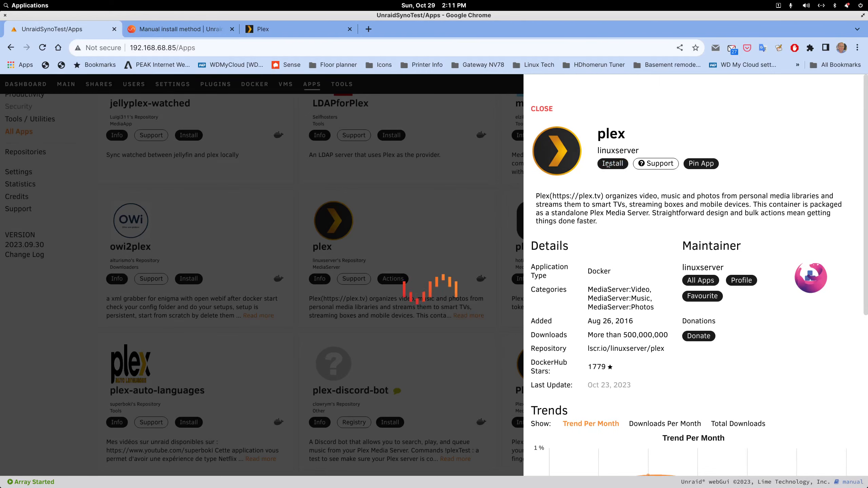
pyautogui.click(612, 164)
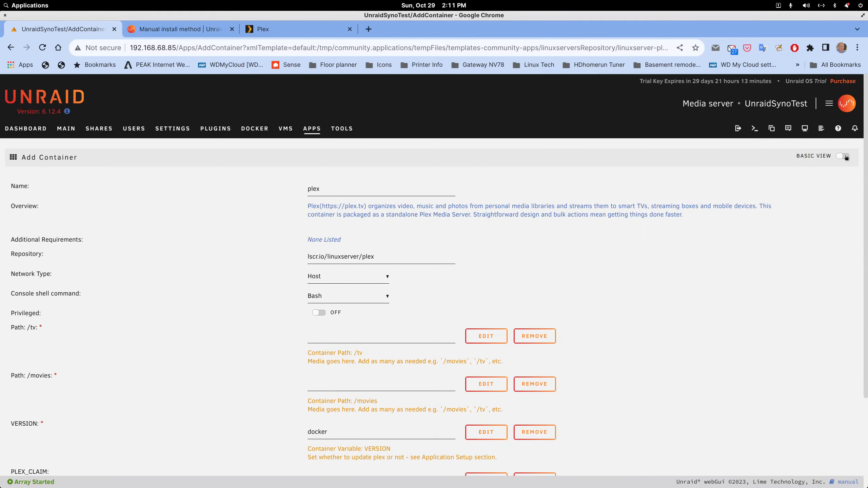
# Reveal the advanced container settings and put --device=/dev/dri into Extra Parameters.
pyautogui.scroll(-3)
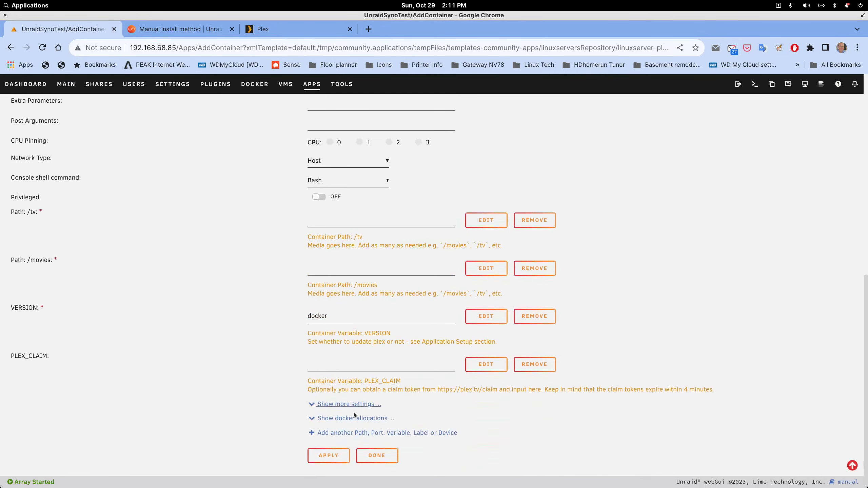
pyautogui.click(350, 404)
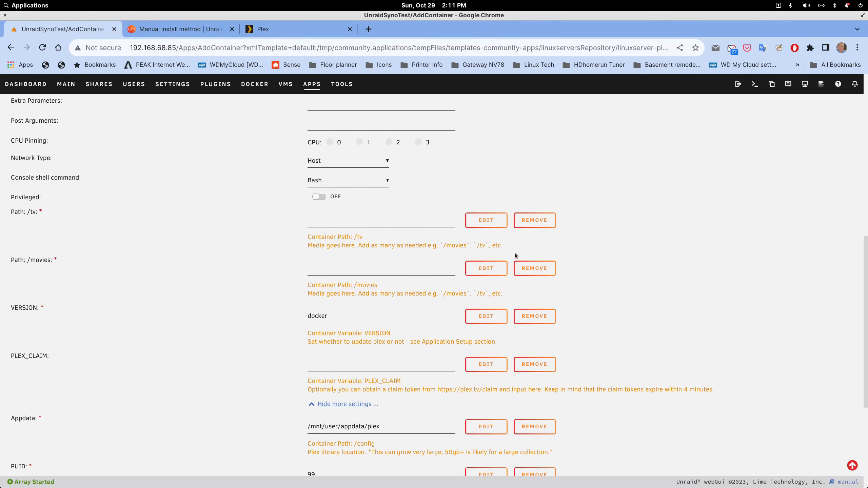
pyautogui.scroll(3)
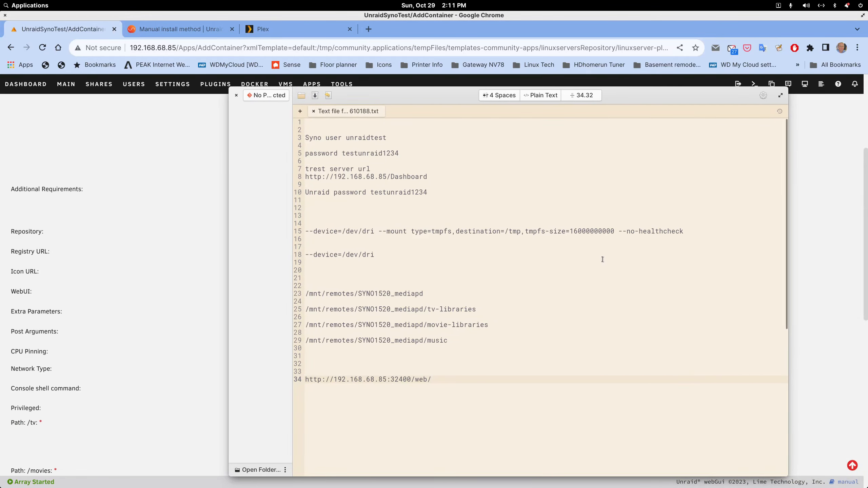
pyautogui.click(638, 232)
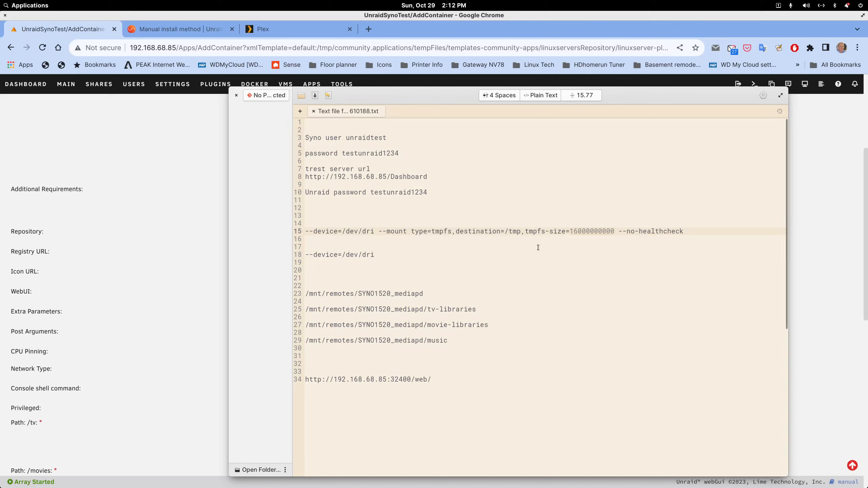
pyautogui.moveTo(379, 134)
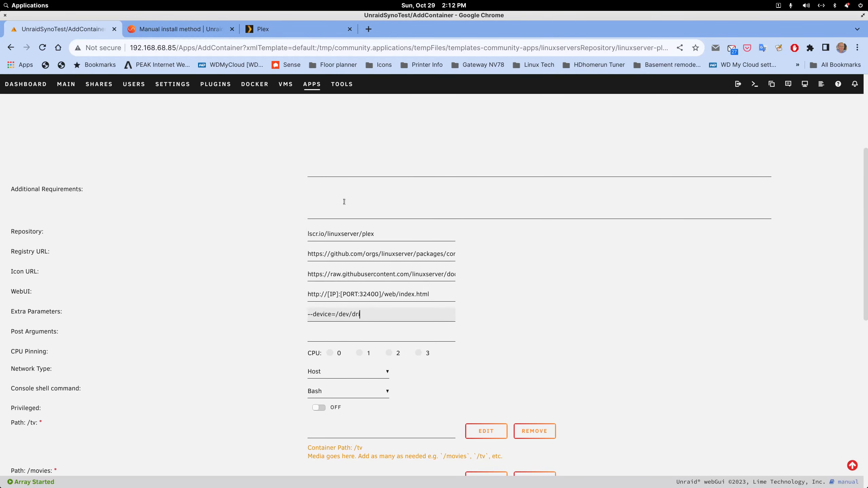
pyautogui.scroll(-3)
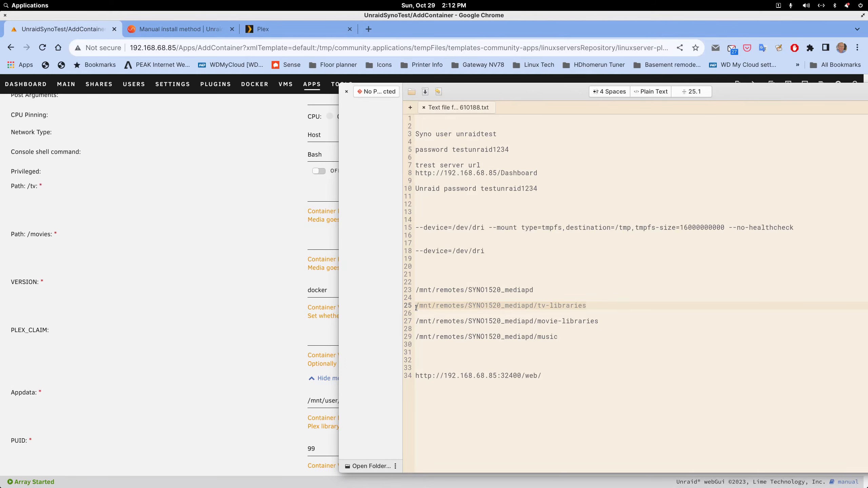
# Set tv path to /mnt/remotes/SYNO1520_mediapd/tv-libraries and movies to .../movie-libraries.
pyautogui.click(347, 91)
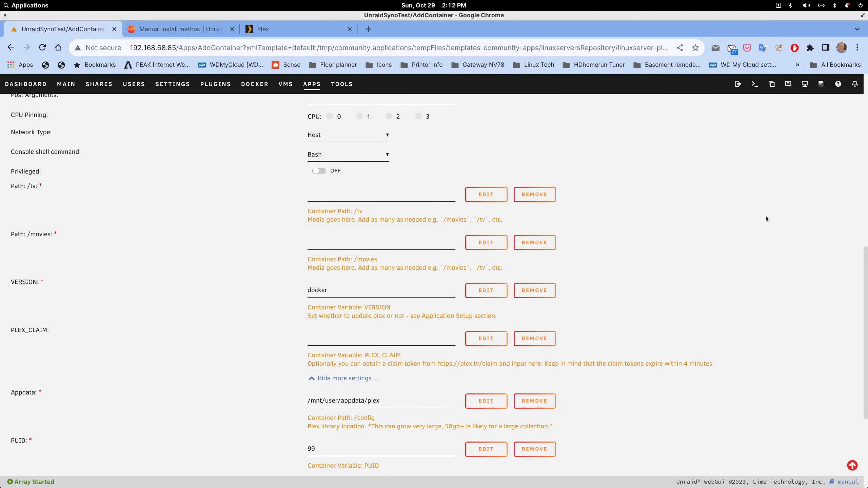
pyautogui.write('/mnt/remotes/SYNO1520_mediapd/tv-libraries')
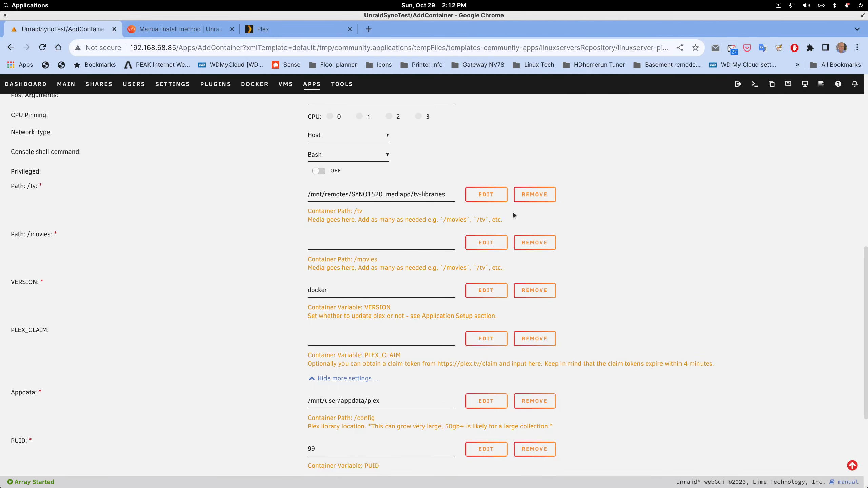
pyautogui.click(381, 243)
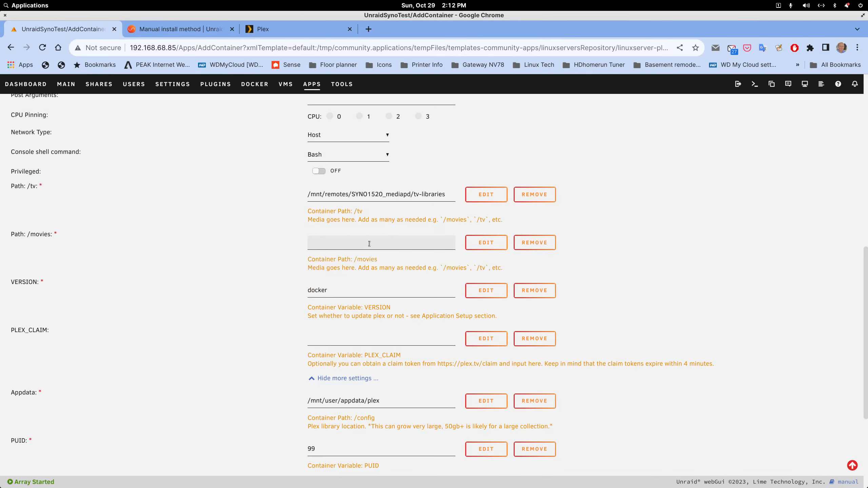
pyautogui.write('/mnt/remotes/SYNO1520_mediapd/movie-libraries')
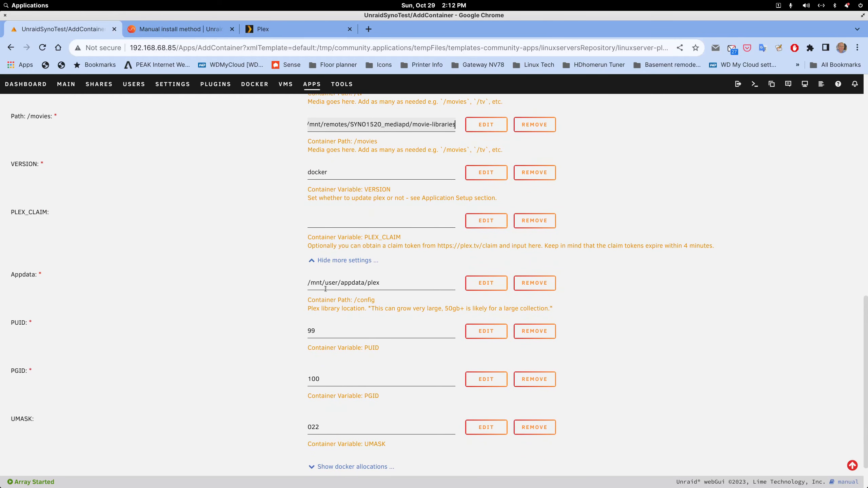
# Change the Appdata location from /mnt/user/appdata/plex to /mnt/cache/appdata/plex.
pyautogui.doubleClick(333, 282)
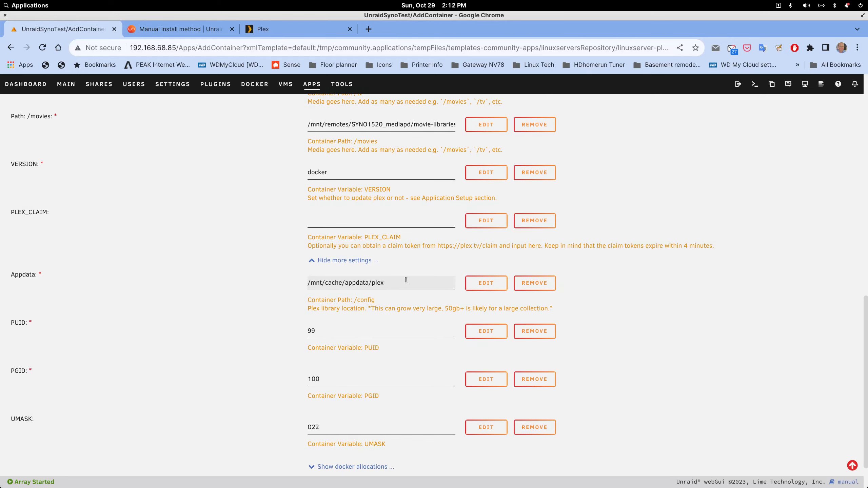
pyautogui.scroll(-3)
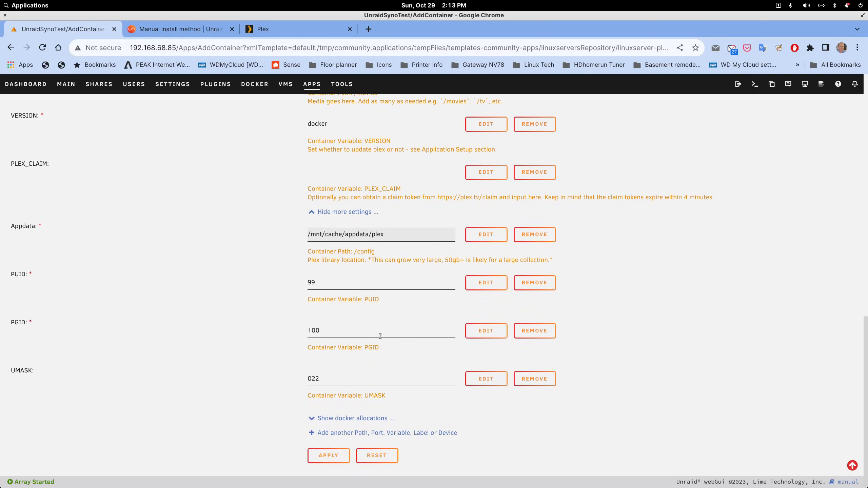
pyautogui.click(342, 234)
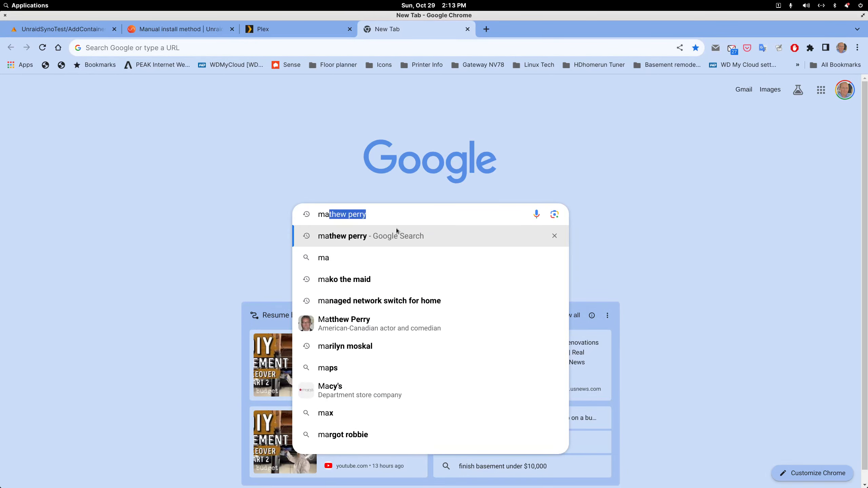
# Google 'marius hos', reach mariushosting.com and search the site for 'pguid', correcting it to 'puid'.
pyautogui.write('marius hosting')
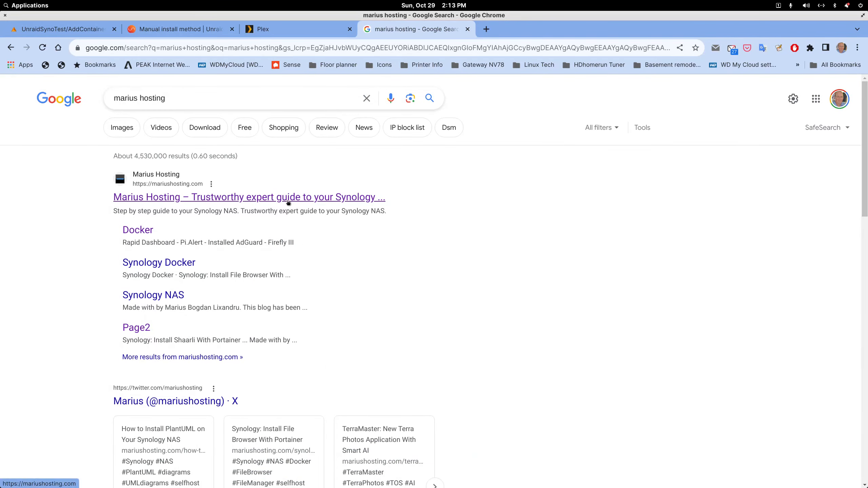
pyautogui.click(249, 198)
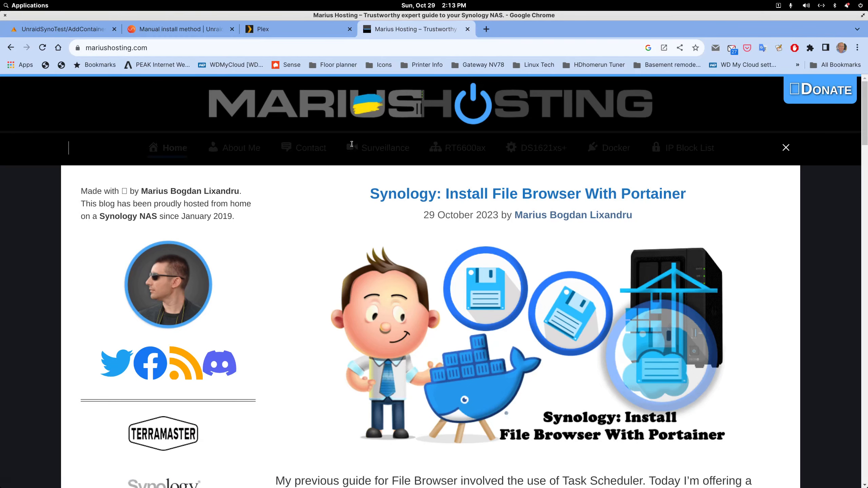
pyautogui.write('p')
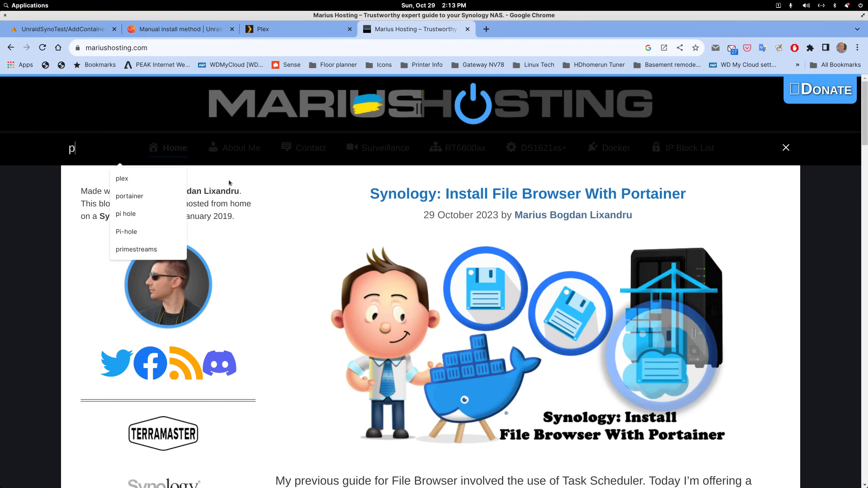
pyautogui.write('gui')
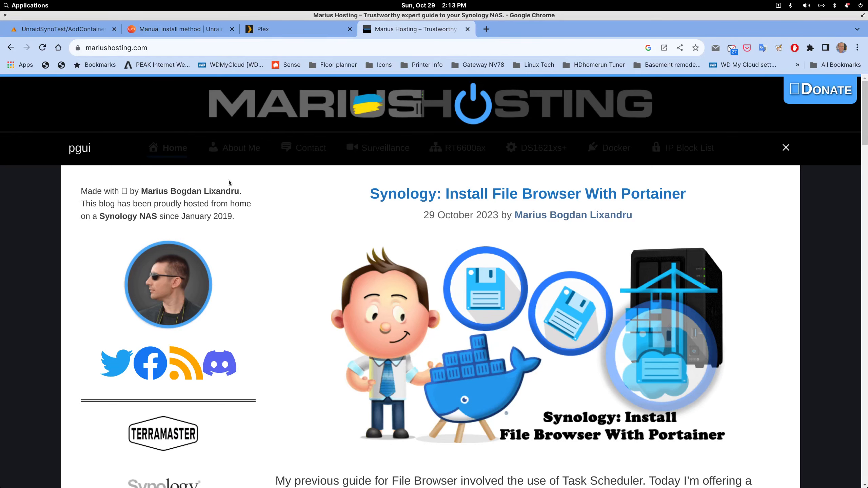
pyautogui.write('d')
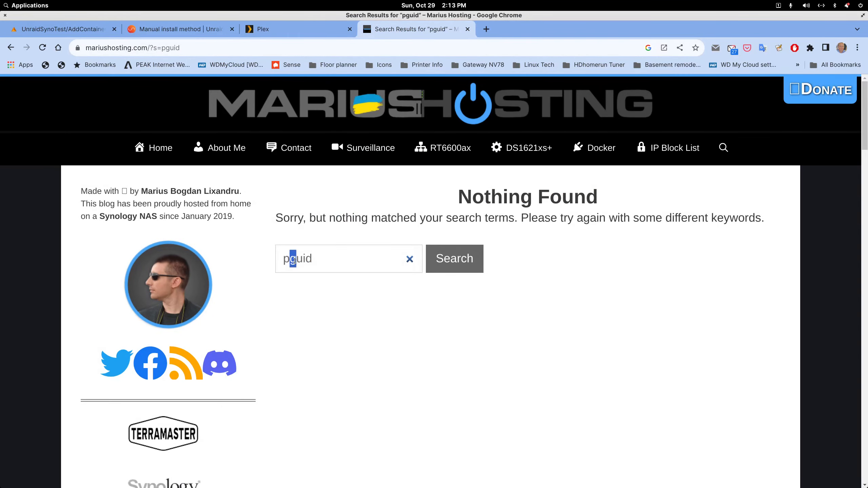
pyautogui.click(453, 258)
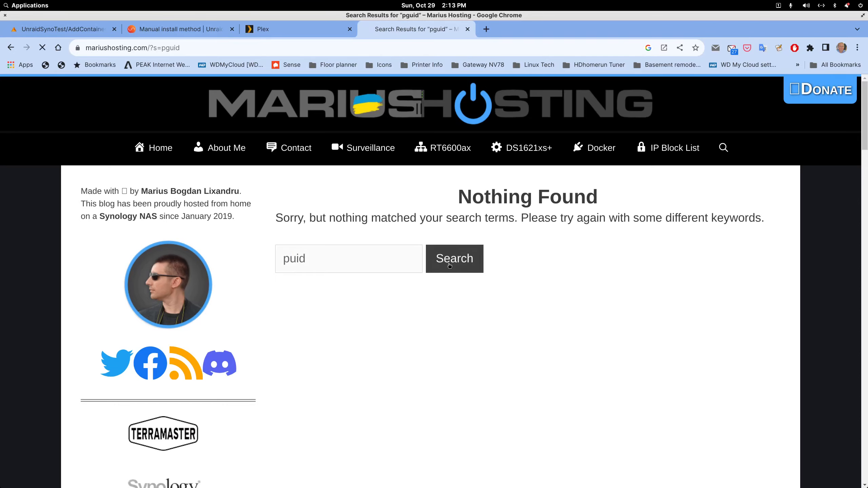
# Run the 'puid' site search and scroll through the results and the pyLoad guide.
pyautogui.click(454, 258)
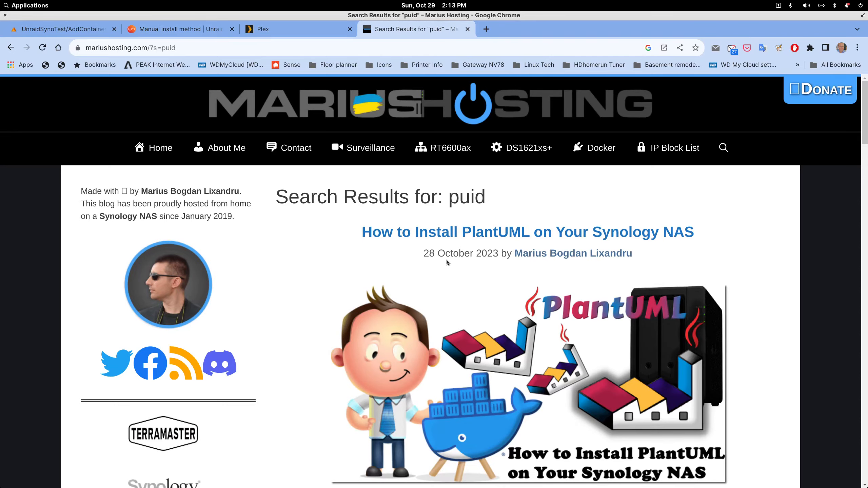
pyautogui.scroll(-3)
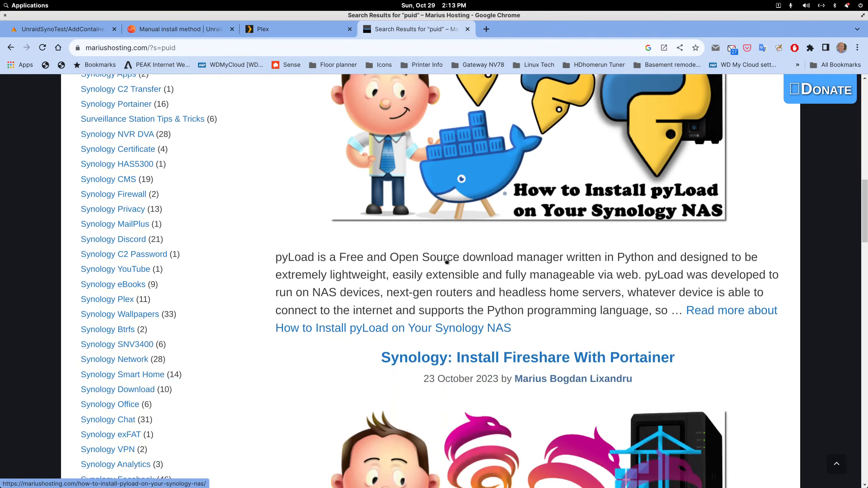
pyautogui.scroll(-3)
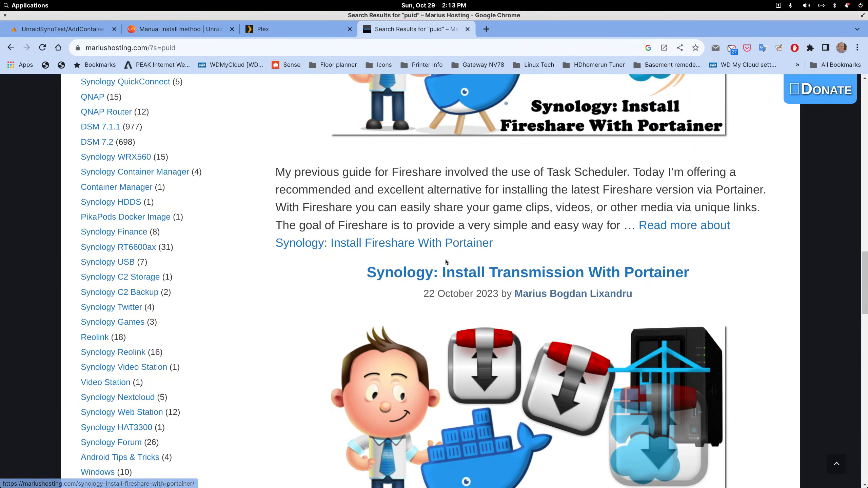
pyautogui.scroll(-3)
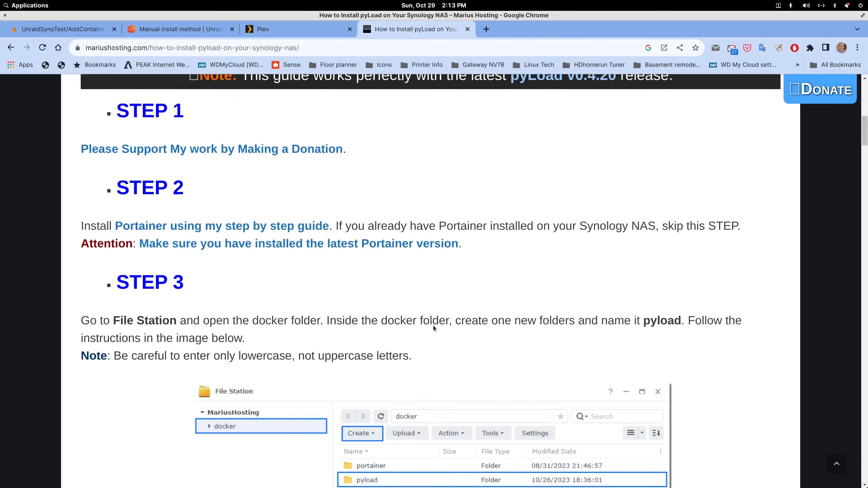
pyautogui.scroll(-3)
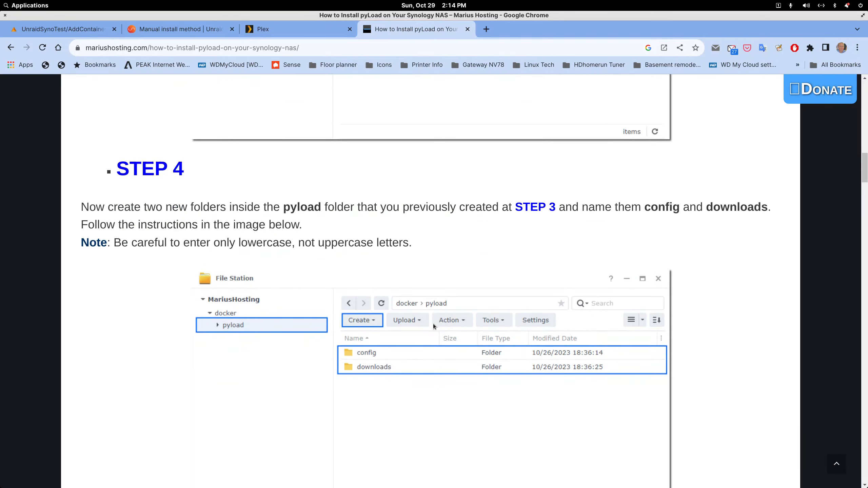
pyautogui.scroll(-3)
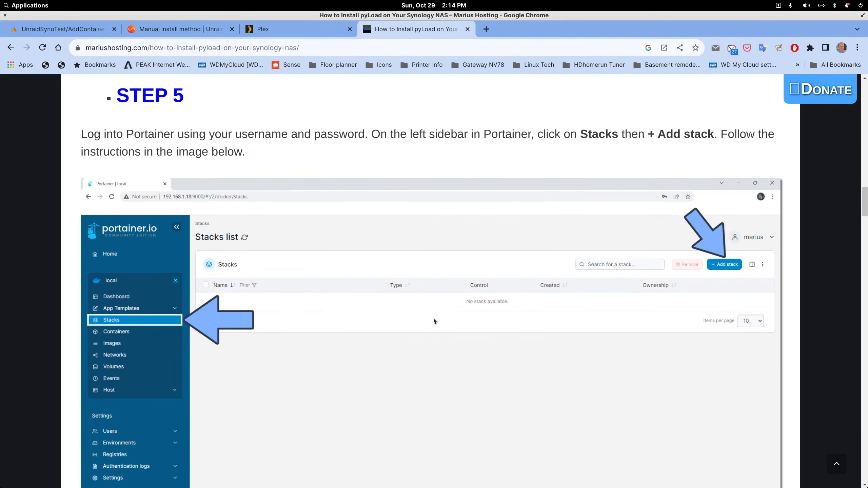
pyautogui.scroll(-3)
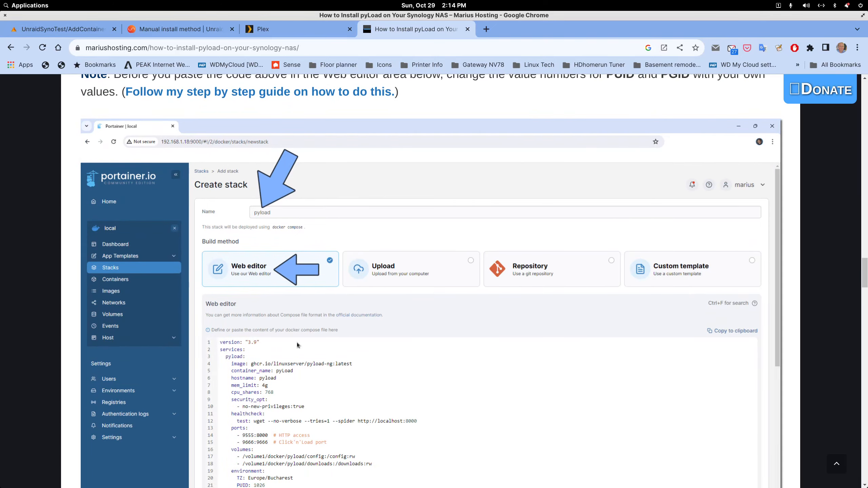
pyautogui.scroll(-3)
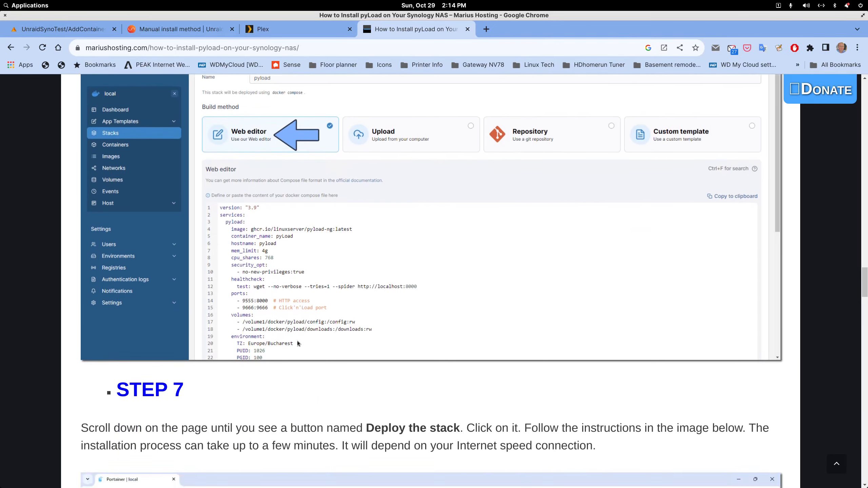
pyautogui.scroll(-3)
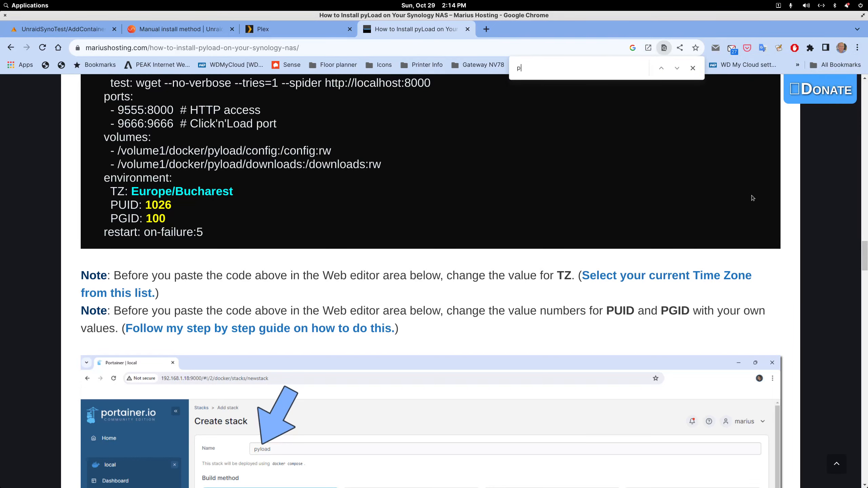
# Find 'puid' in the article, read the UID/GID step-by-step guide, and return to the Unraid tab.
pyautogui.write('uid')
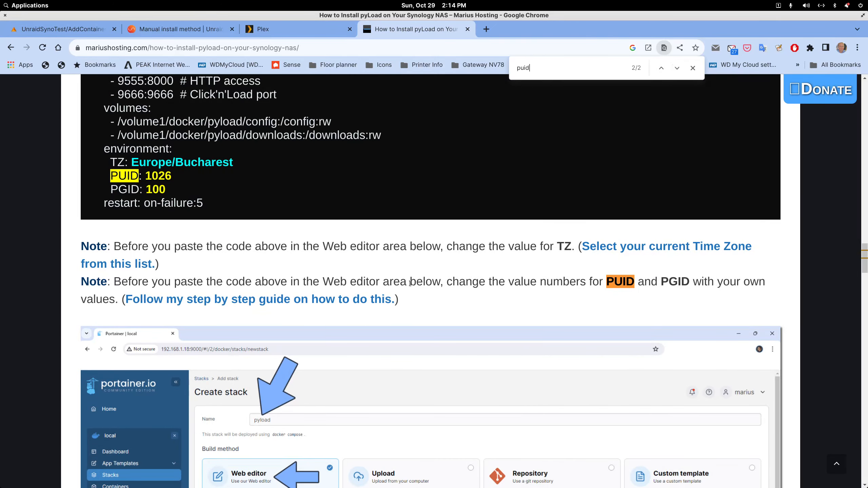
pyautogui.click(259, 299)
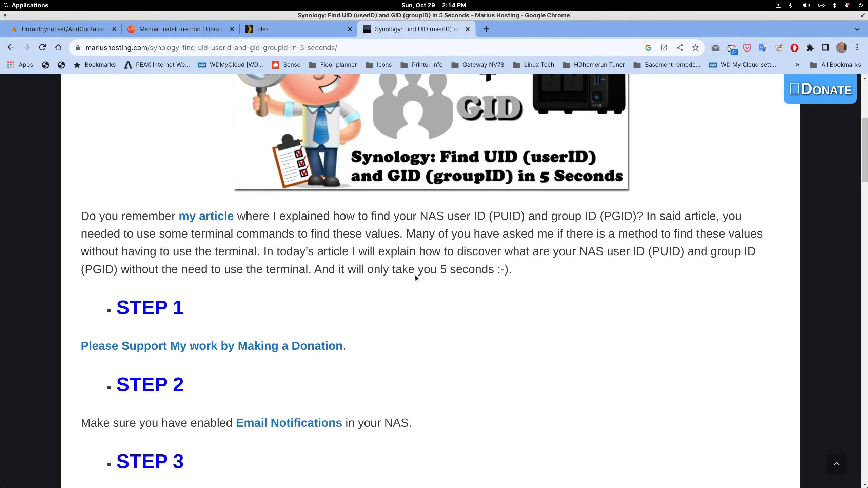
pyautogui.scroll(-3)
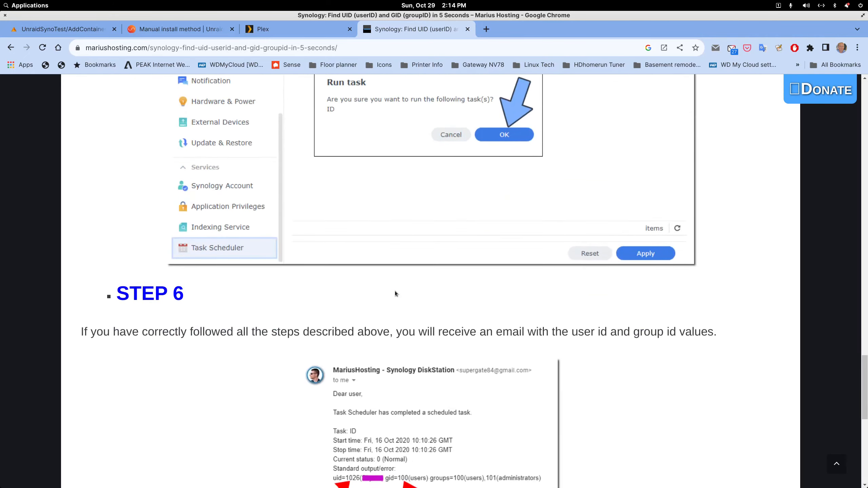
pyautogui.scroll(-3)
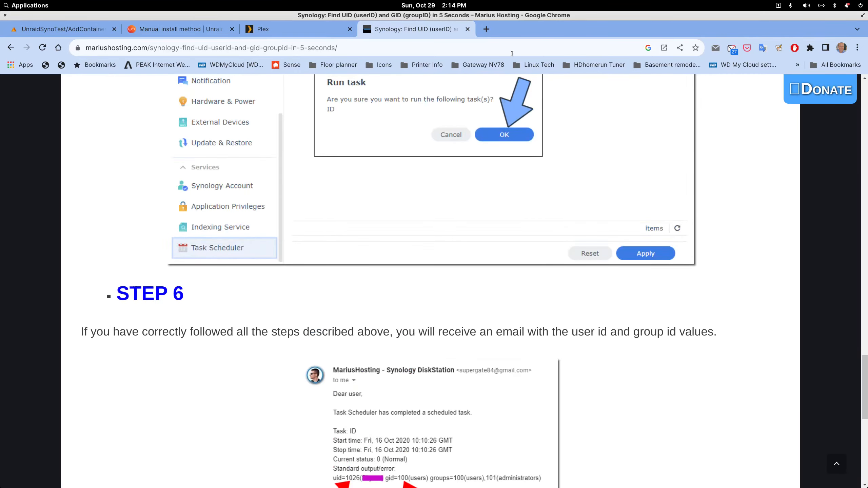
pyautogui.click(62, 28)
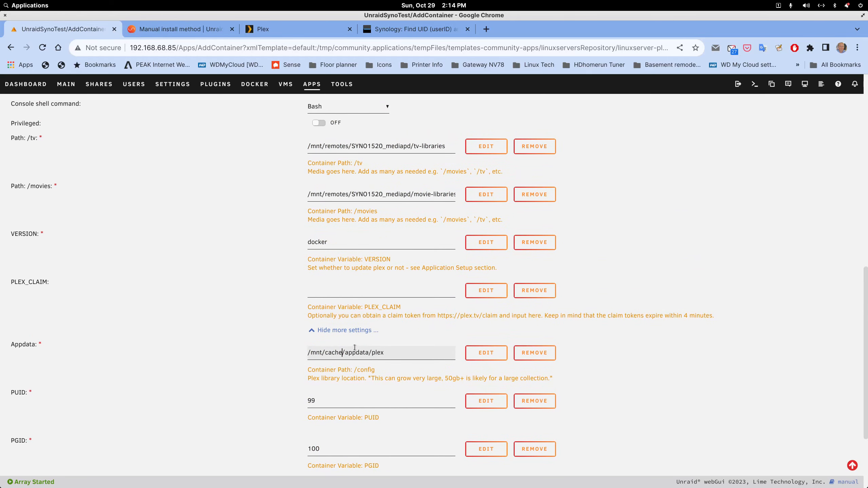
pyautogui.moveTo(344, 182)
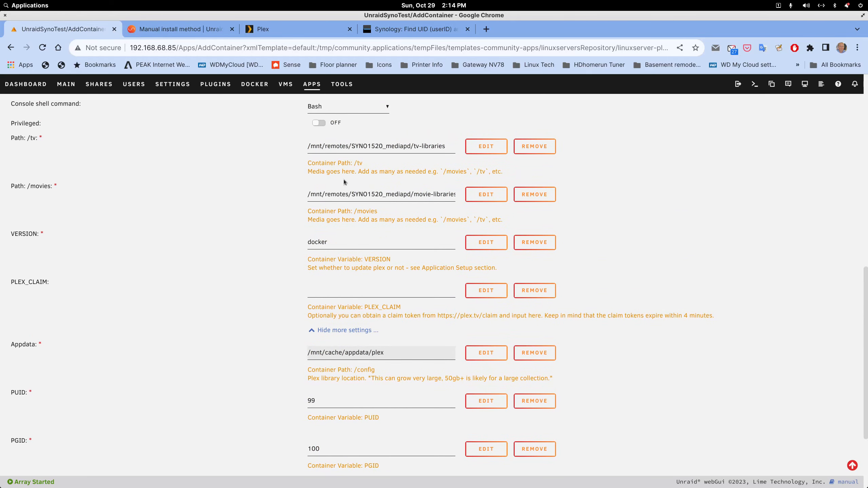
# Enter host path /mnt/remotes/SYNO1520_mediapd/music, moving it out of the Container Path field.
pyautogui.scroll(-3)
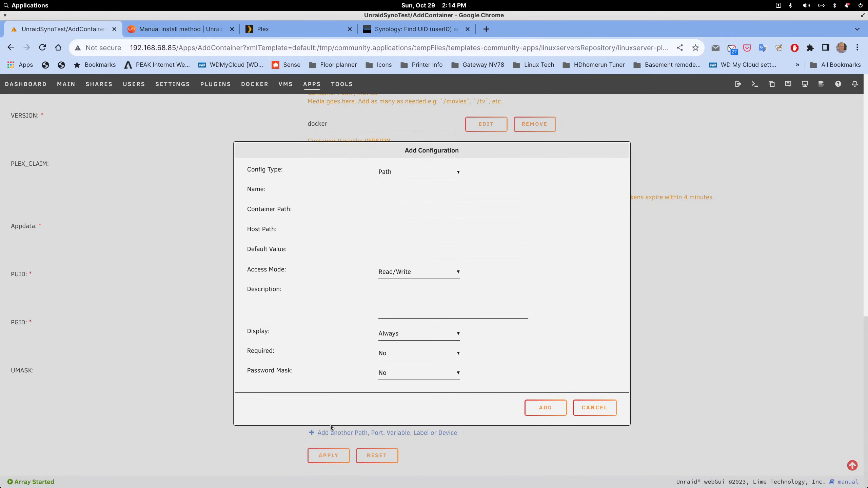
pyautogui.moveTo(330, 428)
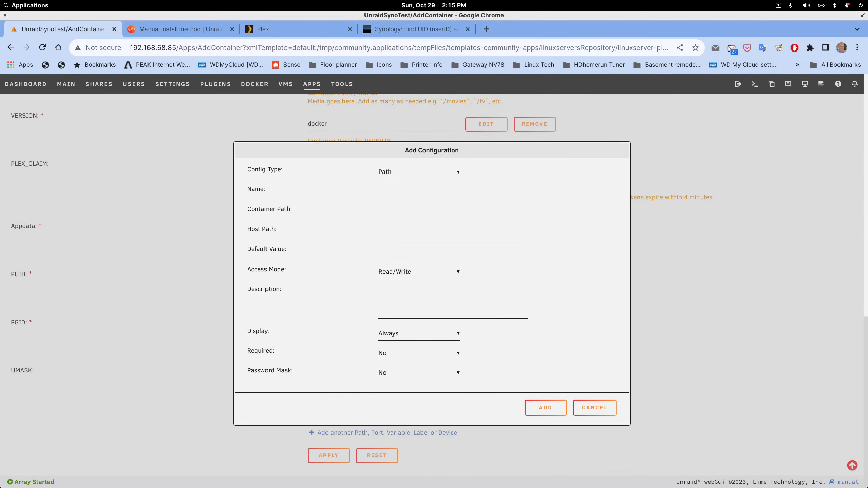
pyautogui.moveTo(381, 328)
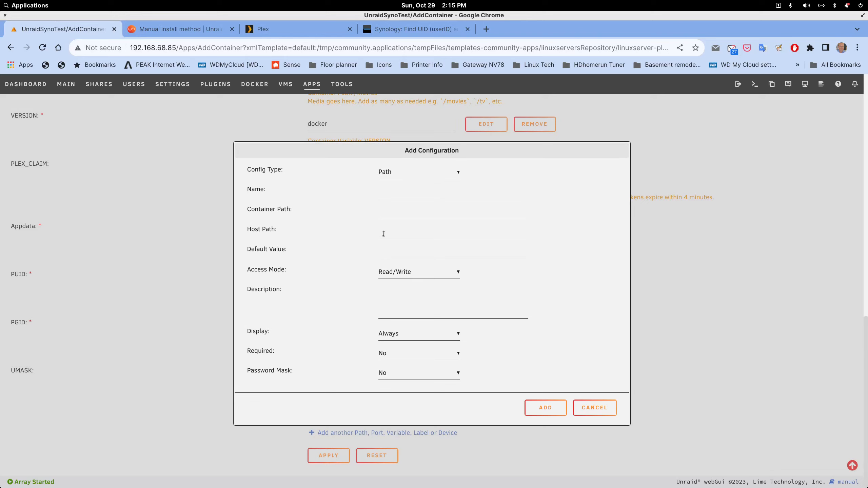
pyautogui.click(452, 212)
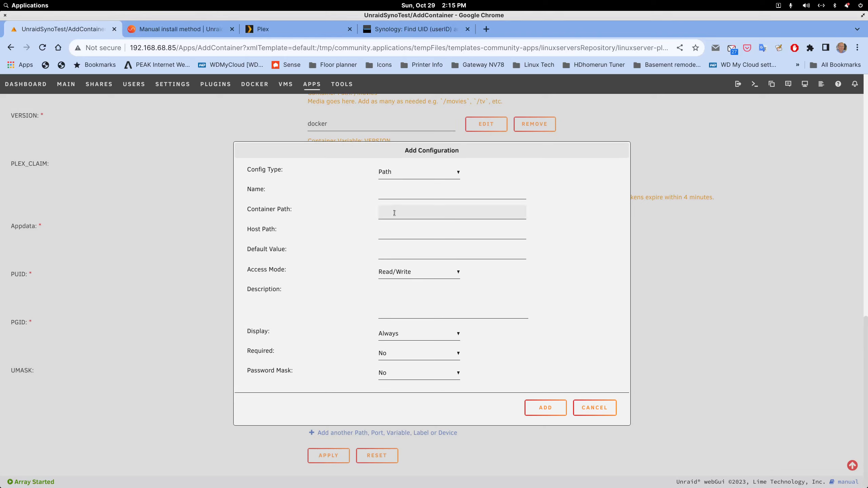
pyautogui.write('/mnt/remotes/SYNO1520_mediapd/music')
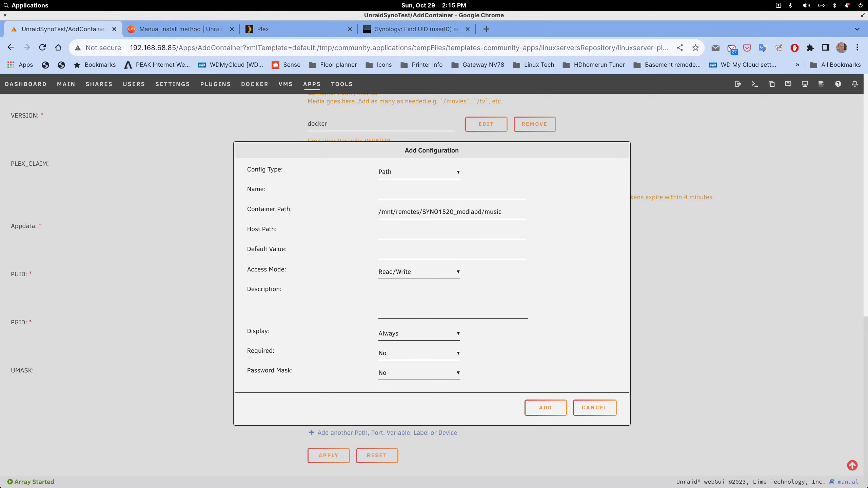
pyautogui.moveTo(544, 280)
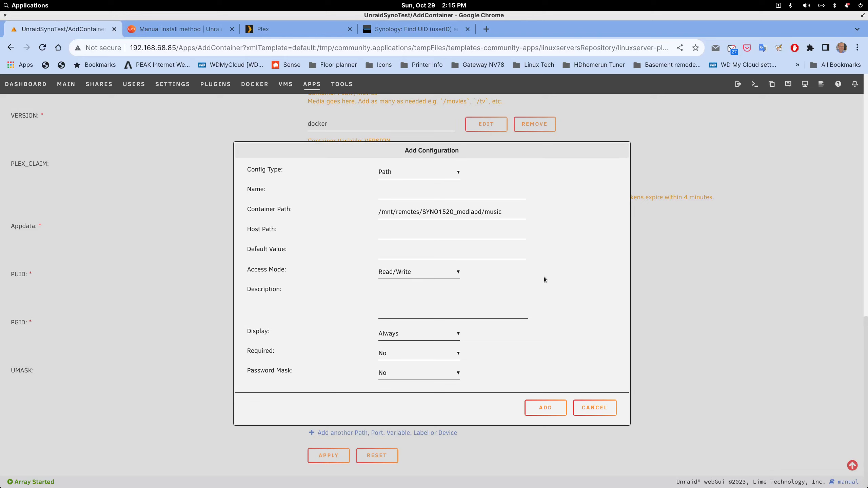
pyautogui.tripleClick(452, 212)
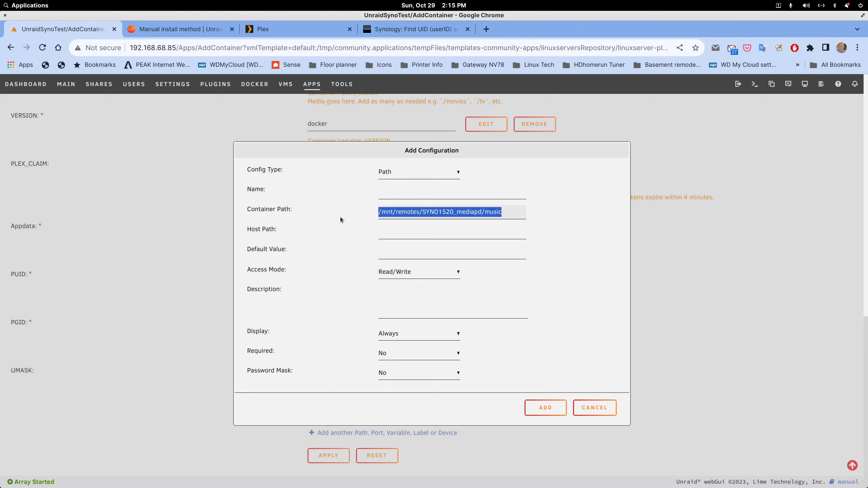
pyautogui.click(451, 231)
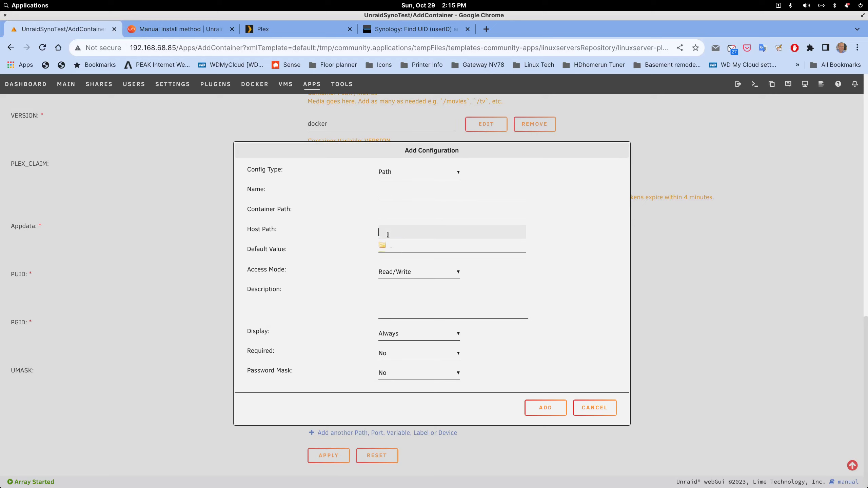
pyautogui.write('/mnt/remotes/SYNO1520_mediapd/music')
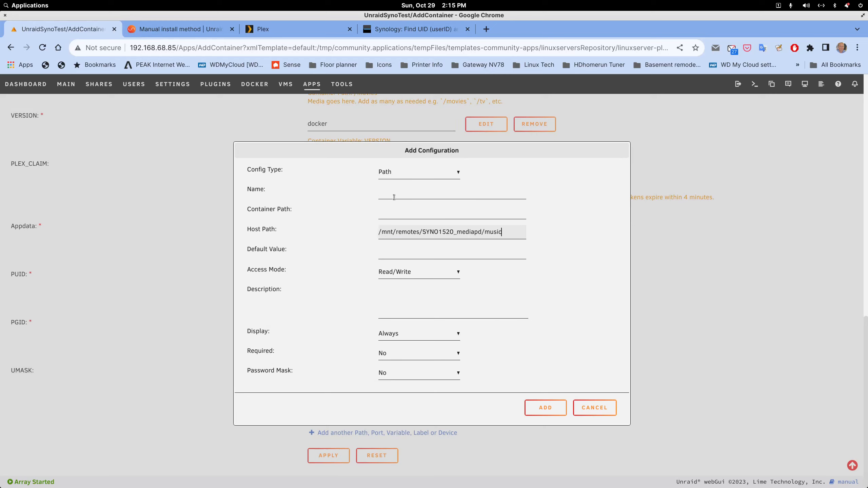
# Name the mapping 'Path: /music', set Container Path to /music and add it.
pyautogui.click(451, 192)
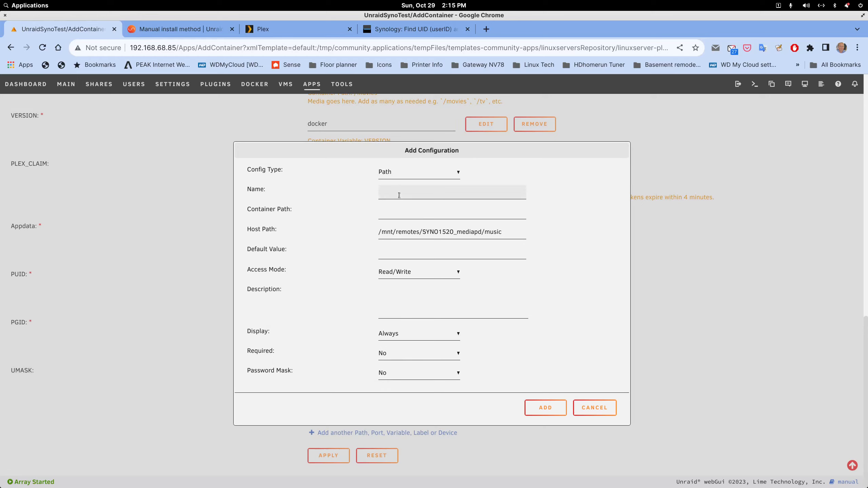
pyautogui.write('Path')
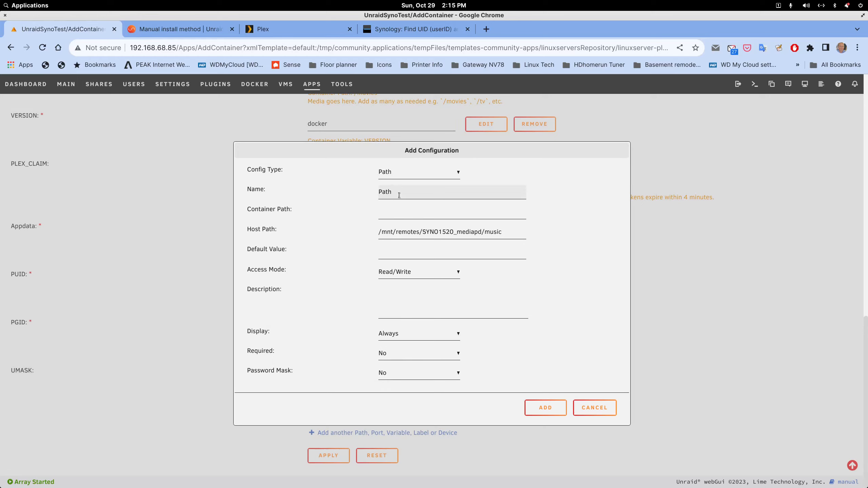
pyautogui.write(':')
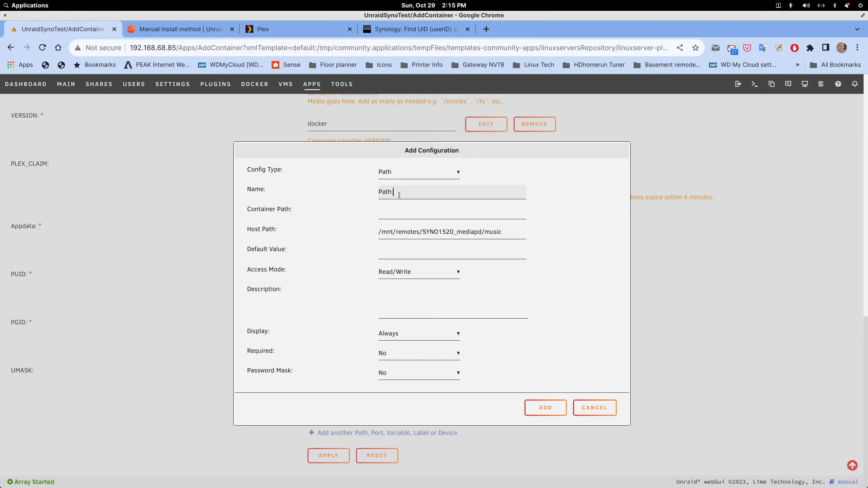
pyautogui.write('/')
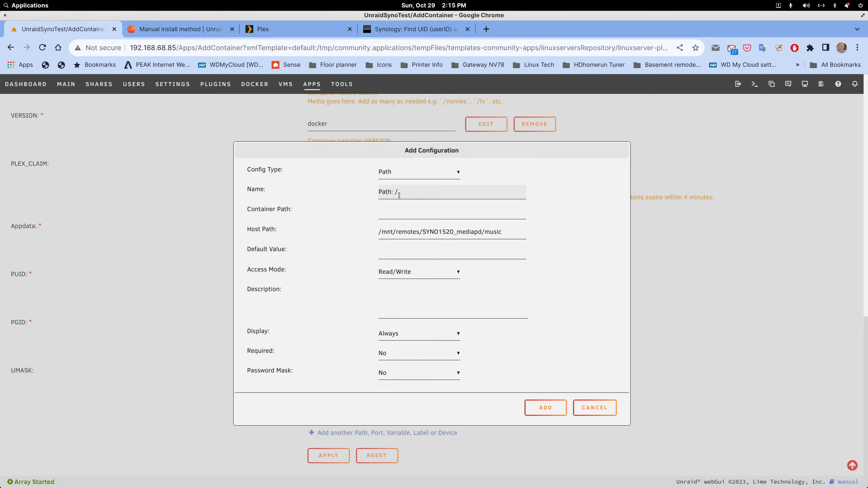
pyautogui.write('music')
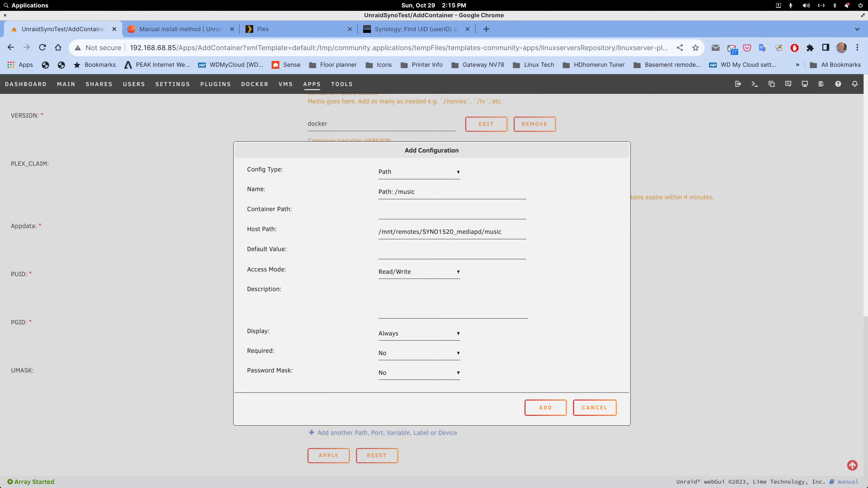
pyautogui.click(452, 191)
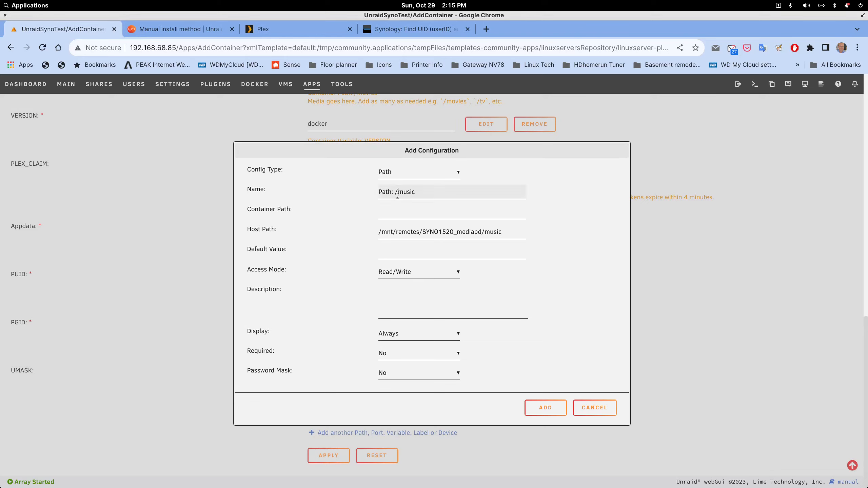
pyautogui.write('1')
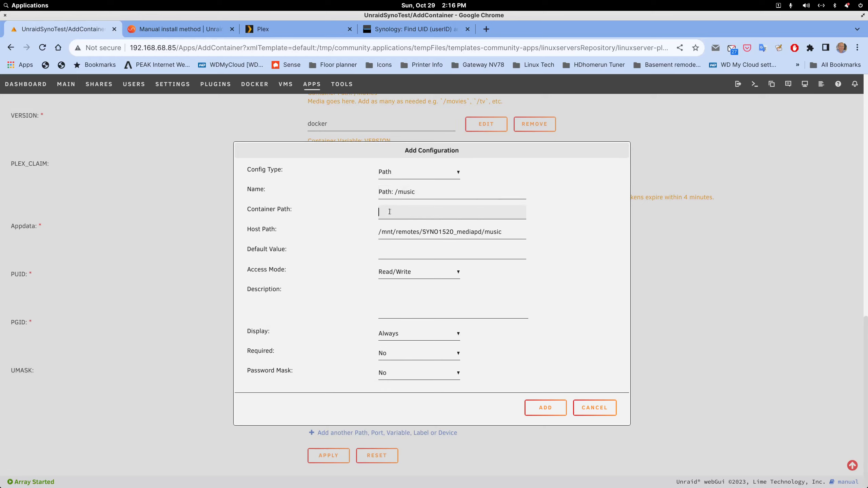
pyautogui.write('/')
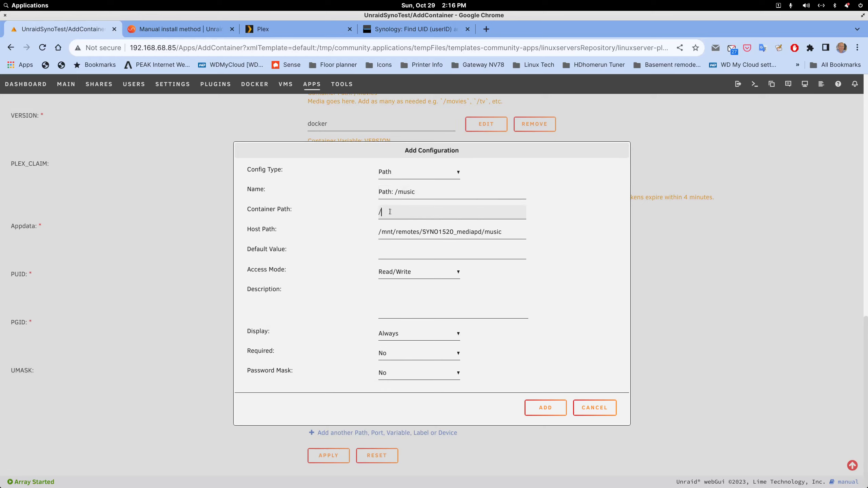
pyautogui.write('music')
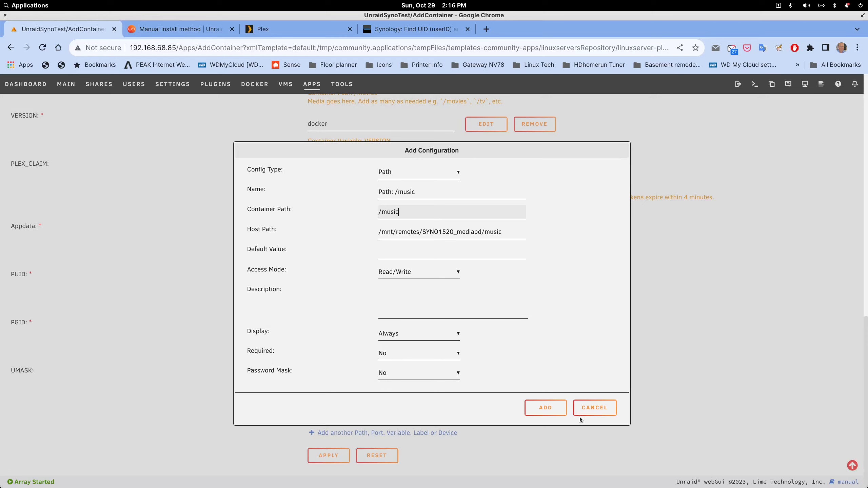
pyautogui.click(545, 408)
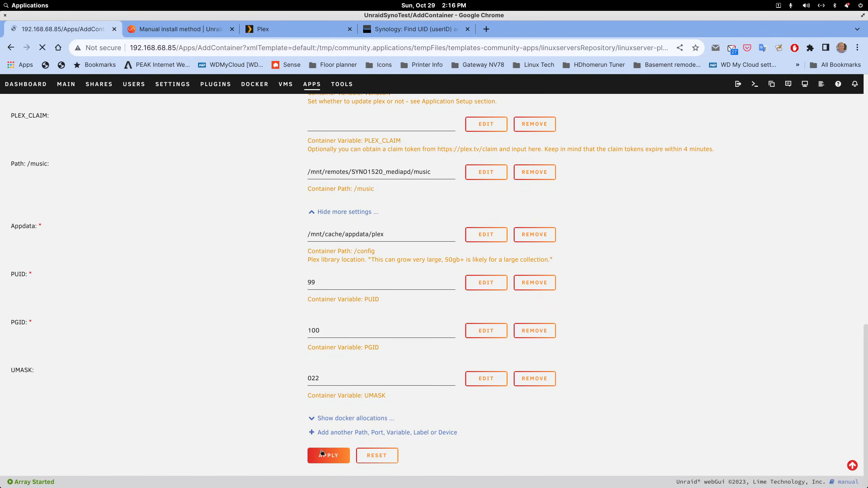
# Apply to create the plex container, confirm it finished successfully, and leave the install results.
pyautogui.click(327, 456)
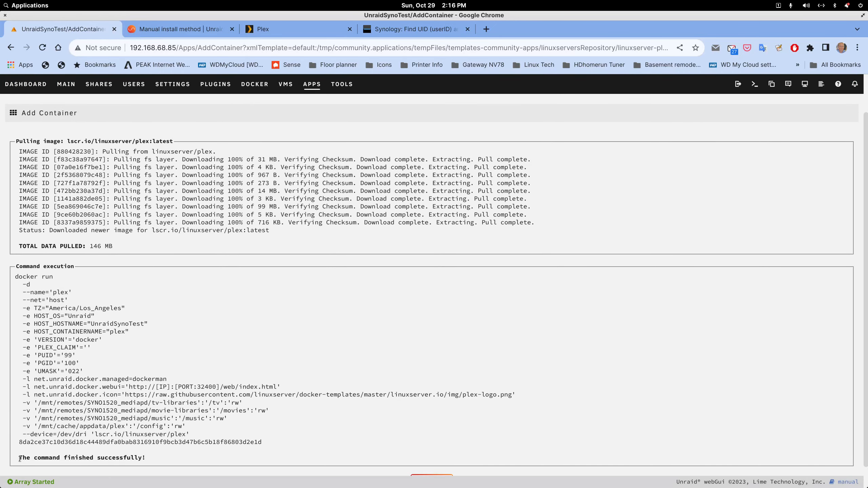
pyautogui.tripleClick(81, 457)
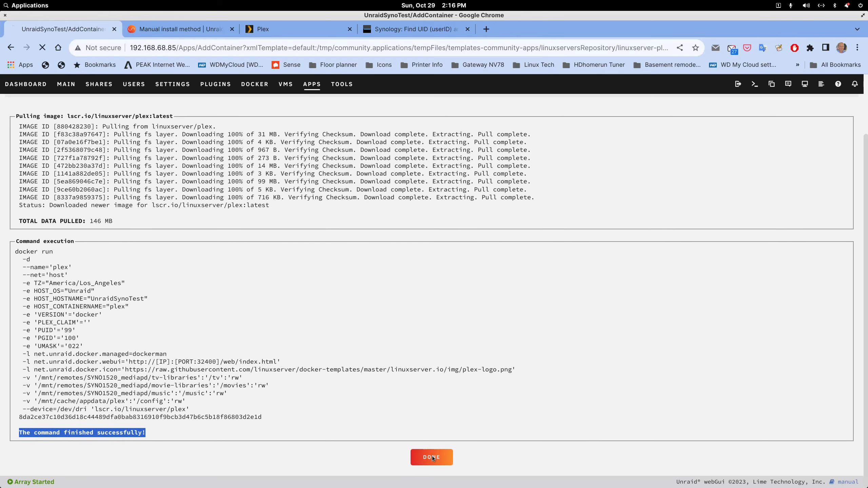
pyautogui.click(431, 457)
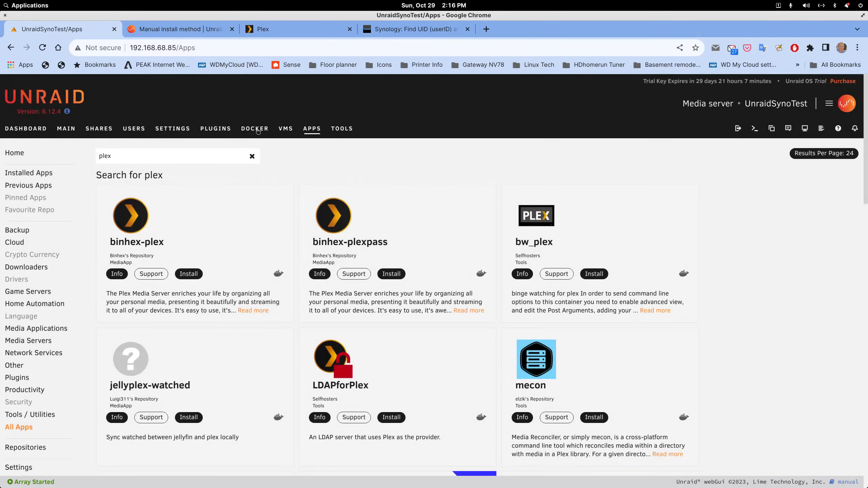
# Stop all containers on the Docker page and edit the plex container's settings.
pyautogui.click(254, 129)
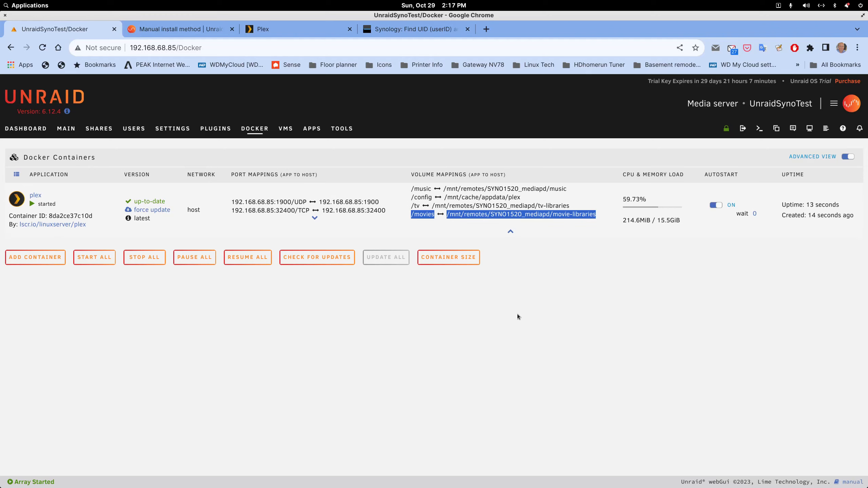
pyautogui.moveTo(83, 332)
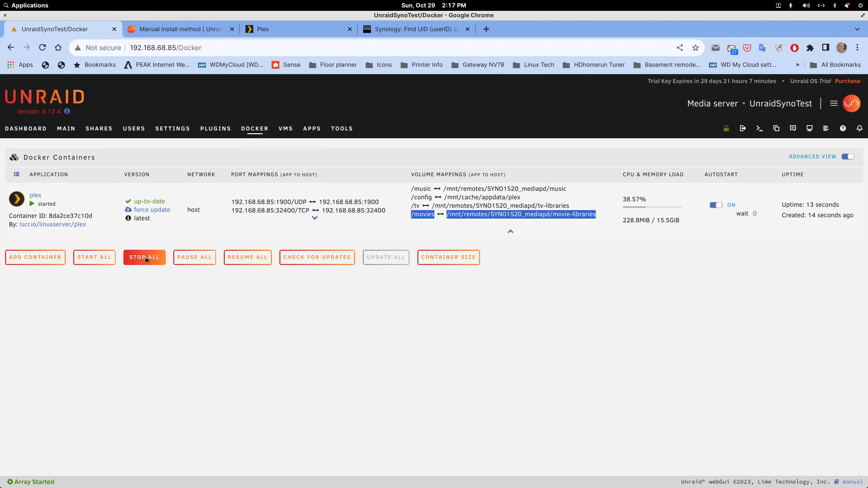
pyautogui.click(144, 257)
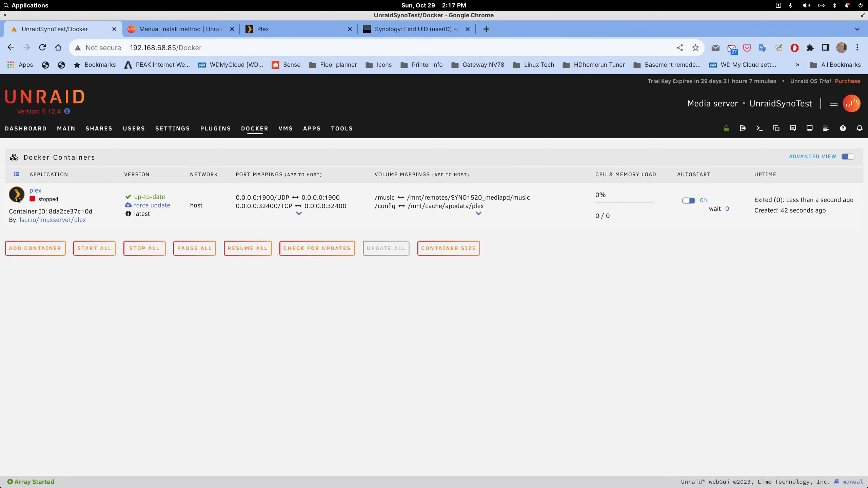
pyautogui.click(16, 194)
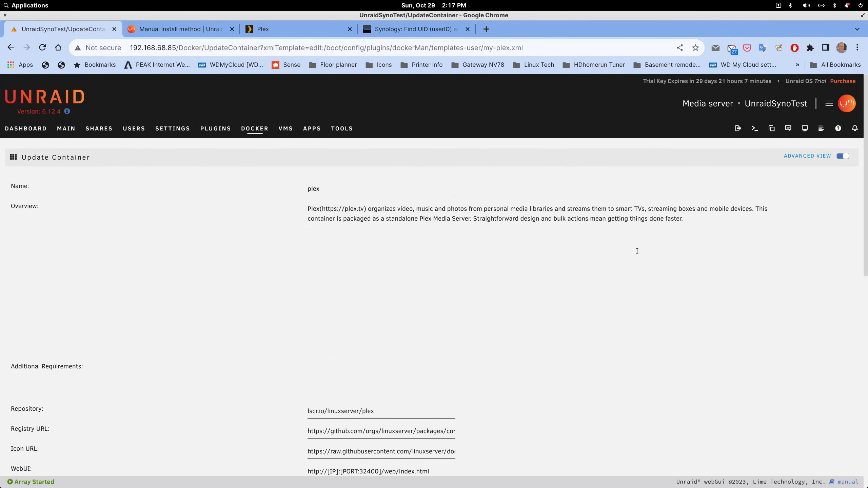
pyautogui.scroll(-3)
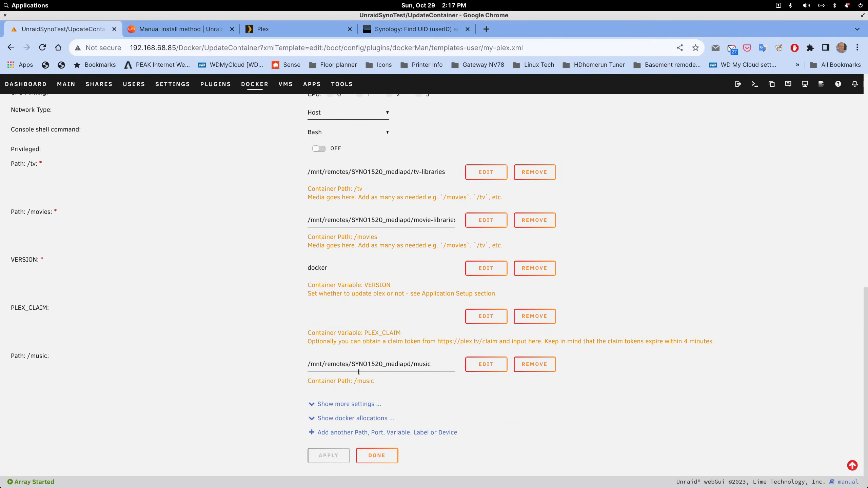
pyautogui.click(348, 403)
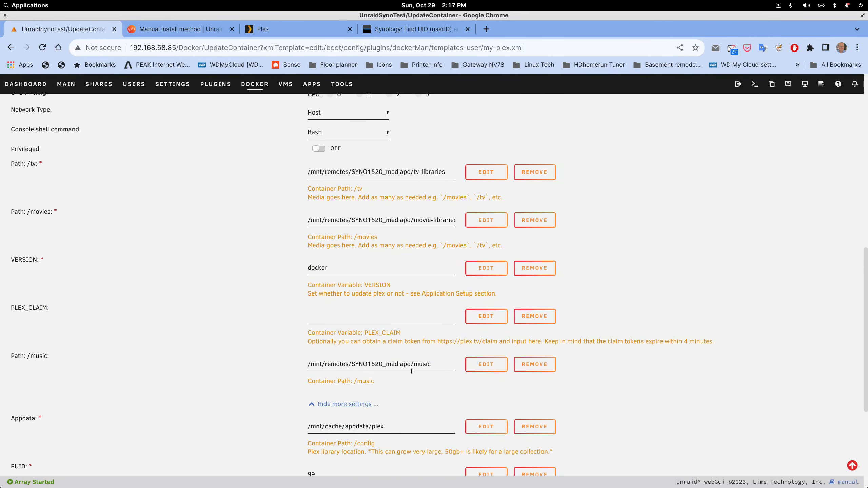
pyautogui.scroll(-3)
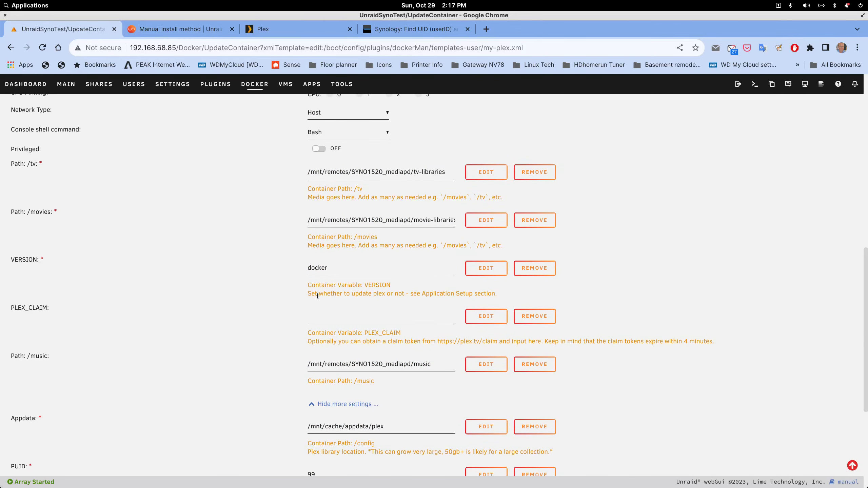
pyautogui.scroll(-3)
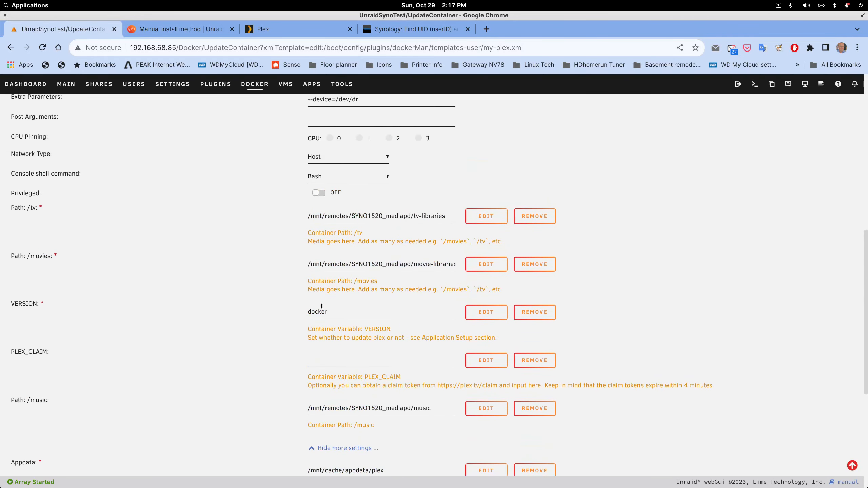
pyautogui.scroll(-3)
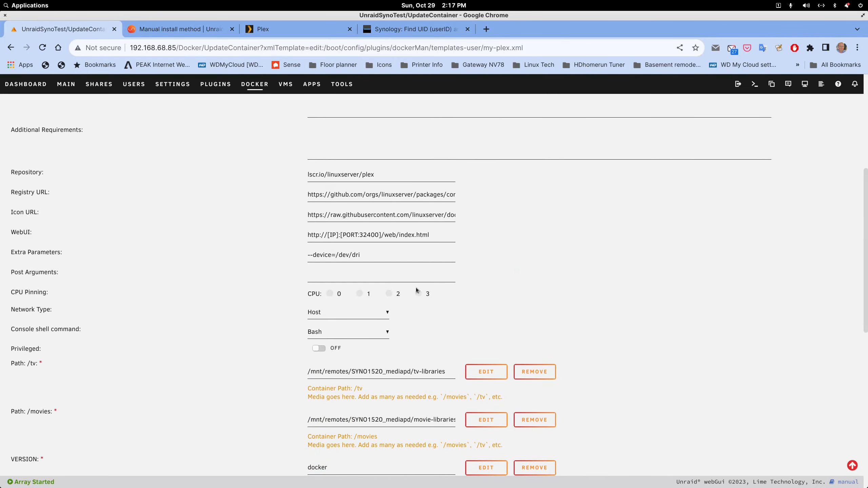
pyautogui.scroll(-3)
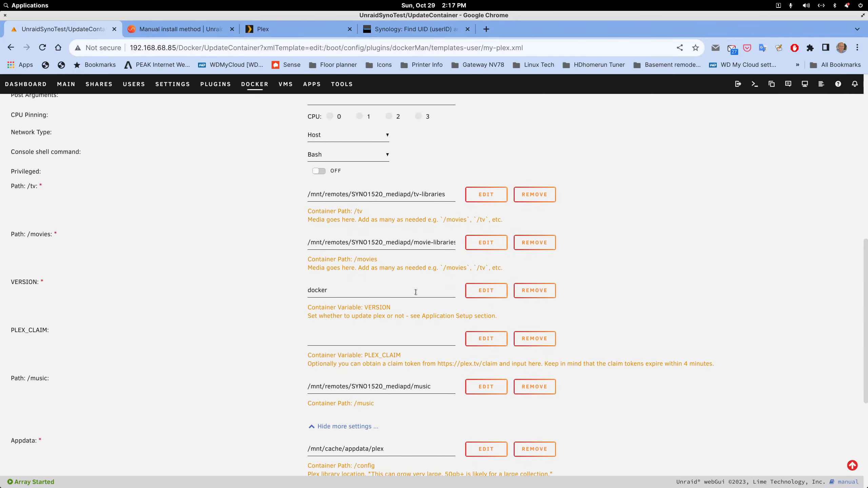
pyautogui.click(485, 386)
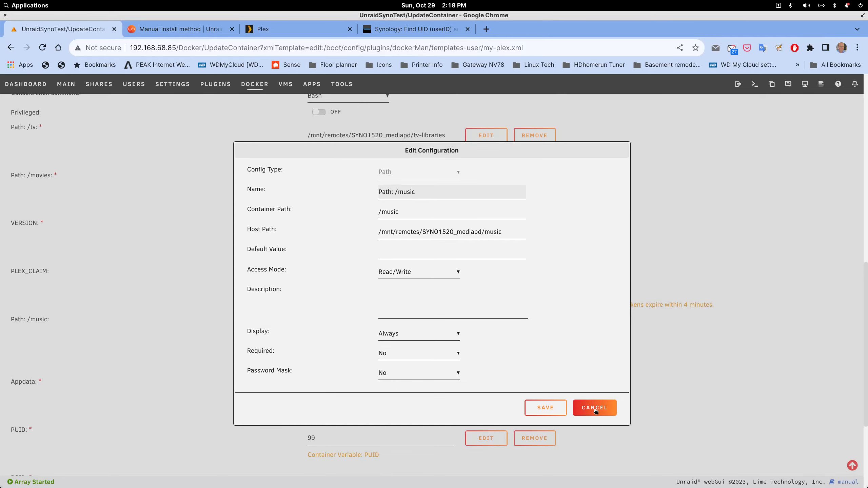
pyautogui.click(594, 407)
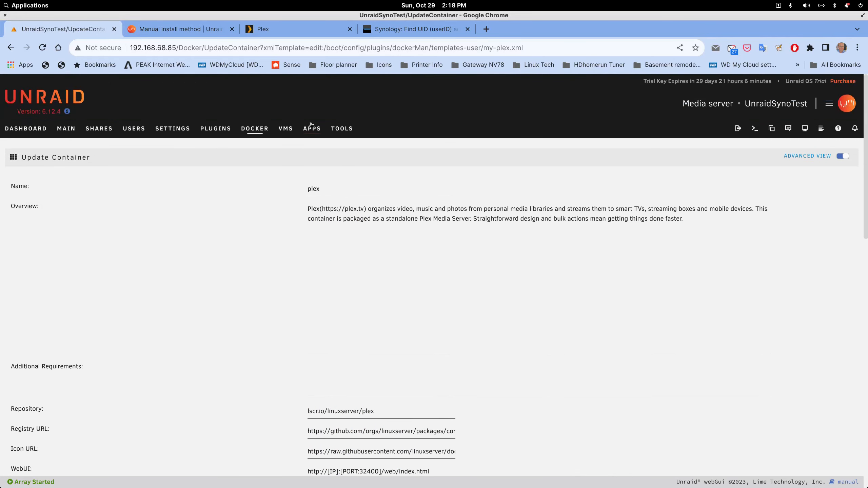
# Start the stopped plex container from the Docker page and mark 'cache' in its /config path.
pyautogui.click(255, 129)
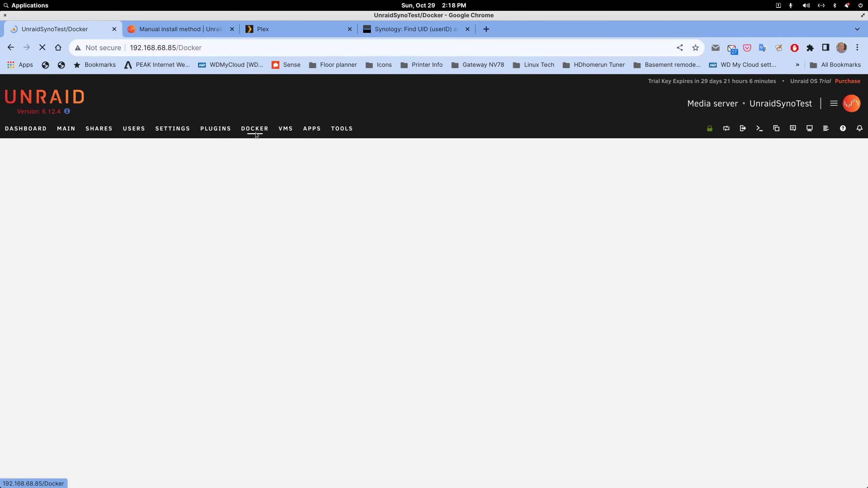
pyautogui.click(255, 128)
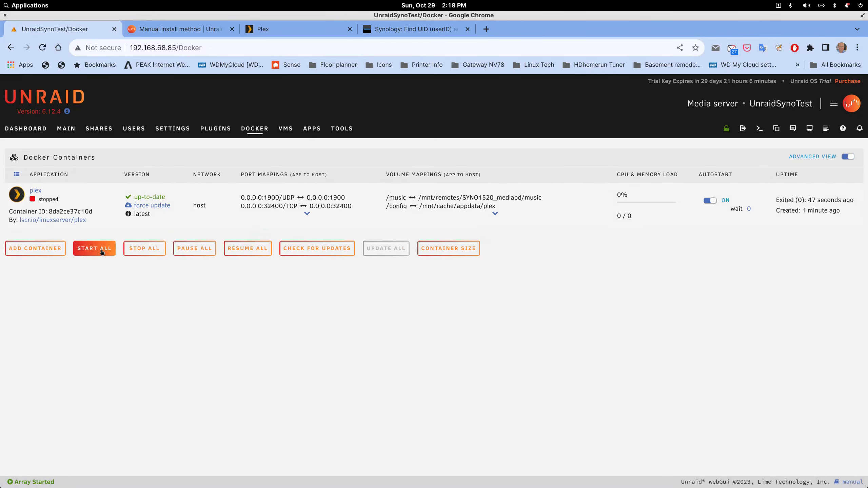
pyautogui.click(34, 191)
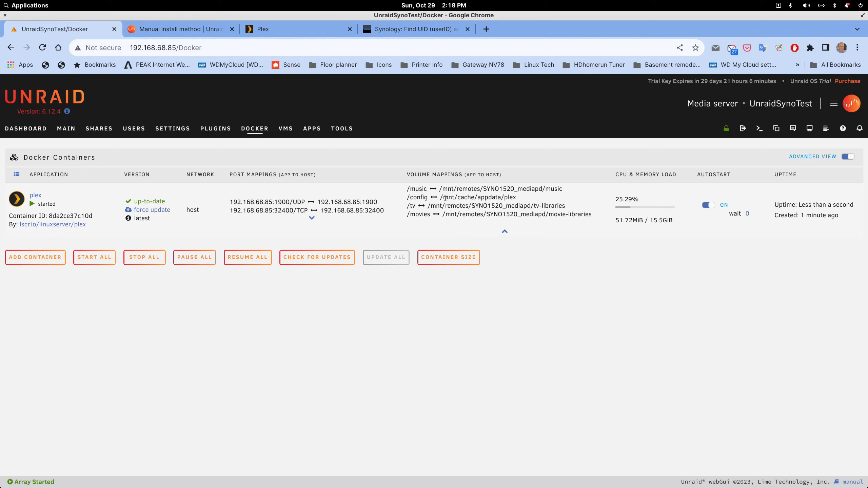
pyautogui.doubleClick(464, 197)
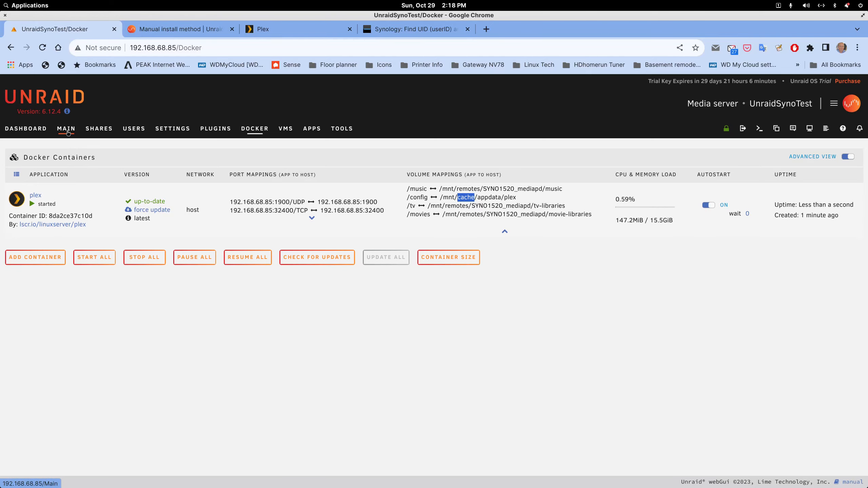
# Browse the Cache pool's files from MAIN into the appdata folder.
pyautogui.click(65, 128)
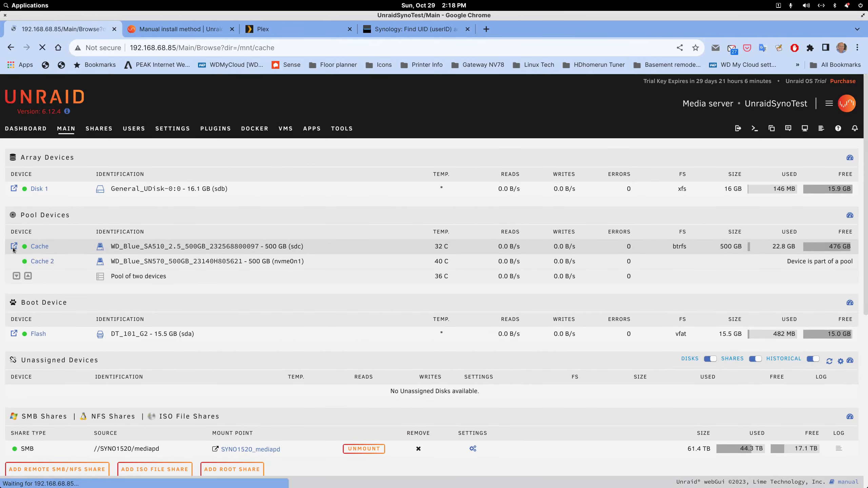
pyautogui.click(14, 246)
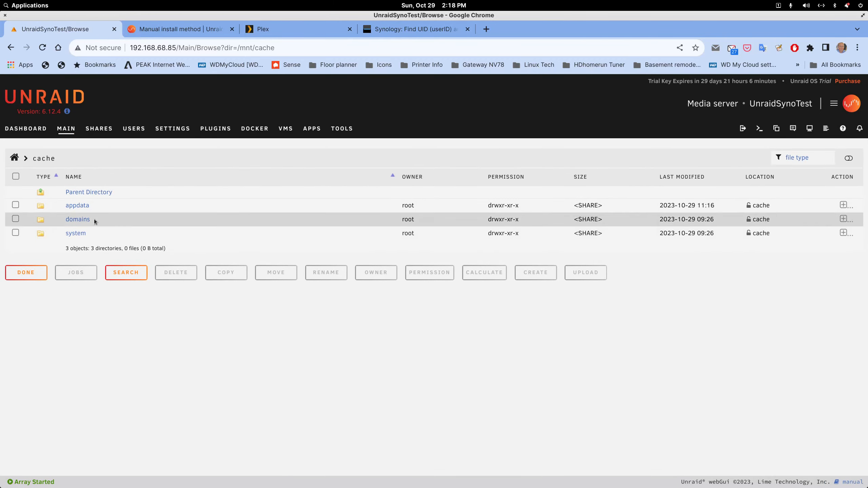
pyautogui.click(76, 206)
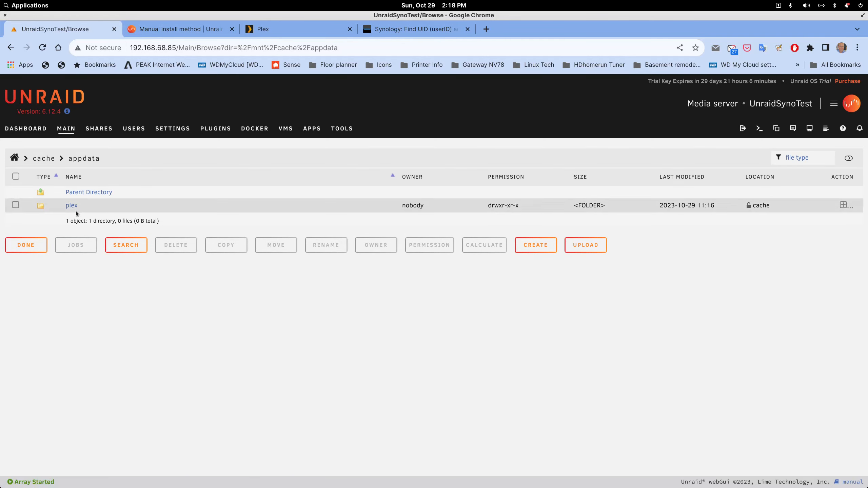
pyautogui.click(71, 205)
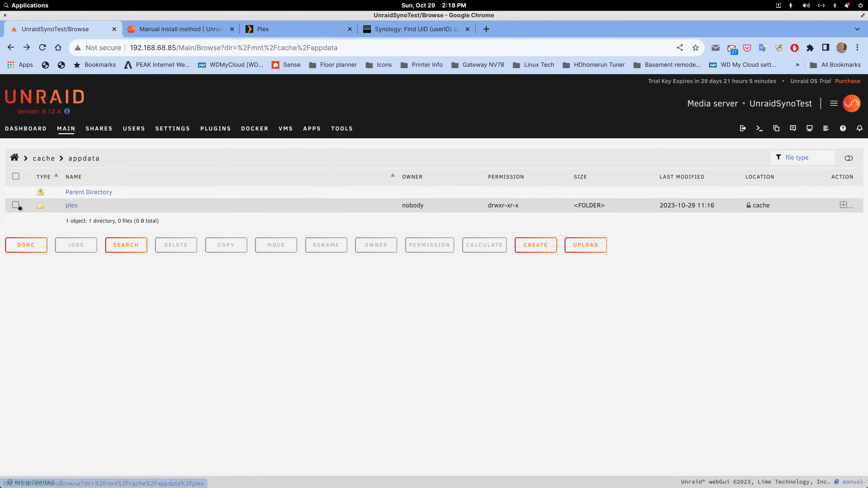
# Tick and untick the plex folder in appdata, then go back to the parent directory.
pyautogui.click(16, 205)
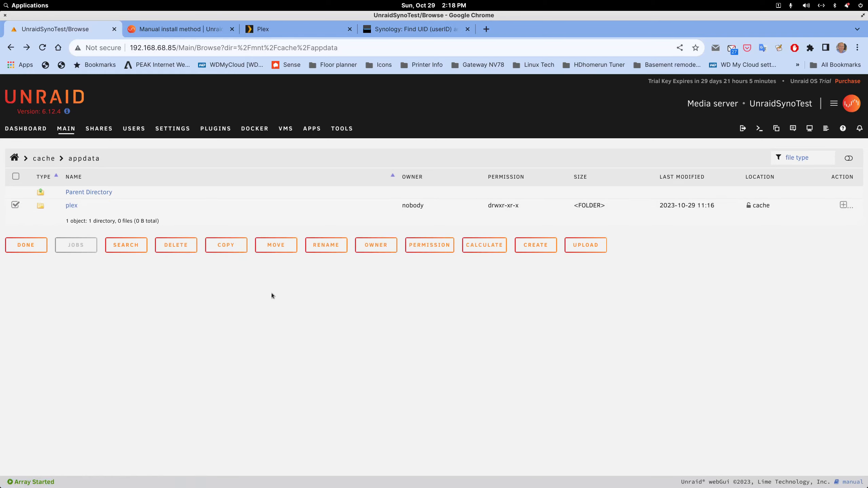
pyautogui.moveTo(165, 272)
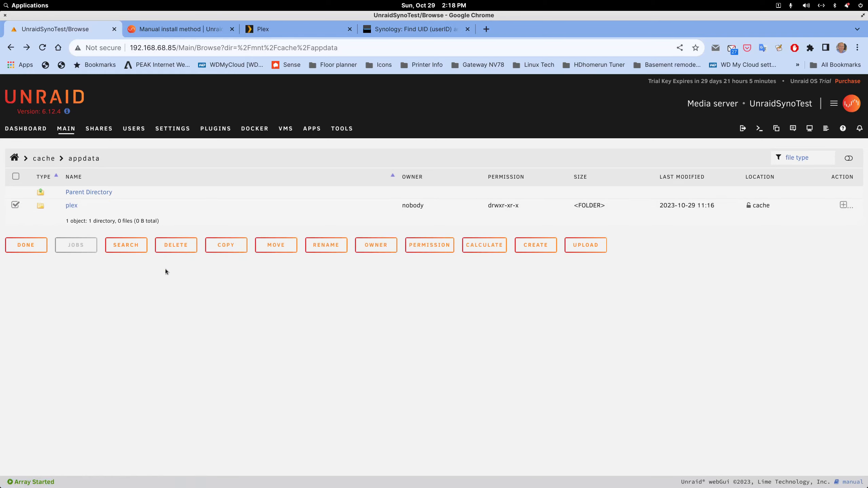
pyautogui.click(16, 205)
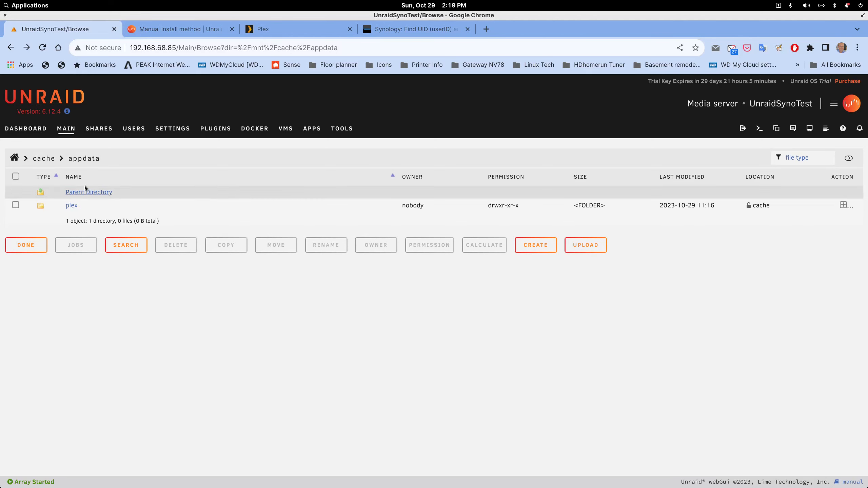
pyautogui.click(25, 129)
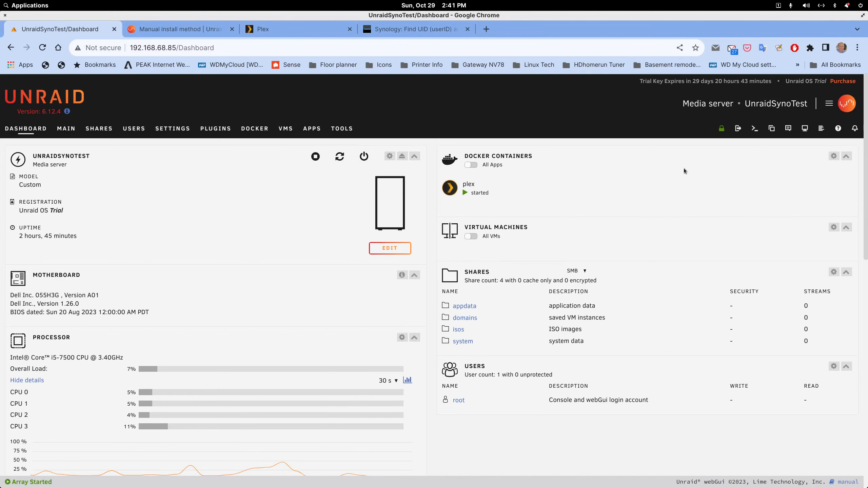
# Choose 00:02.0 HD Graphics 630 as the GPU Statistics unit reported on the dashboard.
pyautogui.scroll(-3)
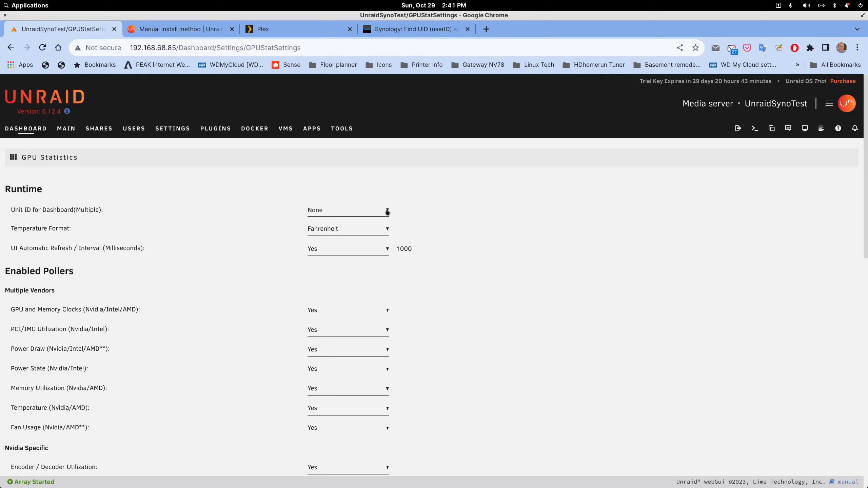
pyautogui.click(348, 210)
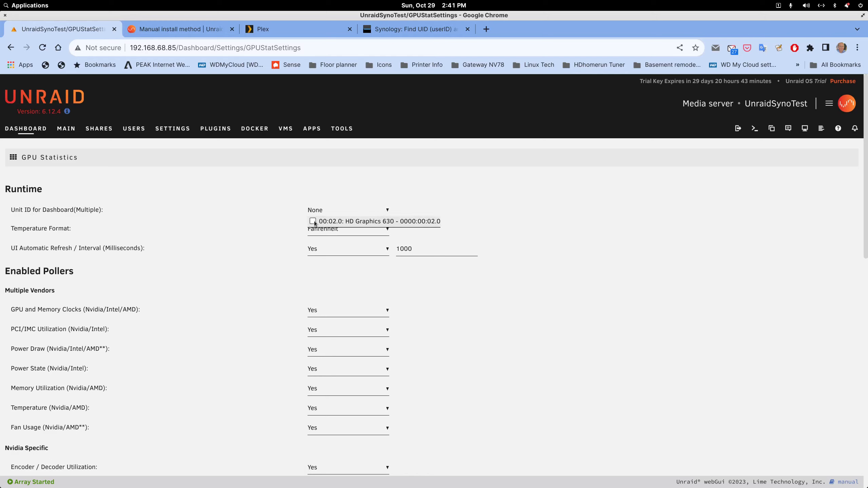
pyautogui.click(313, 221)
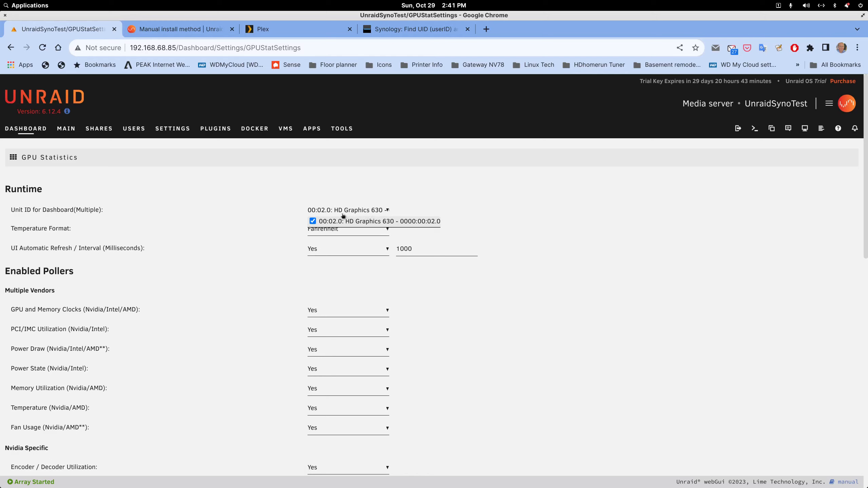
pyautogui.moveTo(381, 215)
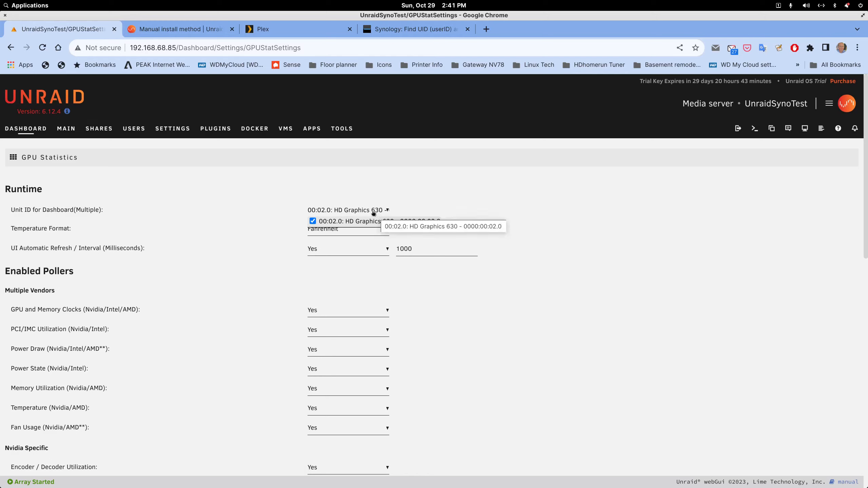
pyautogui.scroll(-3)
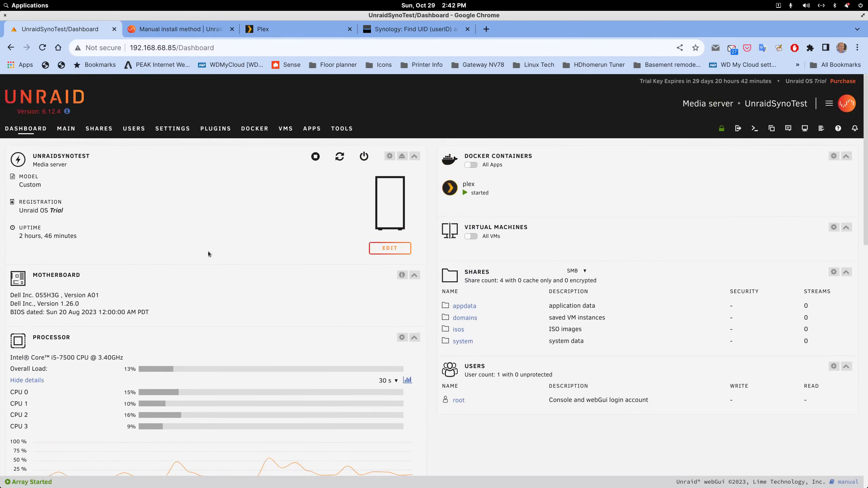
# Set the Display Settings temperature unit to Fahrenheit.
pyautogui.click(172, 128)
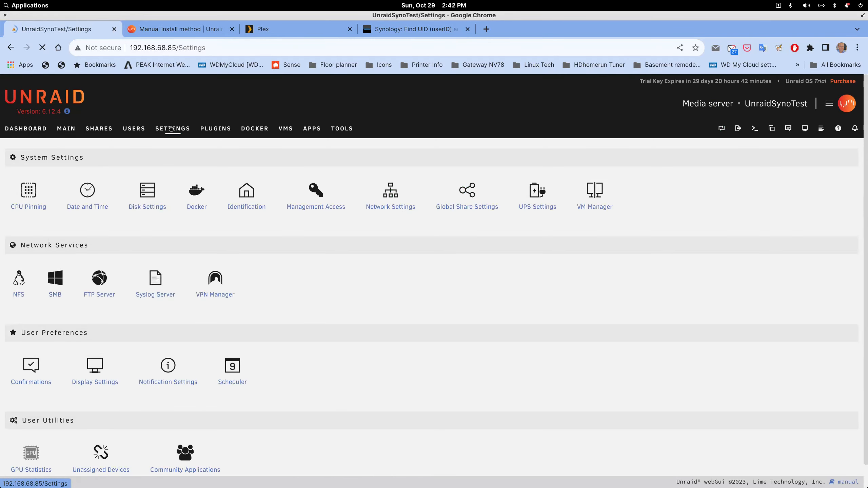
pyautogui.click(65, 128)
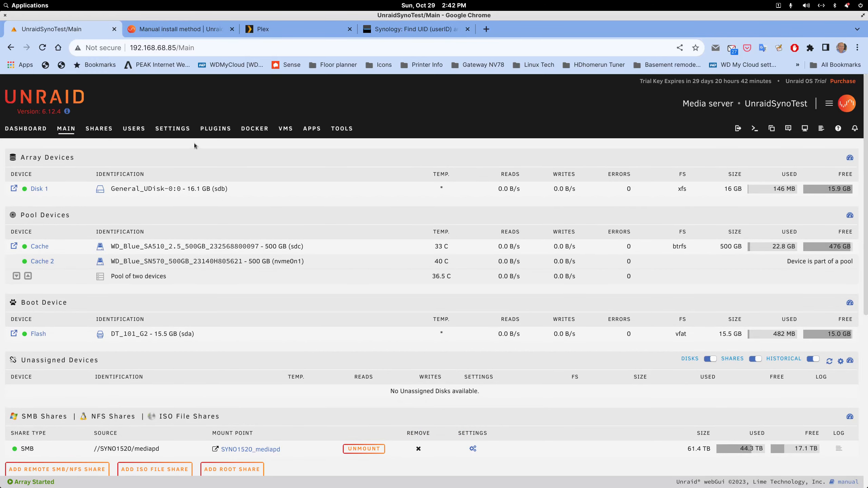
pyautogui.click(172, 128)
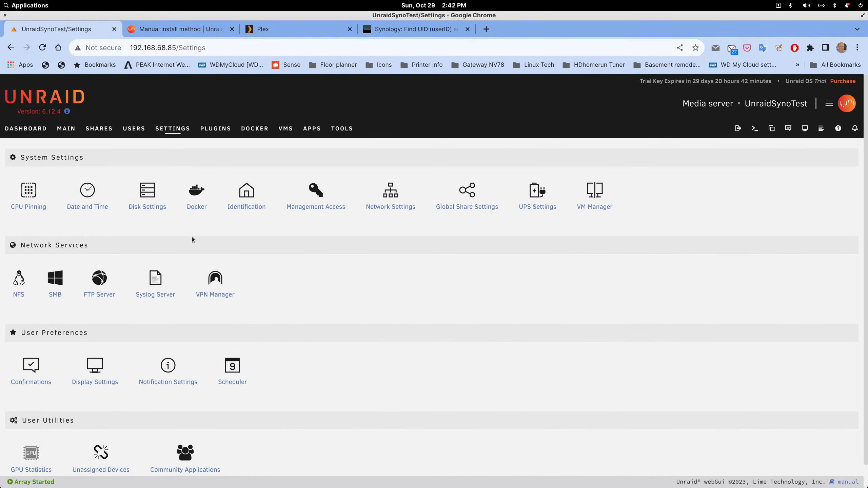
pyautogui.click(95, 381)
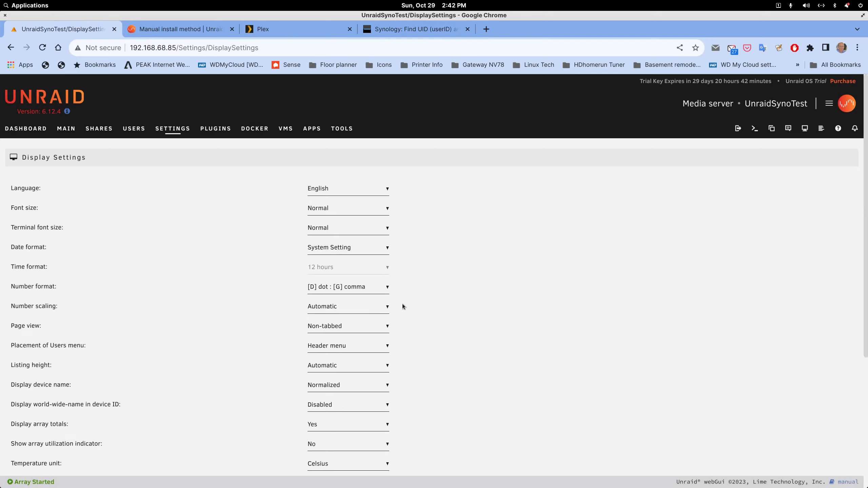
pyautogui.moveTo(402, 298)
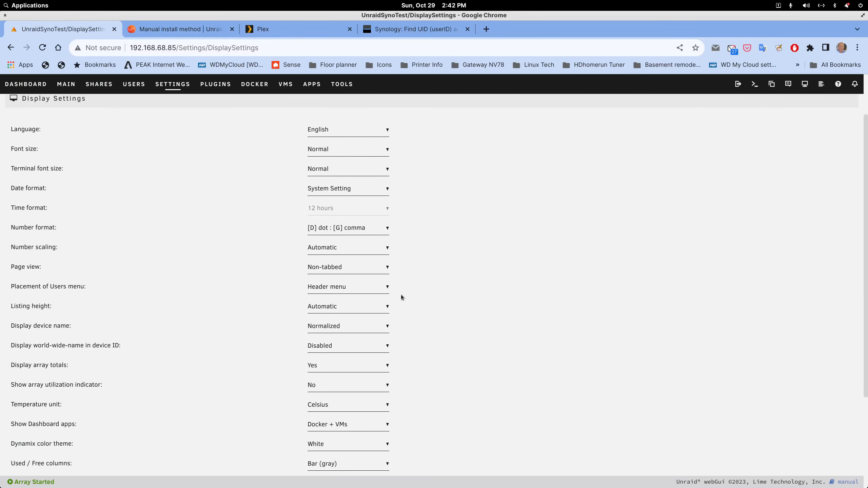
pyautogui.click(348, 286)
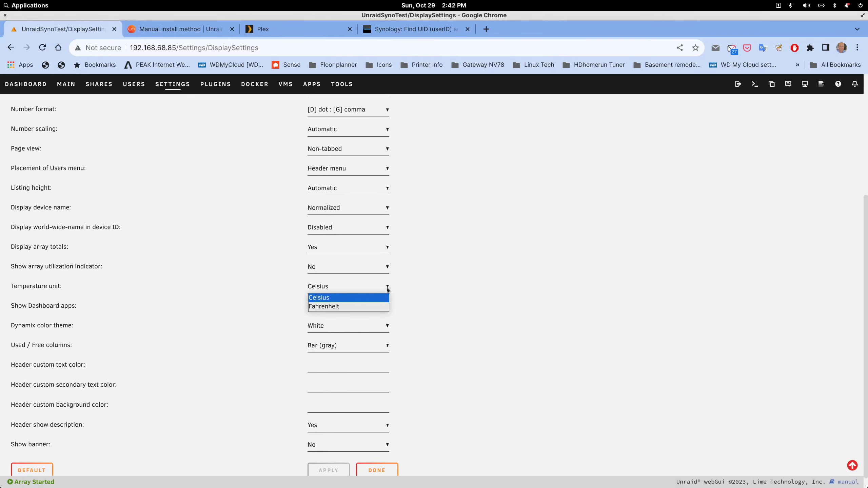
pyautogui.click(324, 306)
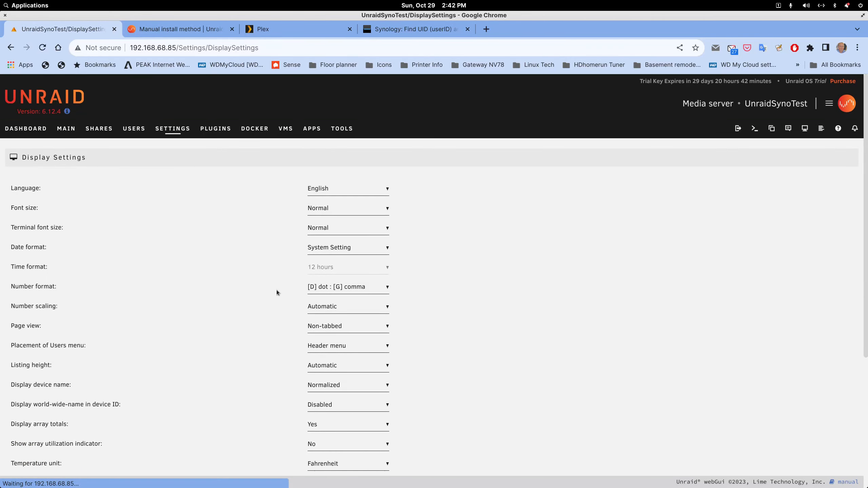
# Check MAIN for °F drive temperatures, then go to the Docker containers page.
pyautogui.click(65, 128)
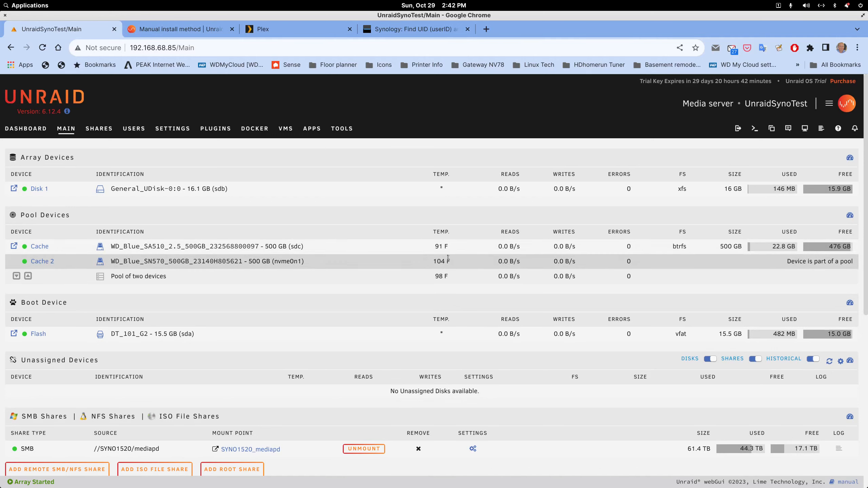
pyautogui.moveTo(449, 258)
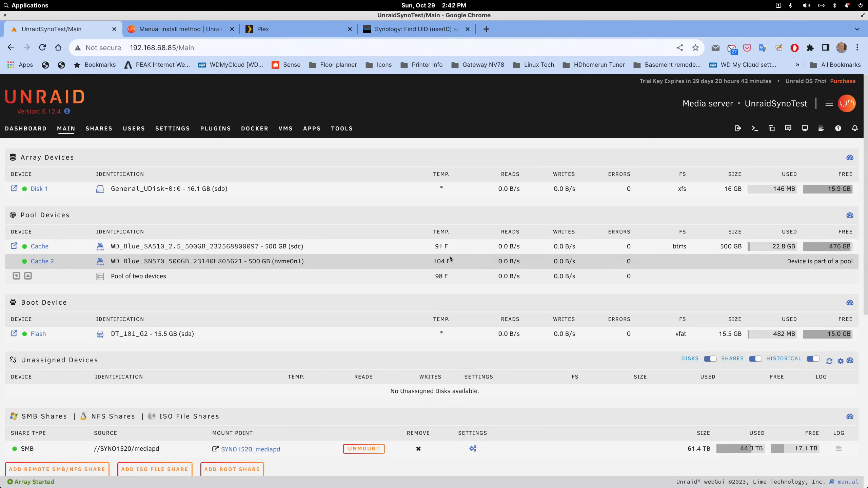
pyautogui.click(255, 128)
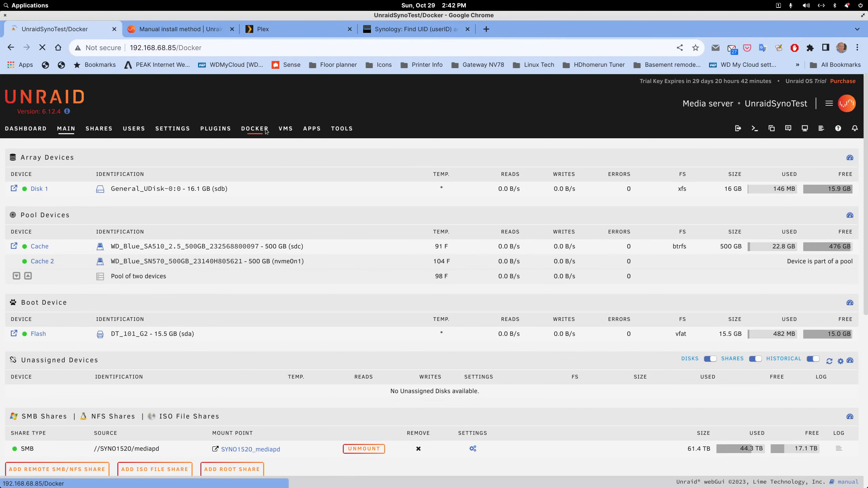
pyautogui.click(255, 128)
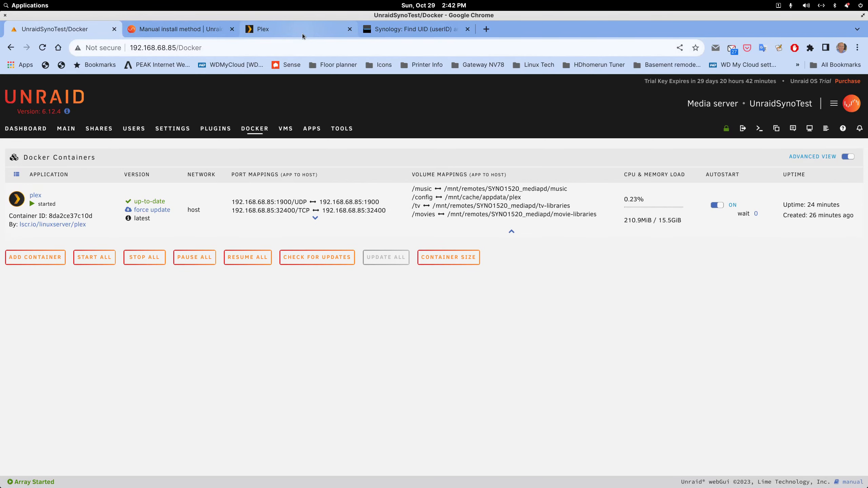
# Close the old Plex tab and open a new tab at 192.168.68.85:32400/web.
pyautogui.click(261, 28)
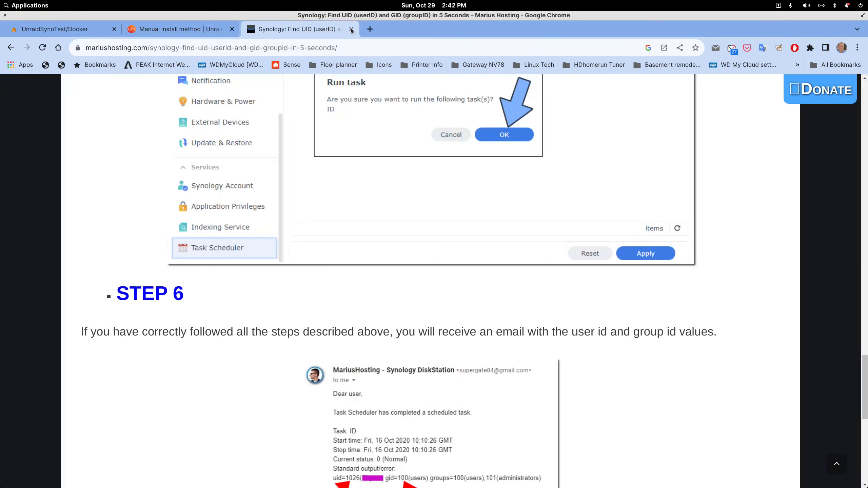
pyautogui.click(369, 28)
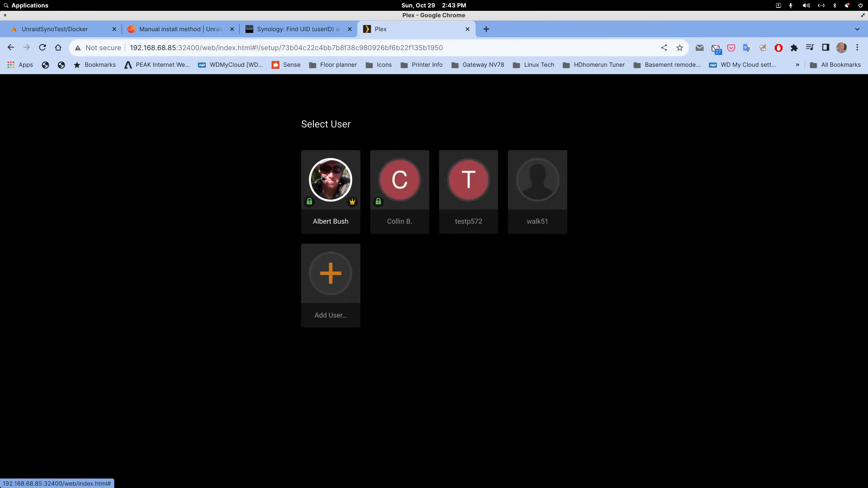
# Enter as the main user, name the server UnraidSyno with outside access allowed, and continue.
pyautogui.click(330, 179)
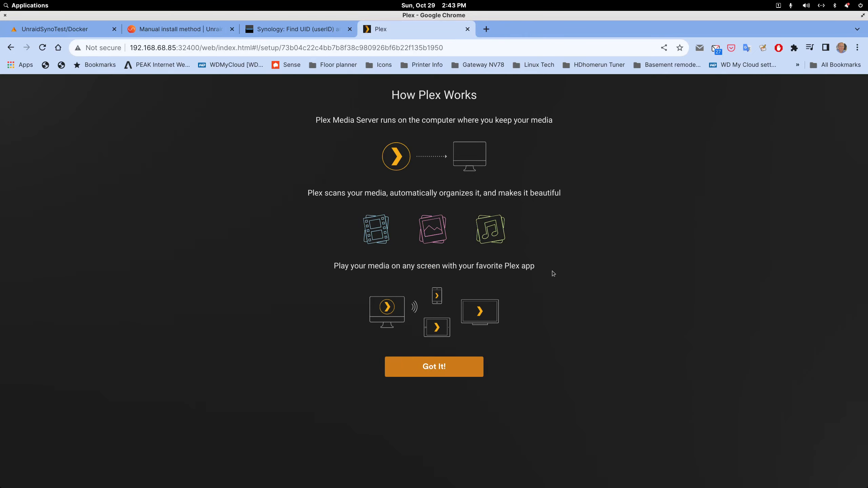
pyautogui.moveTo(572, 271)
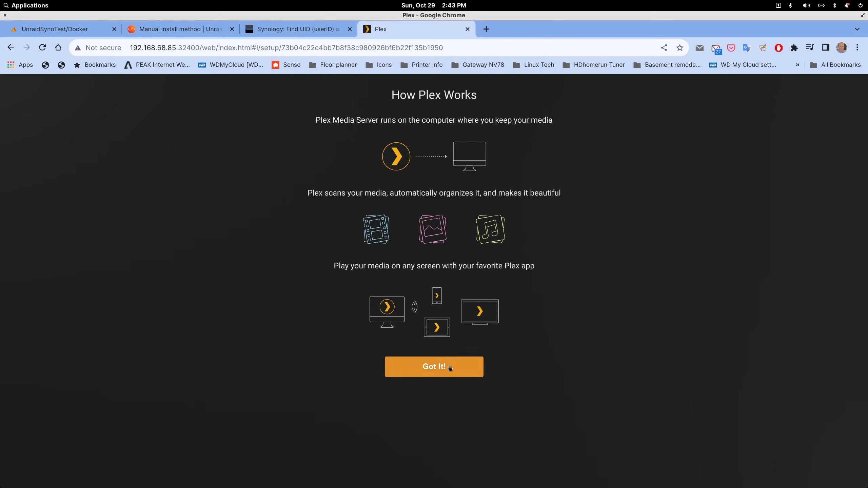
pyautogui.click(434, 366)
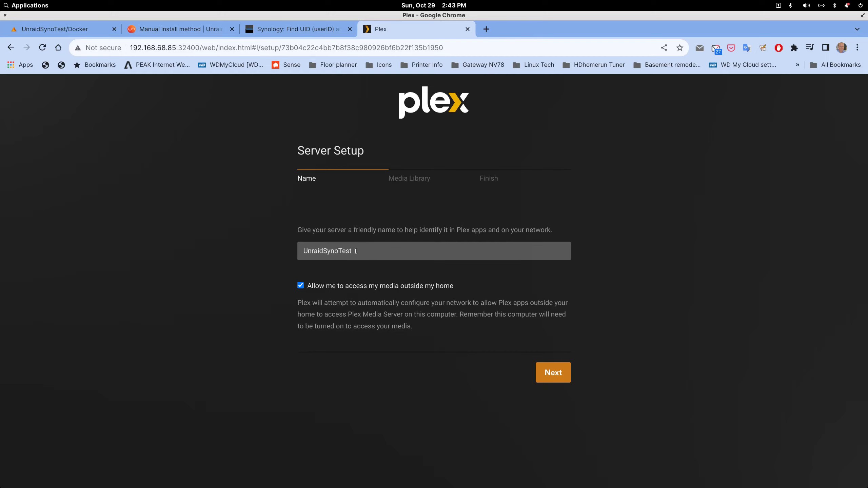
pyautogui.doubleClick(343, 251)
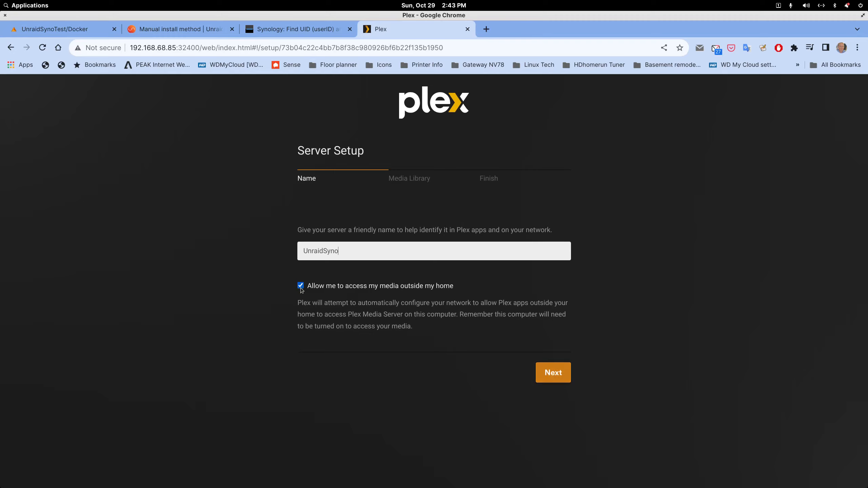
pyautogui.moveTo(312, 287)
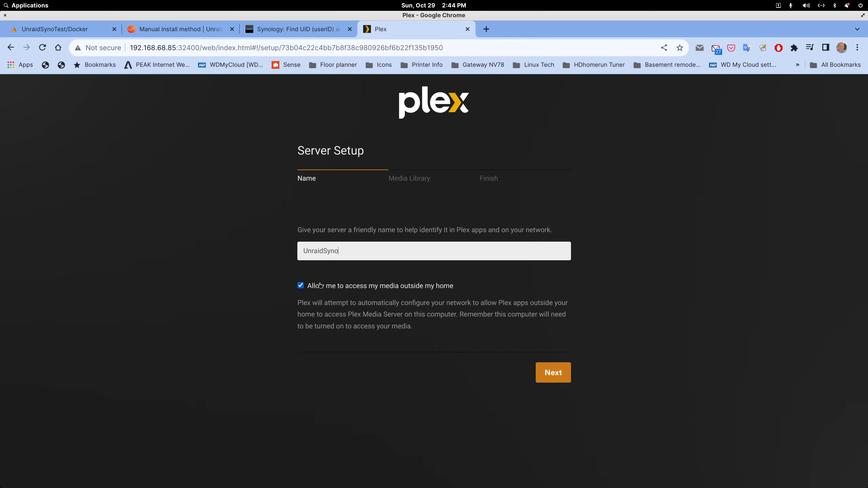
pyautogui.moveTo(348, 279)
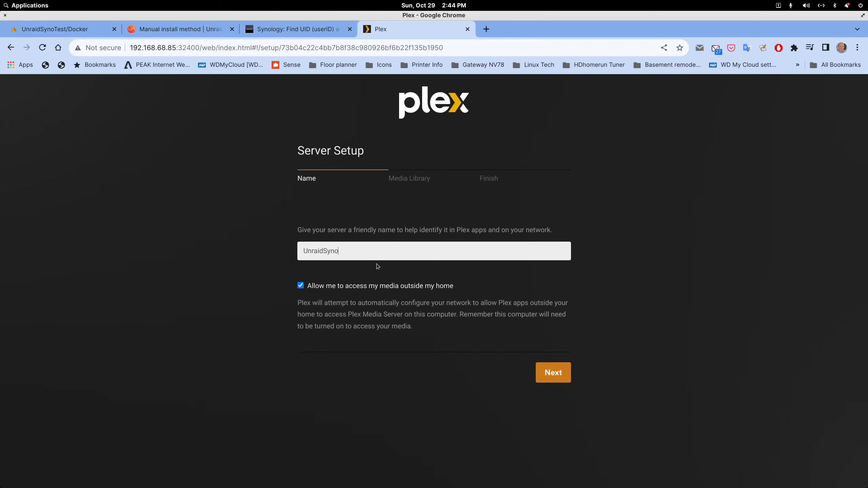
pyautogui.moveTo(477, 324)
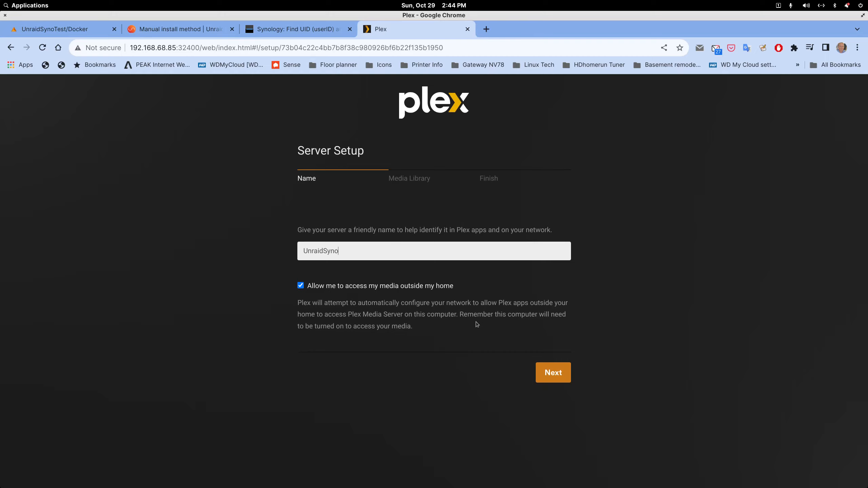
pyautogui.click(553, 372)
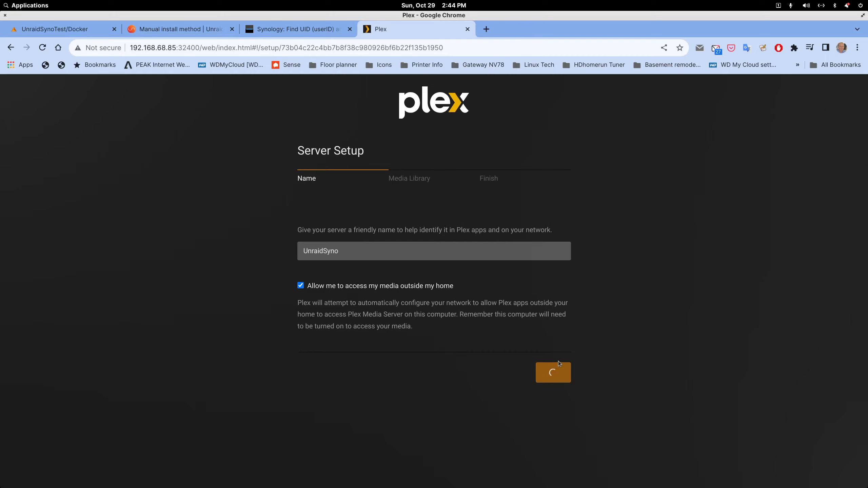
pyautogui.moveTo(560, 363)
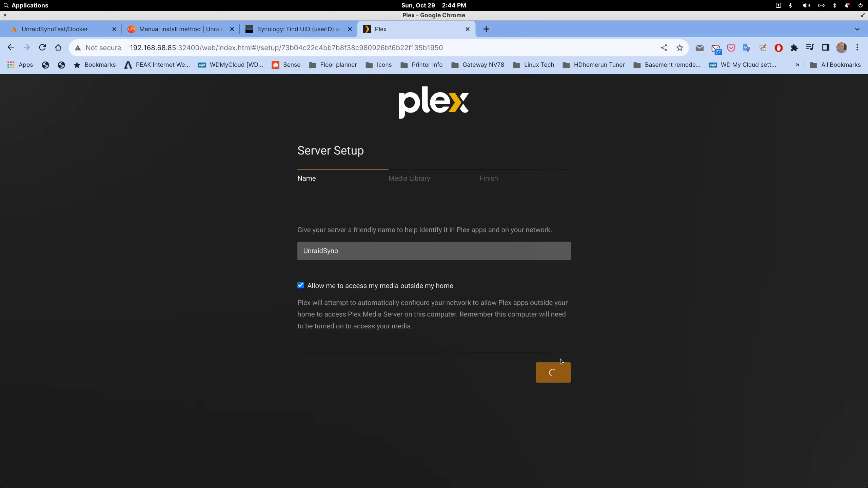
pyautogui.click(553, 373)
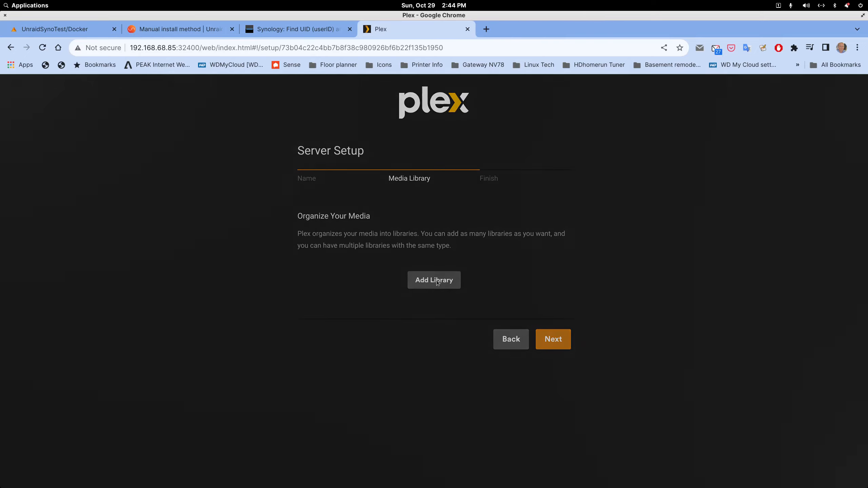
# Begin a new Movies library and browse for its media folder.
pyautogui.click(434, 280)
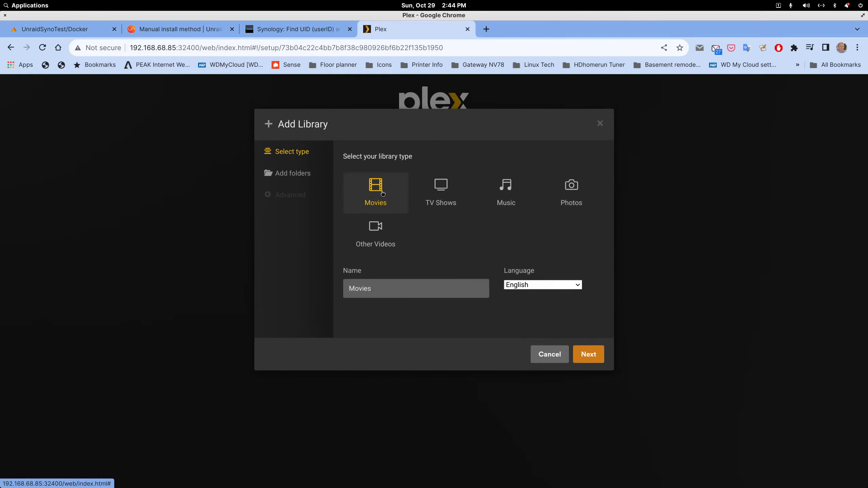
pyautogui.click(587, 354)
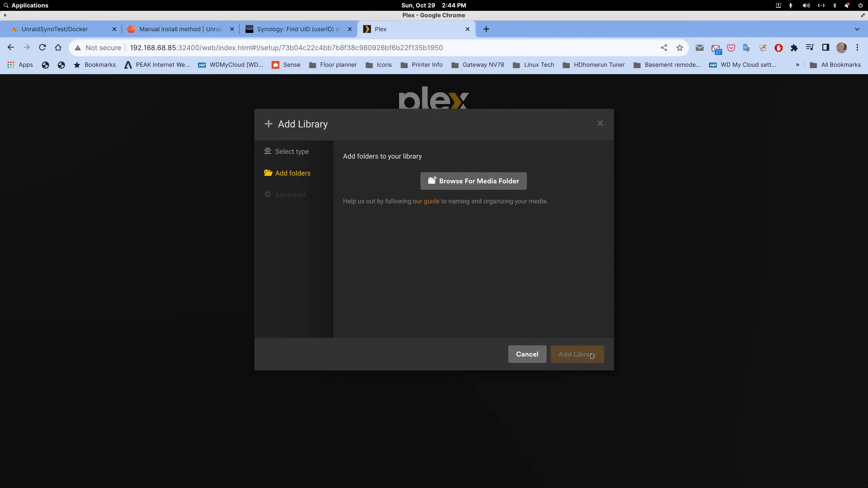
pyautogui.click(473, 181)
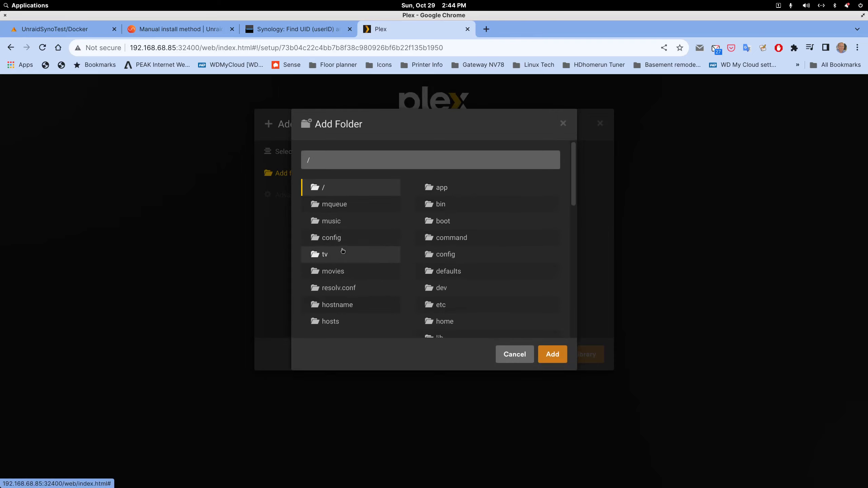
# Add /movies/movie-main as the Movies library's folder.
pyautogui.scroll(-3)
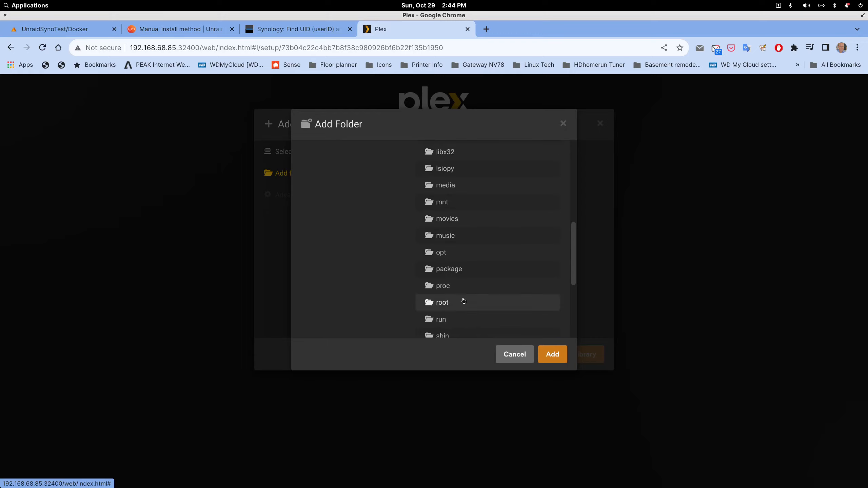
pyautogui.scroll(-3)
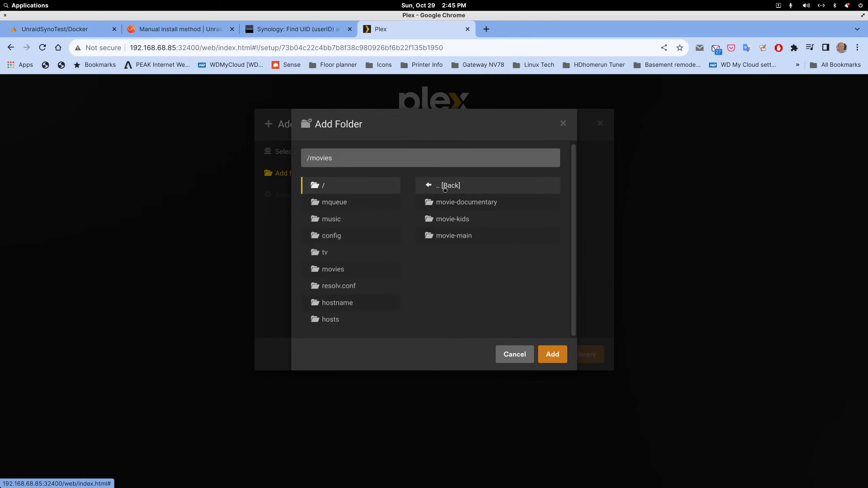
pyautogui.moveTo(453, 236)
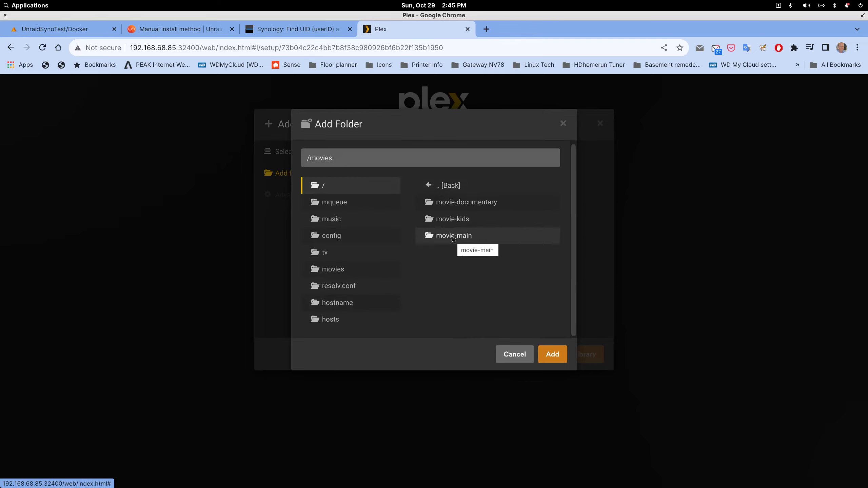
pyautogui.doubleClick(453, 235)
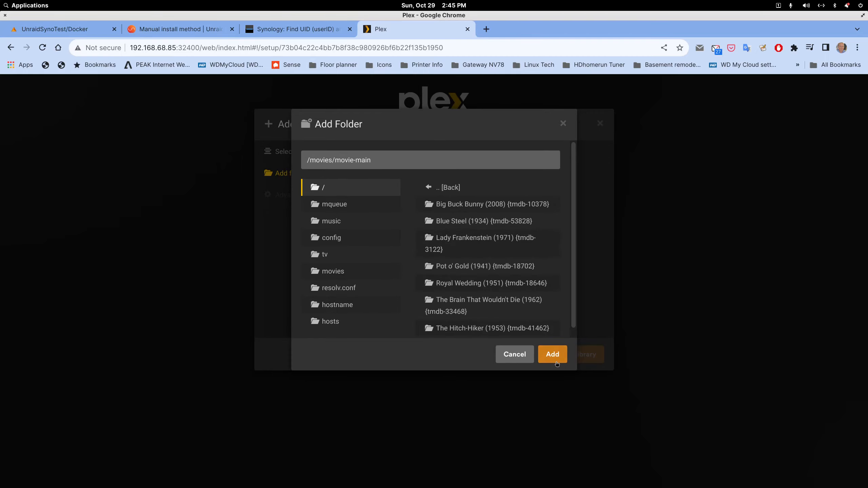
pyautogui.click(552, 354)
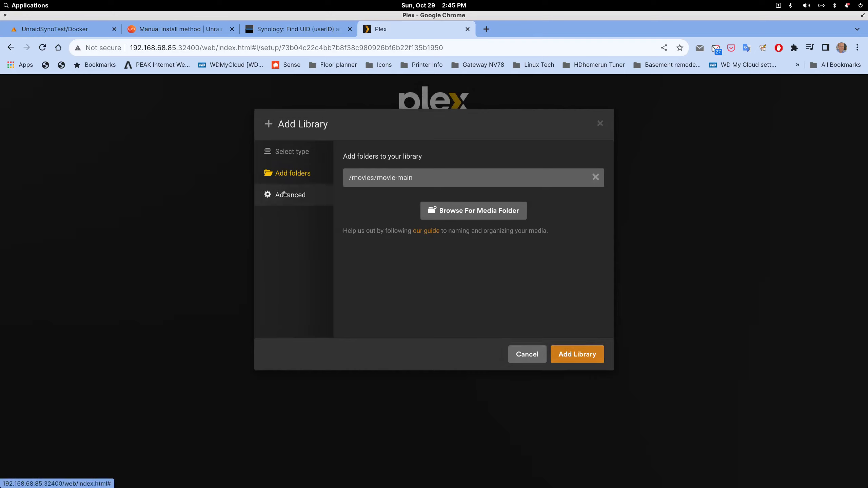
# Under Advanced set minimum automatic collection size to 2 and create the Movies library.
pyautogui.click(291, 194)
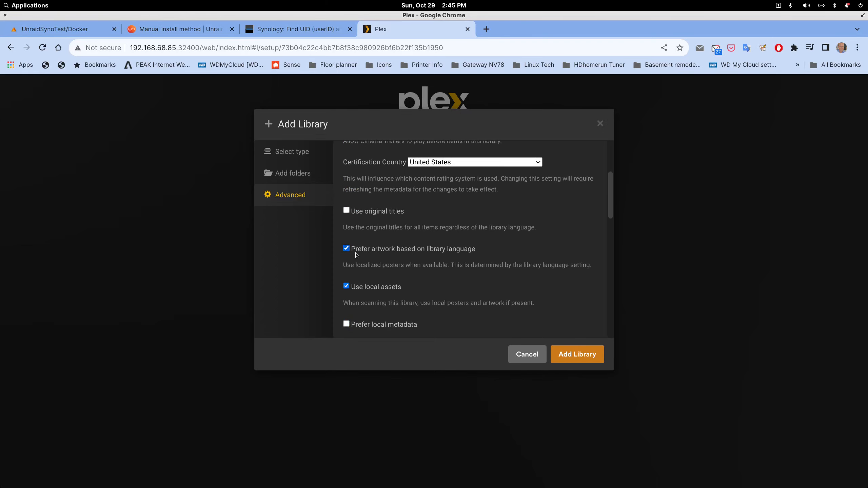
pyautogui.click(346, 249)
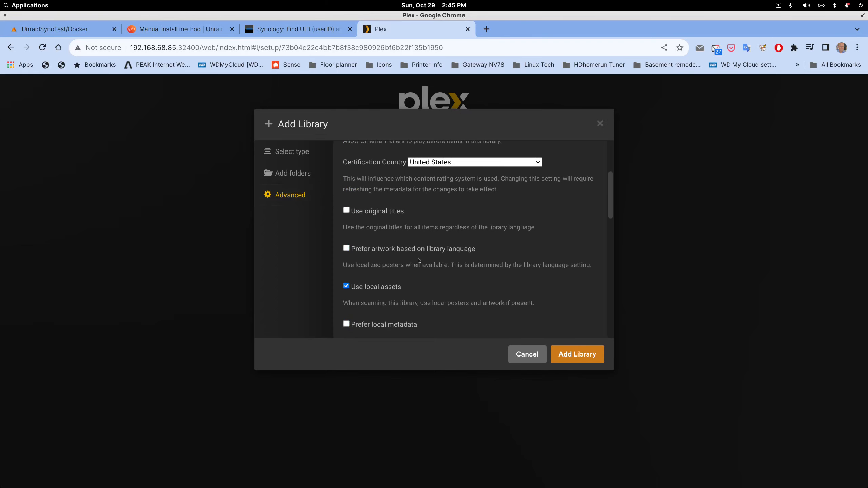
pyautogui.click(346, 249)
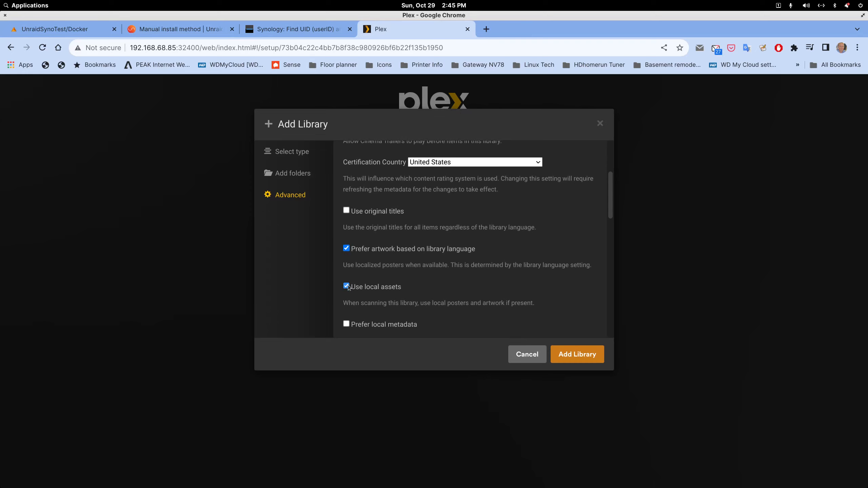
pyautogui.scroll(-3)
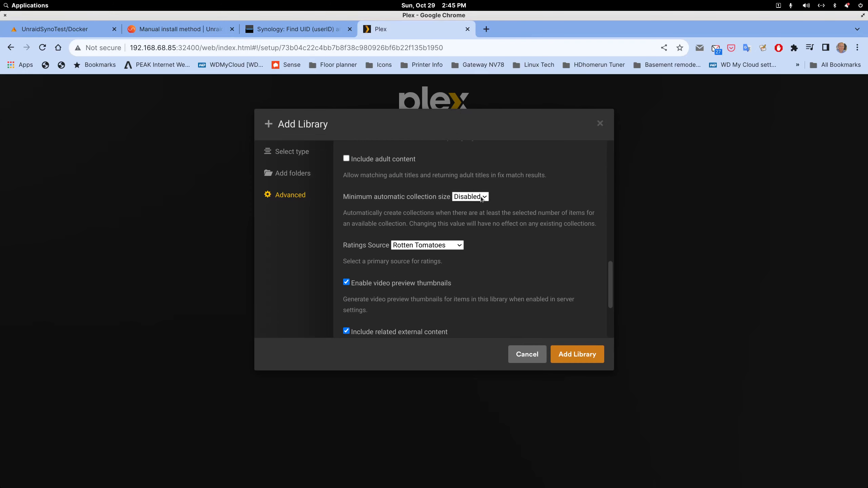
pyautogui.click(470, 196)
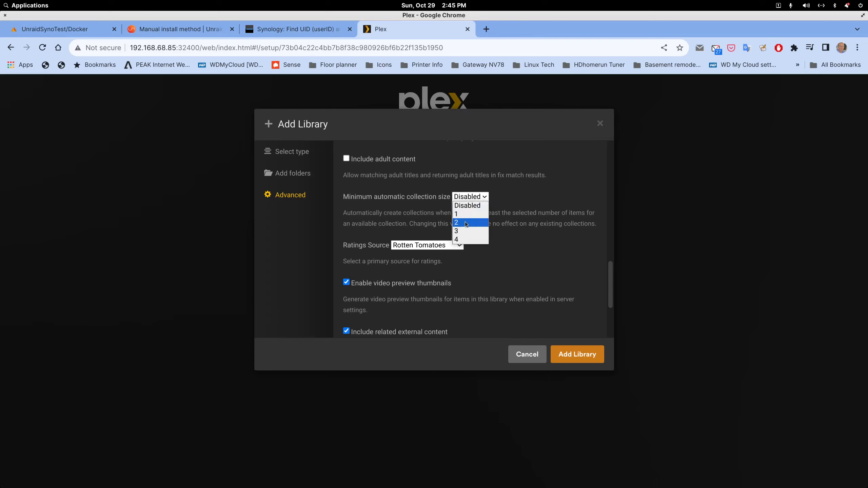
pyautogui.click(456, 223)
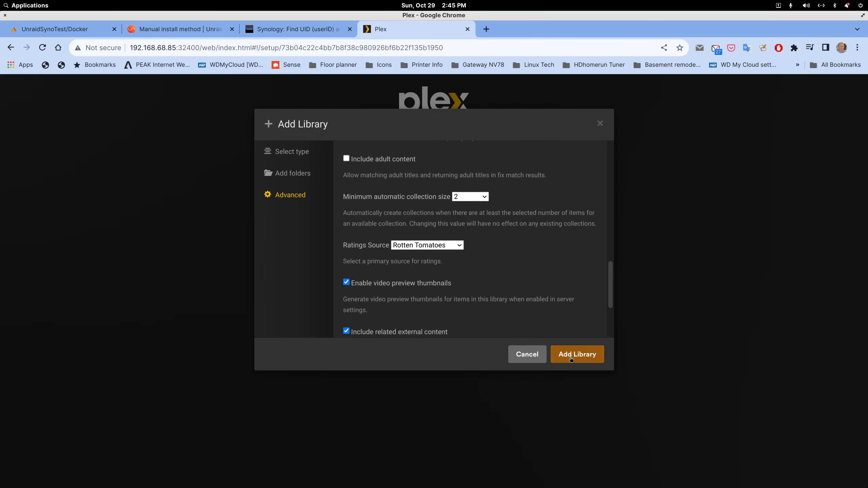
pyautogui.click(577, 354)
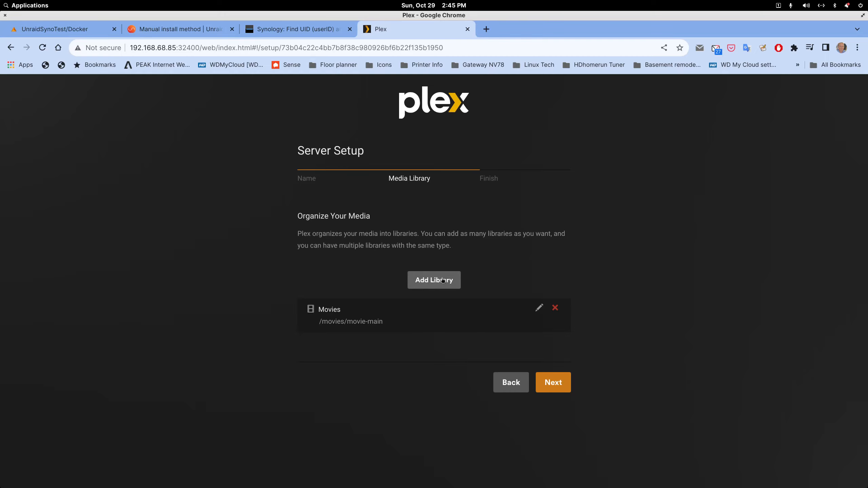
# Begin a second Movies library named 'Movies - Kids'.
pyautogui.click(434, 279)
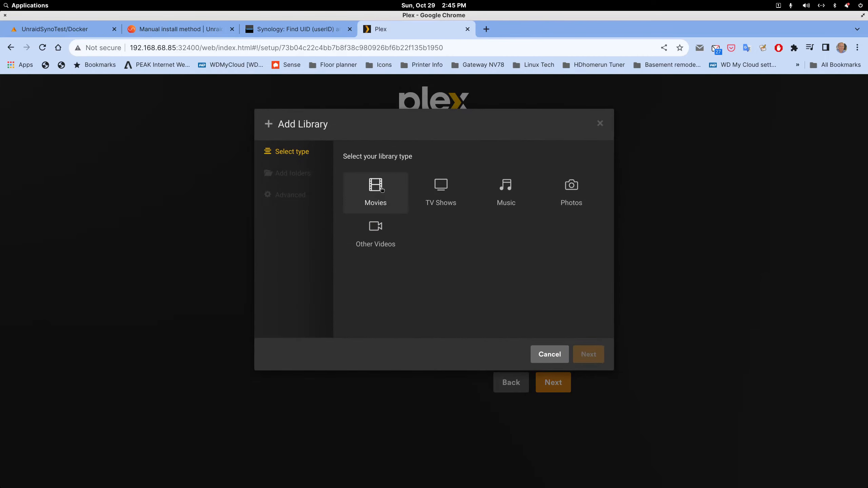
pyautogui.click(375, 193)
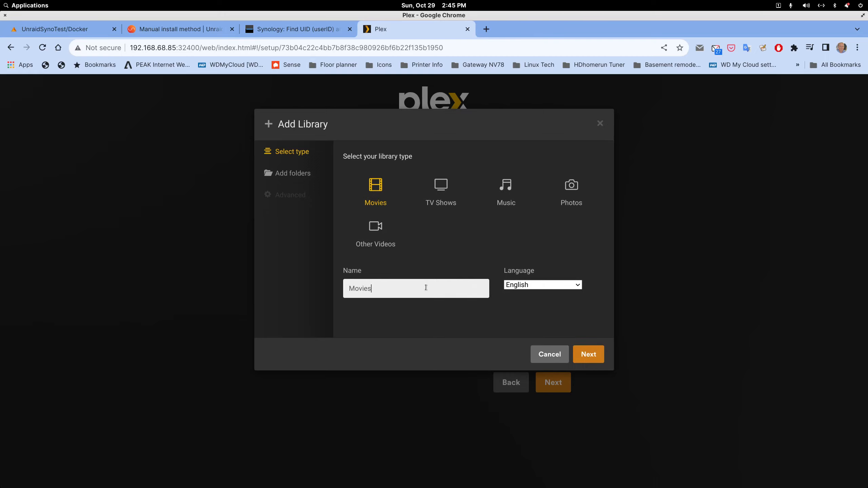
pyautogui.write('-')
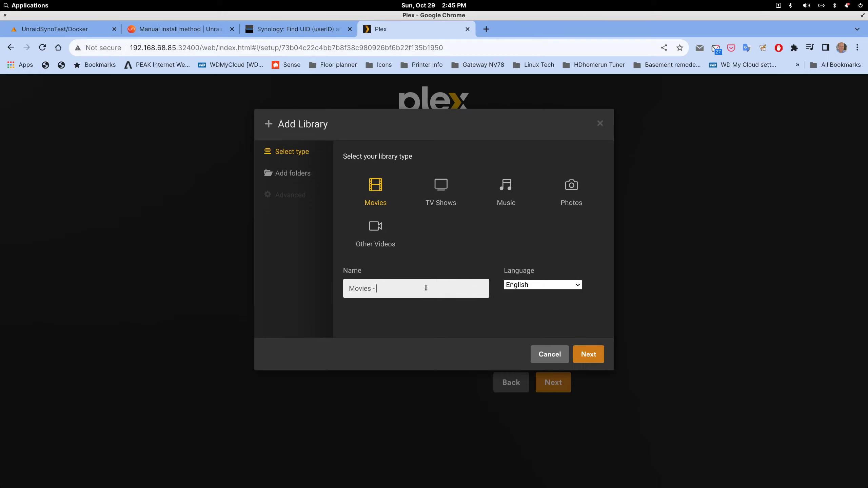
pyautogui.write('Kids')
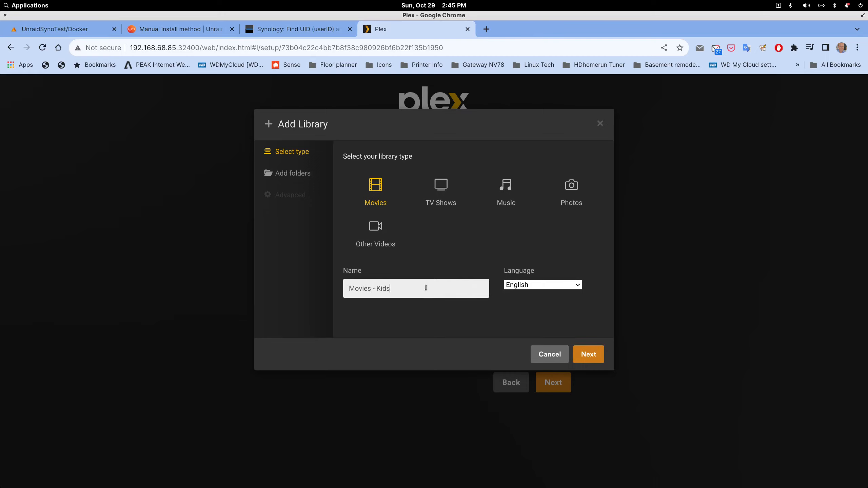
pyautogui.click(588, 354)
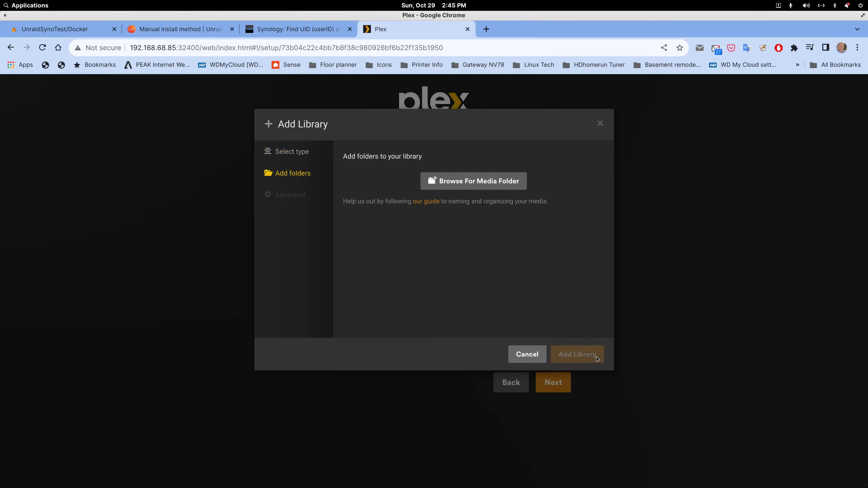
# Add /movies/movie-kids as the Movies - Kids library's folder.
pyautogui.click(472, 180)
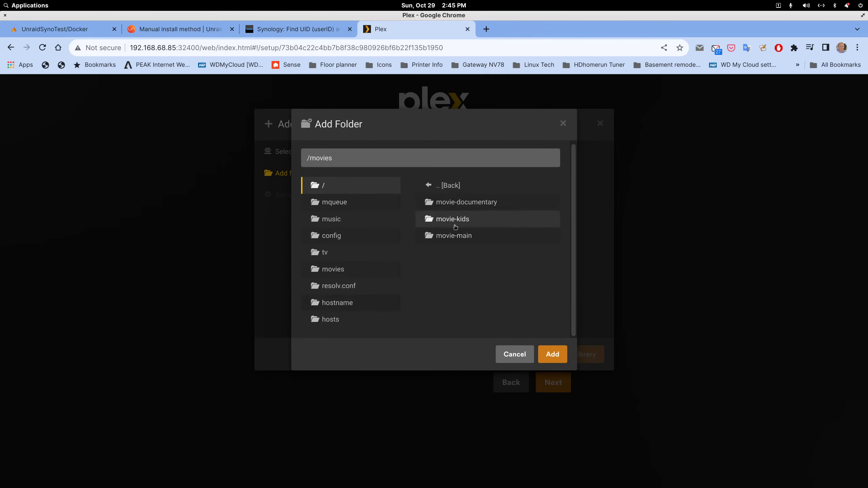
pyautogui.doubleClick(453, 218)
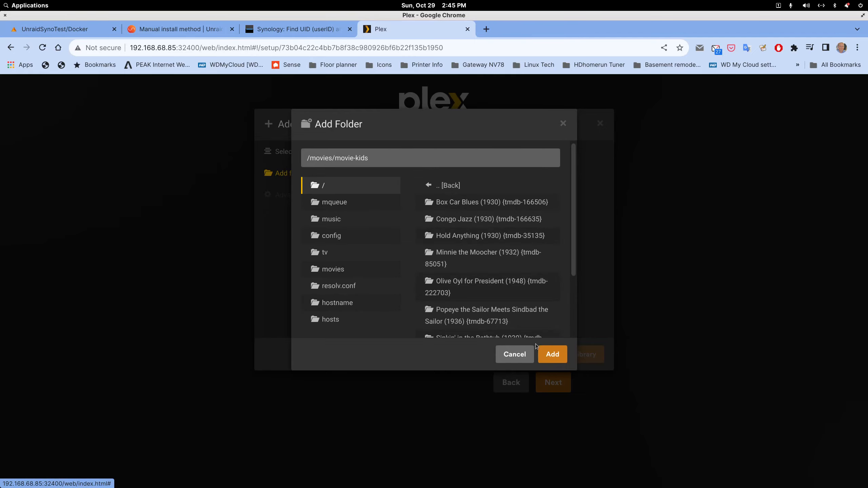
pyautogui.click(552, 354)
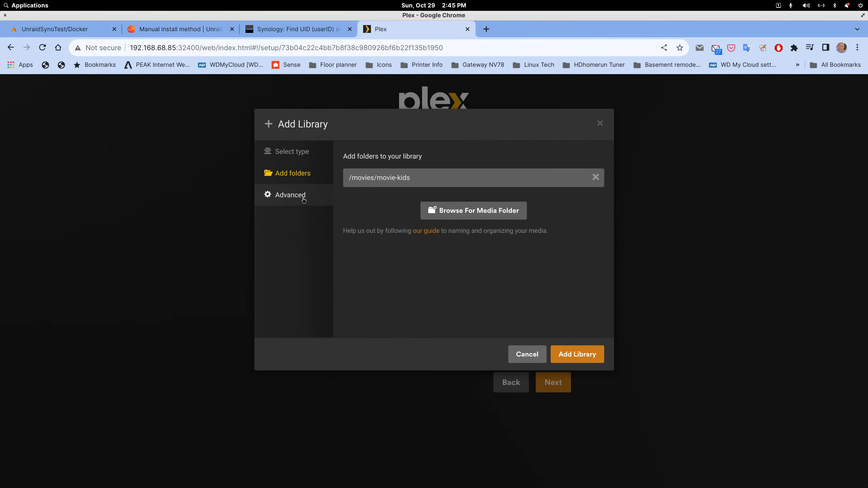
# Turn off Use local assets, set minimum collection size to 2, and create Movies - Kids.
pyautogui.click(290, 195)
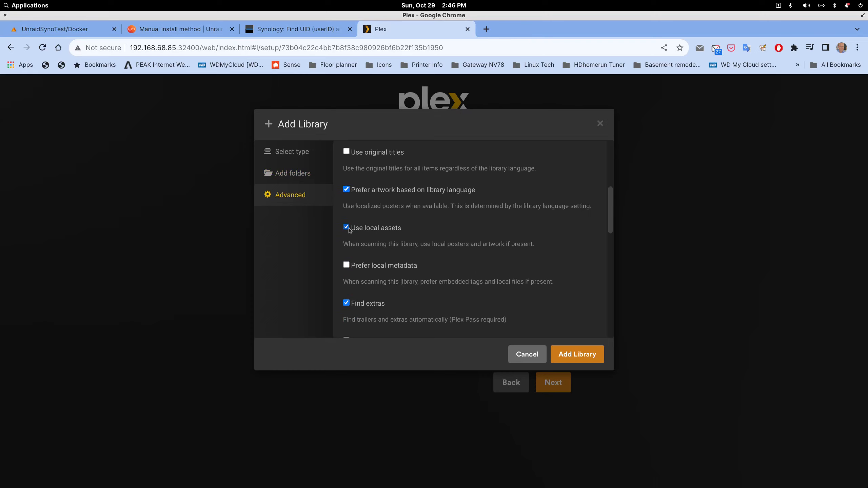
pyautogui.click(346, 228)
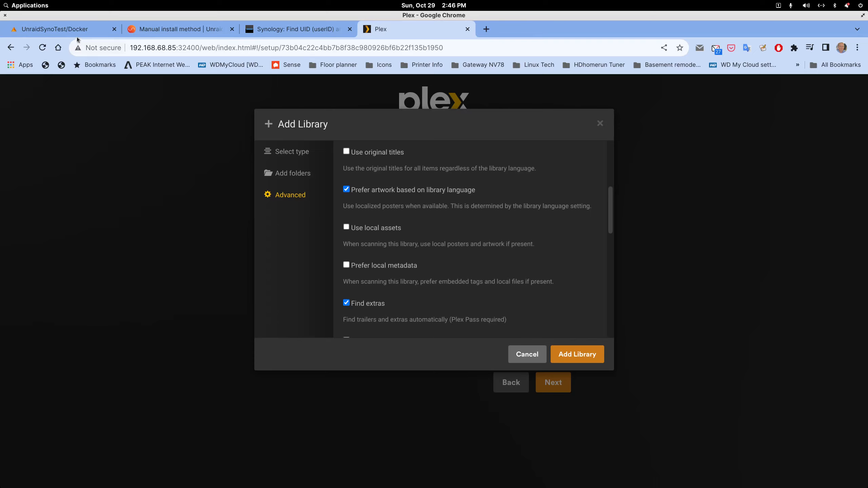
pyautogui.scroll(-3)
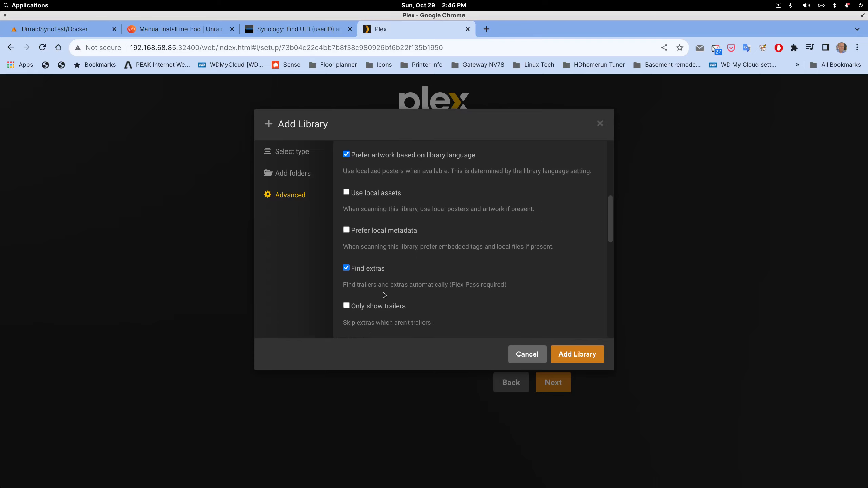
pyautogui.scroll(-3)
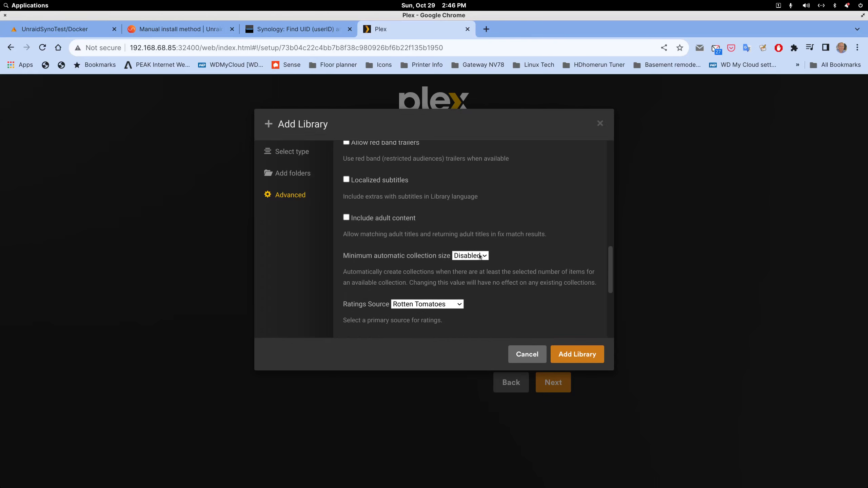
pyautogui.click(469, 255)
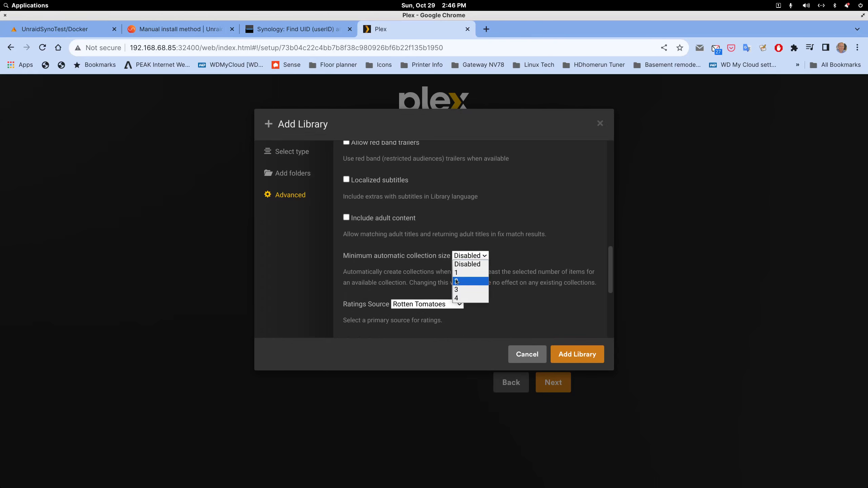
pyautogui.click(456, 282)
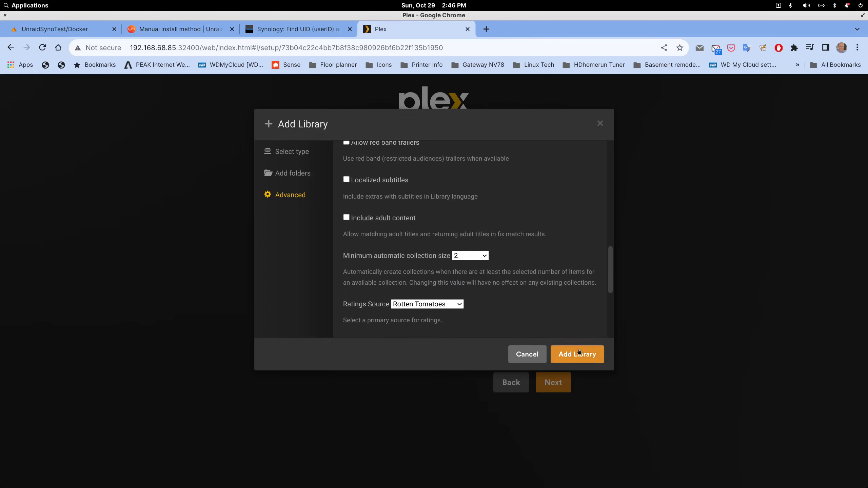
pyautogui.click(576, 354)
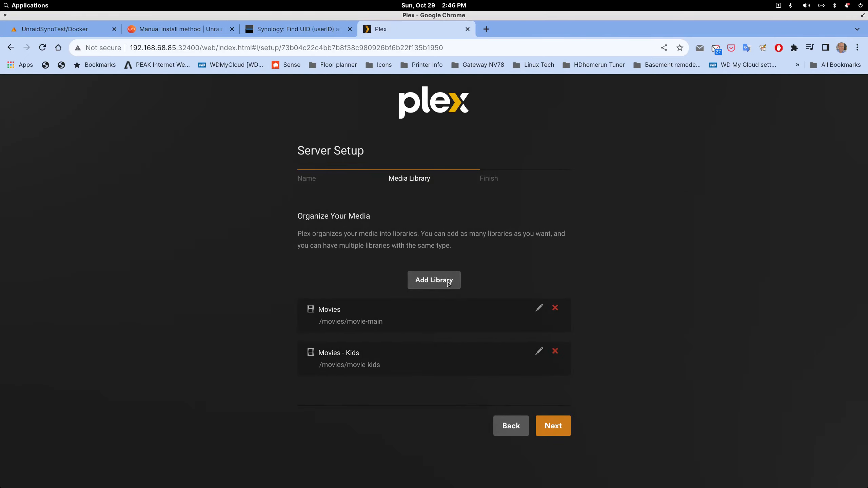
# Begin a new movie library named Documentaries and continue to its folder choice.
pyautogui.click(434, 280)
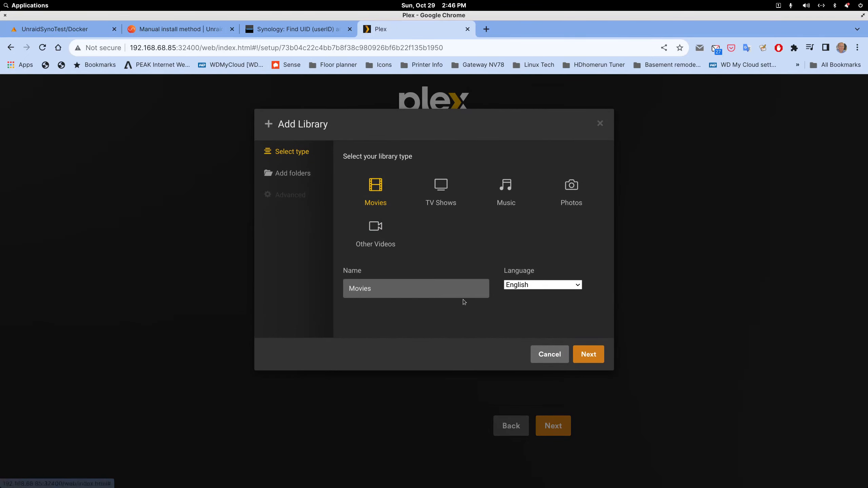
pyautogui.click(415, 288)
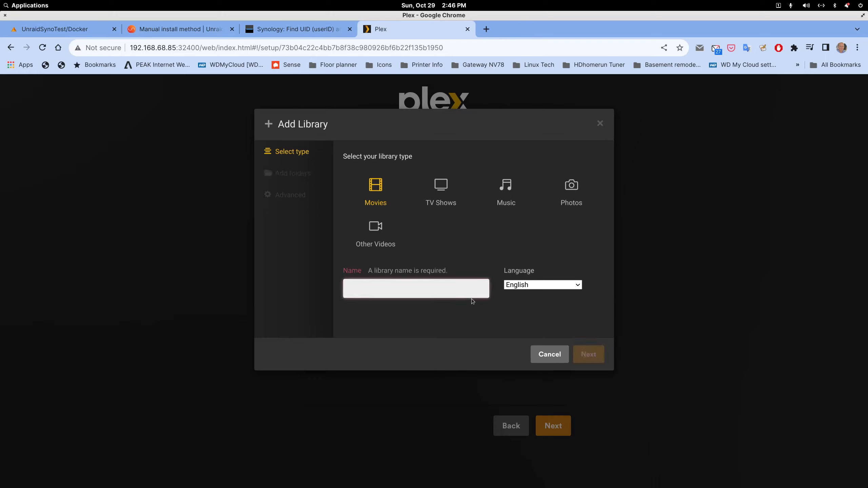
pyautogui.write('Docume')
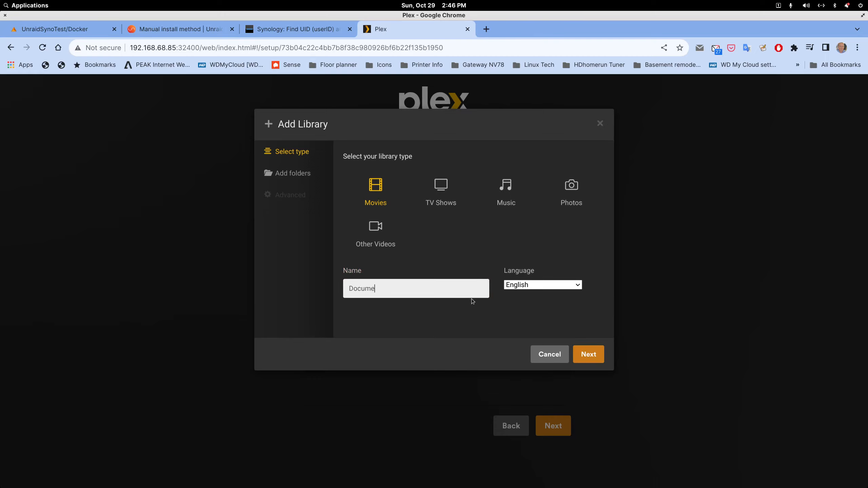
pyautogui.write('ntaries')
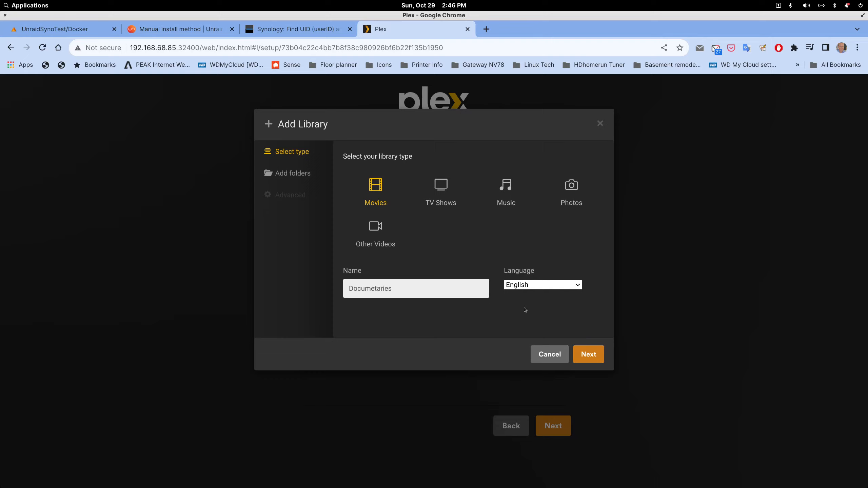
pyautogui.click(390, 288)
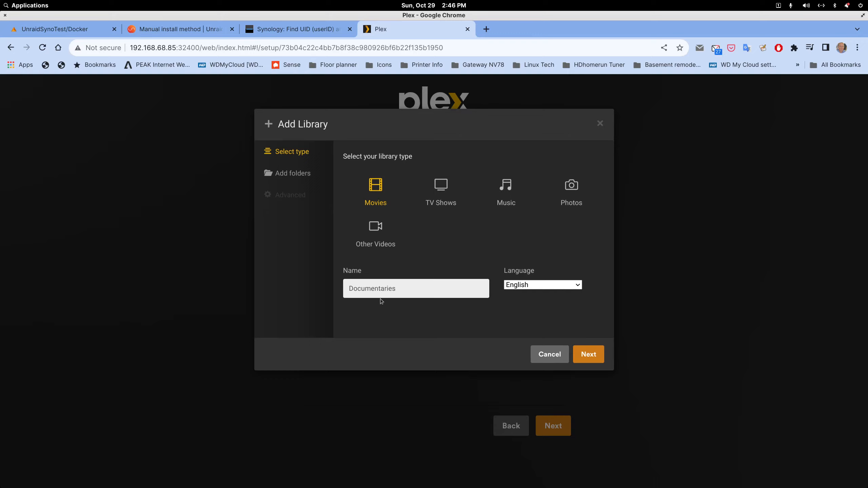
pyautogui.click(588, 354)
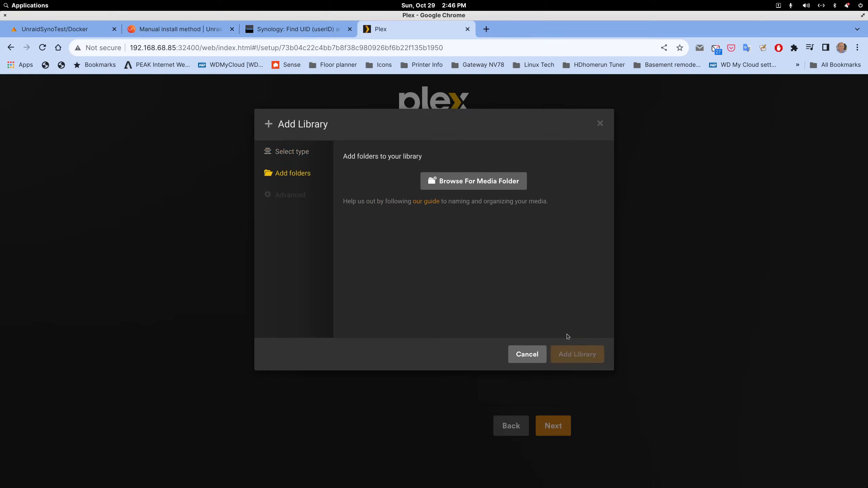
# Attach the /movies/movie-documentary folder to the Documentaries library.
pyautogui.click(473, 181)
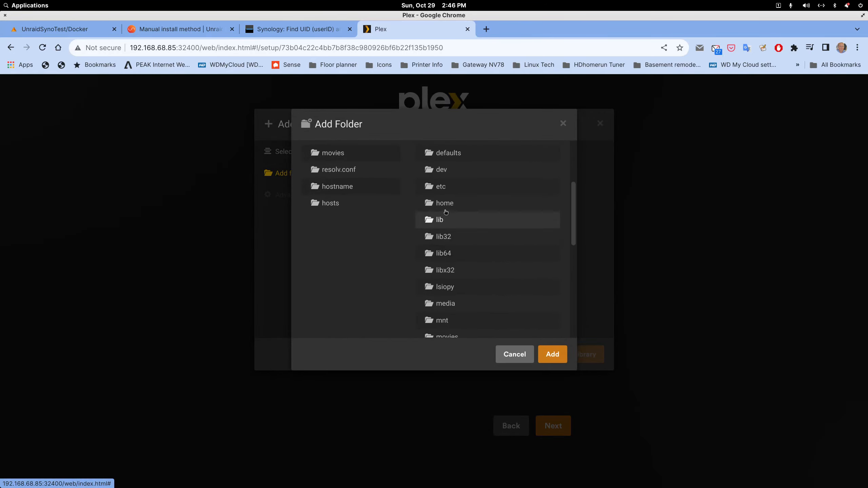
pyautogui.scroll(-3)
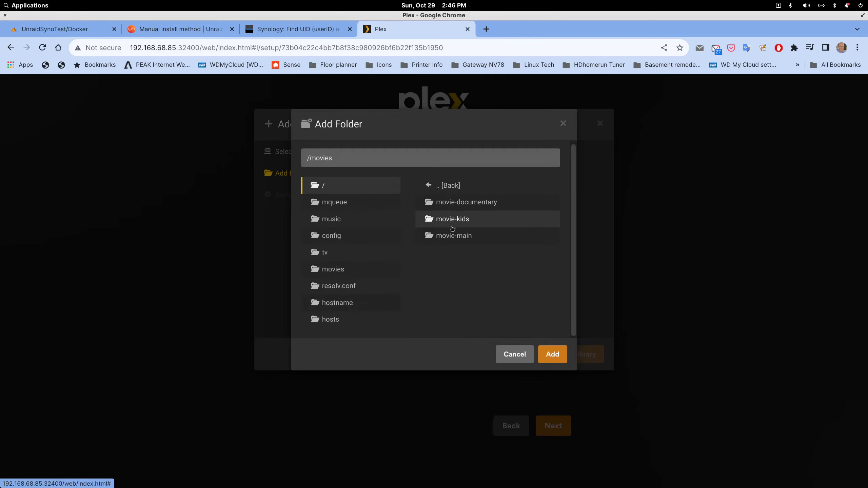
pyautogui.click(466, 201)
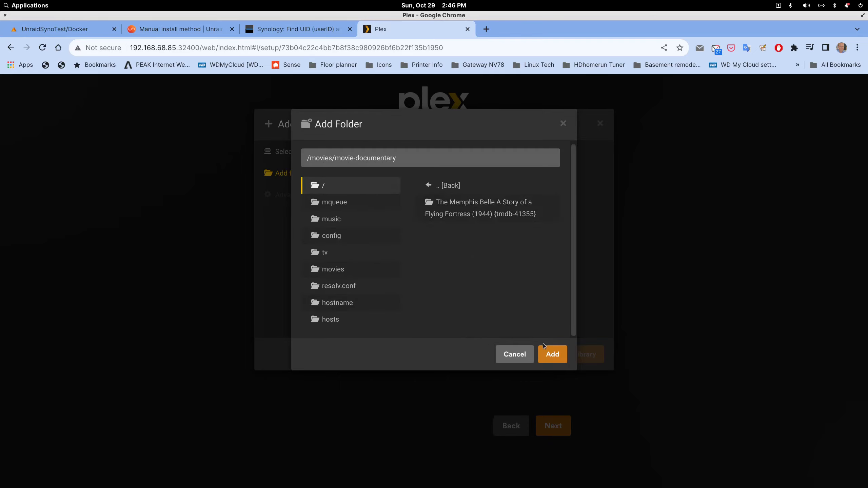
pyautogui.click(552, 354)
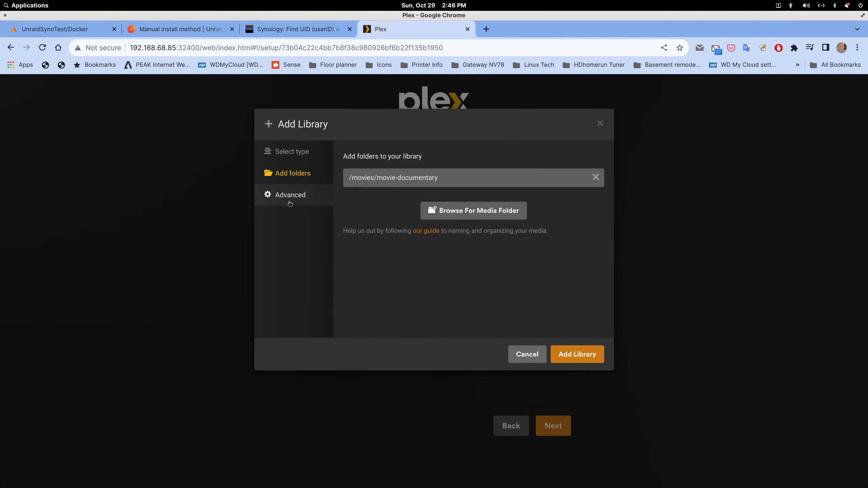
# Set minimum automatic collection size to 2 in Advanced and add the Documentaries library.
pyautogui.click(289, 194)
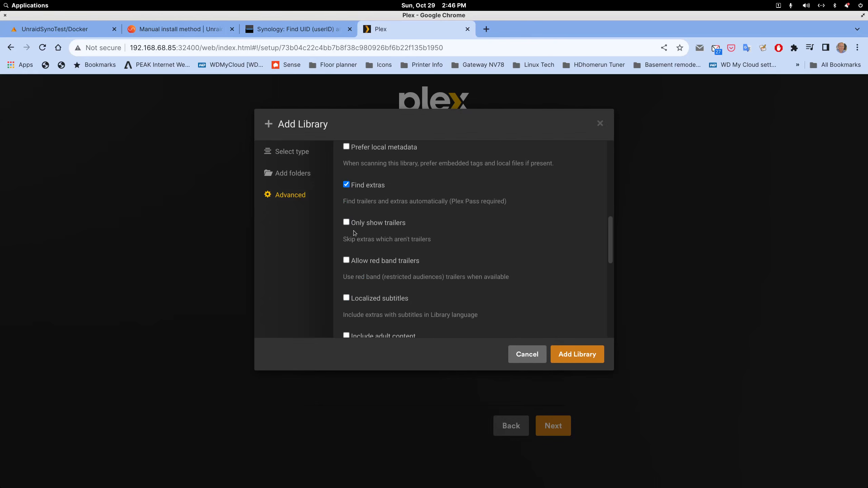
pyautogui.click(469, 255)
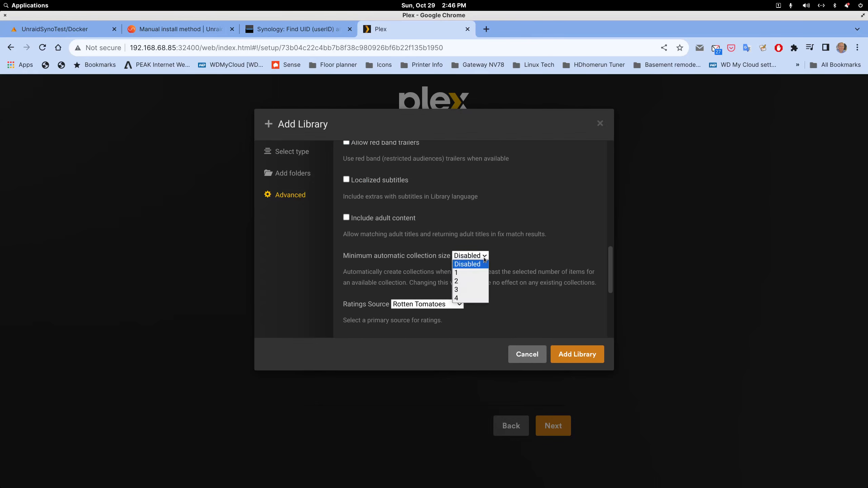
pyautogui.click(456, 281)
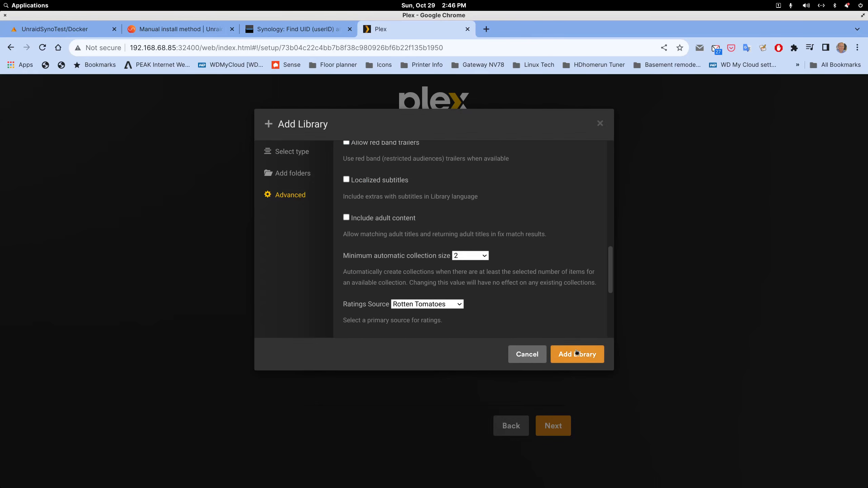
pyautogui.click(577, 354)
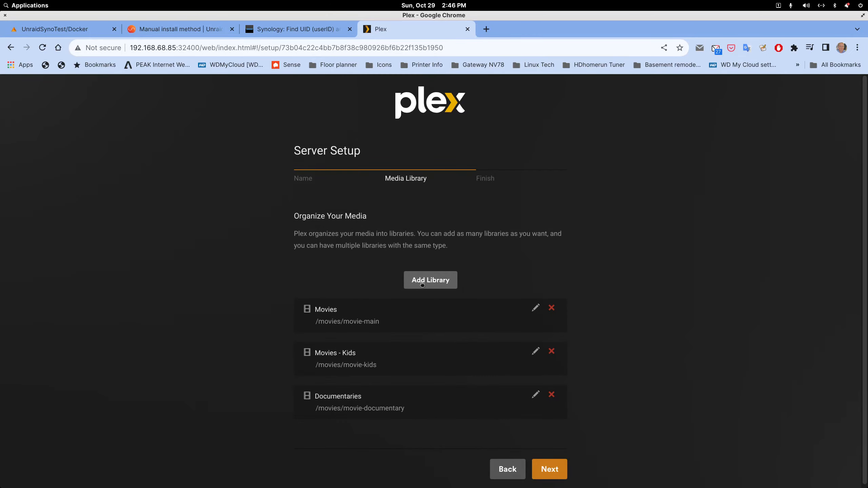
# Begin a new TV library and attach the /tv/tv-main folder to it.
pyautogui.click(430, 279)
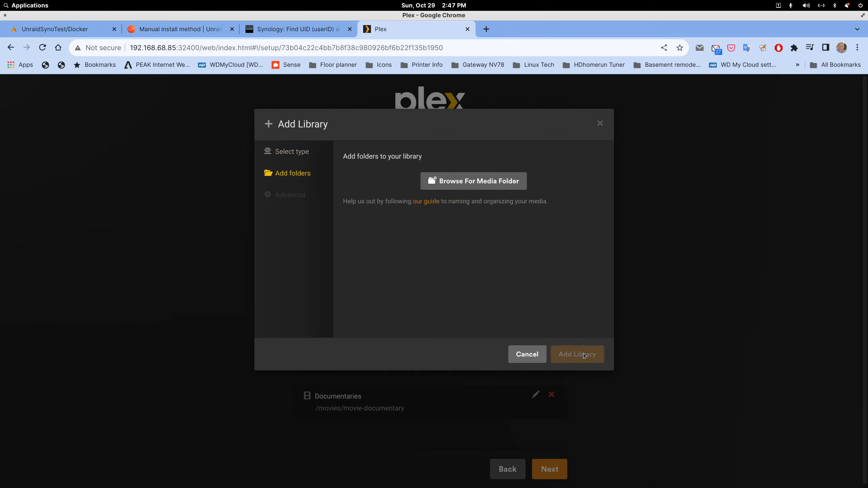
pyautogui.click(474, 182)
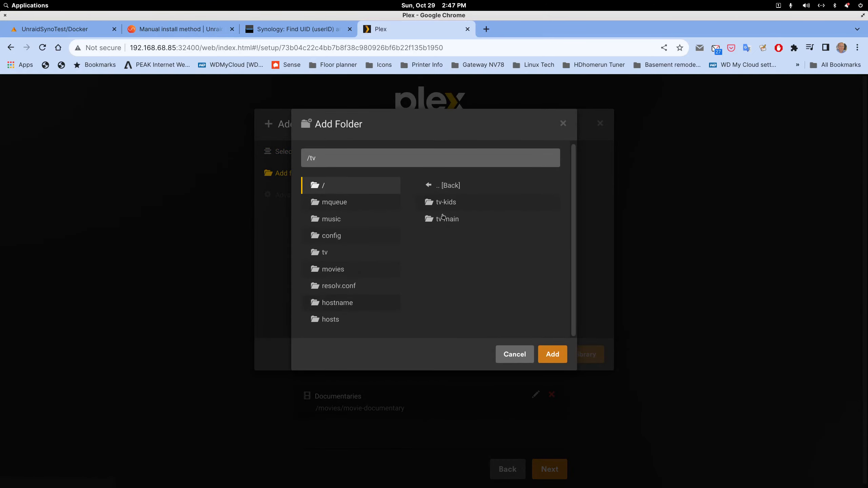
pyautogui.click(448, 219)
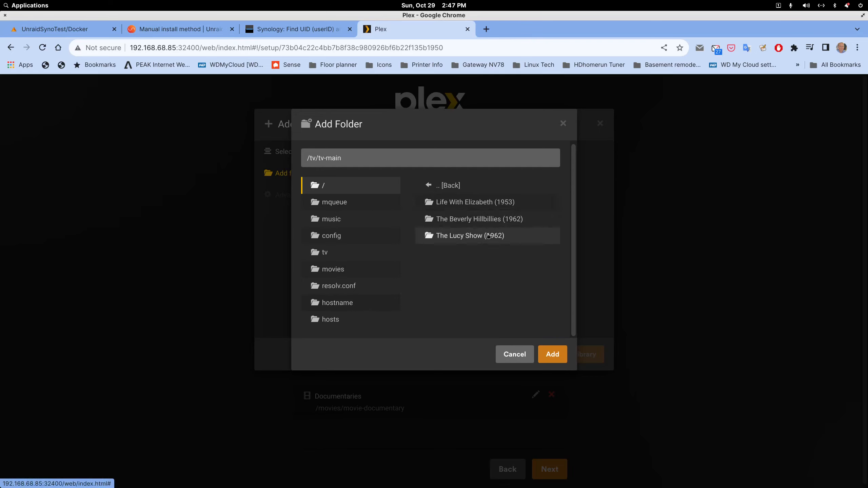
pyautogui.click(551, 354)
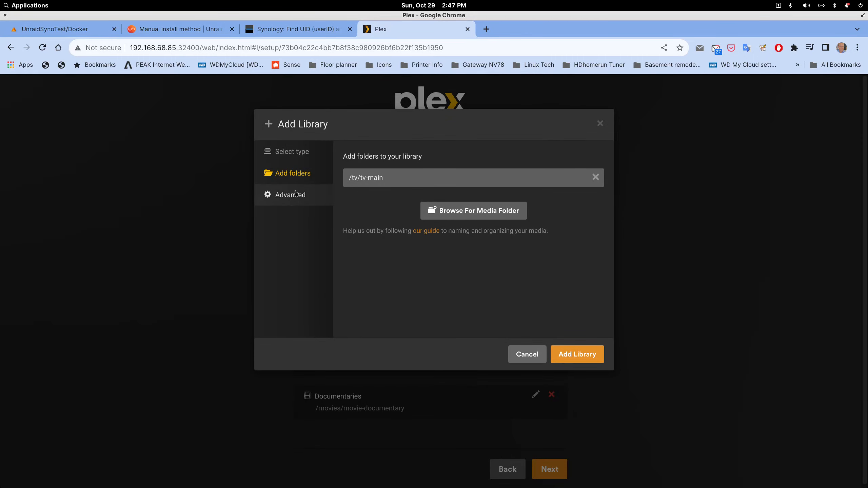
# Set the library's episode ordering to TheTVDB in the Advanced settings.
pyautogui.click(290, 195)
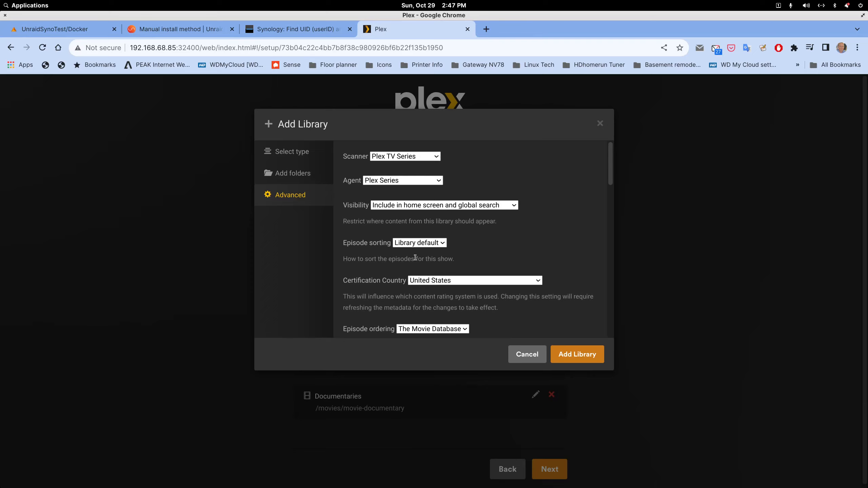
pyautogui.moveTo(426, 252)
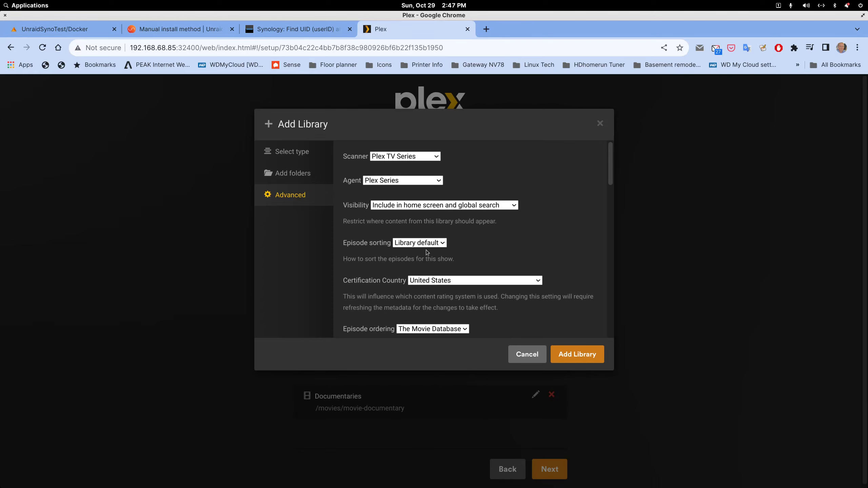
pyautogui.scroll(-3)
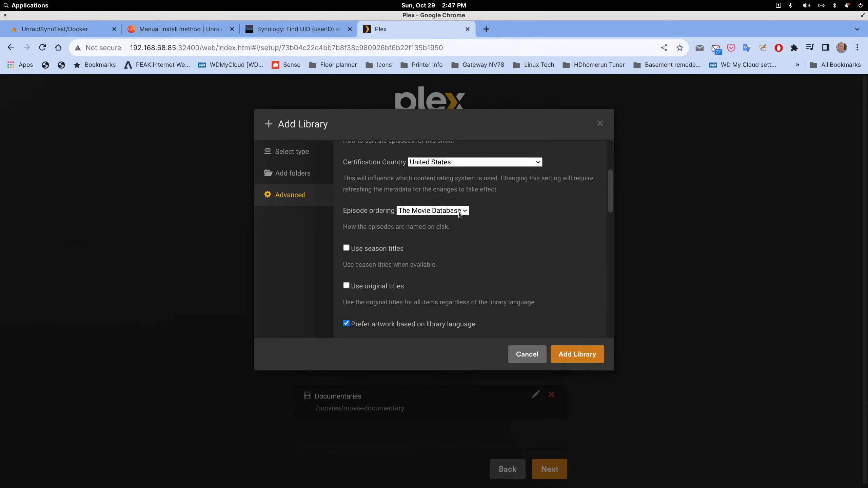
pyautogui.click(432, 210)
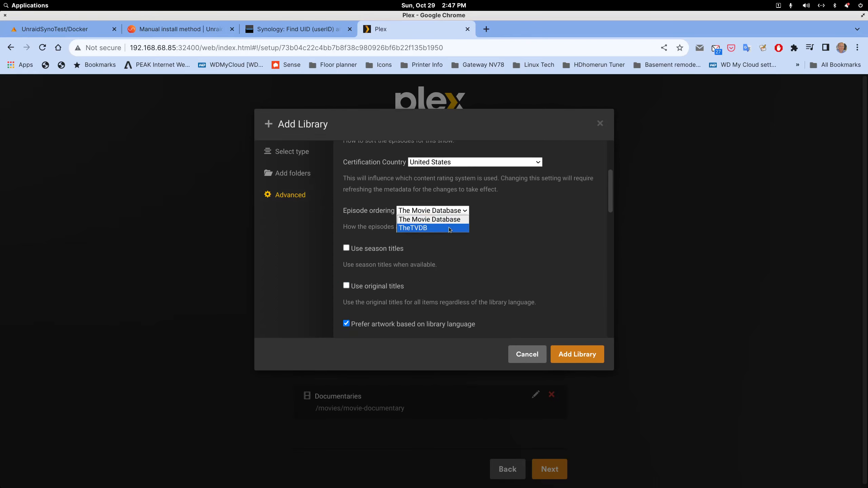
pyautogui.click(413, 228)
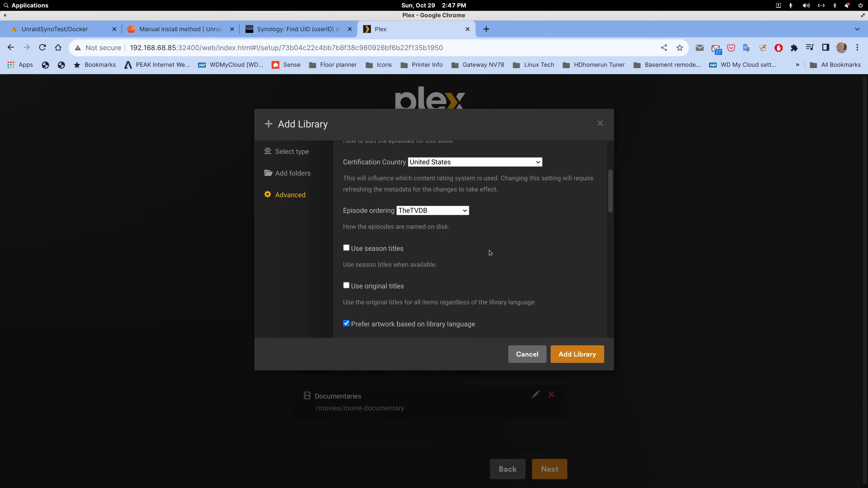
pyautogui.moveTo(464, 254)
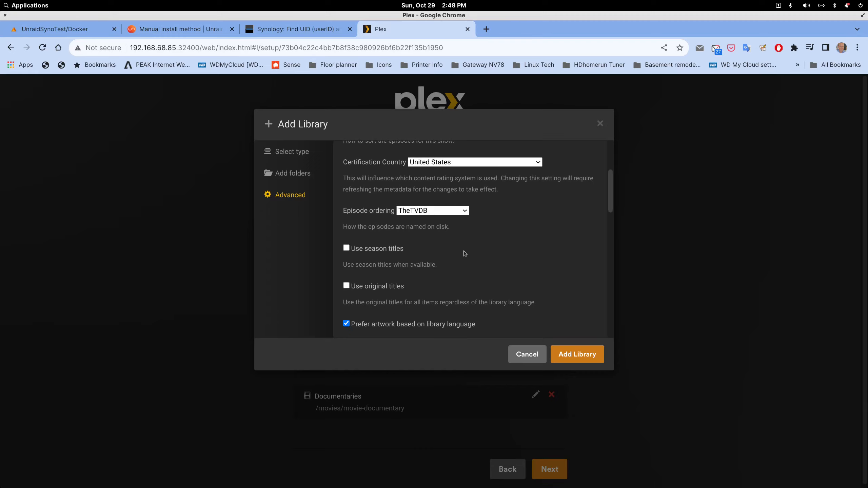
pyautogui.moveTo(467, 253)
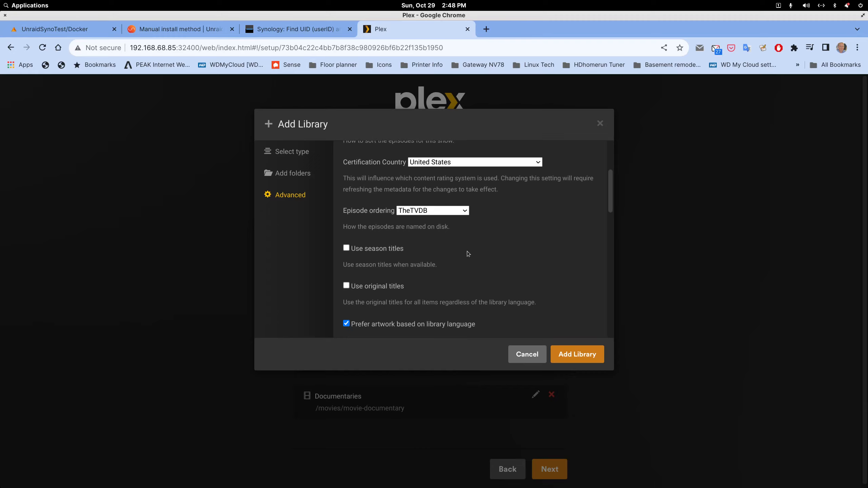
# Create the TV Shows library for /tv/tv-main with the chosen advanced settings.
pyautogui.scroll(-3)
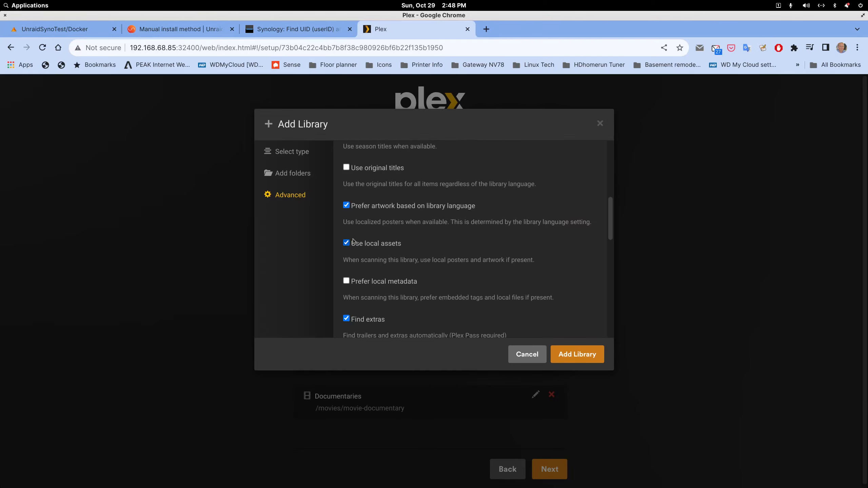
pyautogui.click(345, 243)
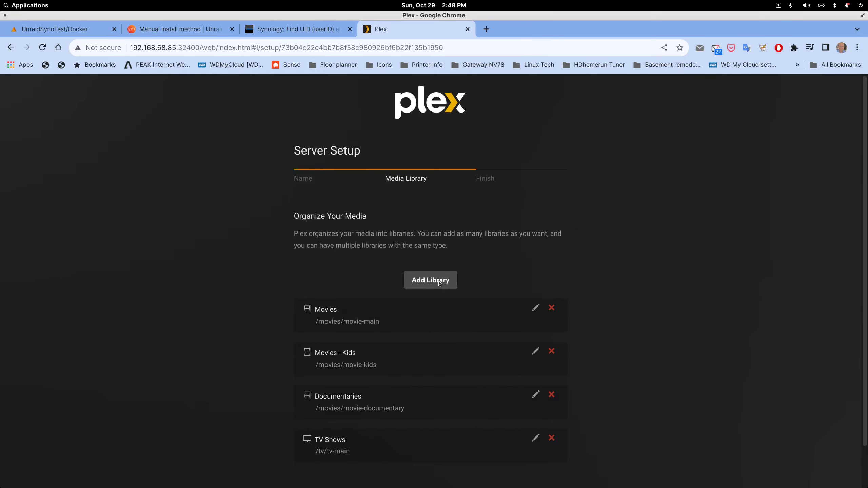
# Begin another TV library renamed from TV Shows to TV - Kids.
pyautogui.click(430, 279)
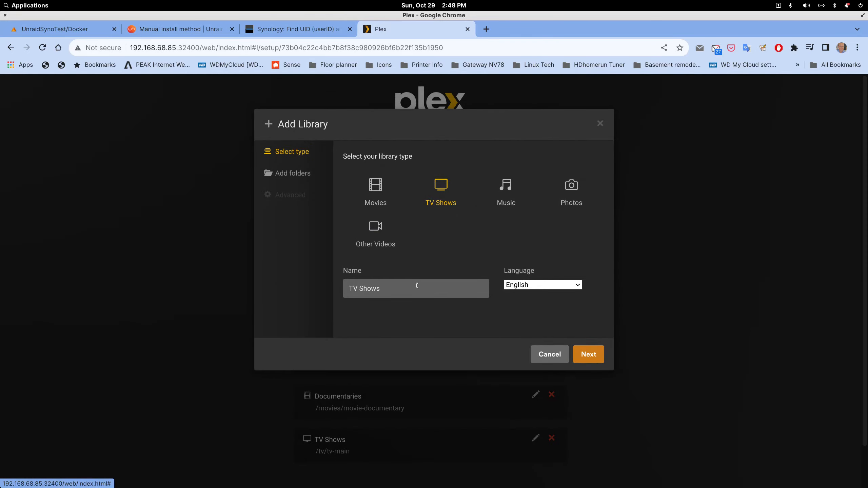
pyautogui.doubleClick(369, 289)
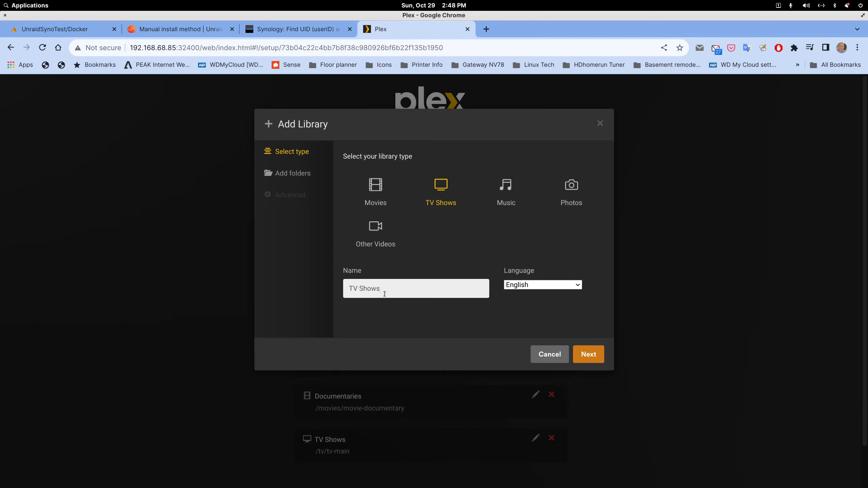
pyautogui.press('BackSpace')
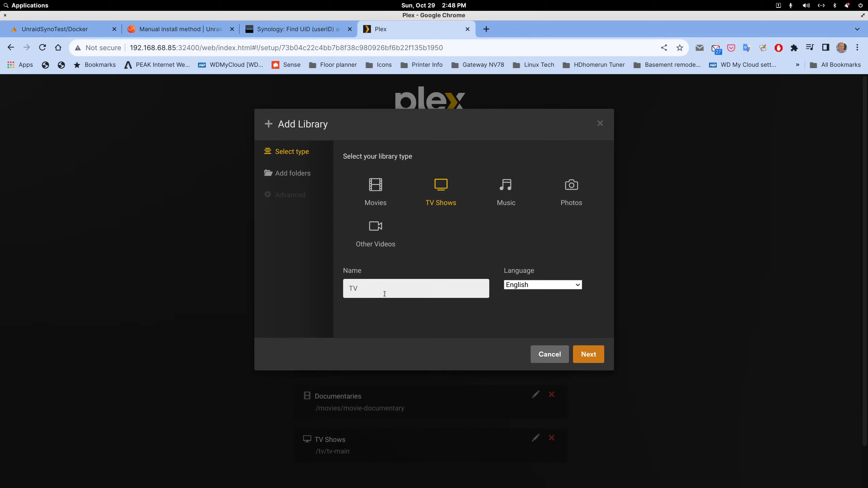
pyautogui.write('-')
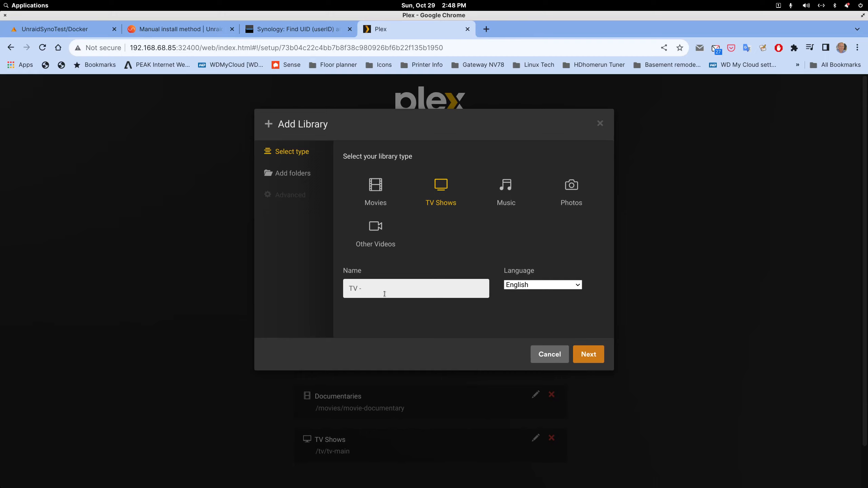
pyautogui.write('Kids')
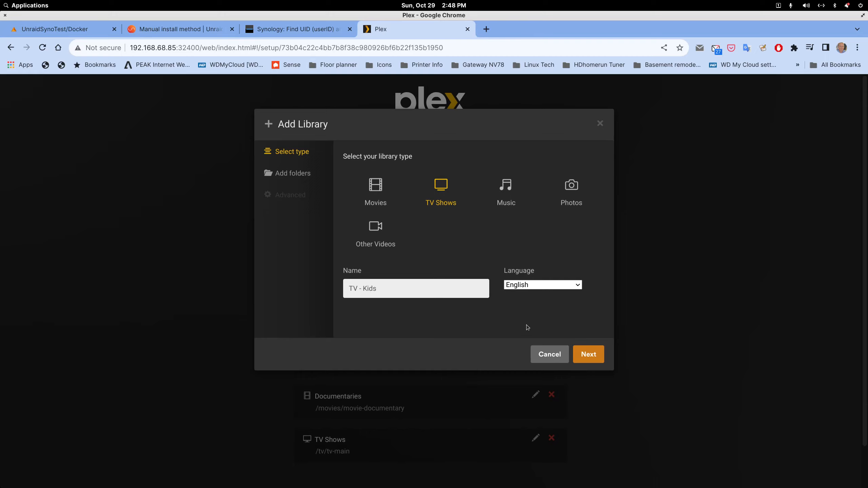
pyautogui.click(587, 354)
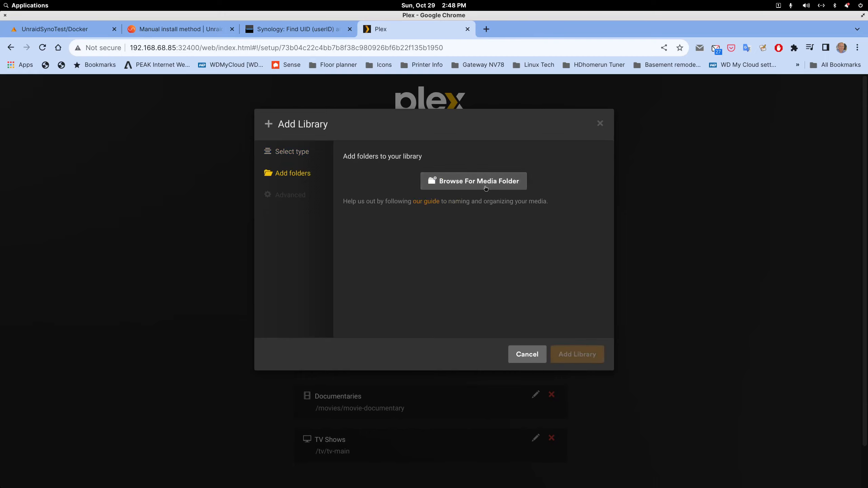
# Use /tv/tv-kids as the folder and create the TV - Kids library.
pyautogui.click(473, 181)
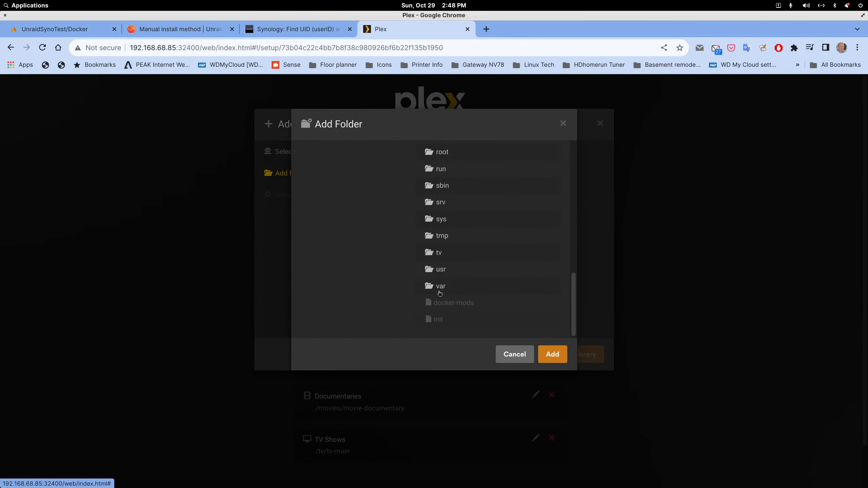
pyautogui.click(437, 253)
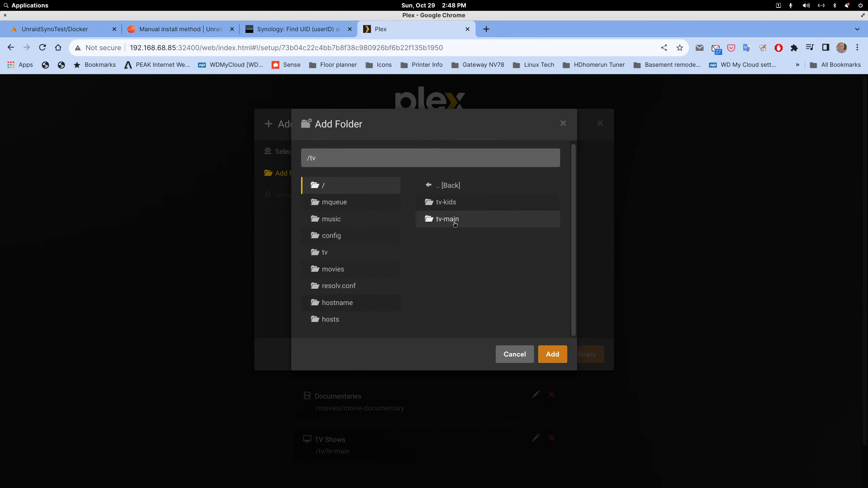
pyautogui.click(445, 201)
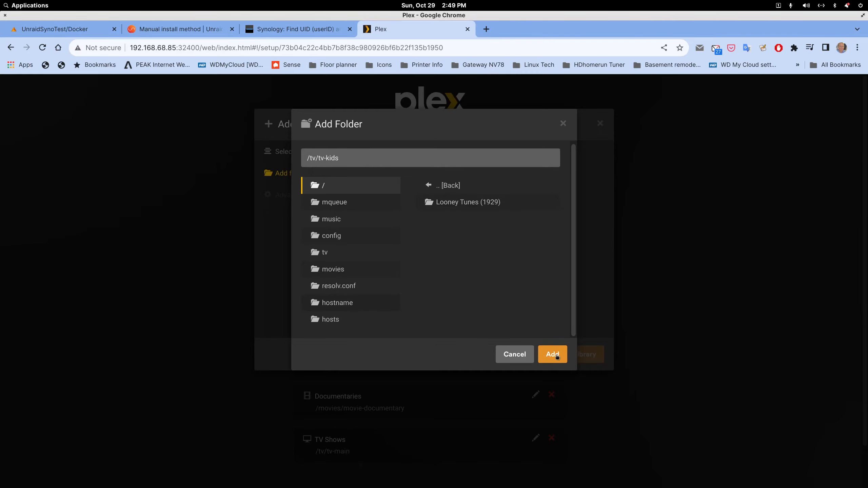
pyautogui.click(552, 354)
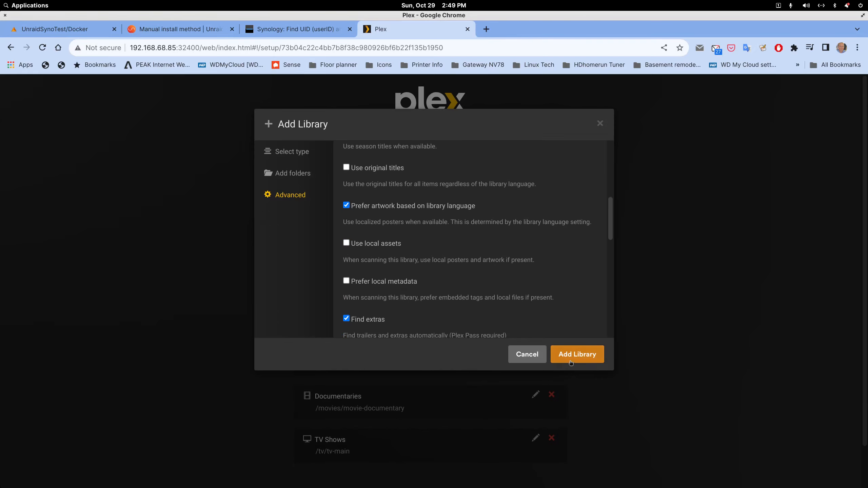
pyautogui.click(578, 354)
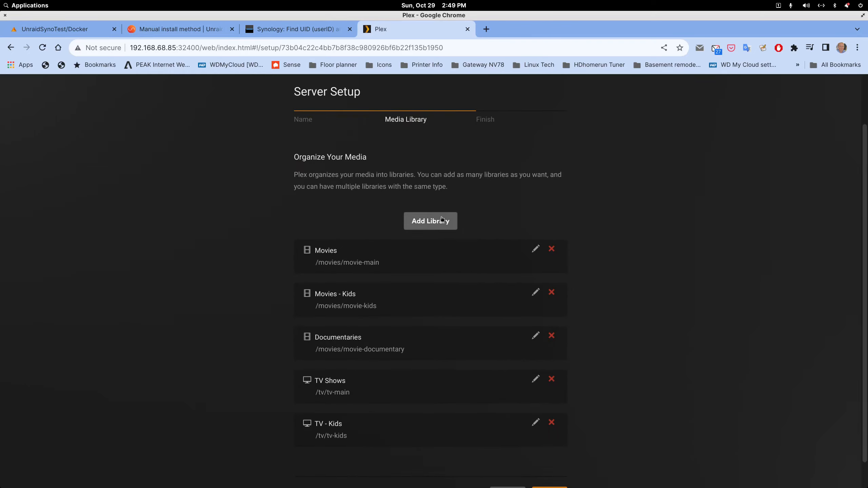
# Begin a Music-type library using the /music/music-main folder.
pyautogui.click(430, 221)
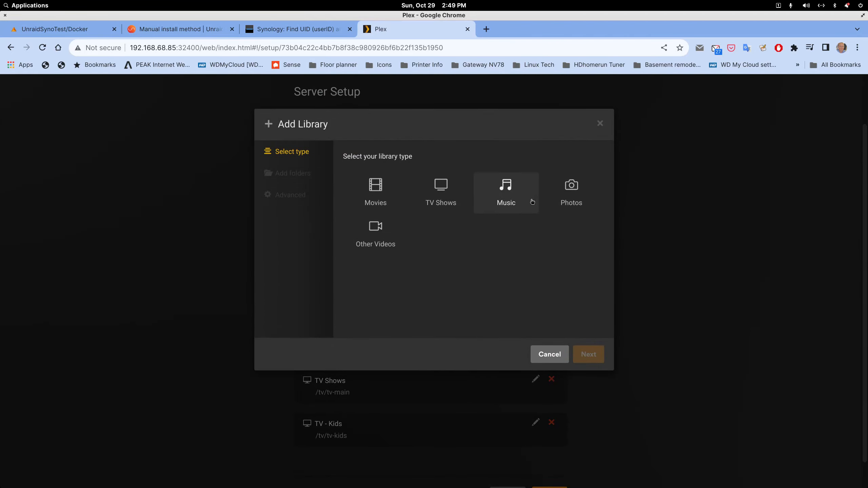
pyautogui.click(504, 193)
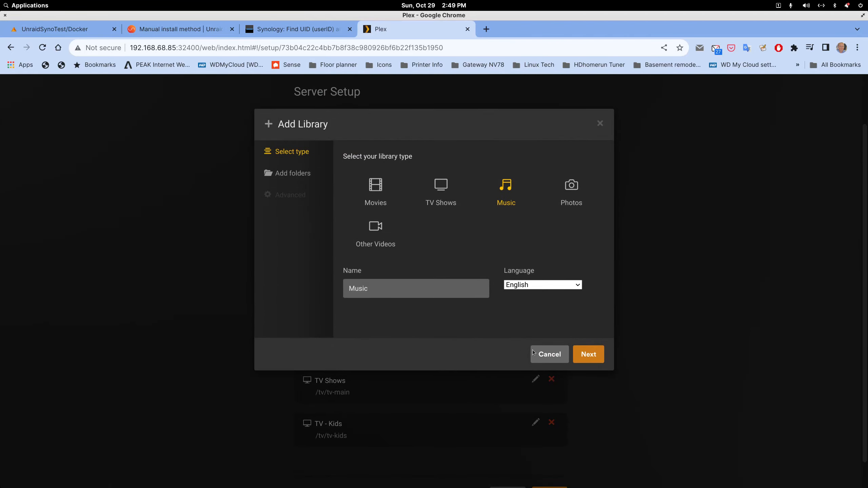
pyautogui.click(588, 354)
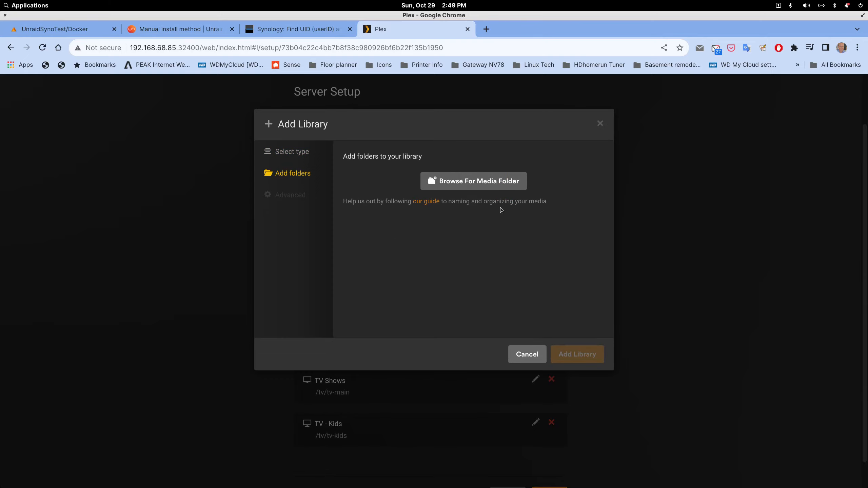
pyautogui.click(473, 181)
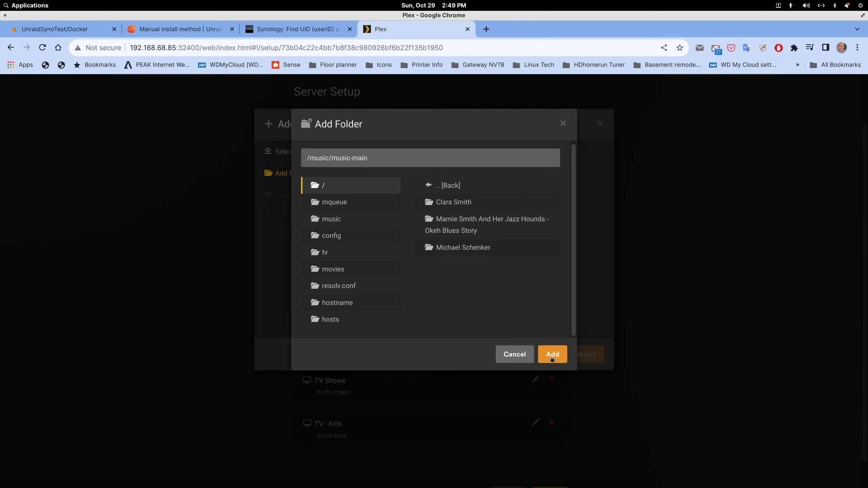
pyautogui.click(552, 354)
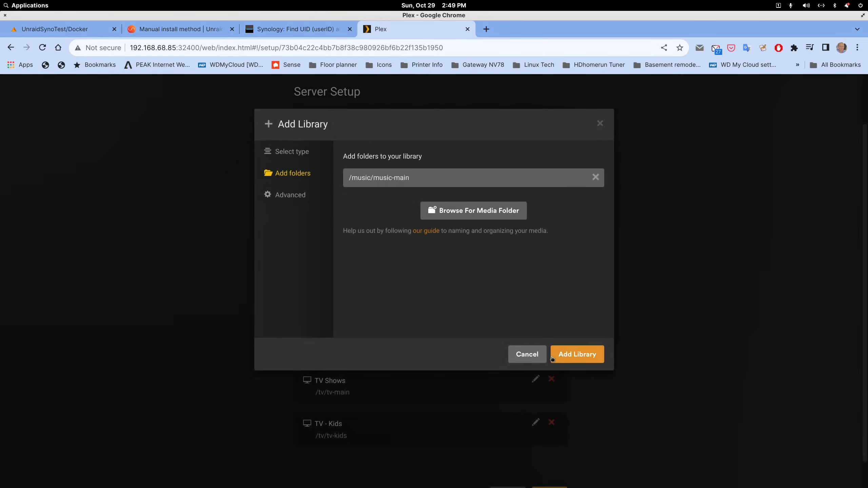
# Add the Music library after checking Advanced and continue to the final setup step.
pyautogui.click(289, 194)
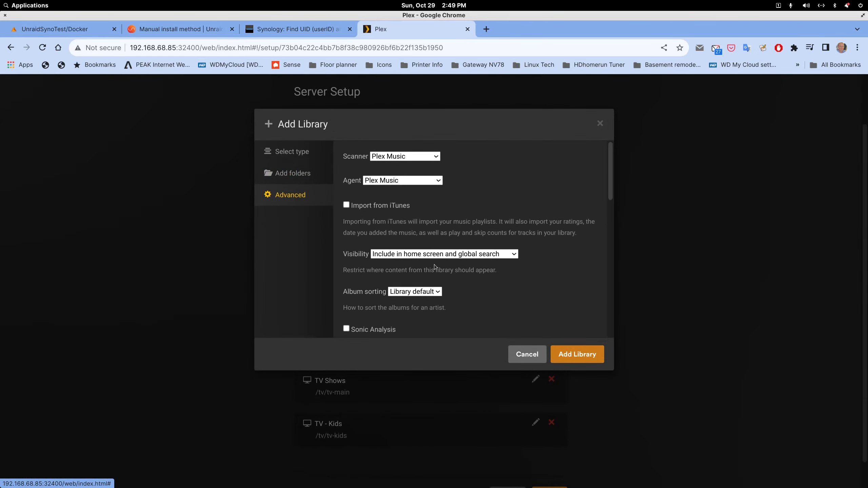
pyautogui.moveTo(473, 267)
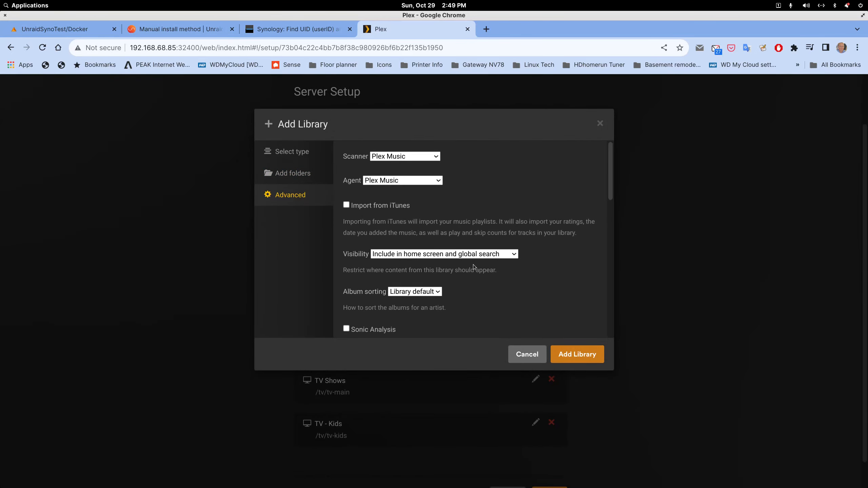
pyautogui.scroll(-3)
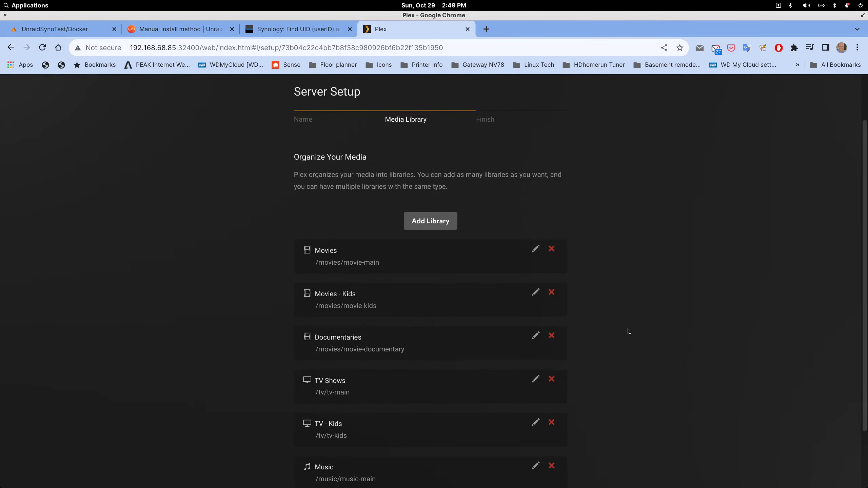
pyautogui.scroll(-3)
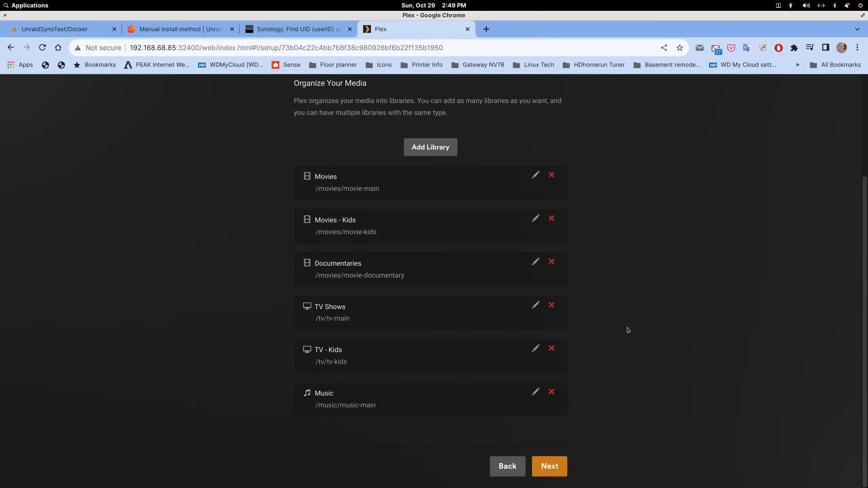
pyautogui.click(549, 466)
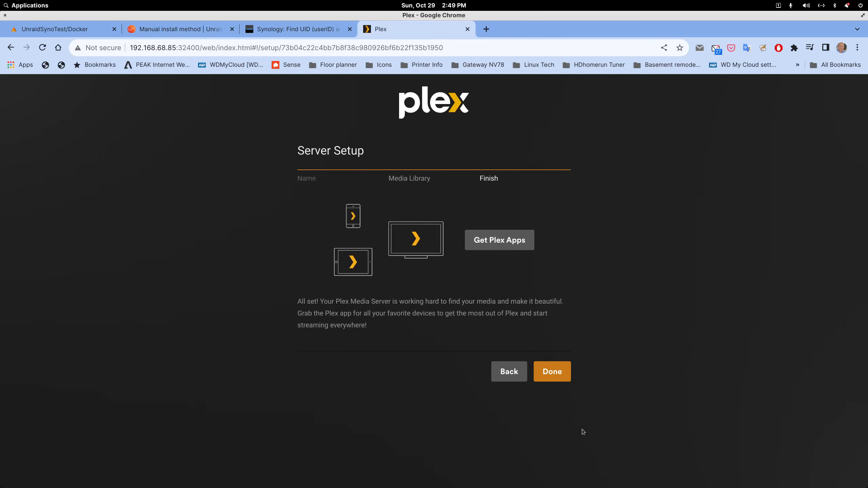
# Finish server setup and switch settings to the UnraidSyno server's General page.
pyautogui.click(551, 371)
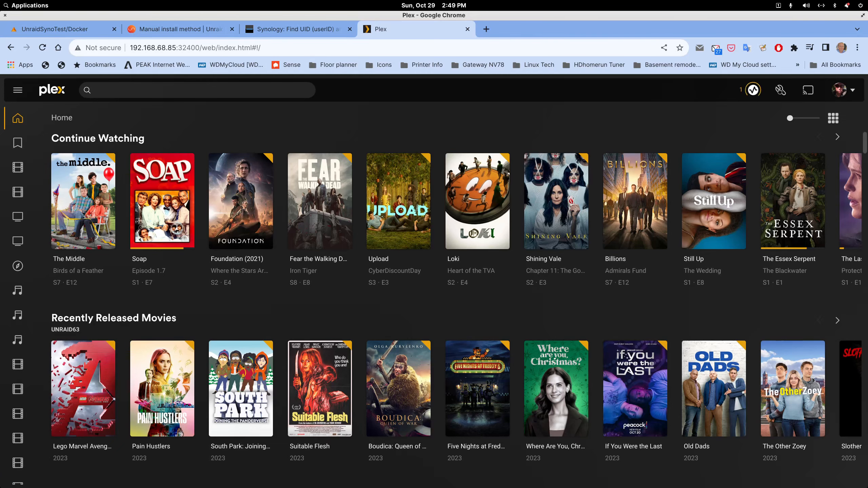
pyautogui.click(780, 89)
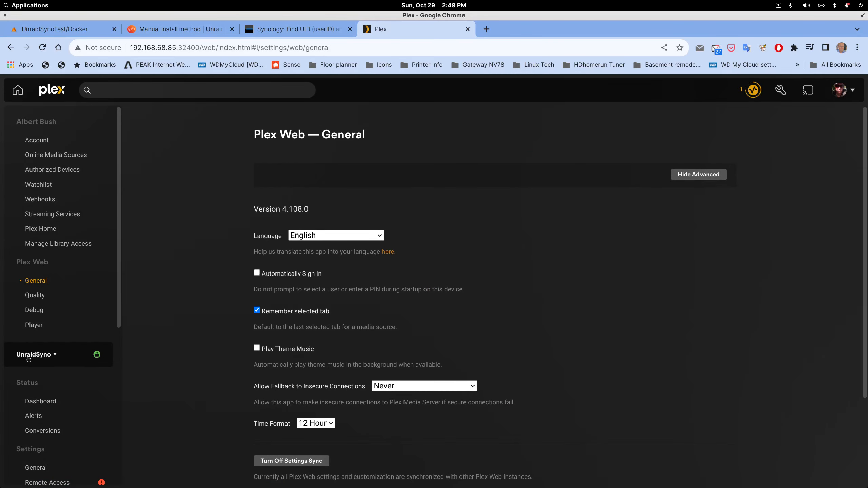
pyautogui.click(36, 354)
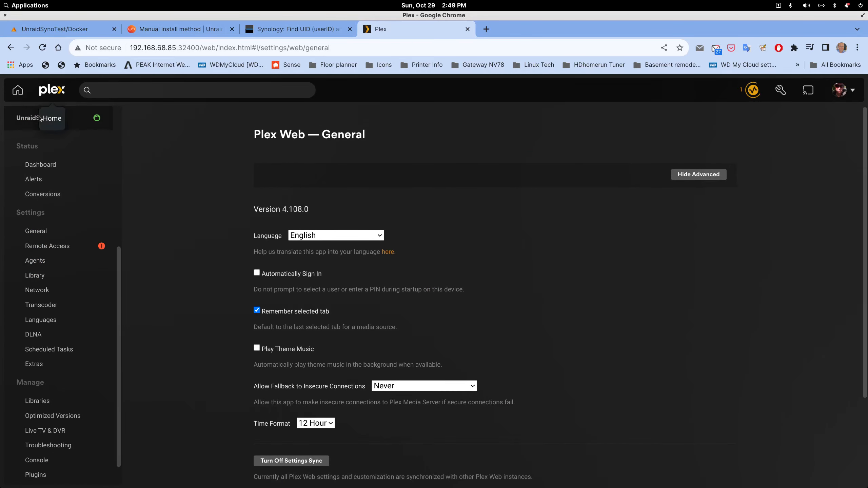
pyautogui.click(37, 118)
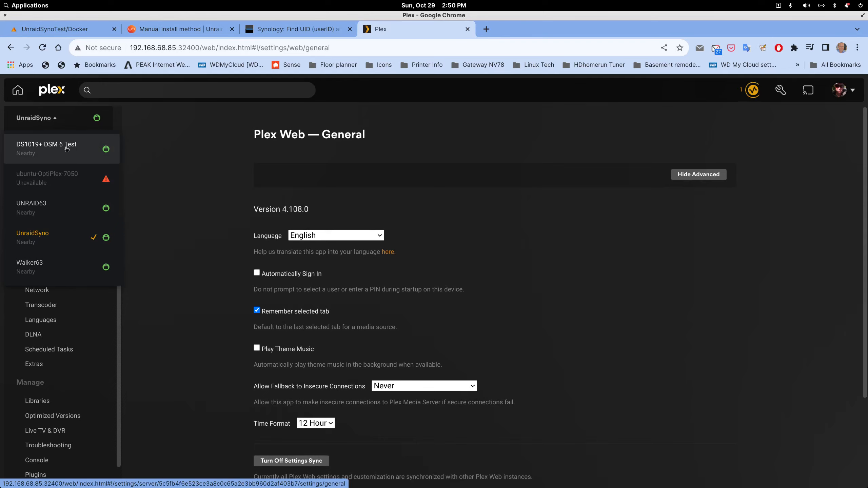
pyautogui.click(32, 236)
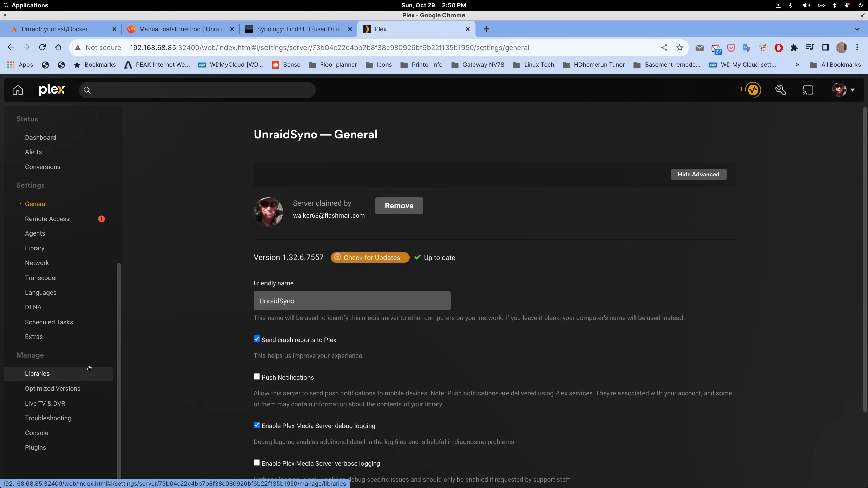
# Browse UnraidSyno's Movies and Music libraries, then show the Movies grid of seven titles.
pyautogui.click(38, 374)
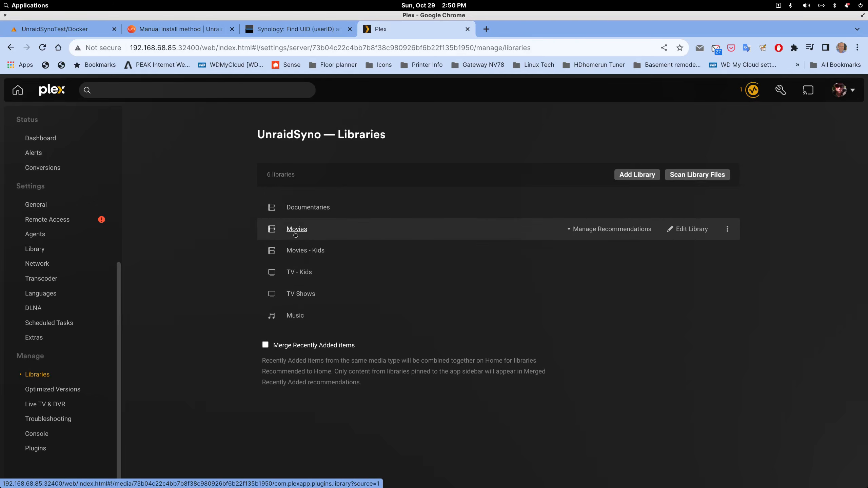
pyautogui.click(296, 229)
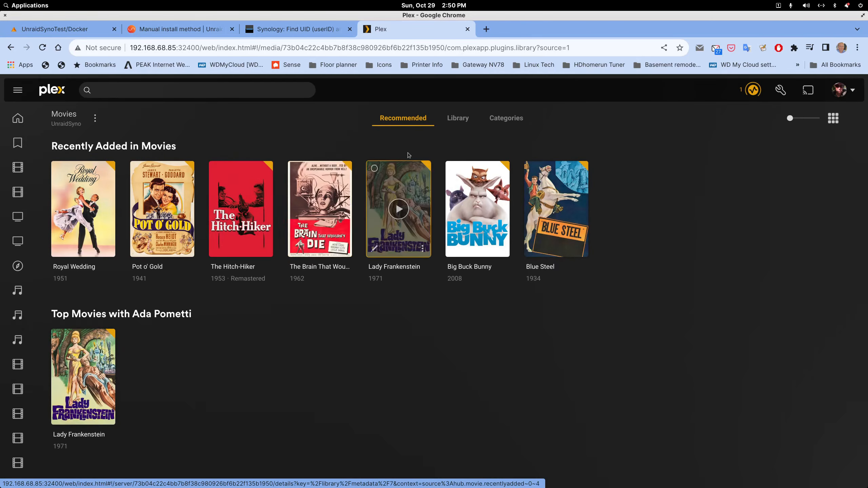
pyautogui.click(457, 118)
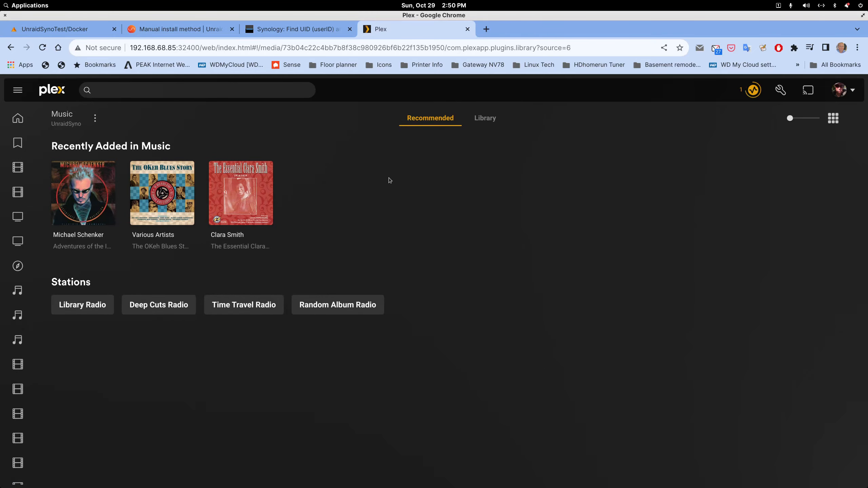
pyautogui.click(780, 90)
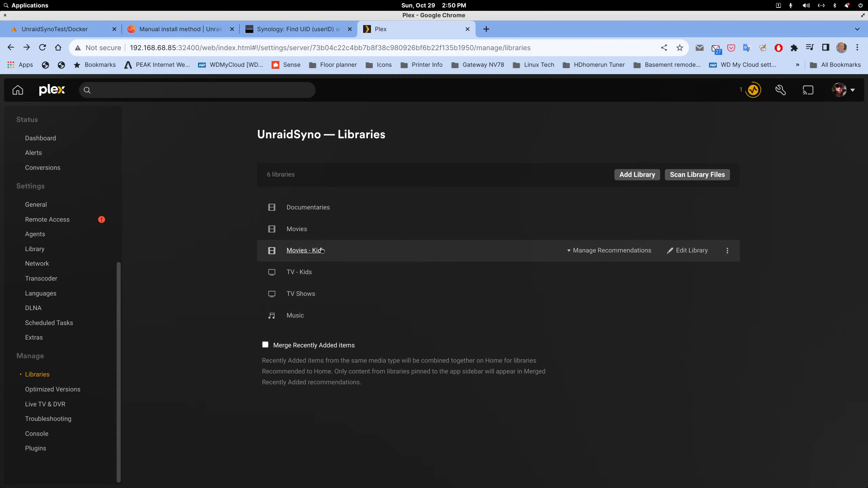
pyautogui.click(305, 250)
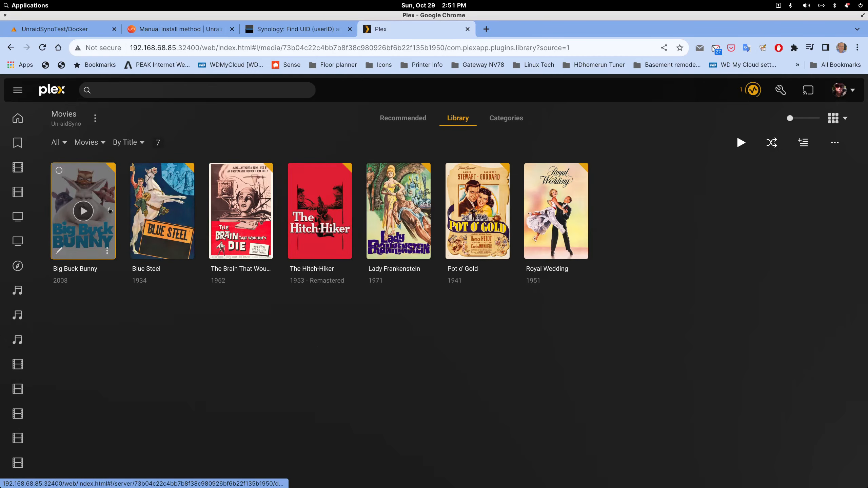
# View Big Buck Bunny direct-streaming on the UnraidSyno dashboard, then switch to Unraid's Docker page.
pyautogui.click(83, 211)
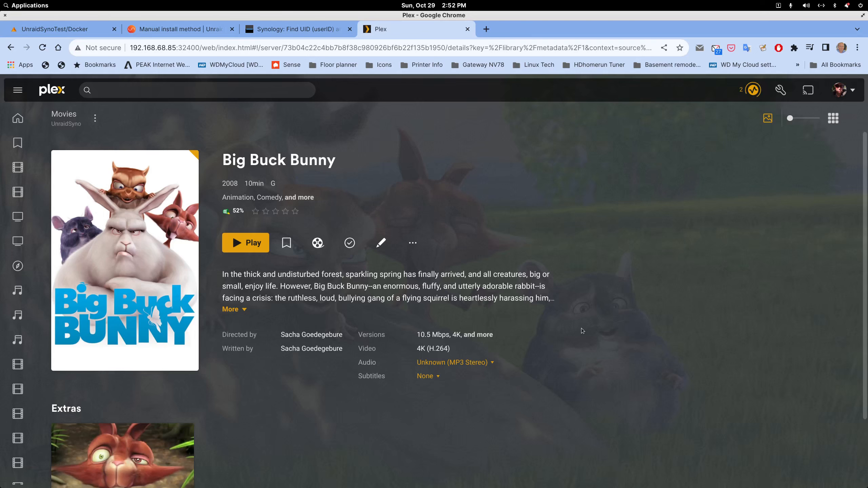
pyautogui.moveTo(685, 126)
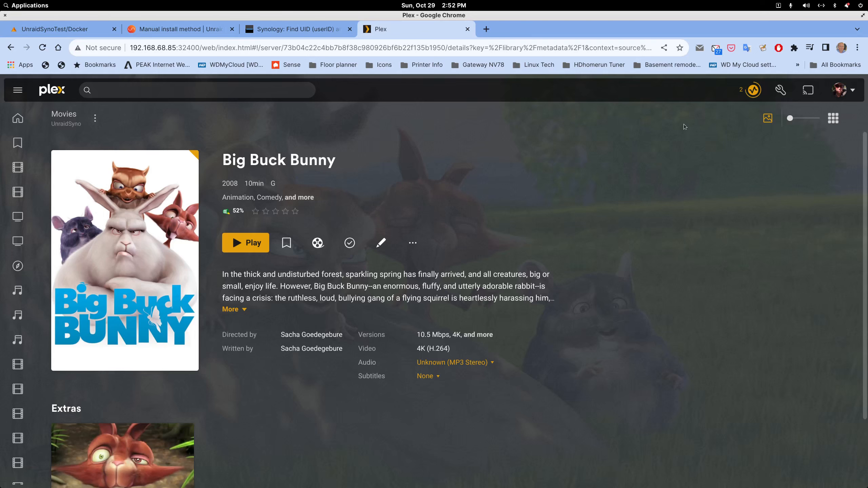
pyautogui.click(751, 90)
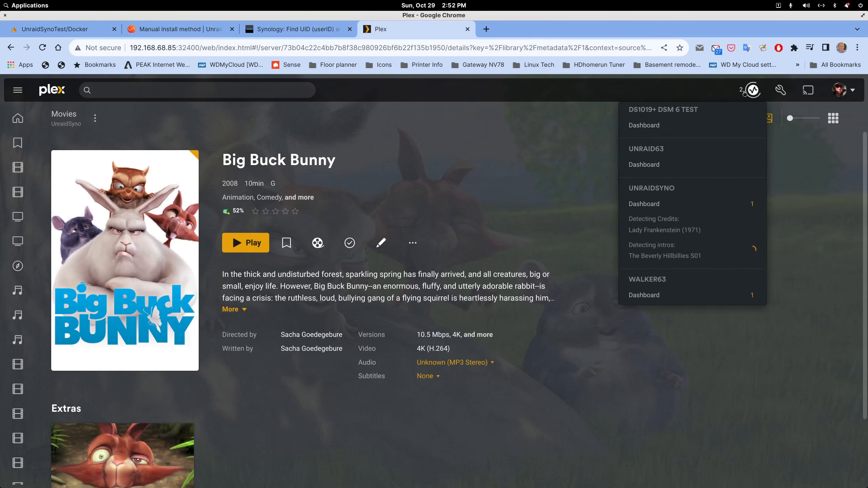
pyautogui.click(644, 204)
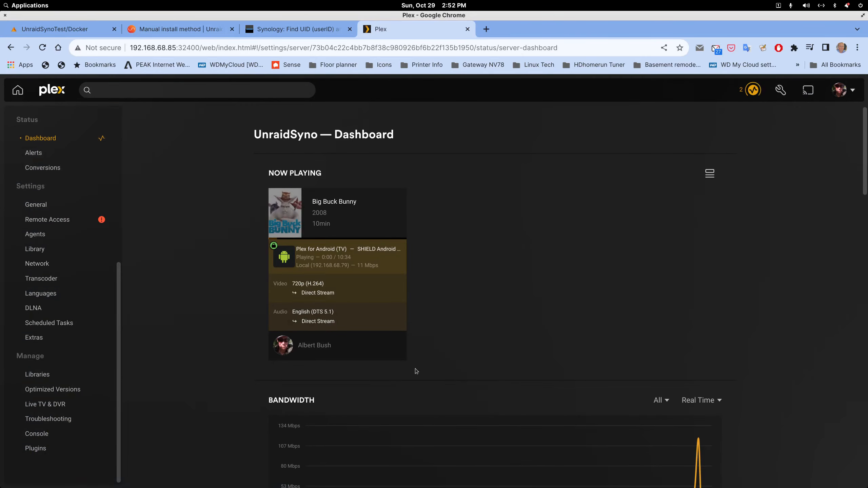
pyautogui.moveTo(348, 305)
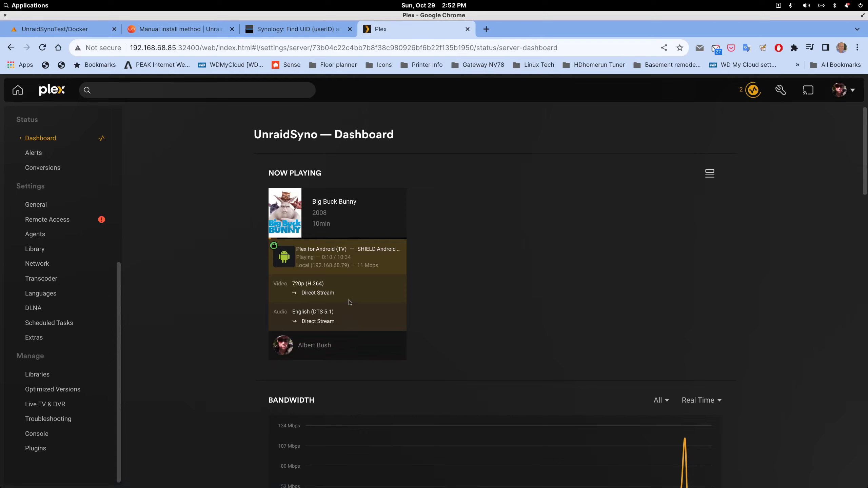
pyautogui.moveTo(354, 301)
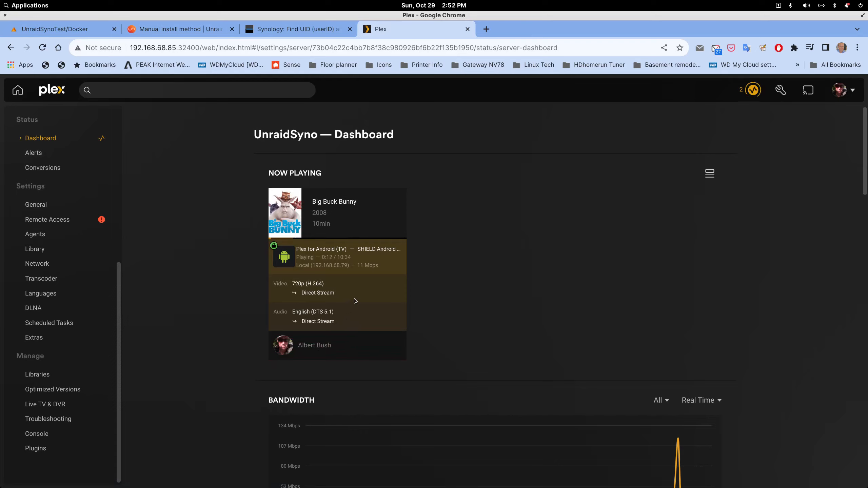
pyautogui.click(61, 29)
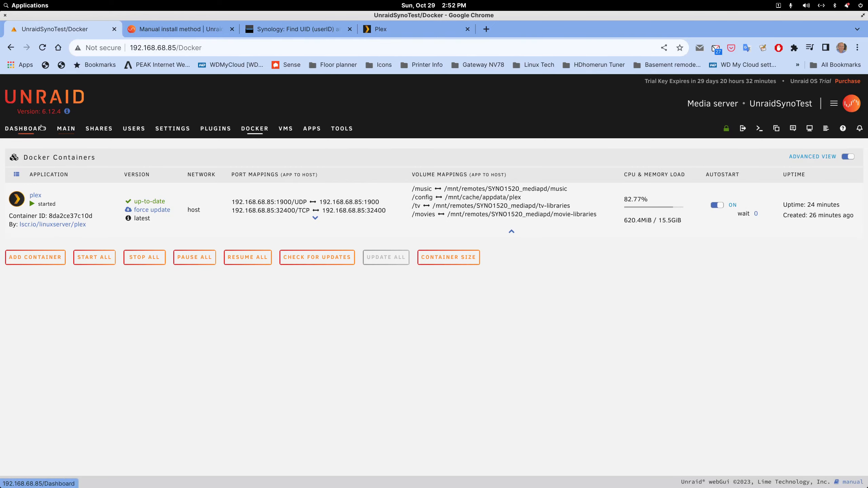
# From Unraid's MAIN page, browse the SYNO1520_mediapd remote share mount point.
pyautogui.click(65, 128)
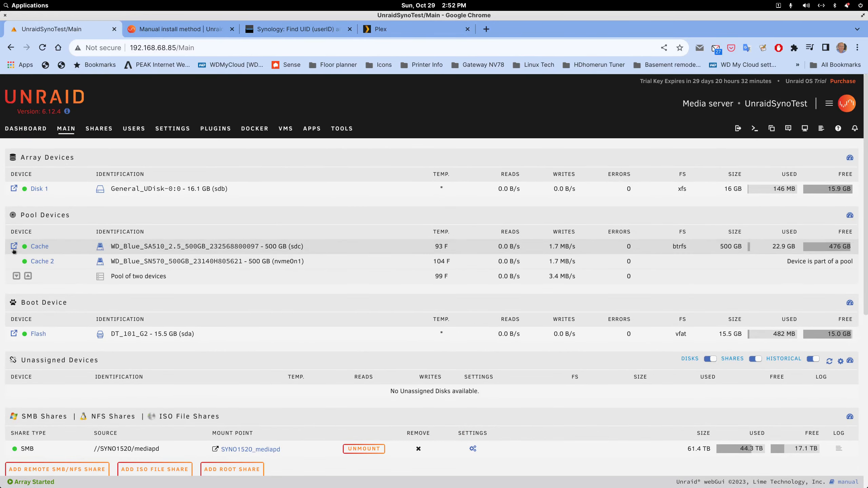
pyautogui.click(13, 246)
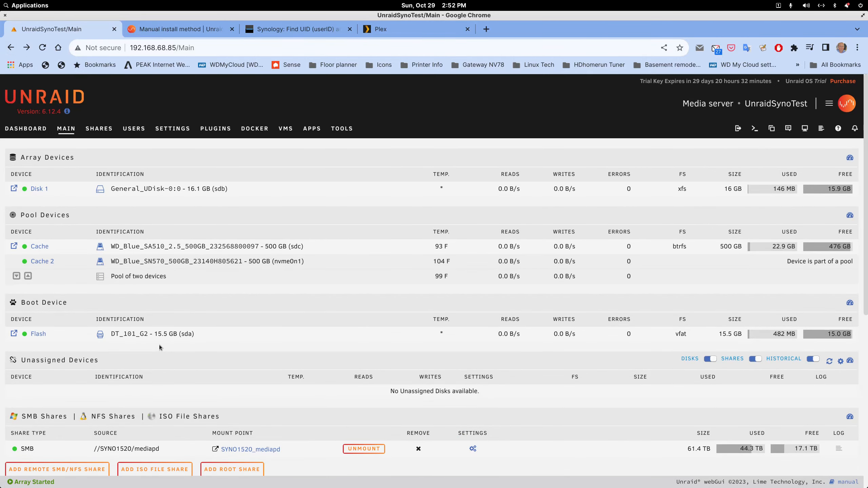
pyautogui.scroll(-3)
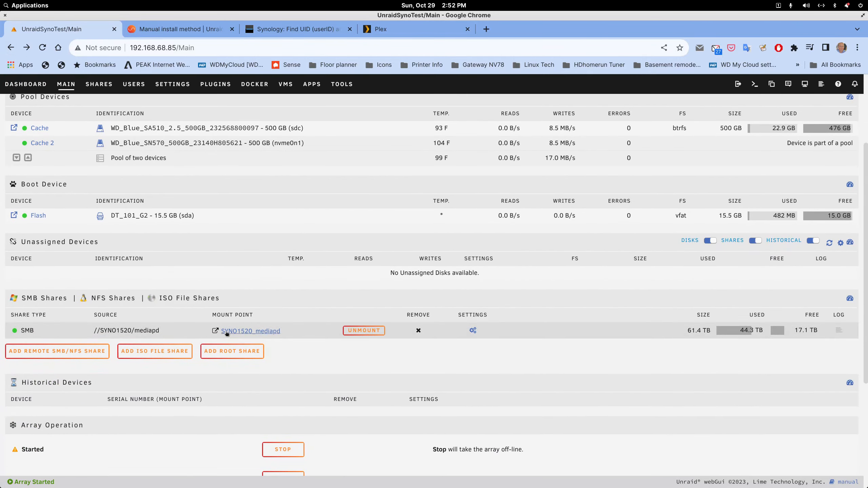
pyautogui.click(250, 330)
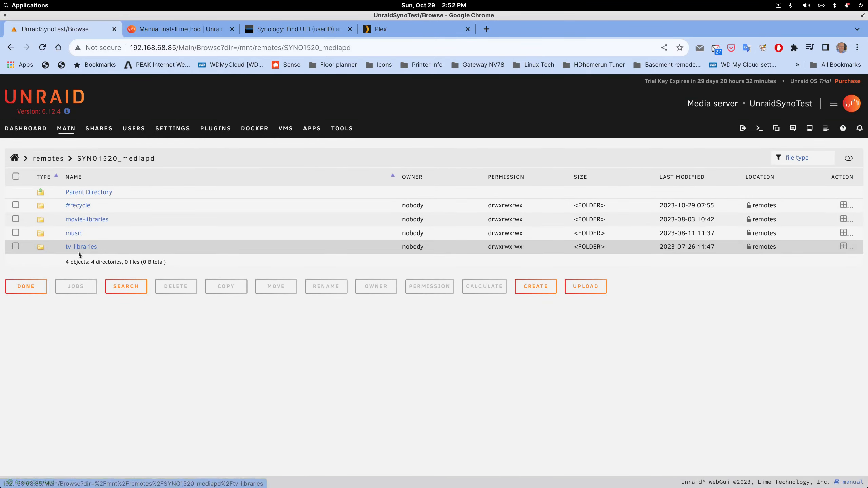
# Open movie-libraries > movie-main to the Big Buck Bunny versions, then return to Plex.
pyautogui.click(86, 219)
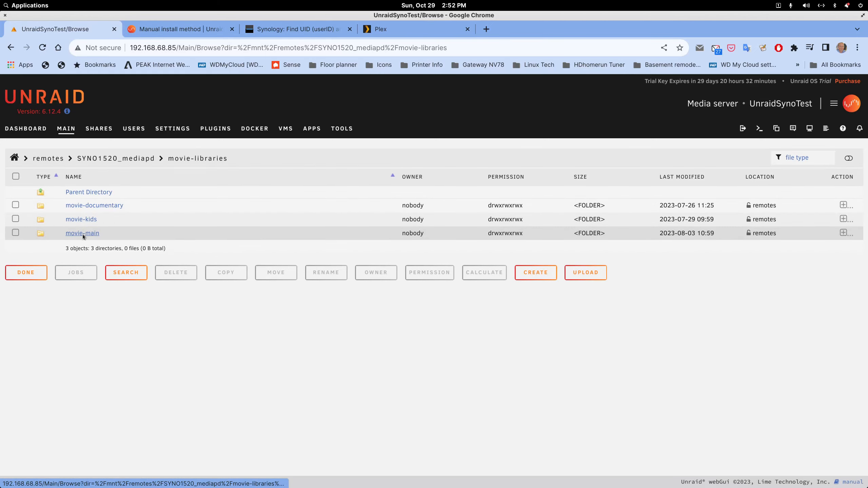
pyautogui.click(82, 234)
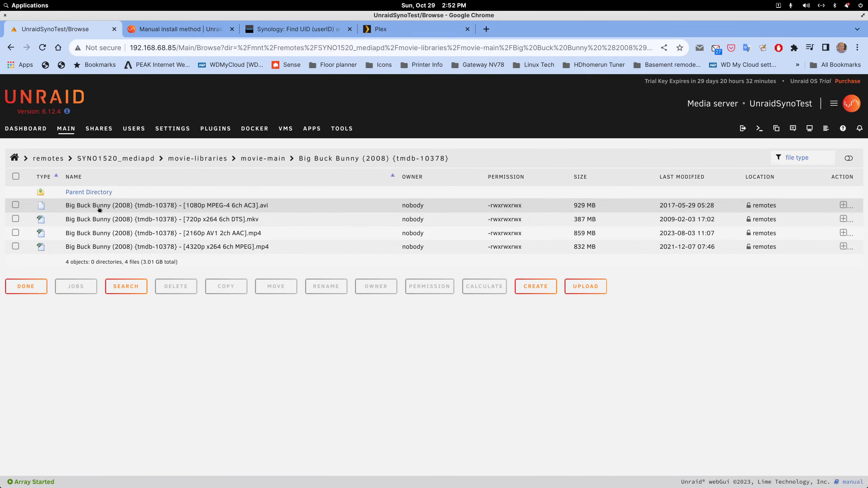
pyautogui.click(381, 28)
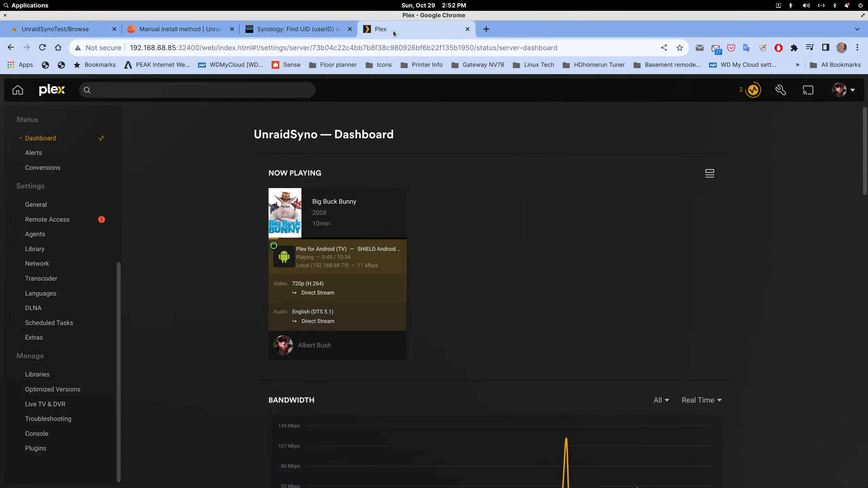
pyautogui.moveTo(531, 281)
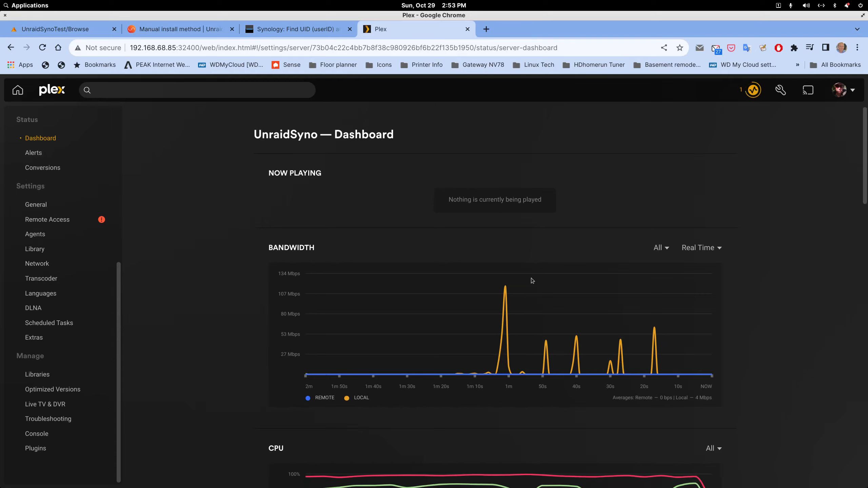
pyautogui.click(752, 89)
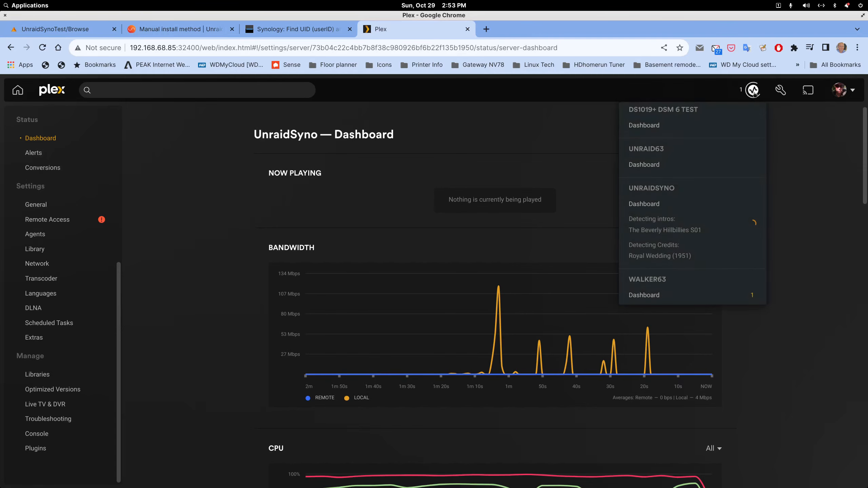
pyautogui.moveTo(644, 203)
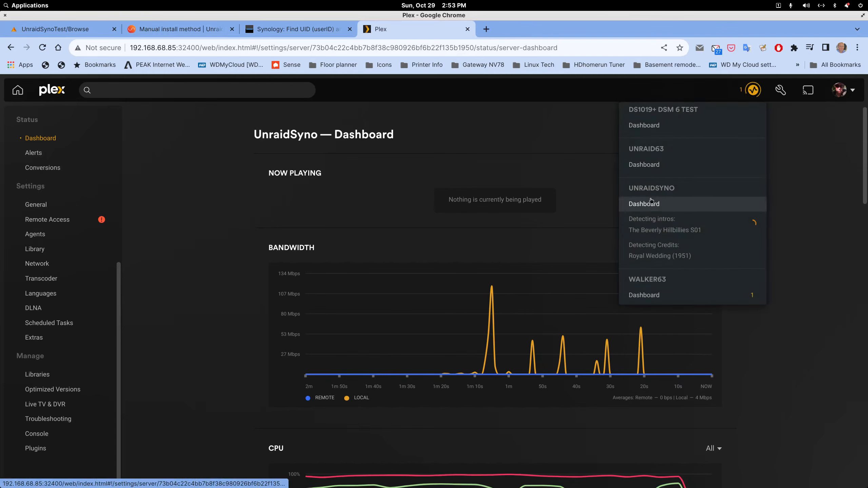
pyautogui.moveTo(652, 216)
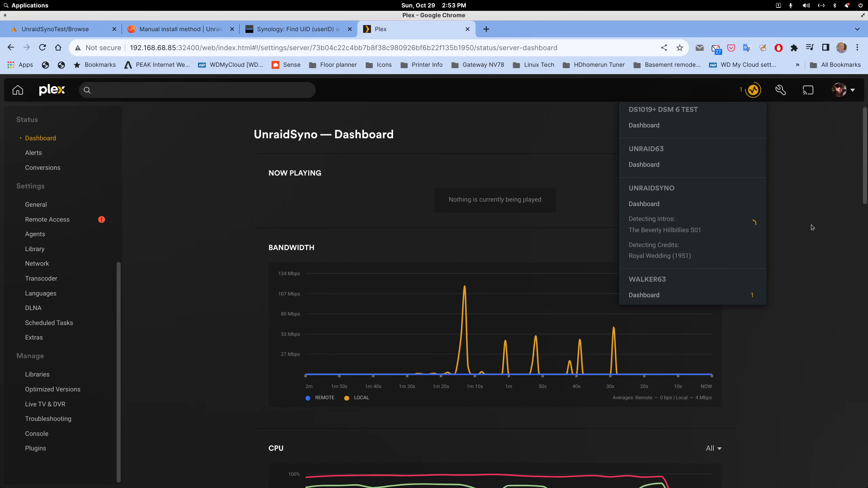
pyautogui.click(752, 90)
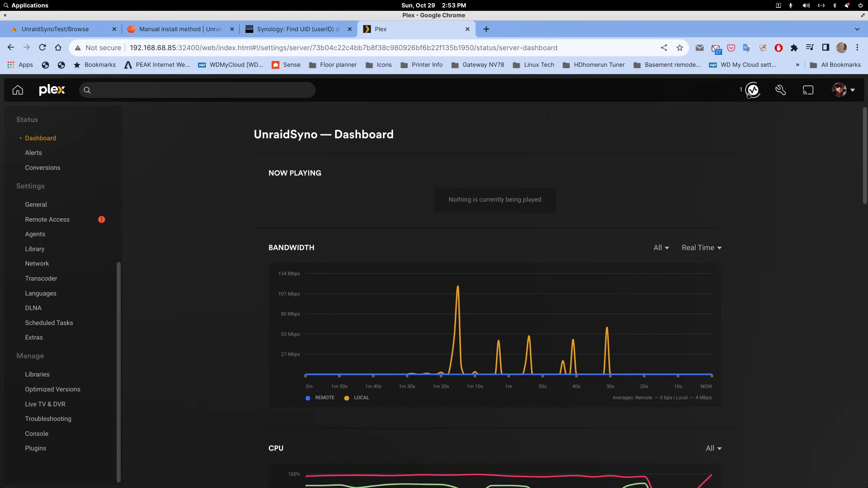
pyautogui.click(752, 90)
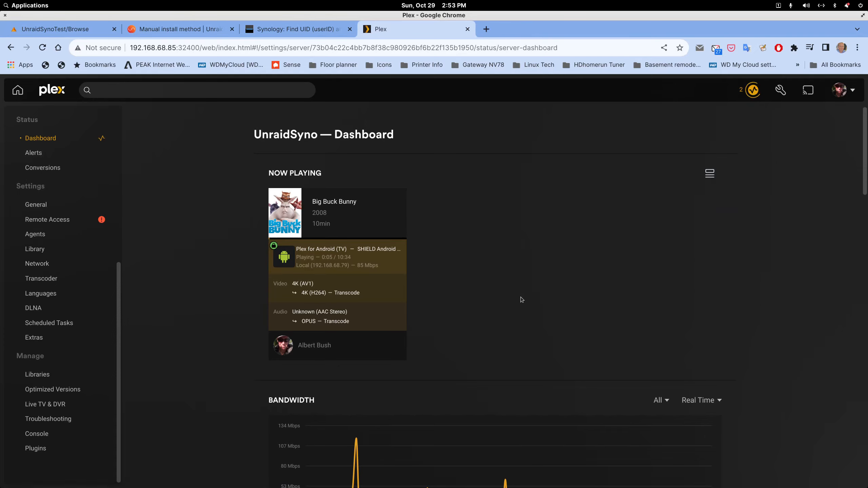
pyautogui.moveTo(357, 266)
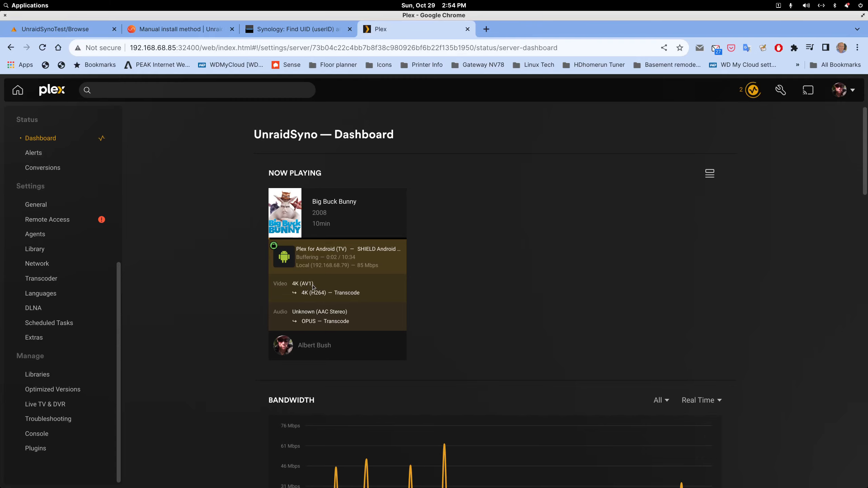
pyautogui.moveTo(366, 287)
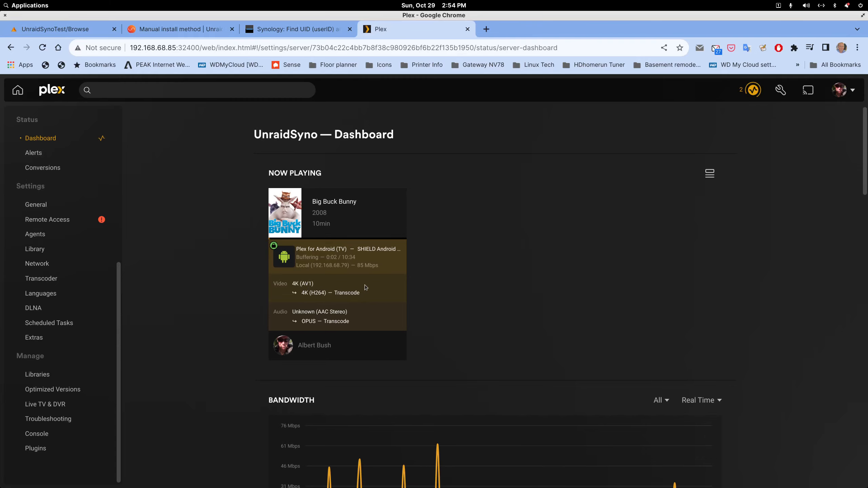
# Check the Processor panel on the Unraid Dashboard while Royal Wedding direct-plays in 1080p HEVC.
pyautogui.click(62, 29)
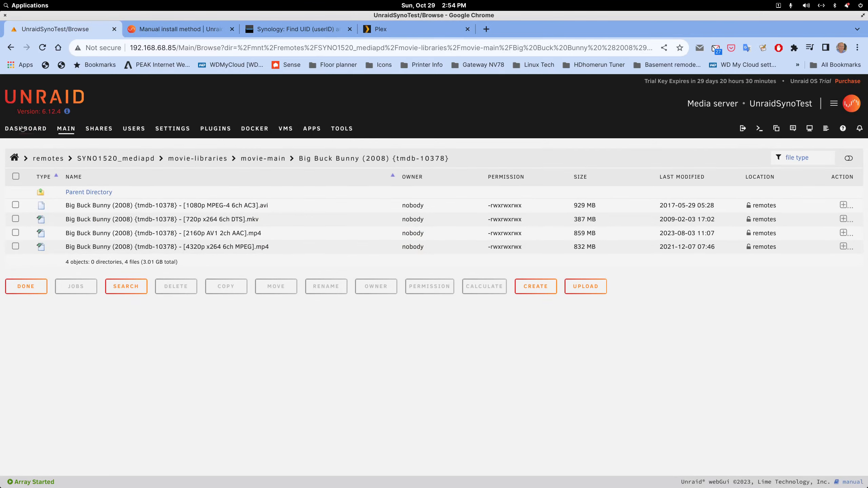
pyautogui.click(26, 128)
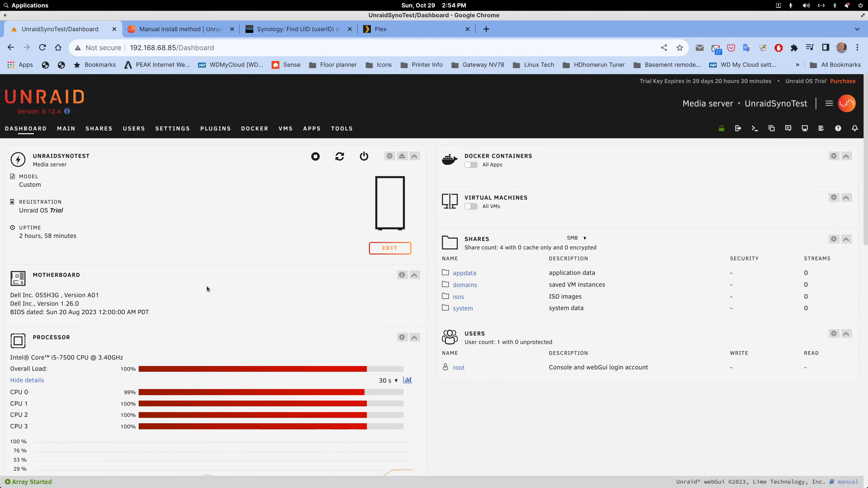
pyautogui.scroll(-3)
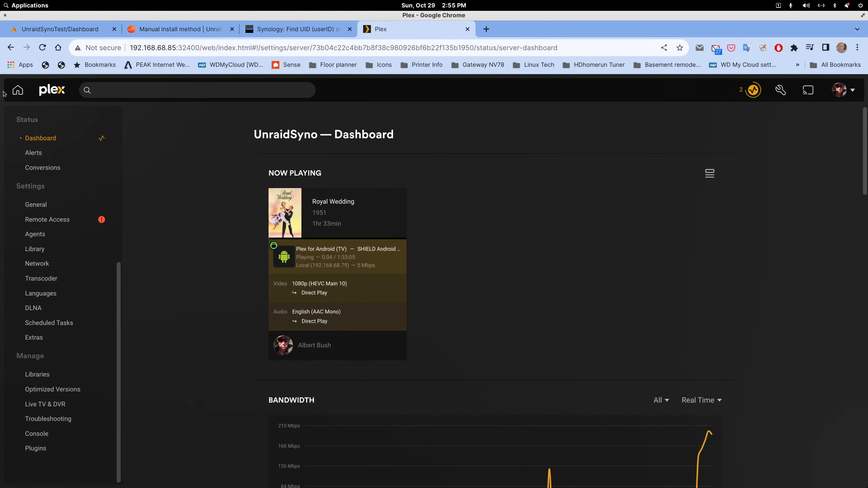
# Alternate between Unraid's processor and memory readings and the Plex stream now transcoding to 480p H.264.
pyautogui.click(61, 28)
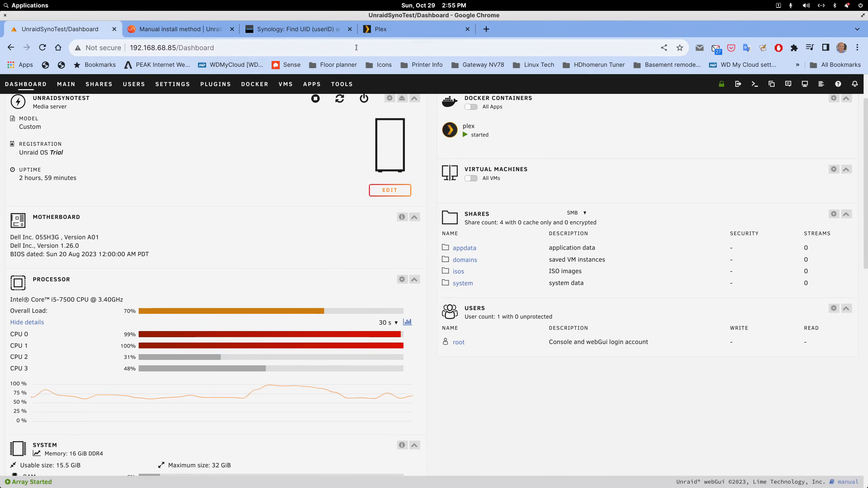
pyautogui.click(381, 28)
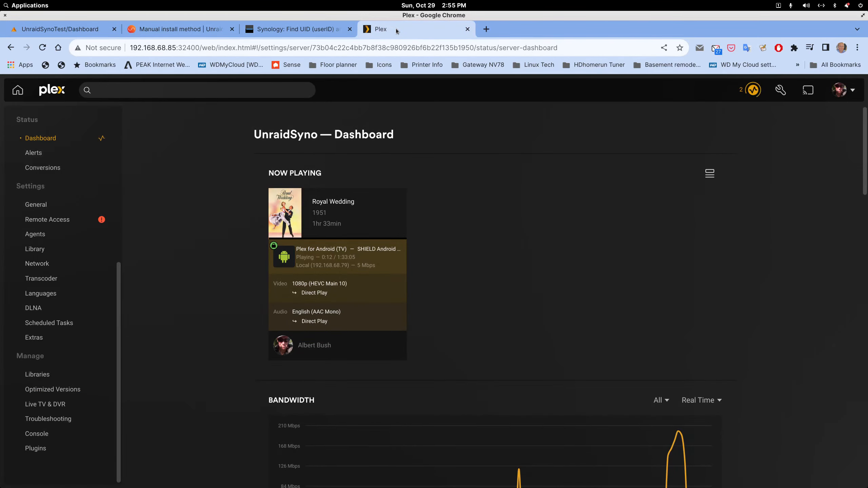
pyautogui.click(59, 28)
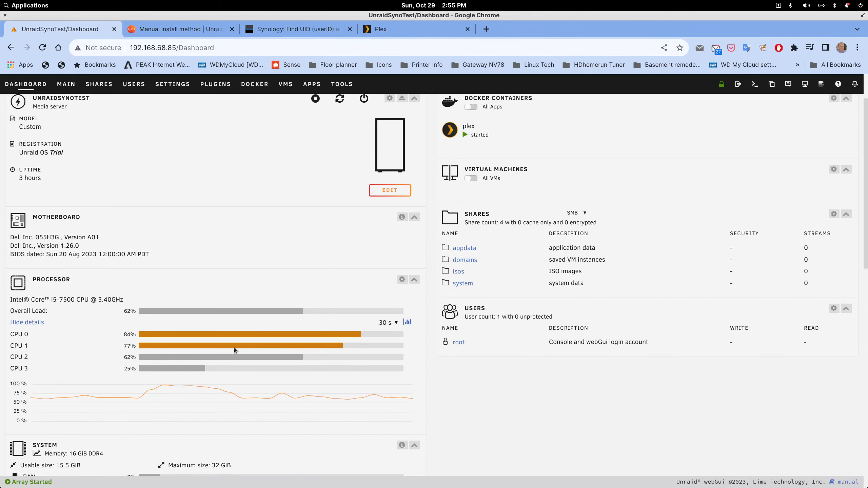
pyautogui.scroll(-3)
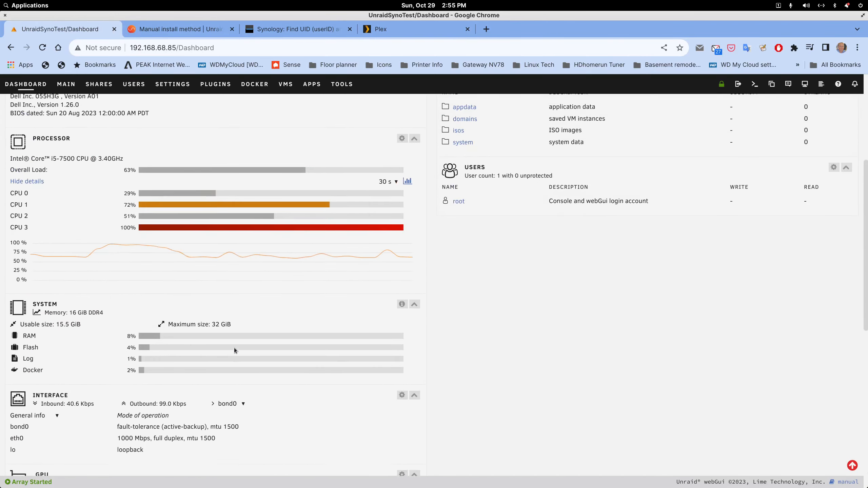
pyautogui.click(412, 28)
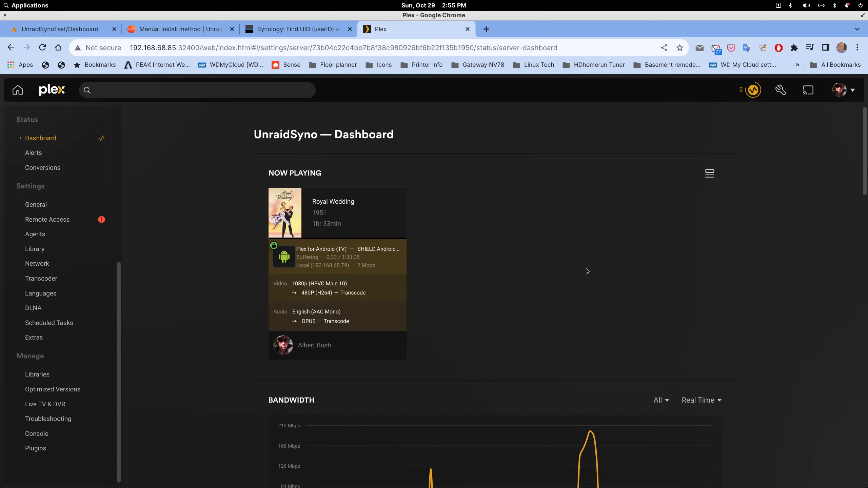
pyautogui.moveTo(344, 302)
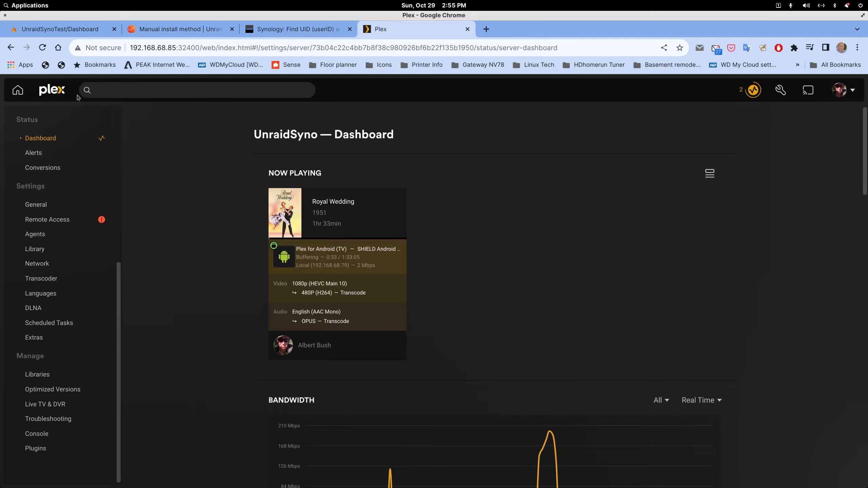
pyautogui.moveTo(249, 220)
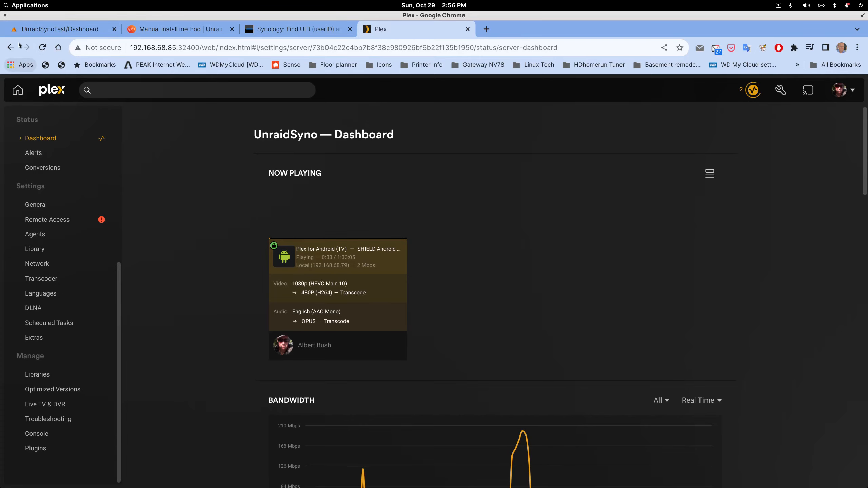
# Glance at the Unraid tab while the 480p software transcode plays out until nothing is playing.
pyautogui.click(59, 28)
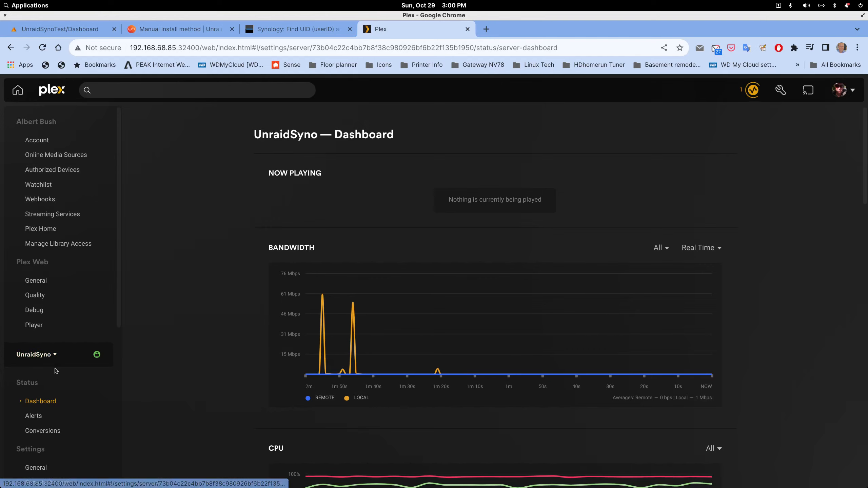
# In Settings > Transcoder, choose HD Graphics 630 as the hardware transcoding device and save.
pyautogui.scroll(-3)
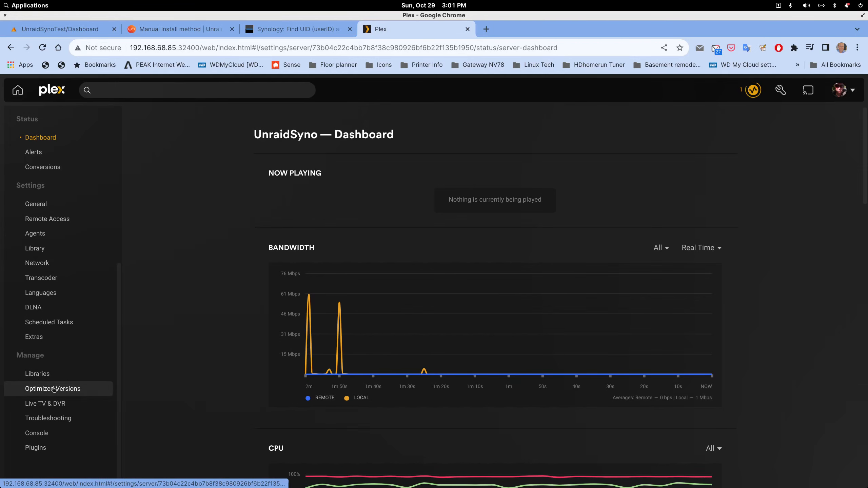
pyautogui.click(41, 278)
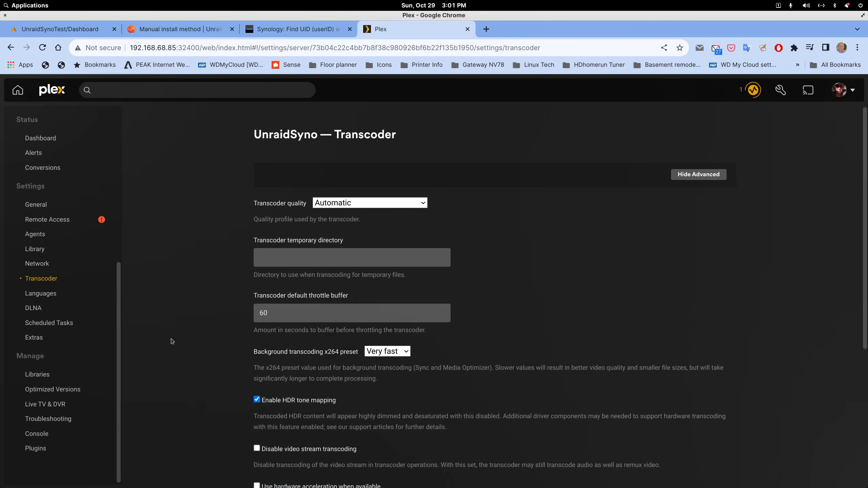
pyautogui.scroll(-3)
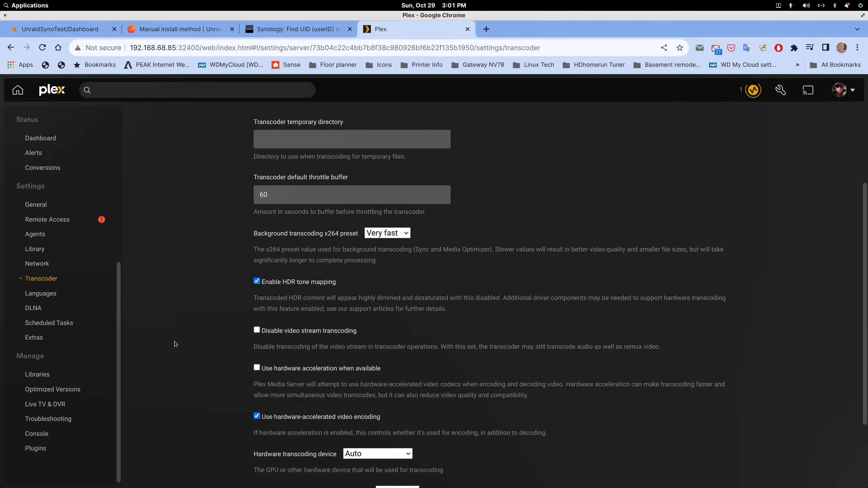
pyautogui.scroll(-3)
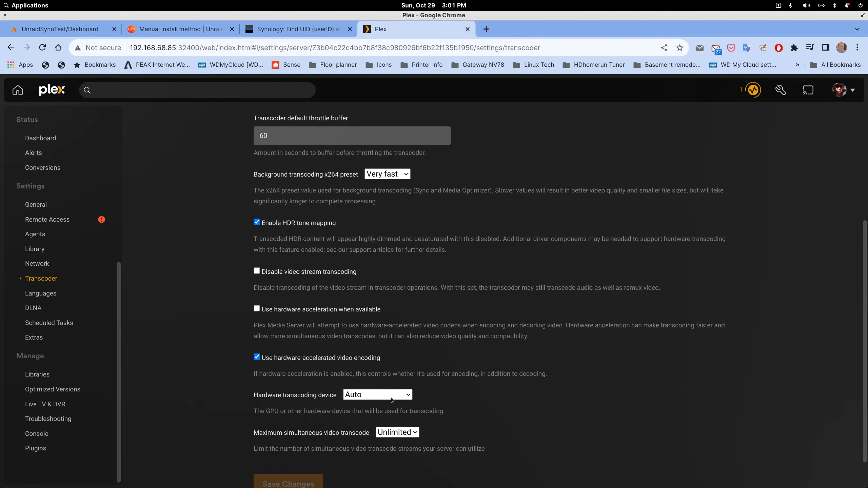
pyautogui.click(377, 394)
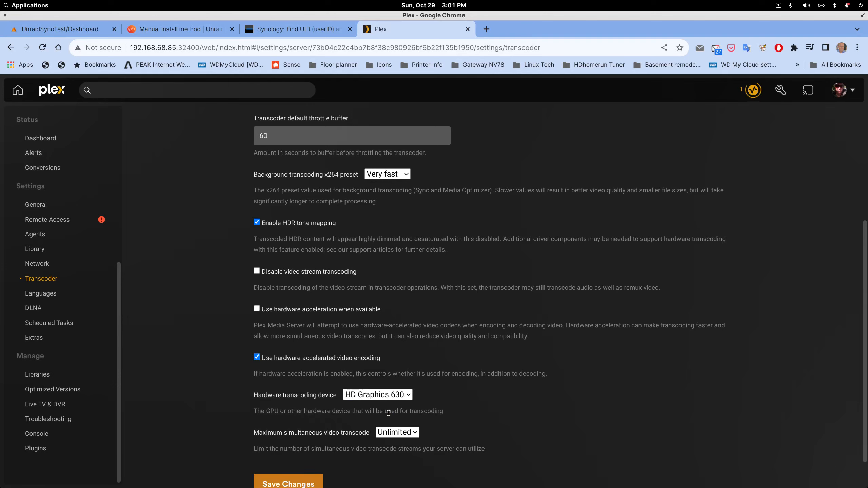
pyautogui.click(287, 484)
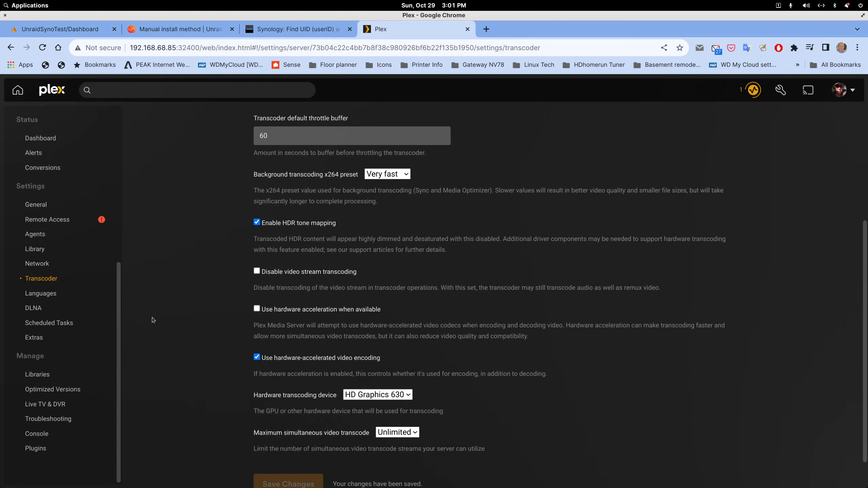
# Turn on Use hardware acceleration when available, save, and review the transcoding device list.
pyautogui.scroll(-3)
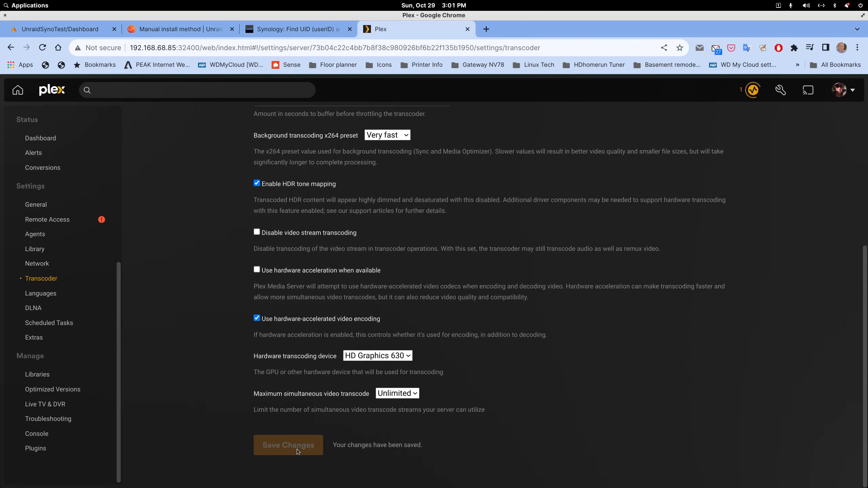
pyautogui.moveTo(253, 348)
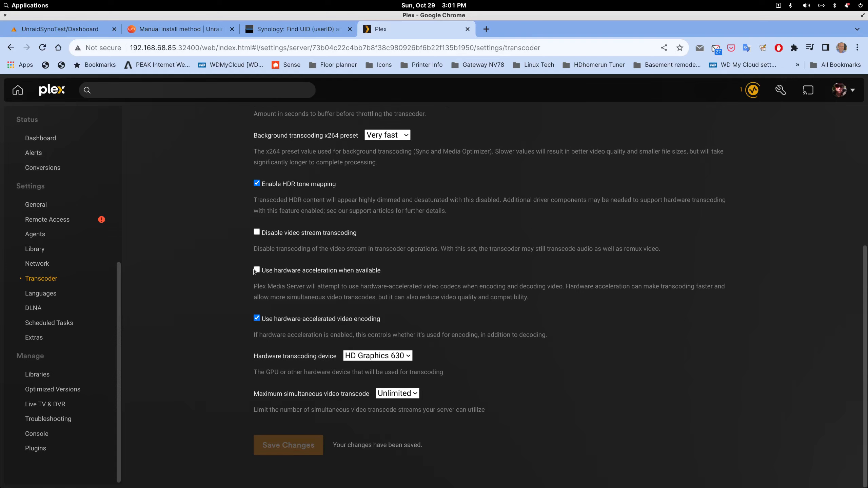
pyautogui.click(257, 270)
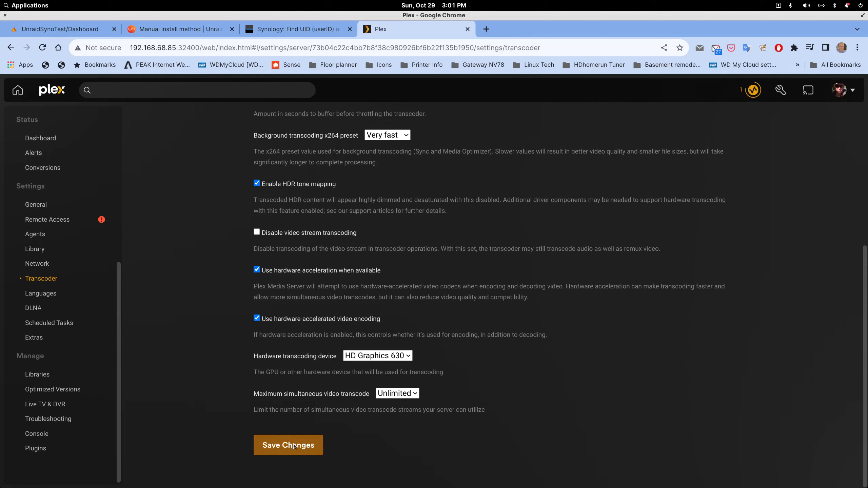
pyautogui.click(377, 355)
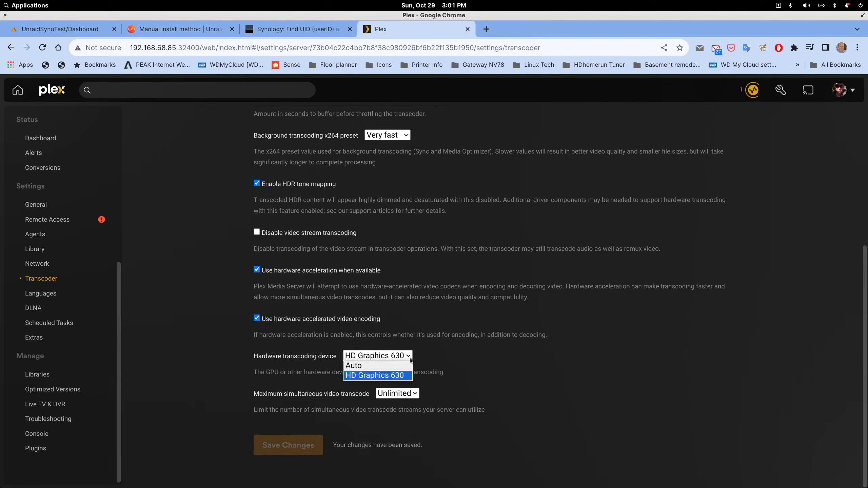
pyautogui.click(353, 365)
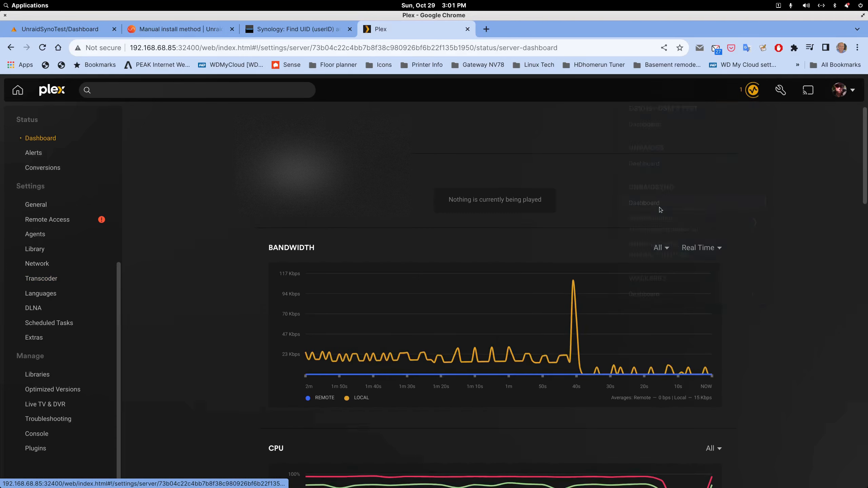
# Return to the UnraidSyno dashboard showing the 1080p HEVC stream transcoding to 480p marked (hw).
pyautogui.click(752, 89)
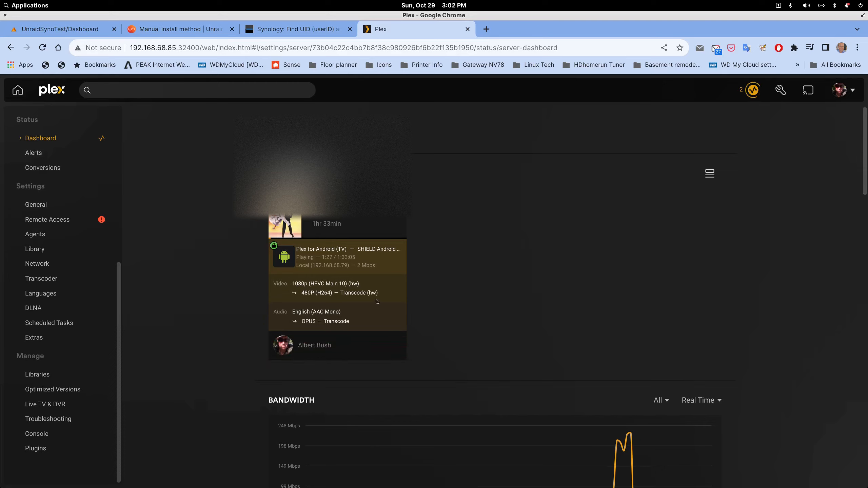
pyautogui.click(55, 29)
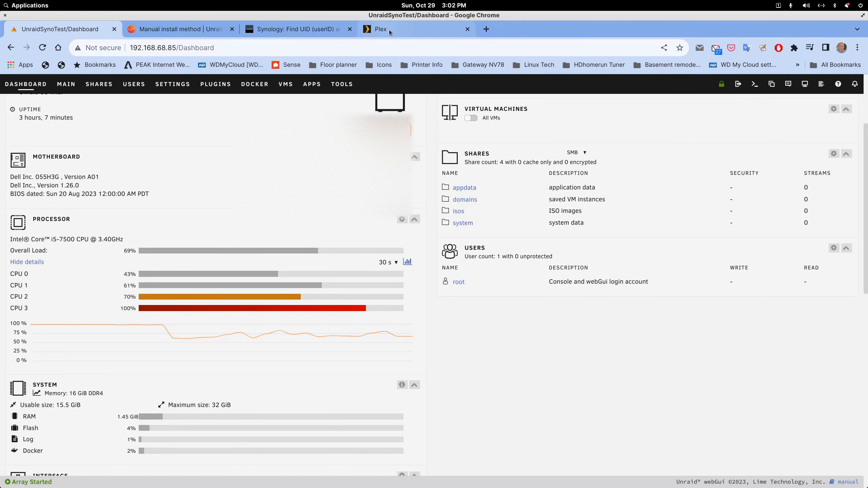
pyautogui.click(382, 28)
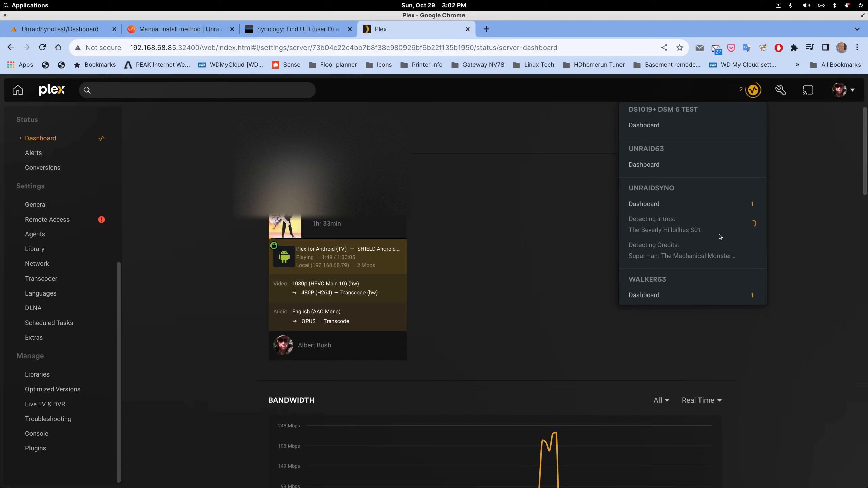
pyautogui.moveTo(722, 238)
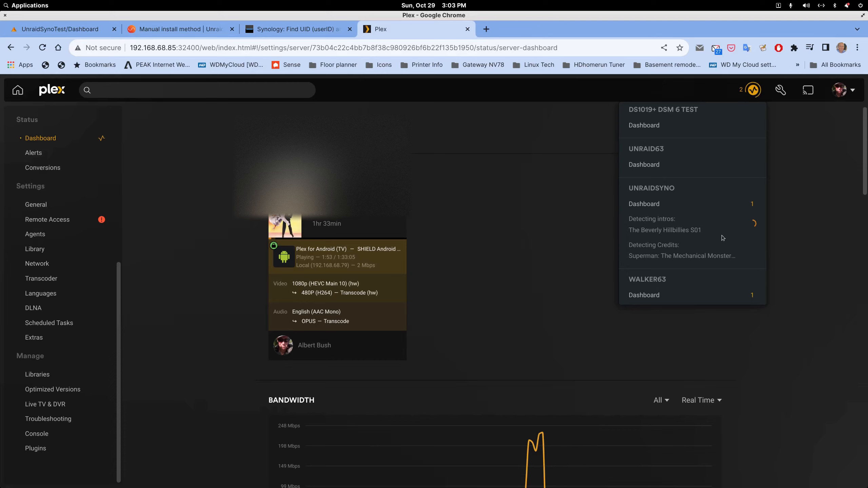
pyautogui.click(61, 28)
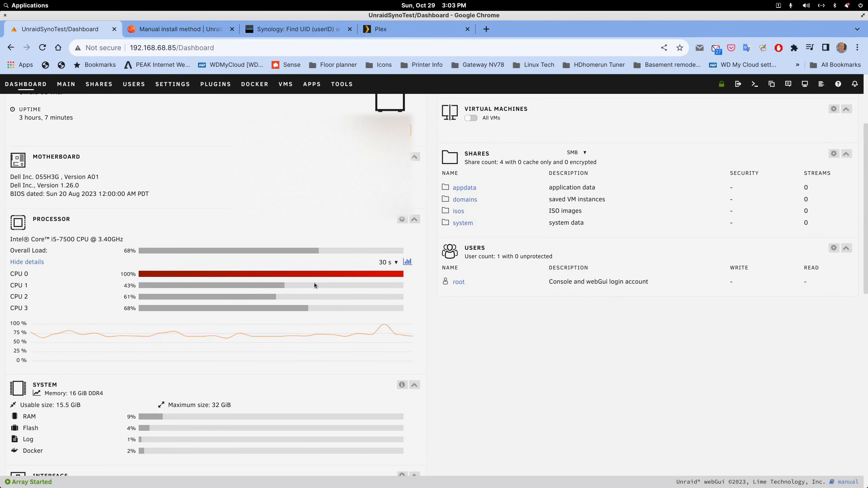
pyautogui.scroll(3)
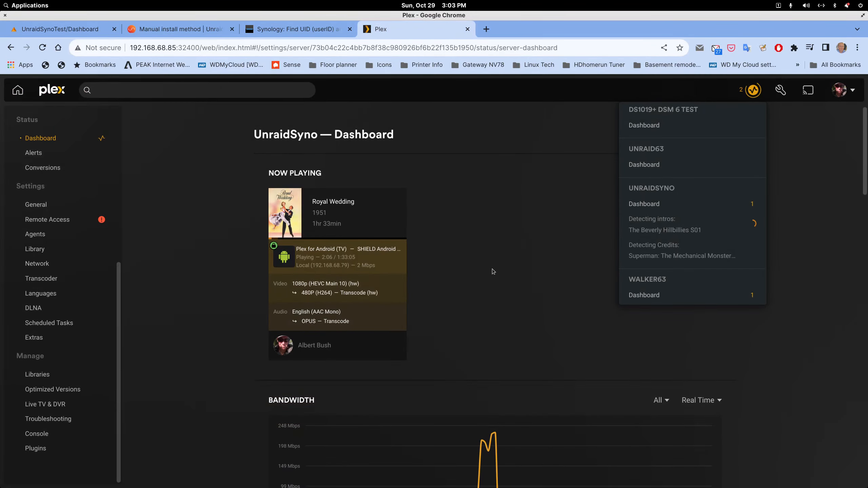
pyautogui.moveTo(510, 286)
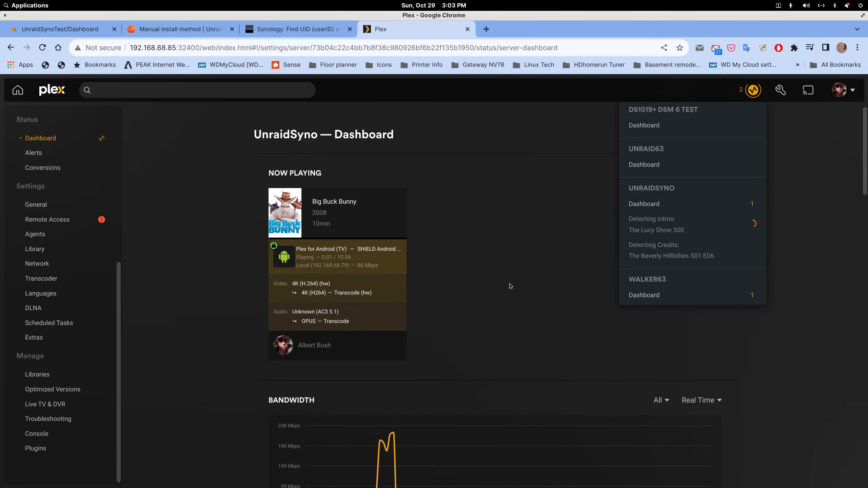
pyautogui.moveTo(415, 285)
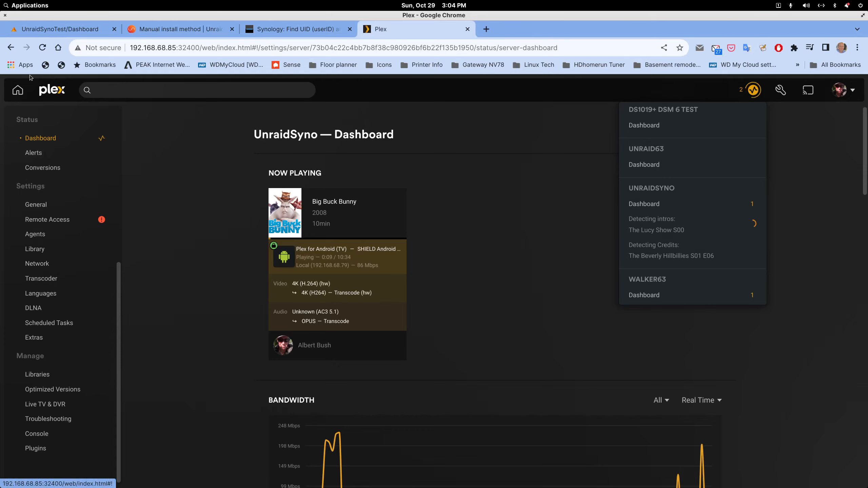
# Read the Unraid Processor panel with all four cores near 98%, then return to the Dashboard top.
pyautogui.click(61, 29)
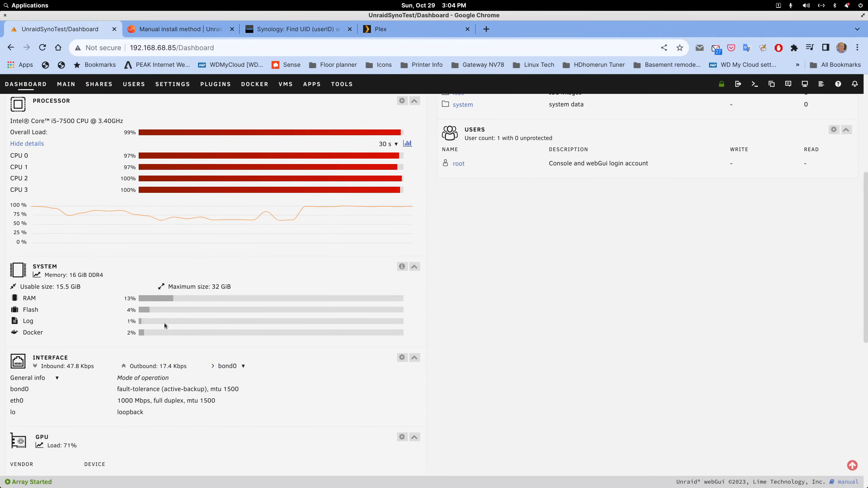
pyautogui.scroll(3)
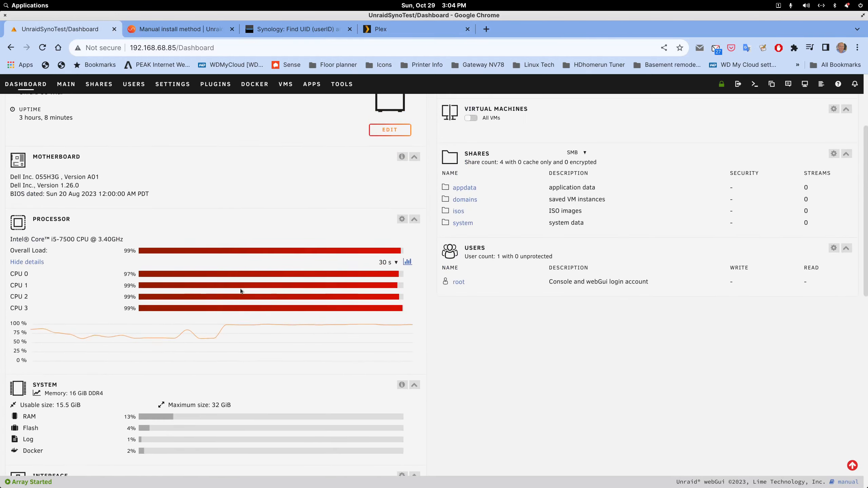
pyautogui.scroll(3)
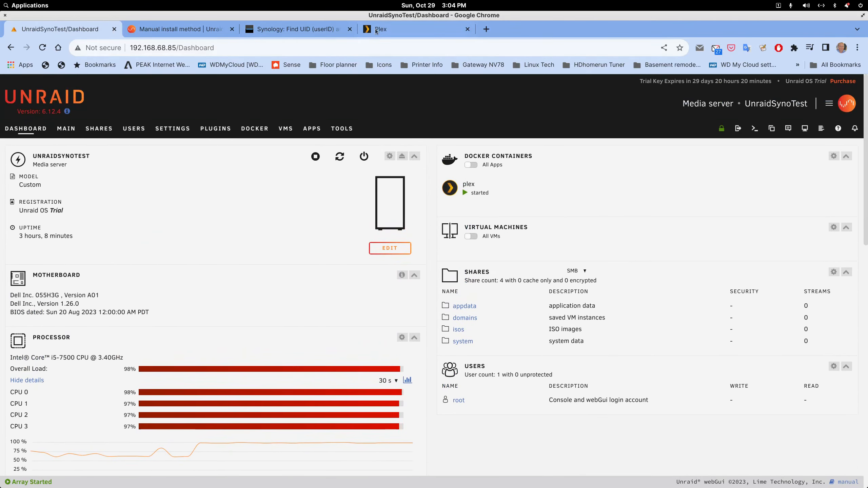
# View Big Buck Bunny on the UnraidSyno dashboard hardware-transcoding from 4K H.264 to 720p.
pyautogui.click(398, 28)
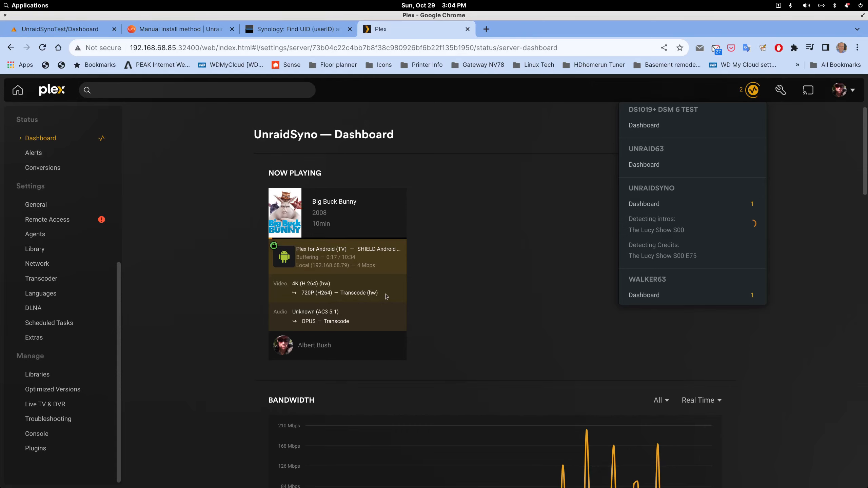
pyautogui.moveTo(387, 298)
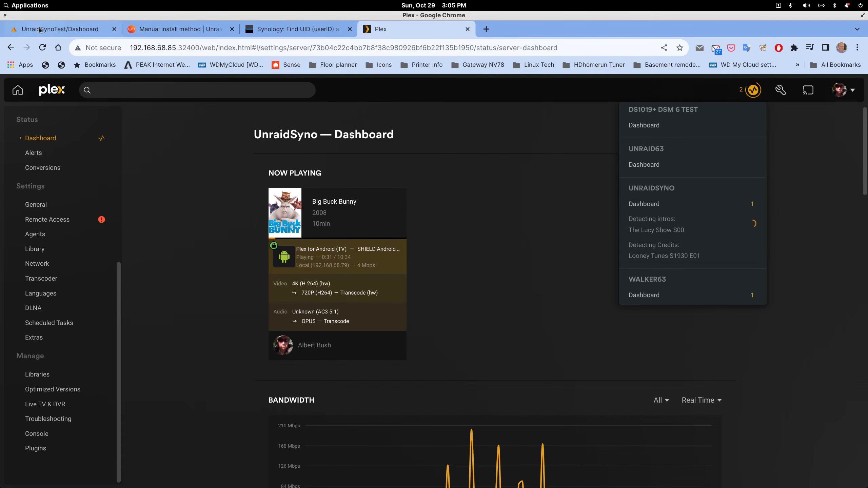
# Check Unraid's lighter CPU load, then view the 4K AV1 copy hardware-transcoded to 4K H.264 at 85 Mbps.
pyautogui.click(61, 29)
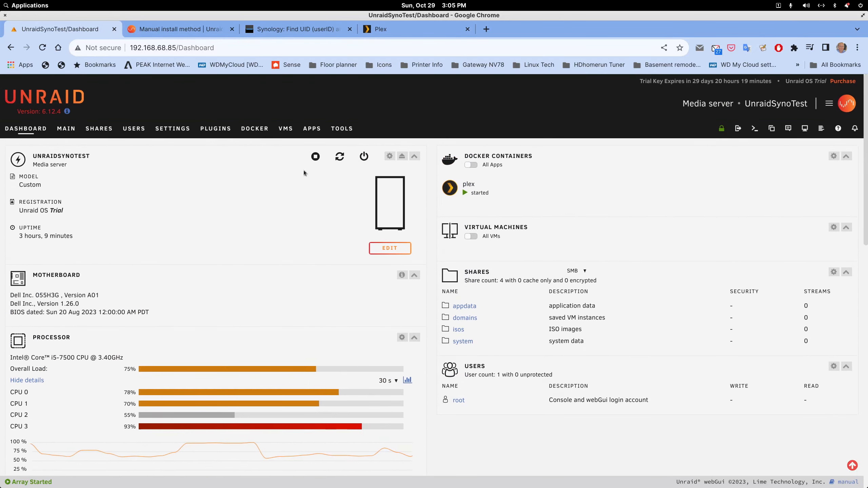
pyautogui.click(177, 29)
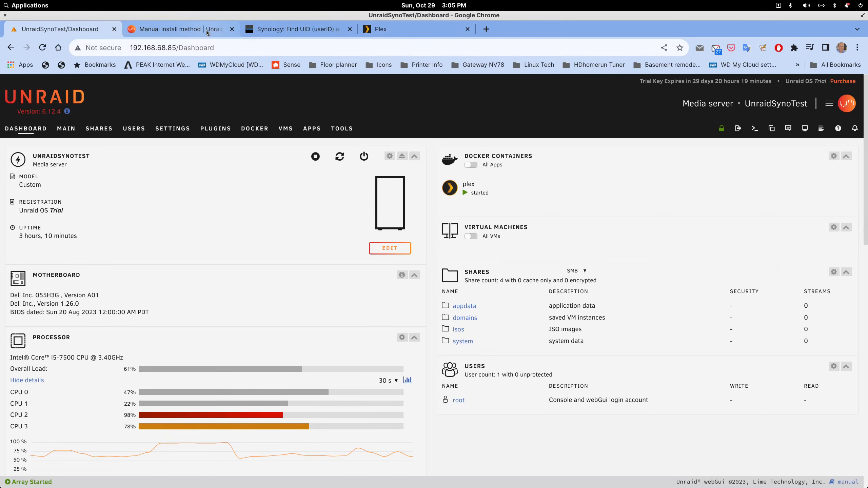
pyautogui.click(399, 28)
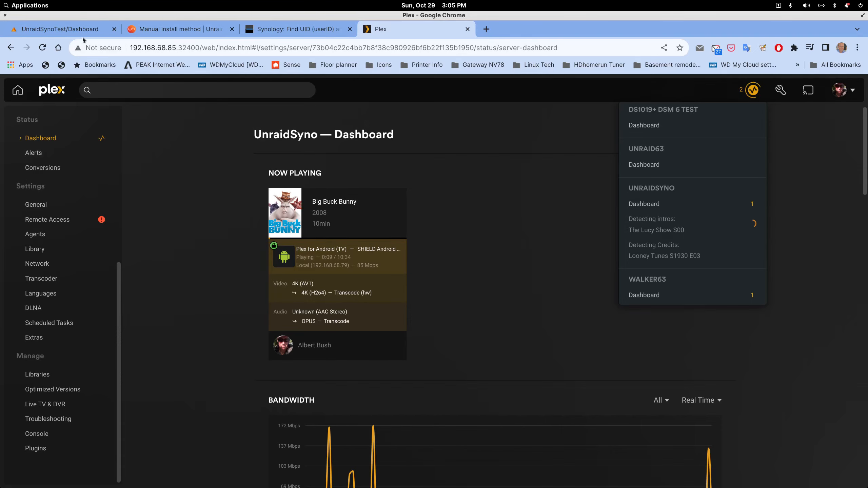
# Check the Unraid Processor panel showing all four CPU cores near 99%.
pyautogui.click(59, 28)
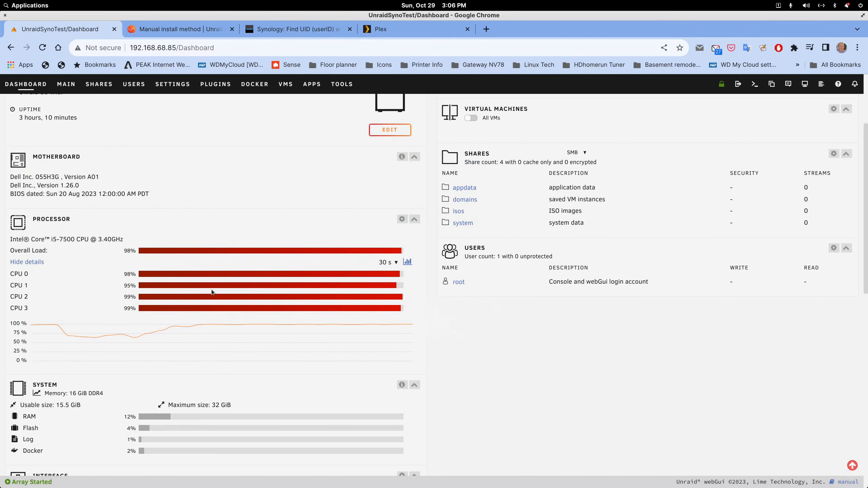
pyautogui.scroll(-3)
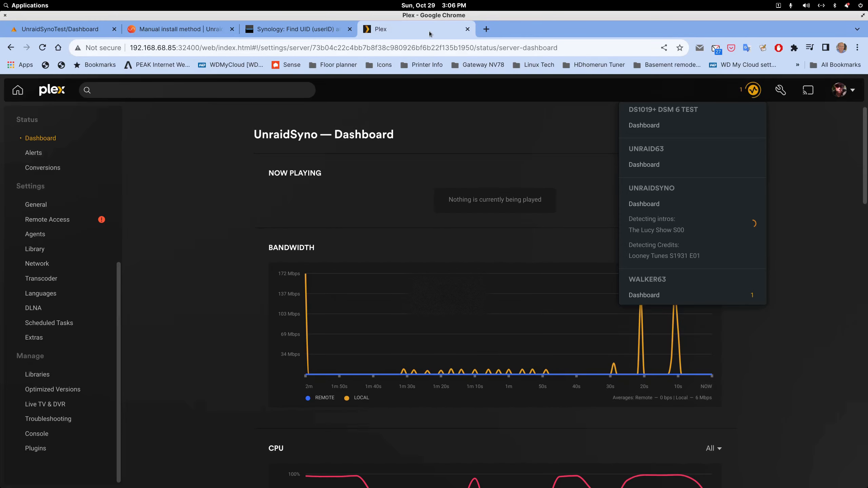
pyautogui.moveTo(594, 137)
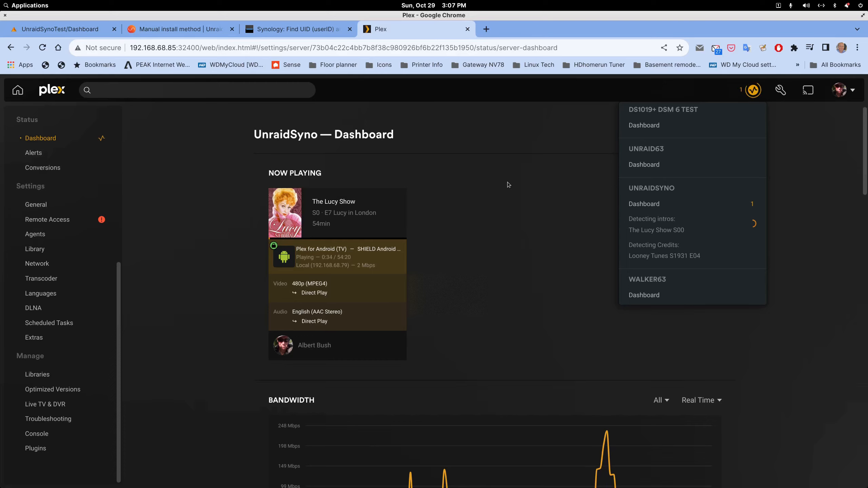
pyautogui.moveTo(588, 188)
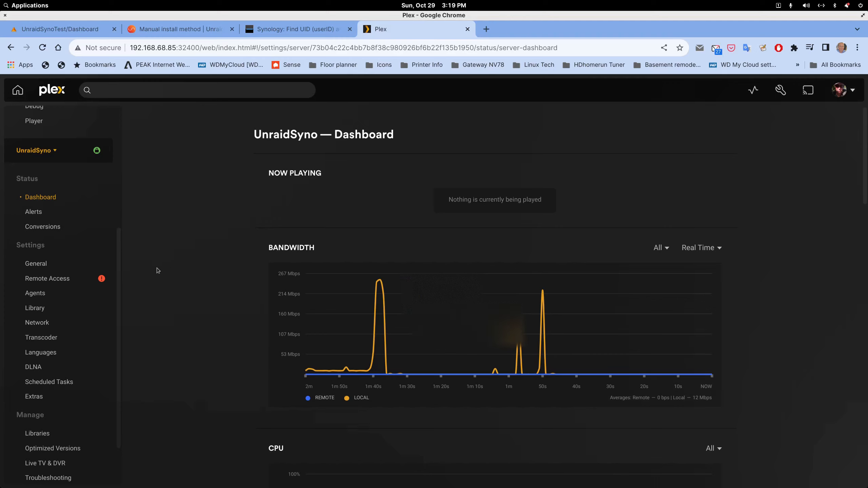
# Enable Remote Access with a manually specified public port (32400 field) and retry the connection.
pyautogui.click(47, 279)
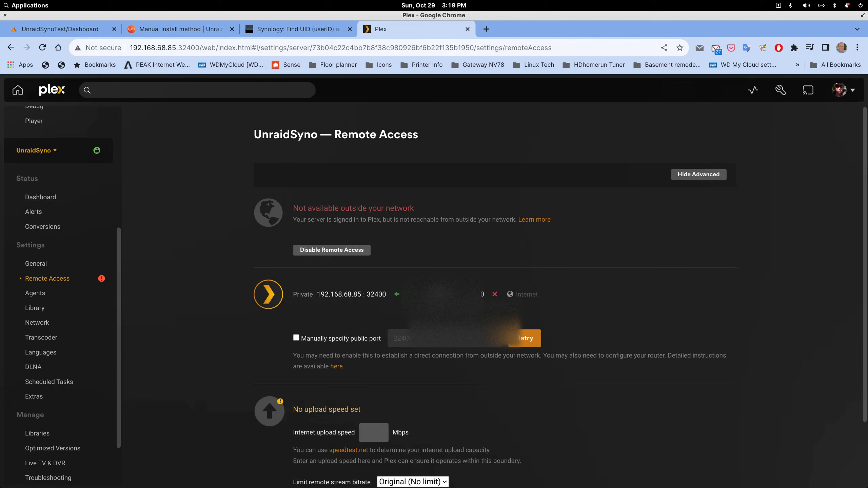
pyautogui.moveTo(348, 302)
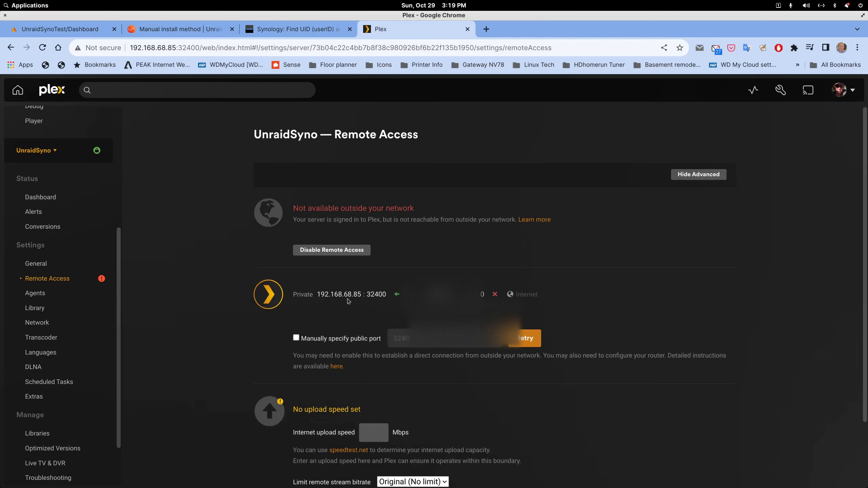
pyautogui.doubleClick(324, 294)
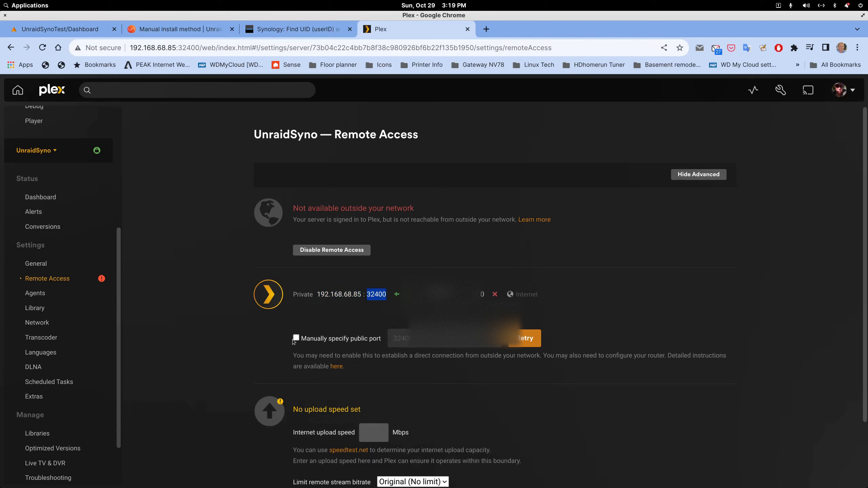
pyautogui.click(296, 339)
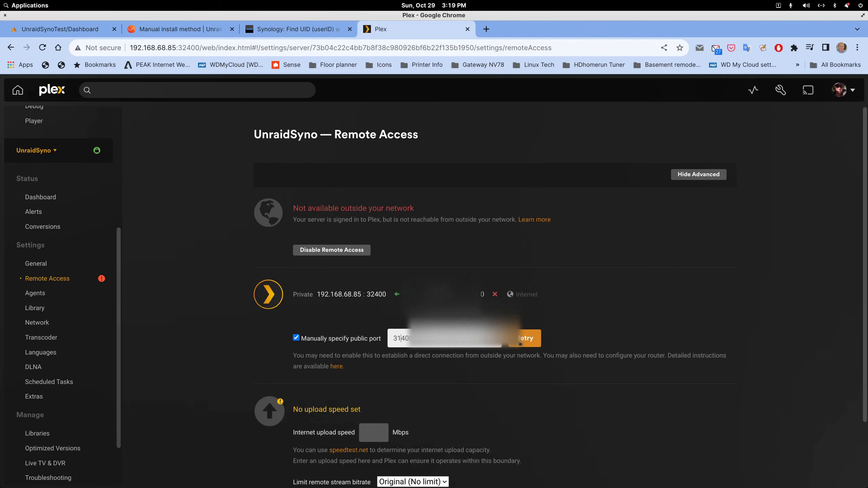
pyautogui.click(524, 338)
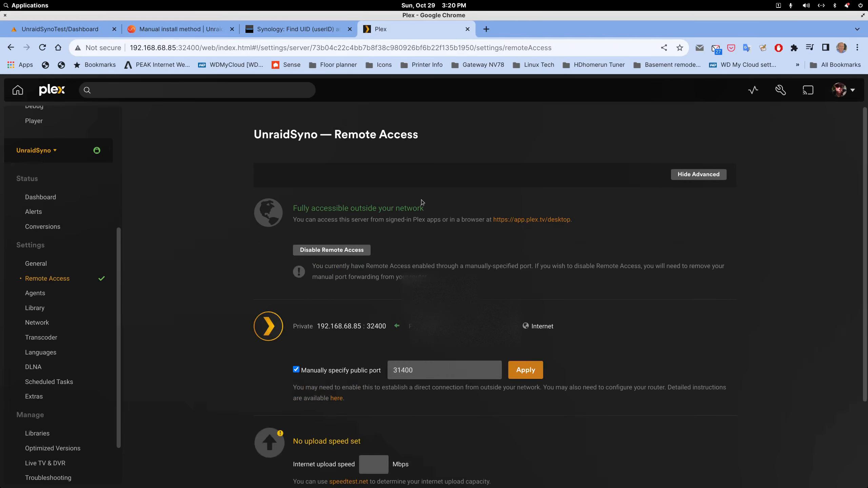
pyautogui.moveTo(722, 117)
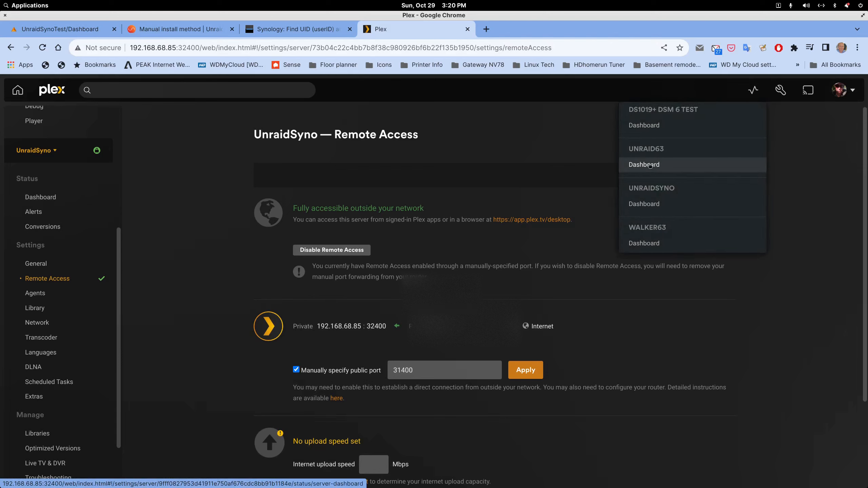
pyautogui.moveTo(643, 164)
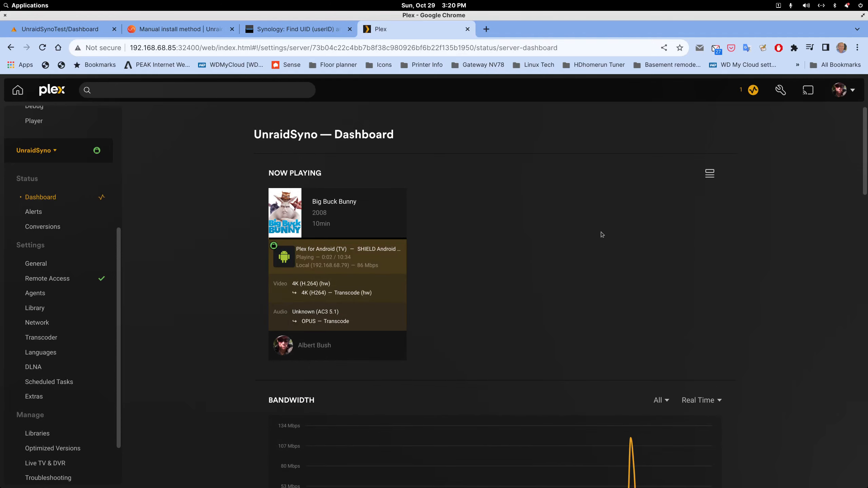
# Check the Plex CPU graph stays under 20%, then switch to the Unraid dashboard showing 48% load.
pyautogui.scroll(-3)
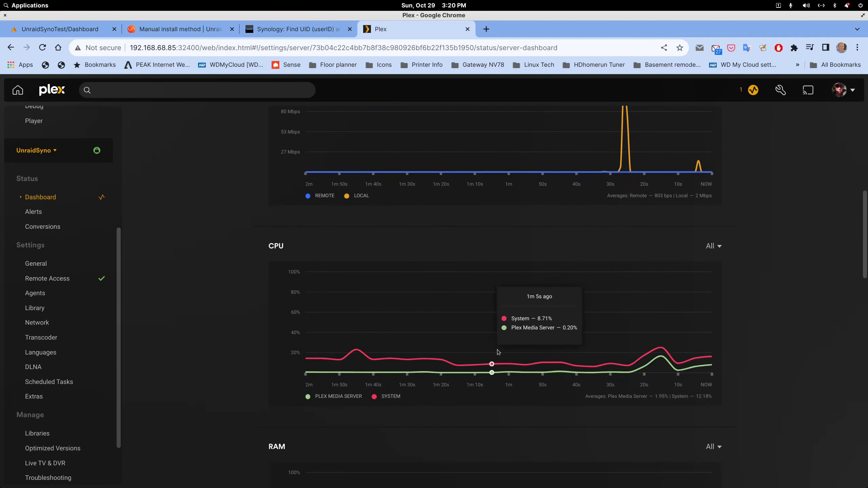
pyautogui.moveTo(457, 366)
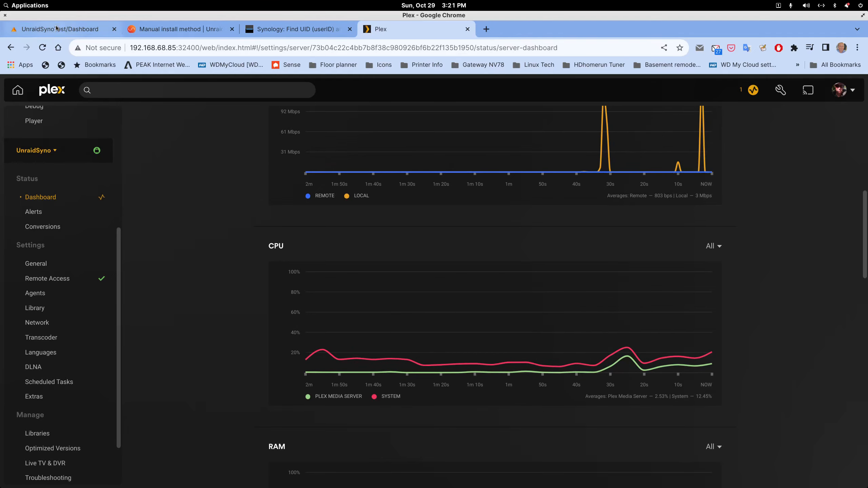
pyautogui.click(55, 29)
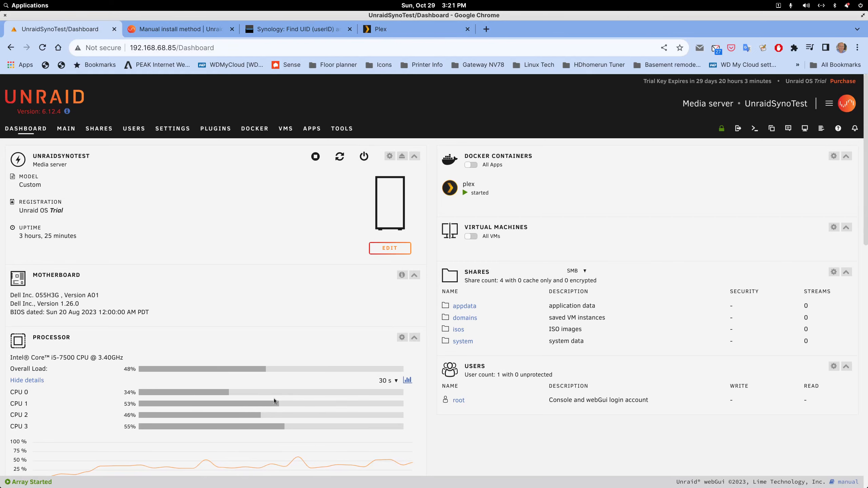
pyautogui.click(415, 29)
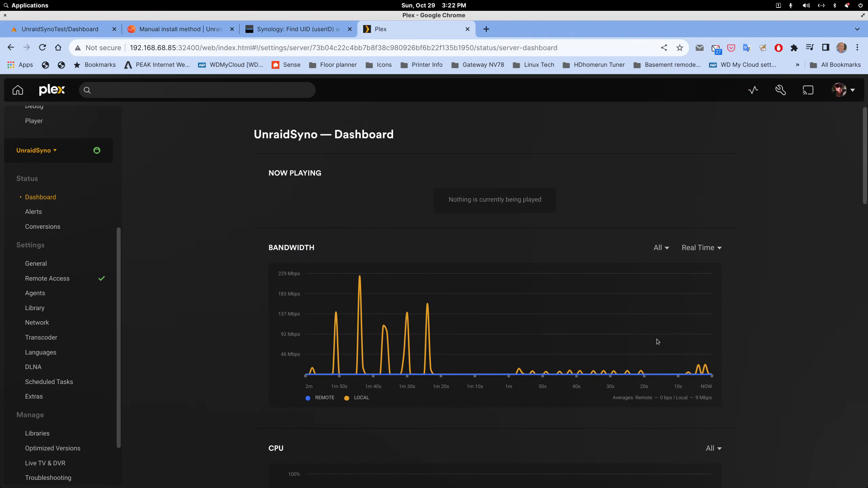
pyautogui.moveTo(529, 374)
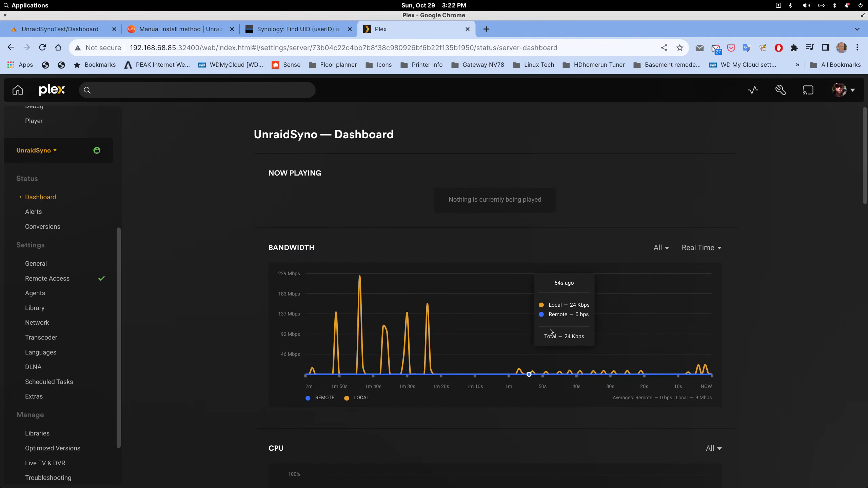
pyautogui.moveTo(784, 240)
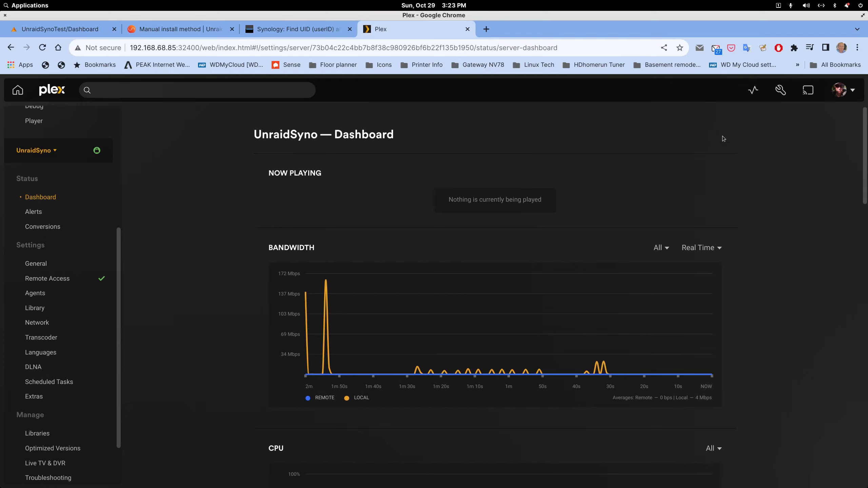
# Show the Activity list of four server dashboards, including UnraidSyno.
pyautogui.click(753, 90)
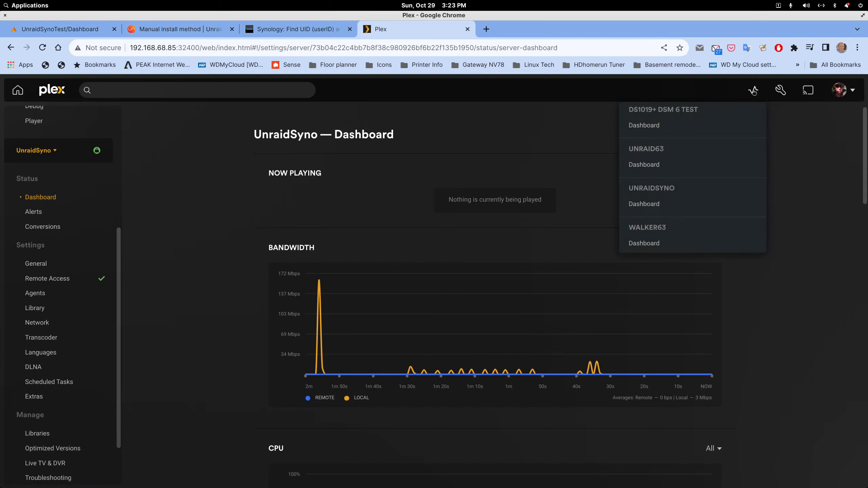
# Switch to the UNRAID63 dashboard where The Magnificent Seven direct-plays in 4K on SHIELD.
pyautogui.click(644, 164)
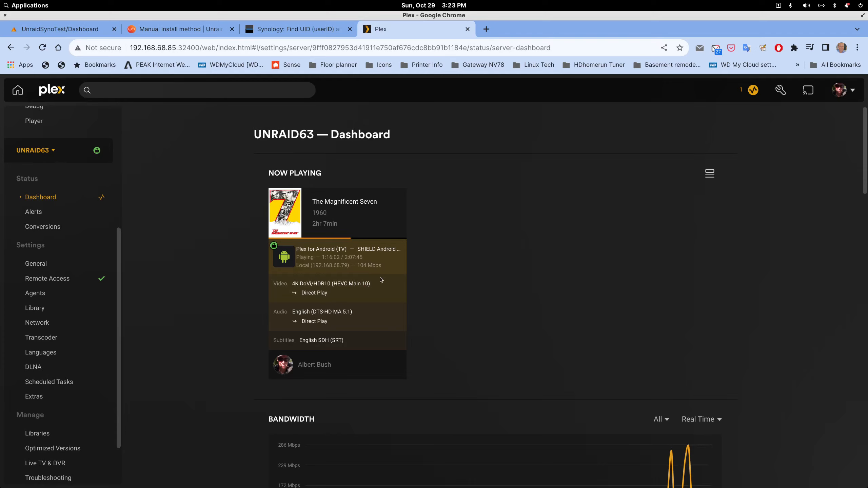
pyautogui.moveTo(454, 303)
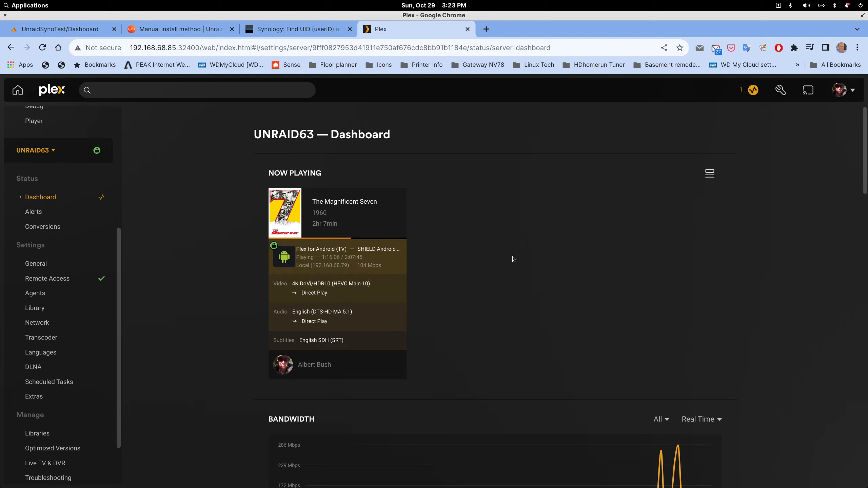
pyautogui.moveTo(518, 252)
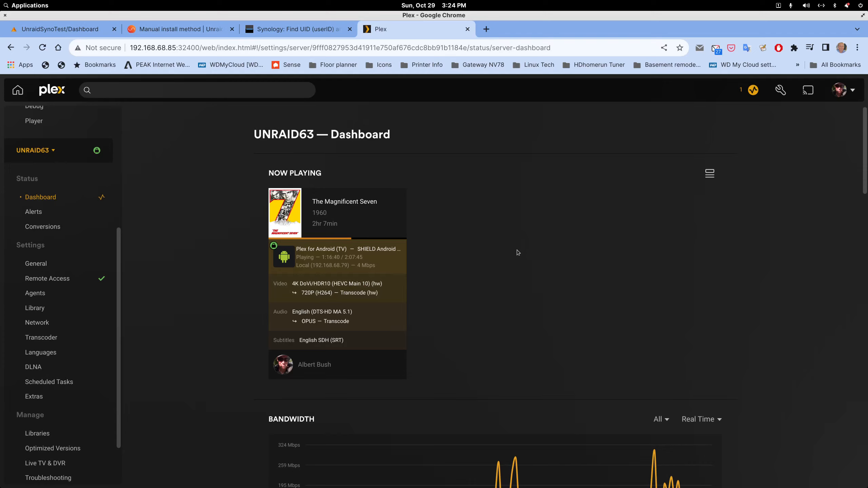
pyautogui.moveTo(520, 254)
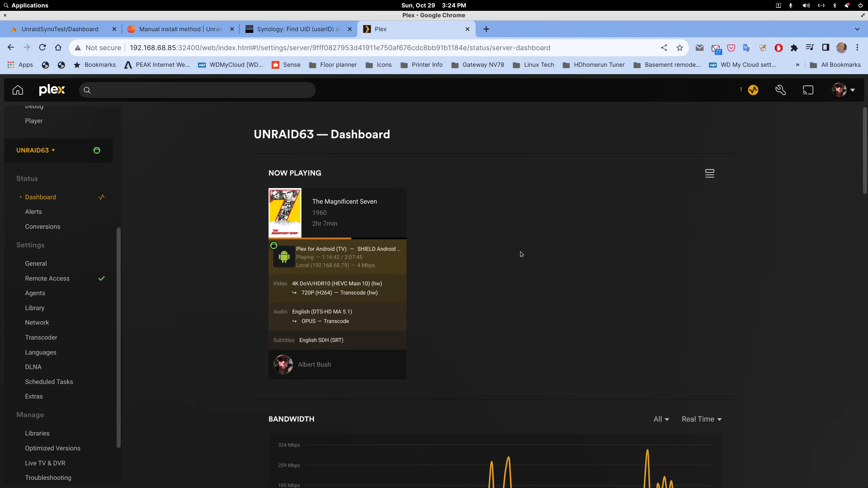